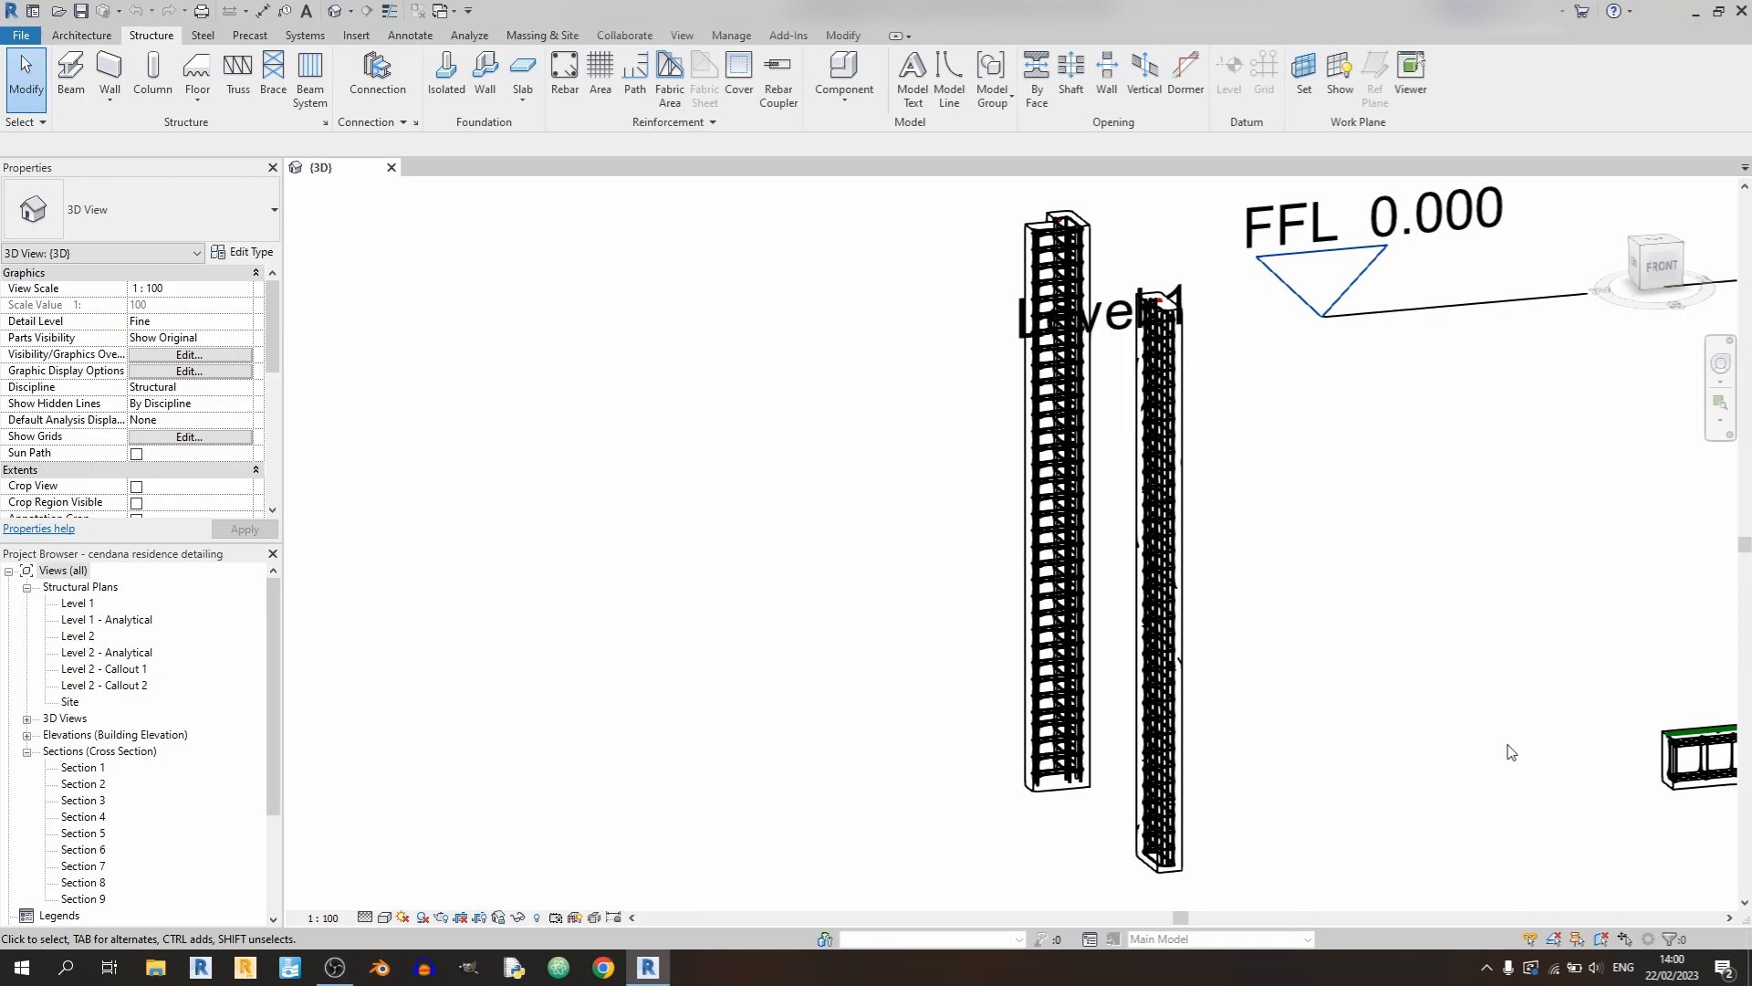
pyautogui.moveTo(1212, 345)
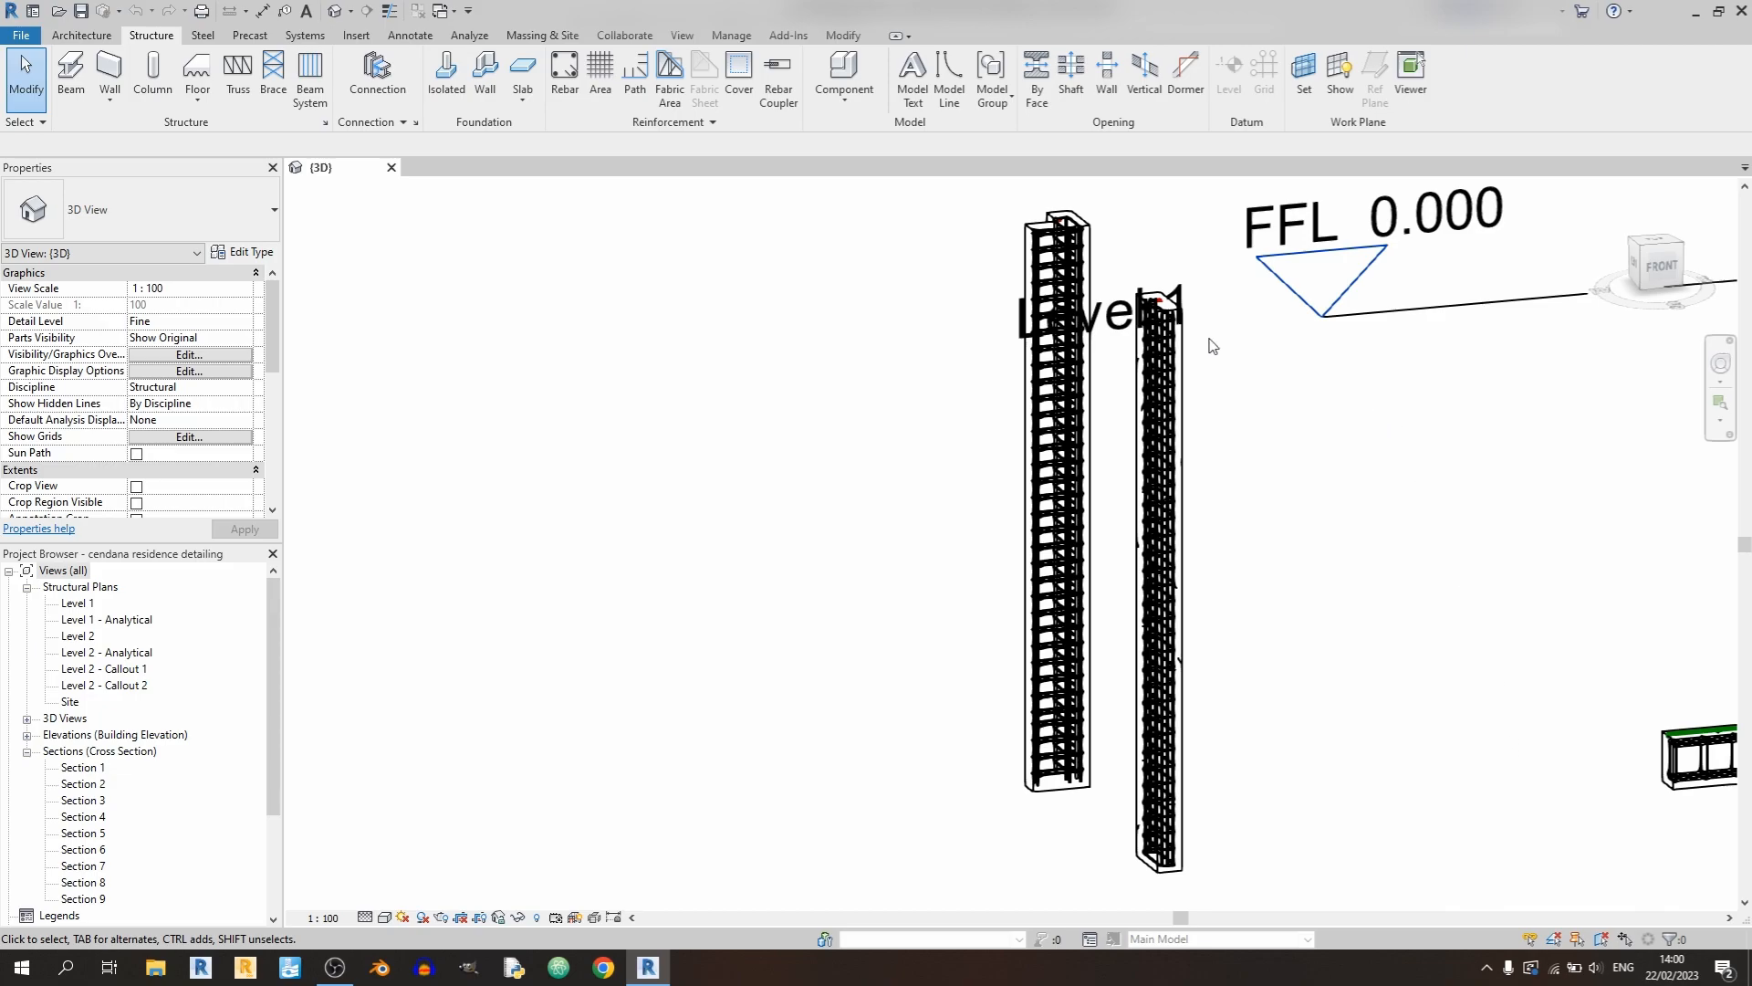
pyautogui.moveTo(1226, 471)
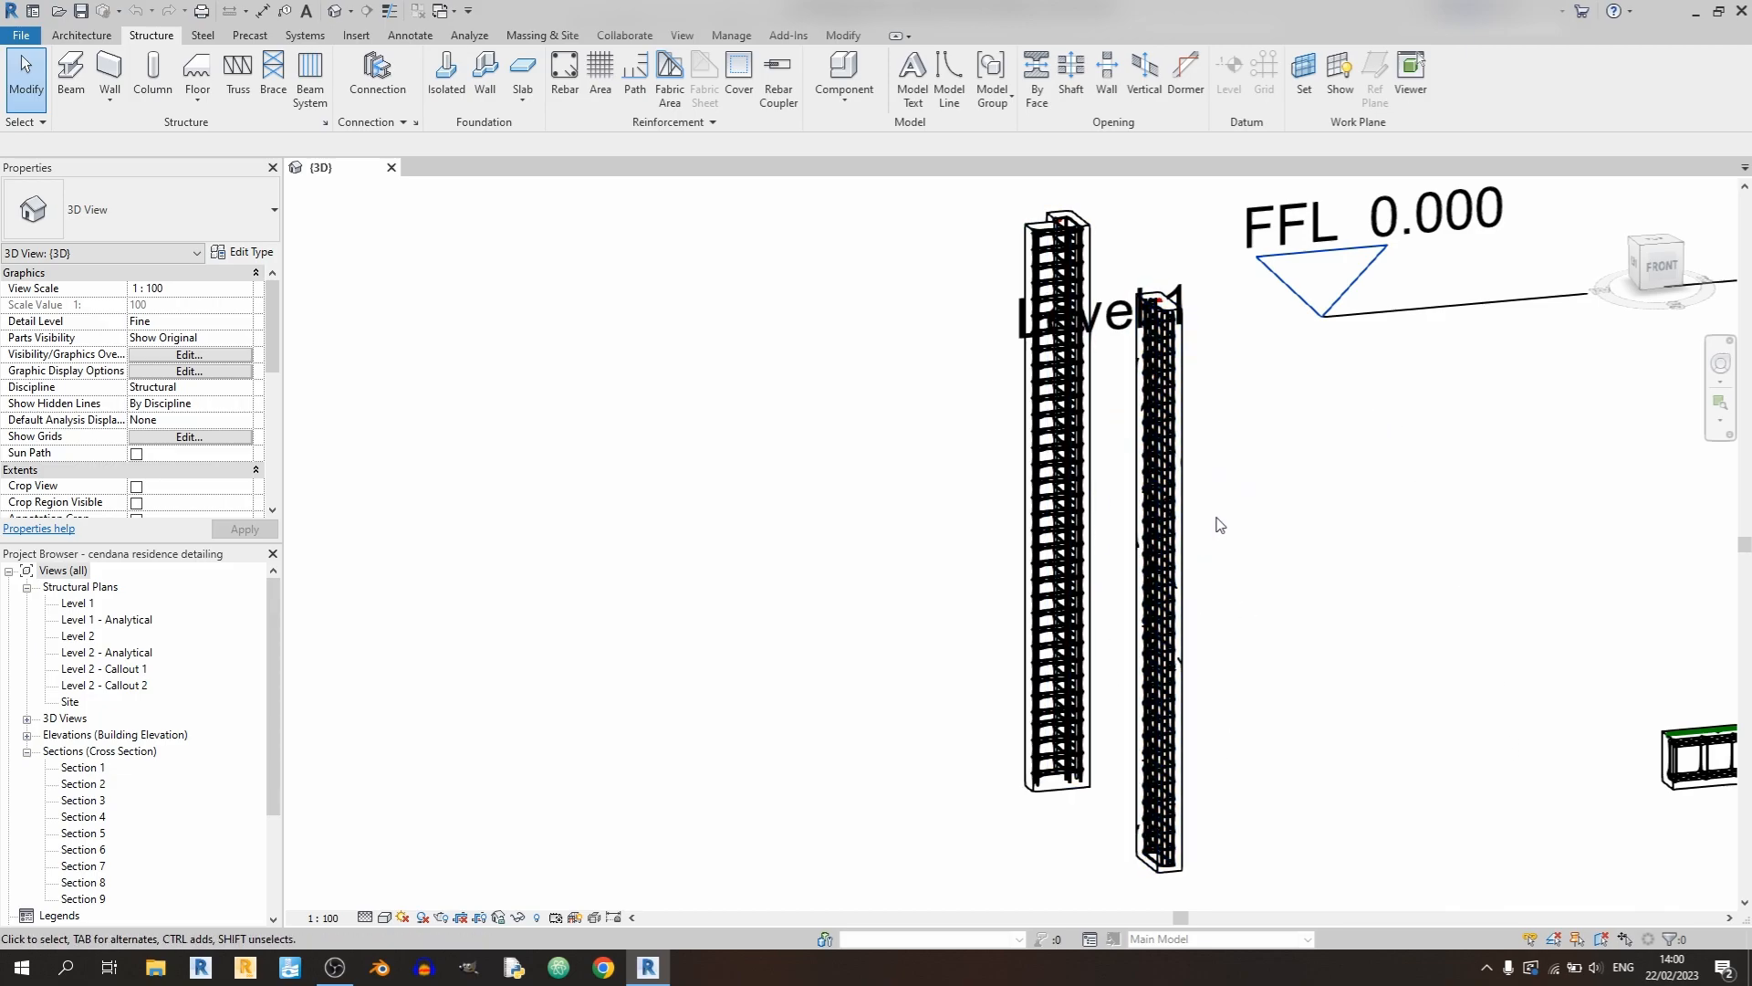
pyautogui.moveTo(1214, 405)
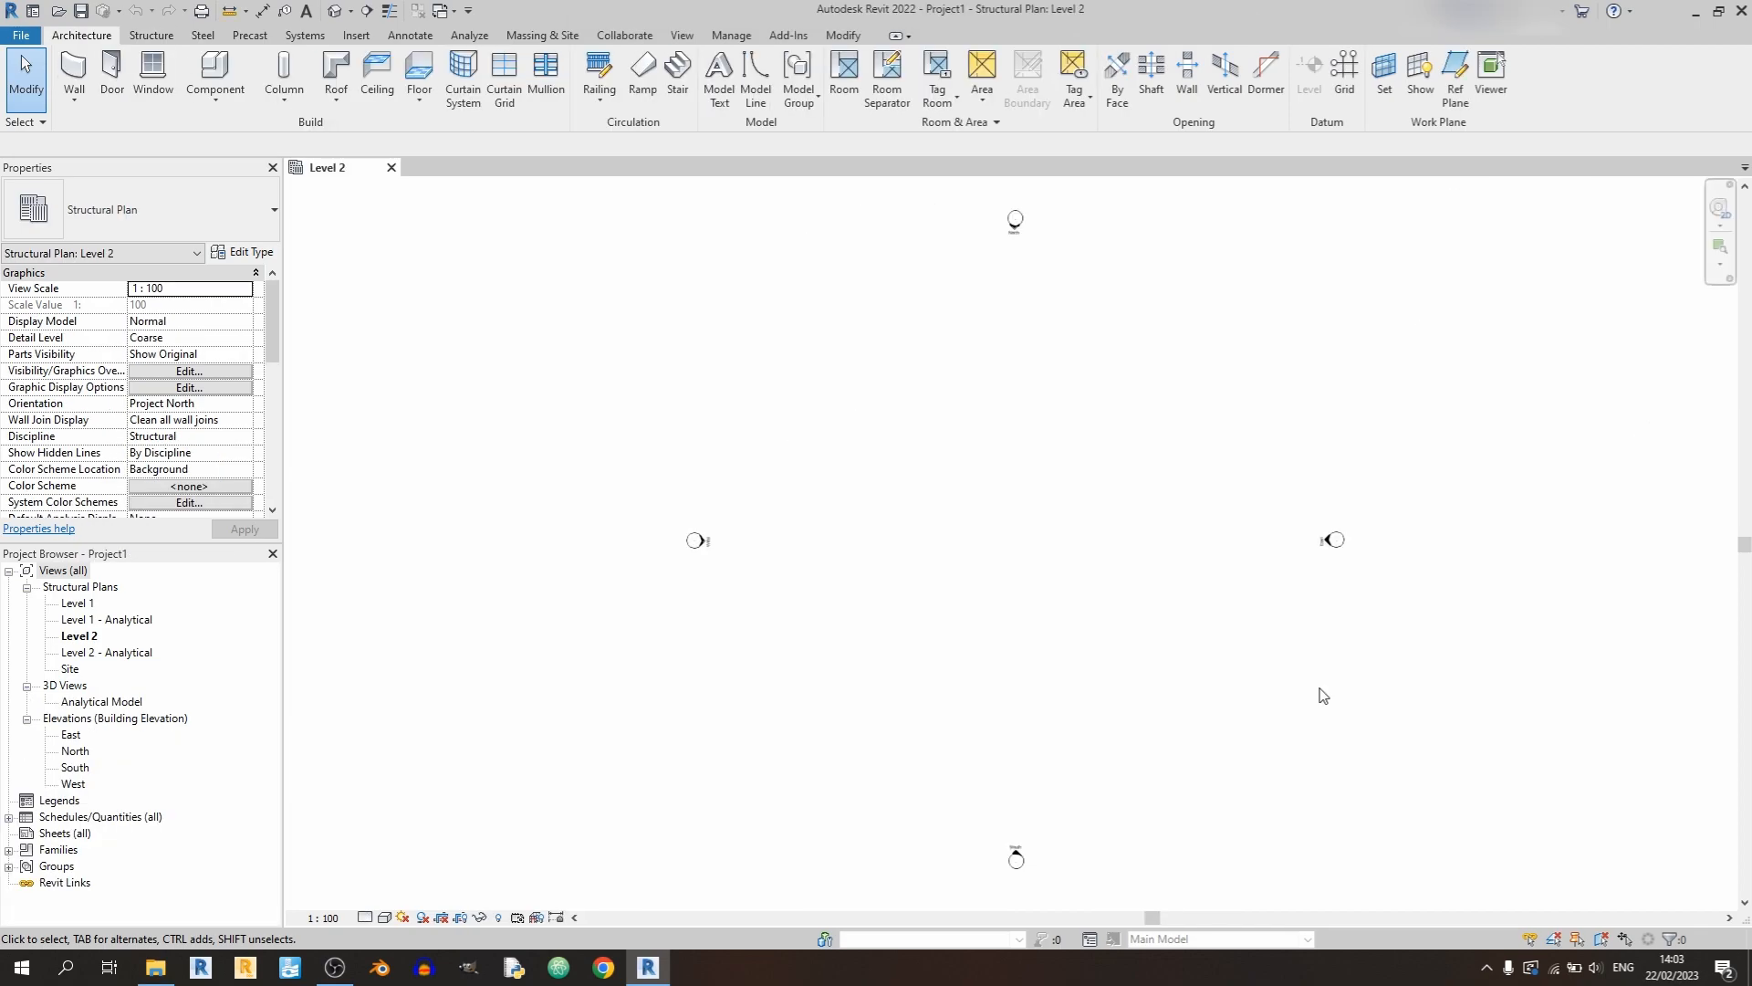
pyautogui.moveTo(1420, 435)
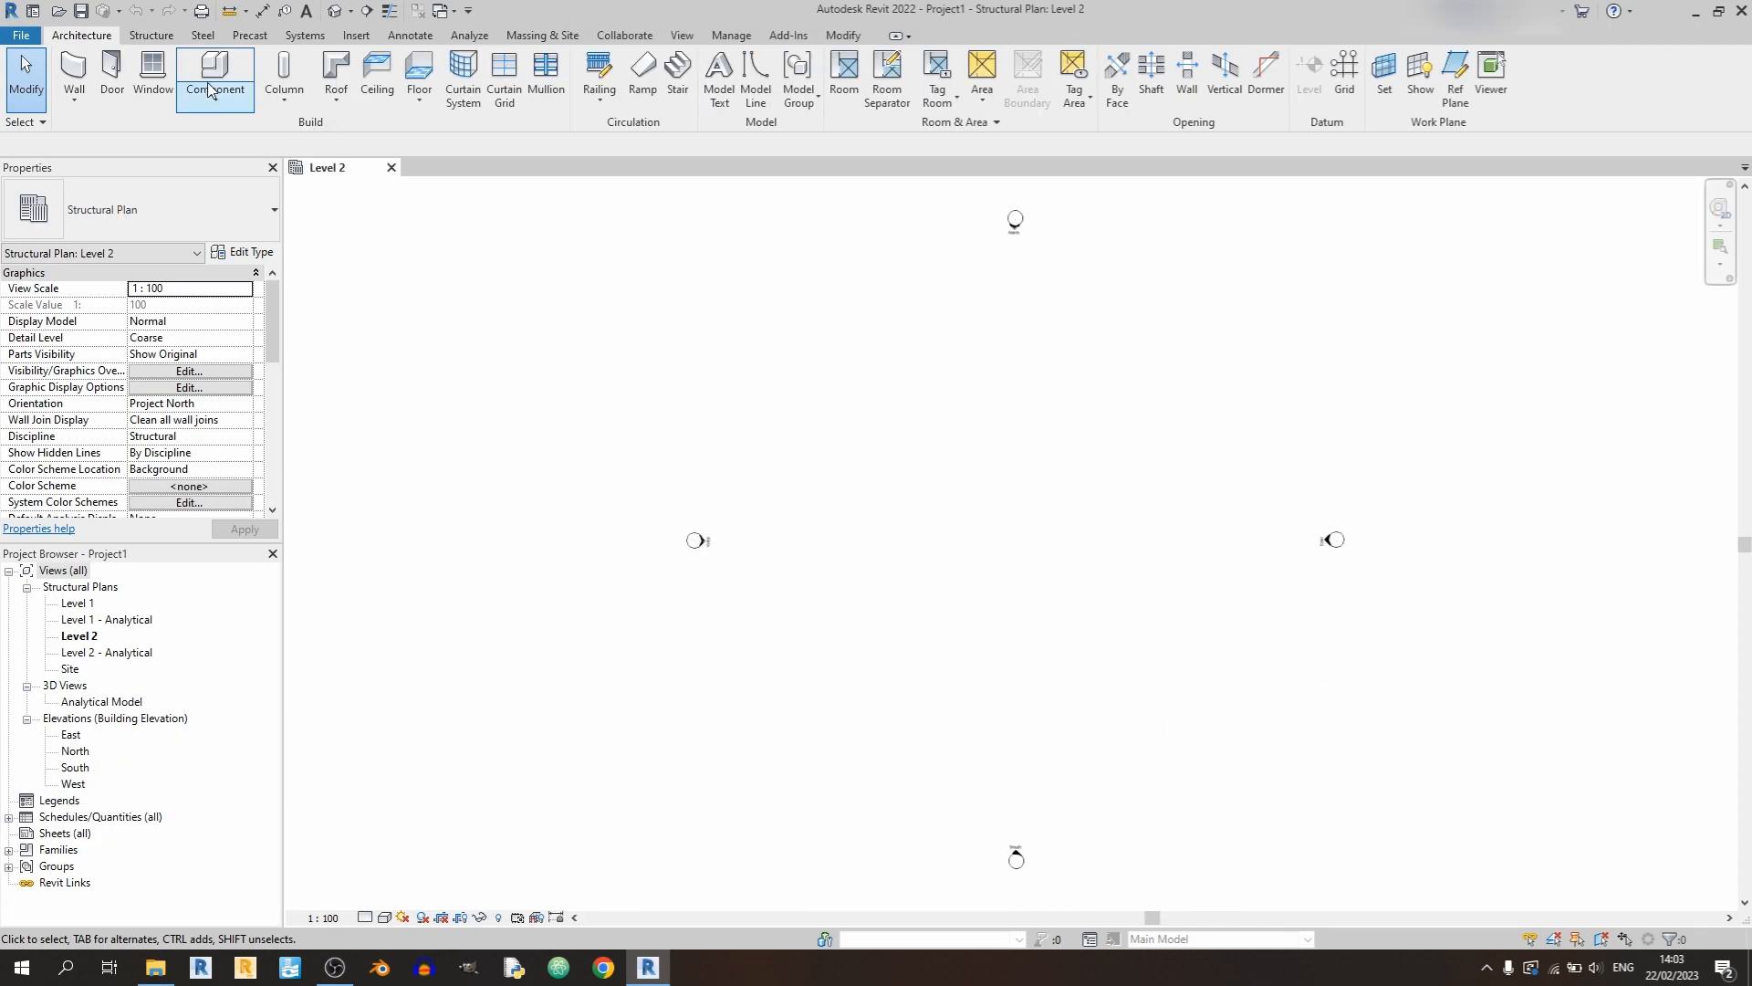
# - Start a structural column and choose the Concrete-Rectangular-Column 300 x 450mm type
pyautogui.click(150, 35)
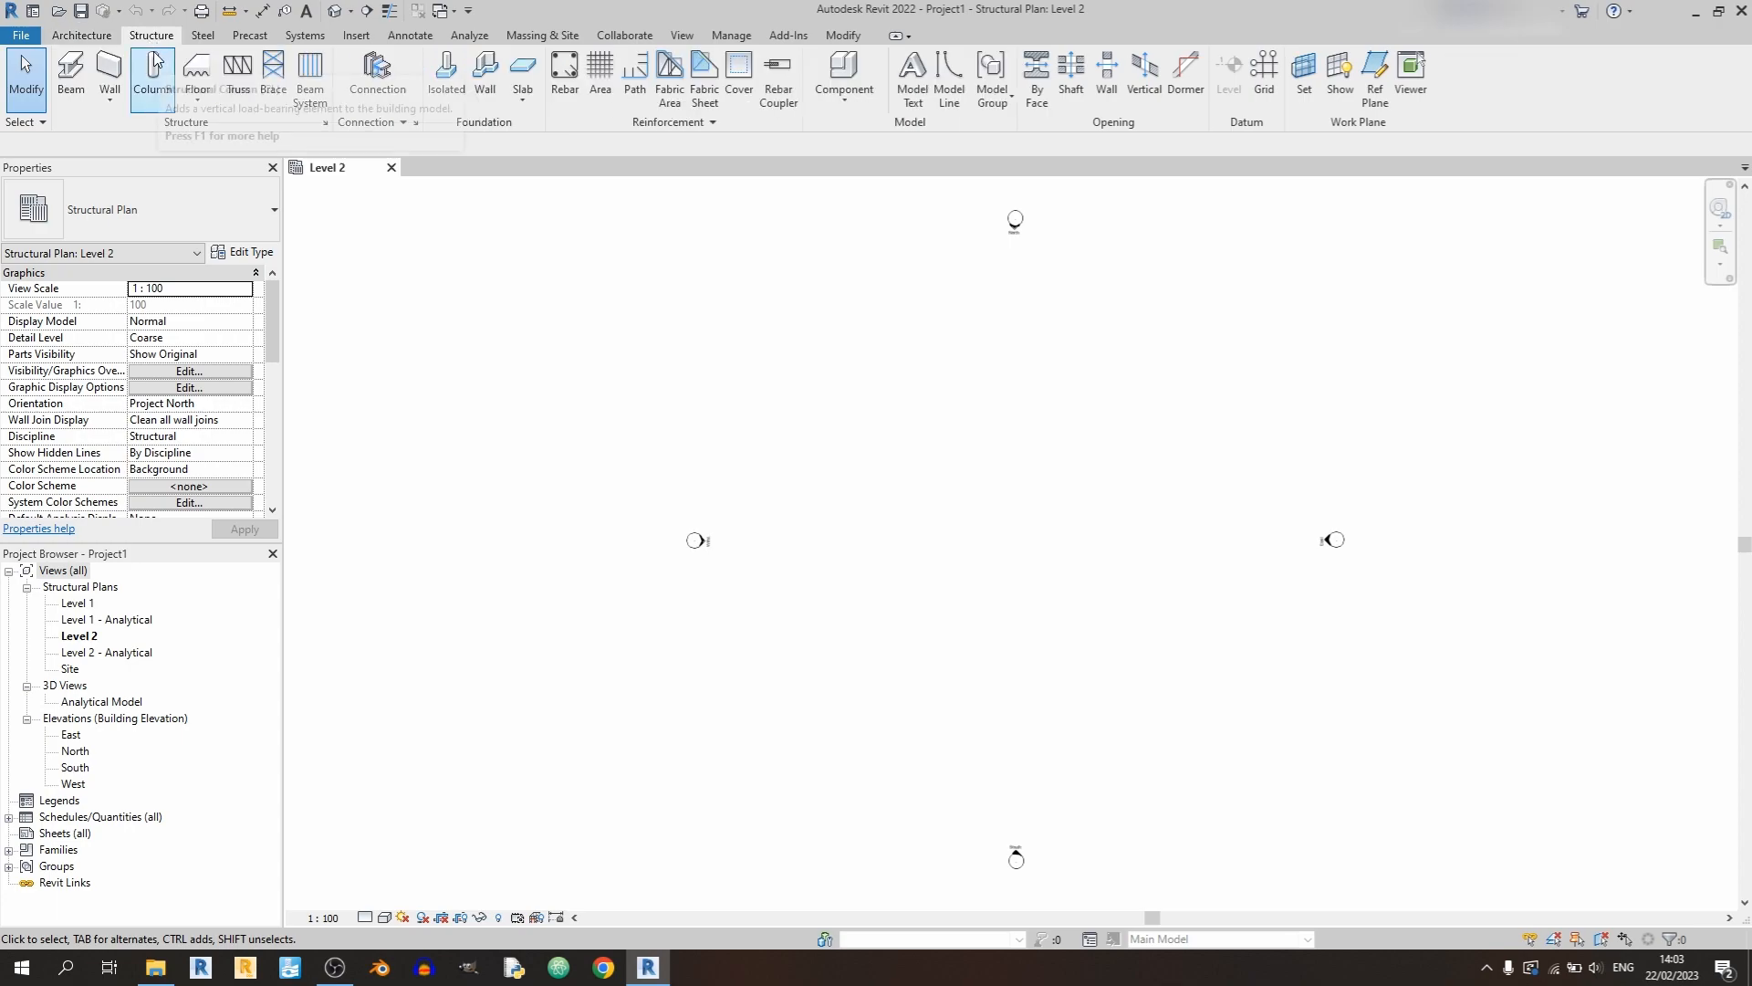
pyautogui.click(153, 81)
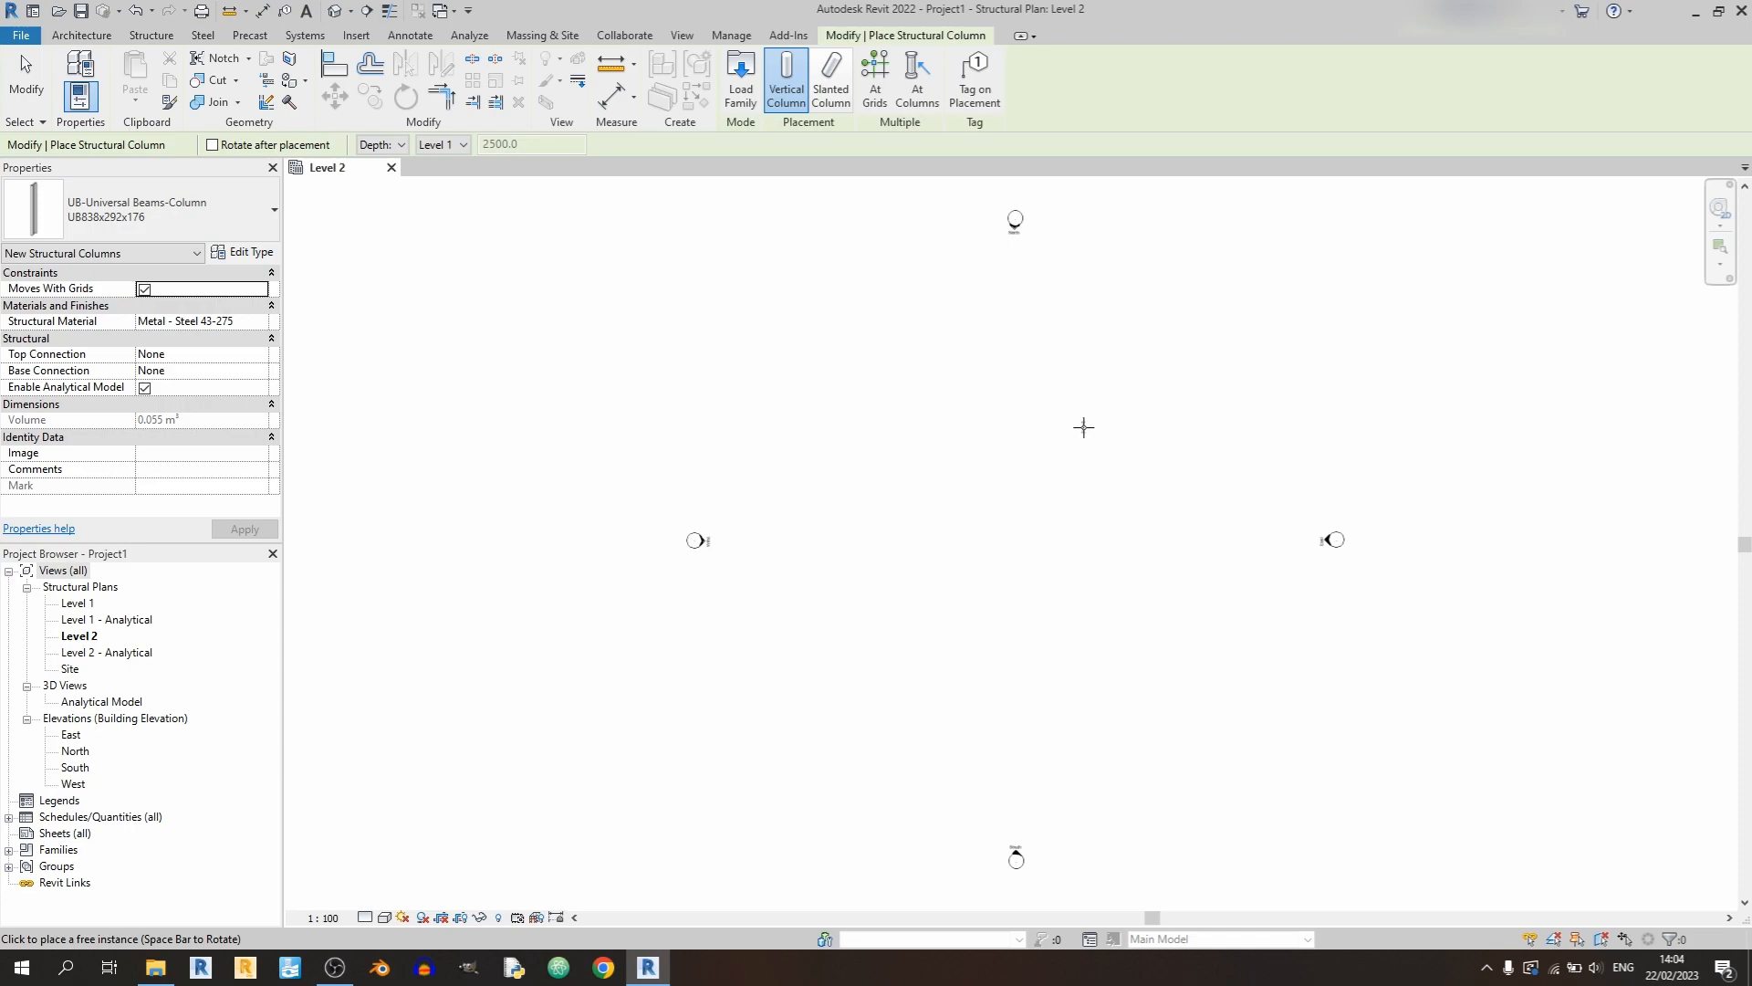
pyautogui.moveTo(969, 360)
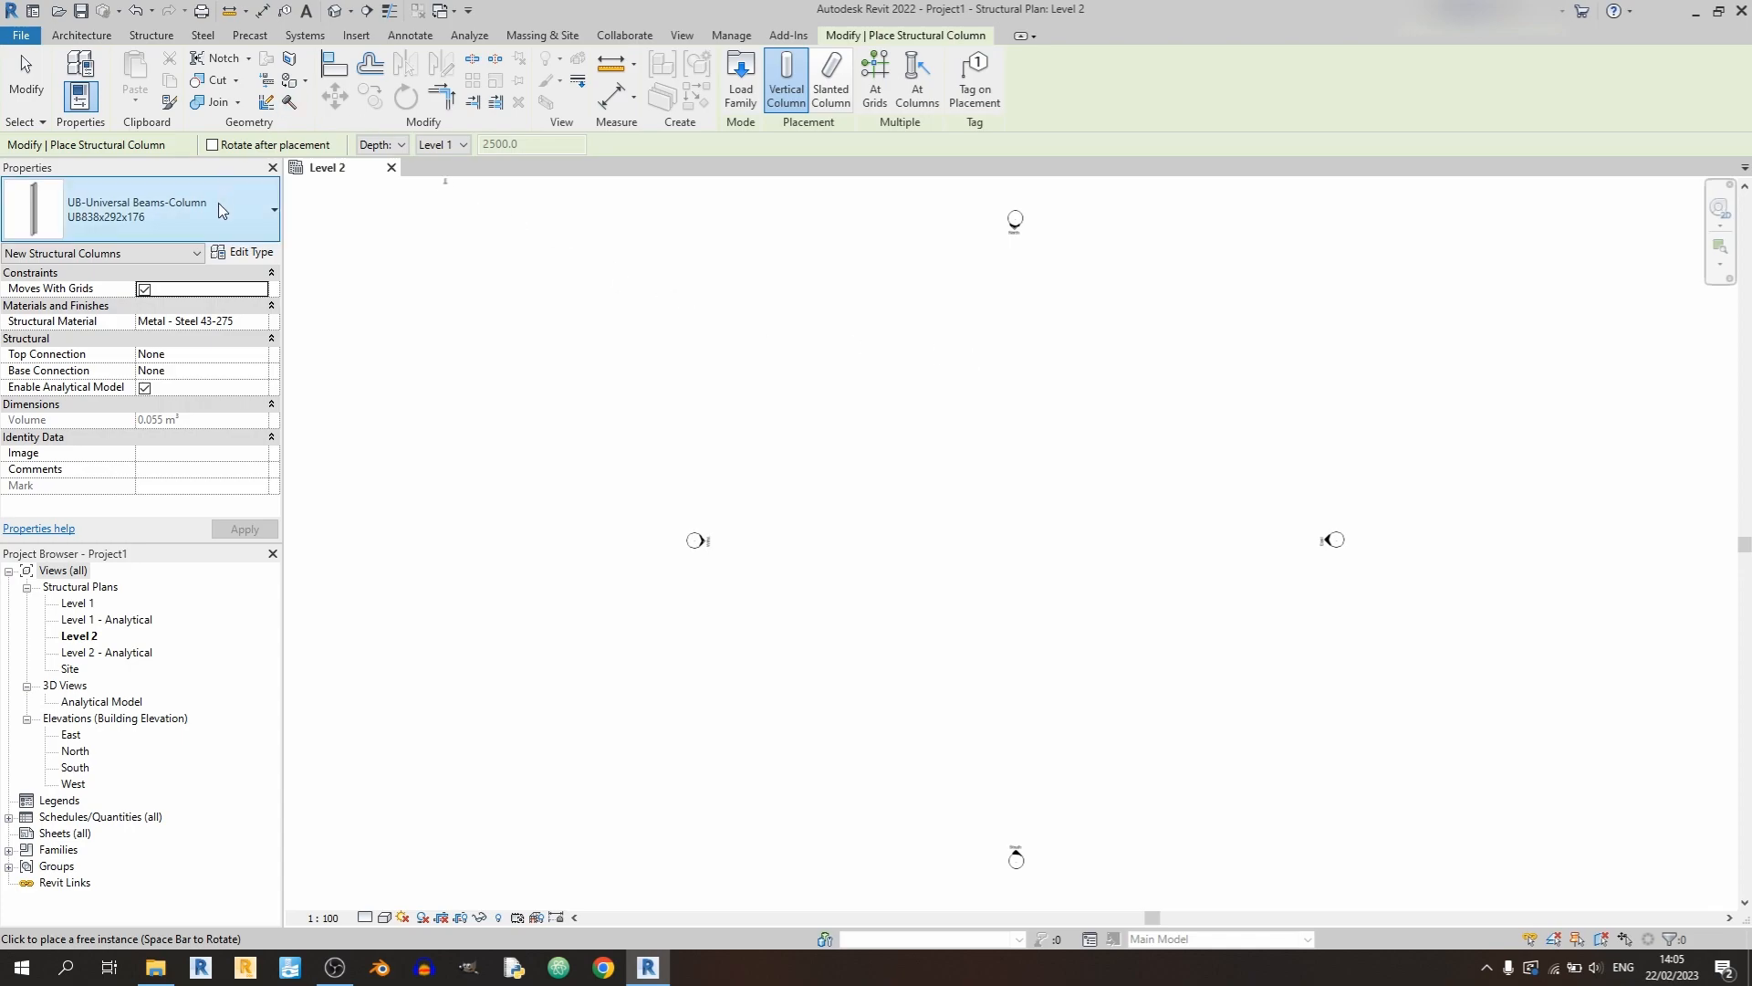
pyautogui.click(272, 208)
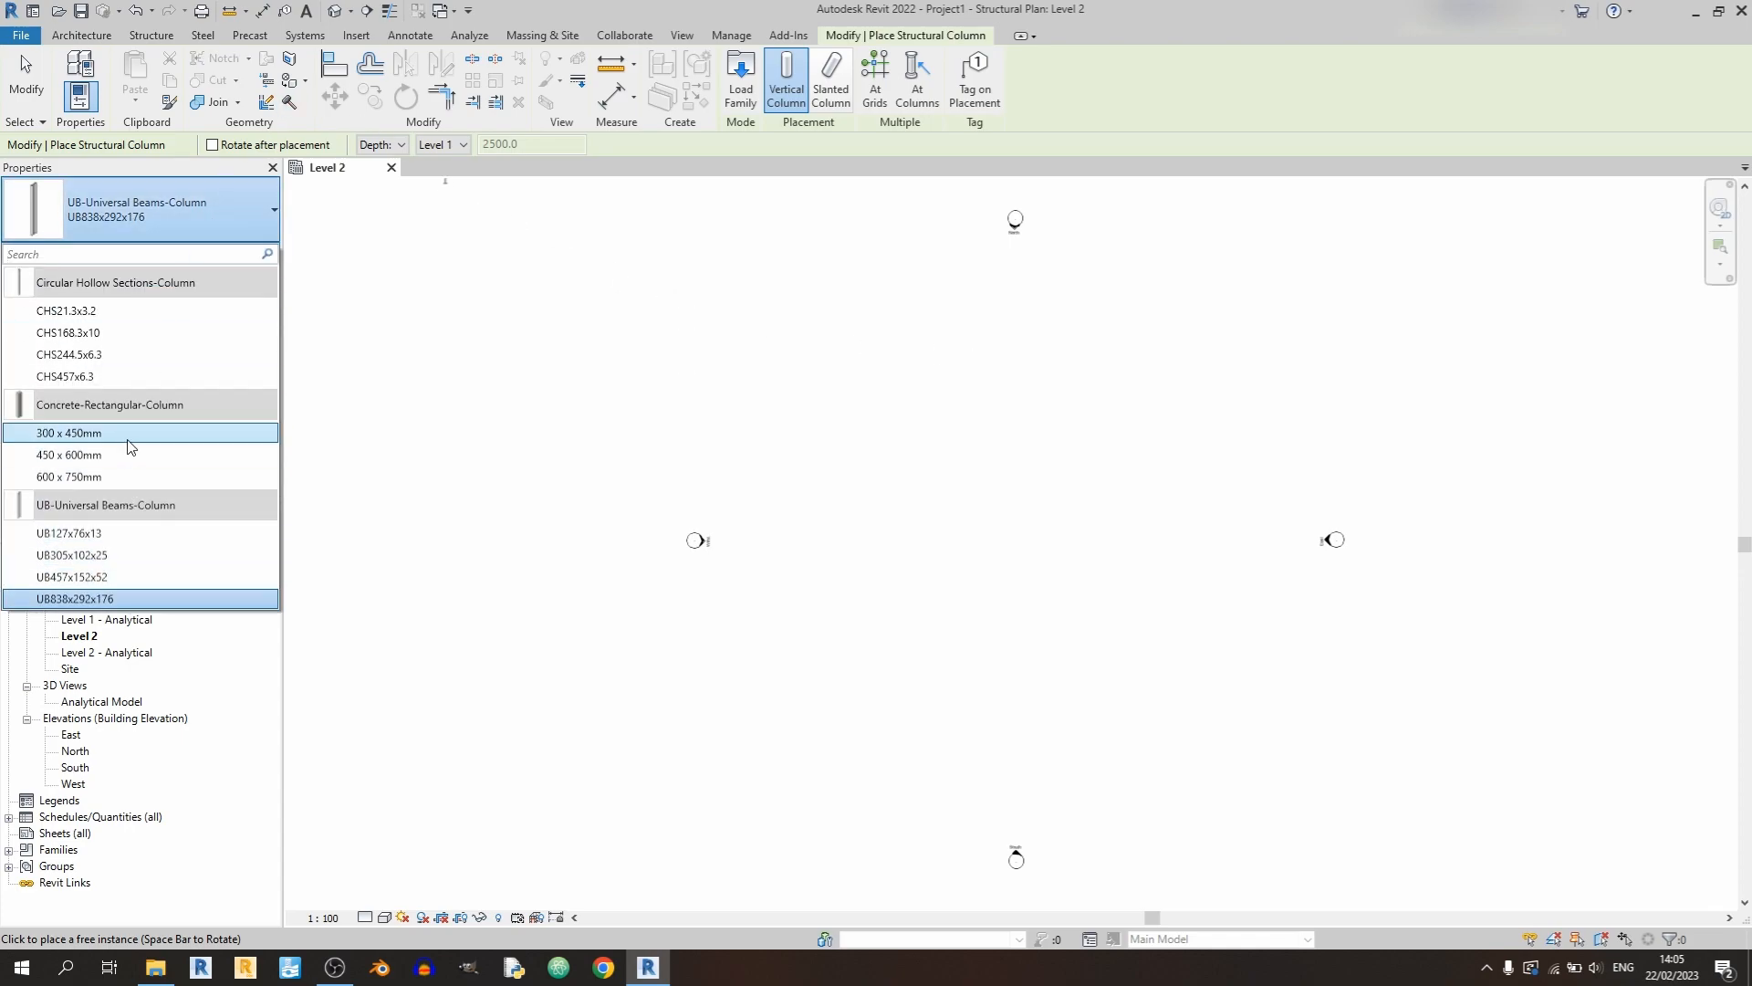
pyautogui.moveTo(133, 436)
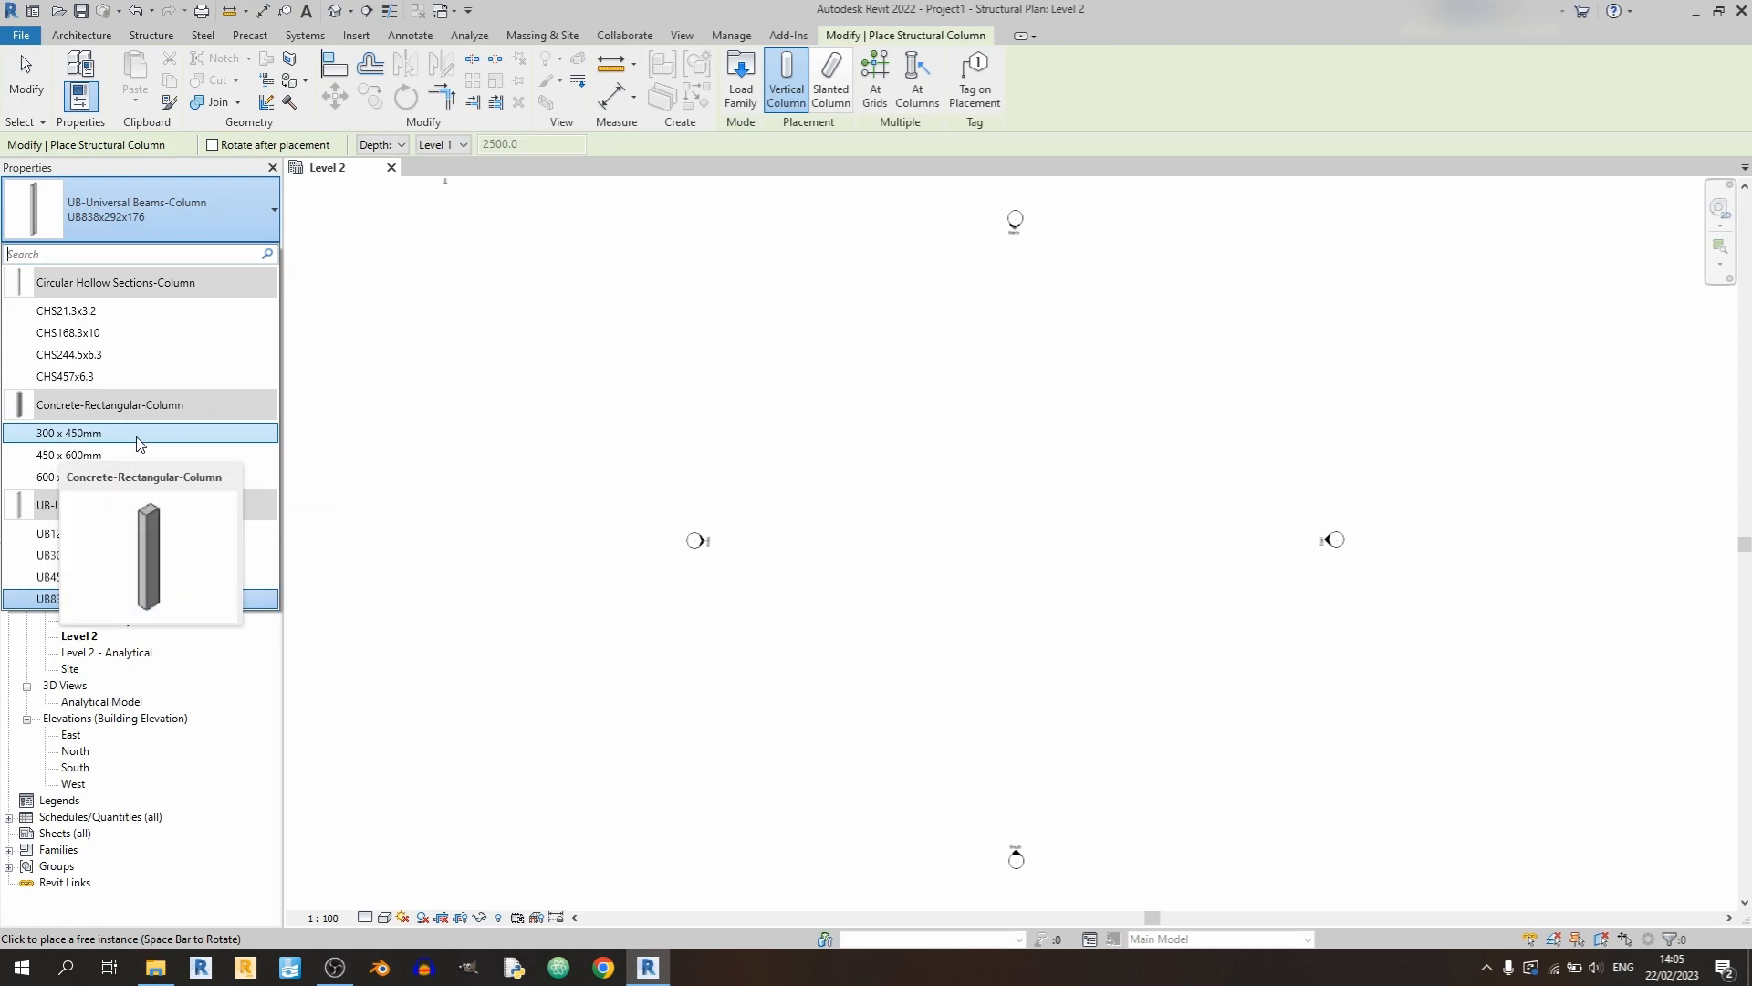
pyautogui.moveTo(101, 445)
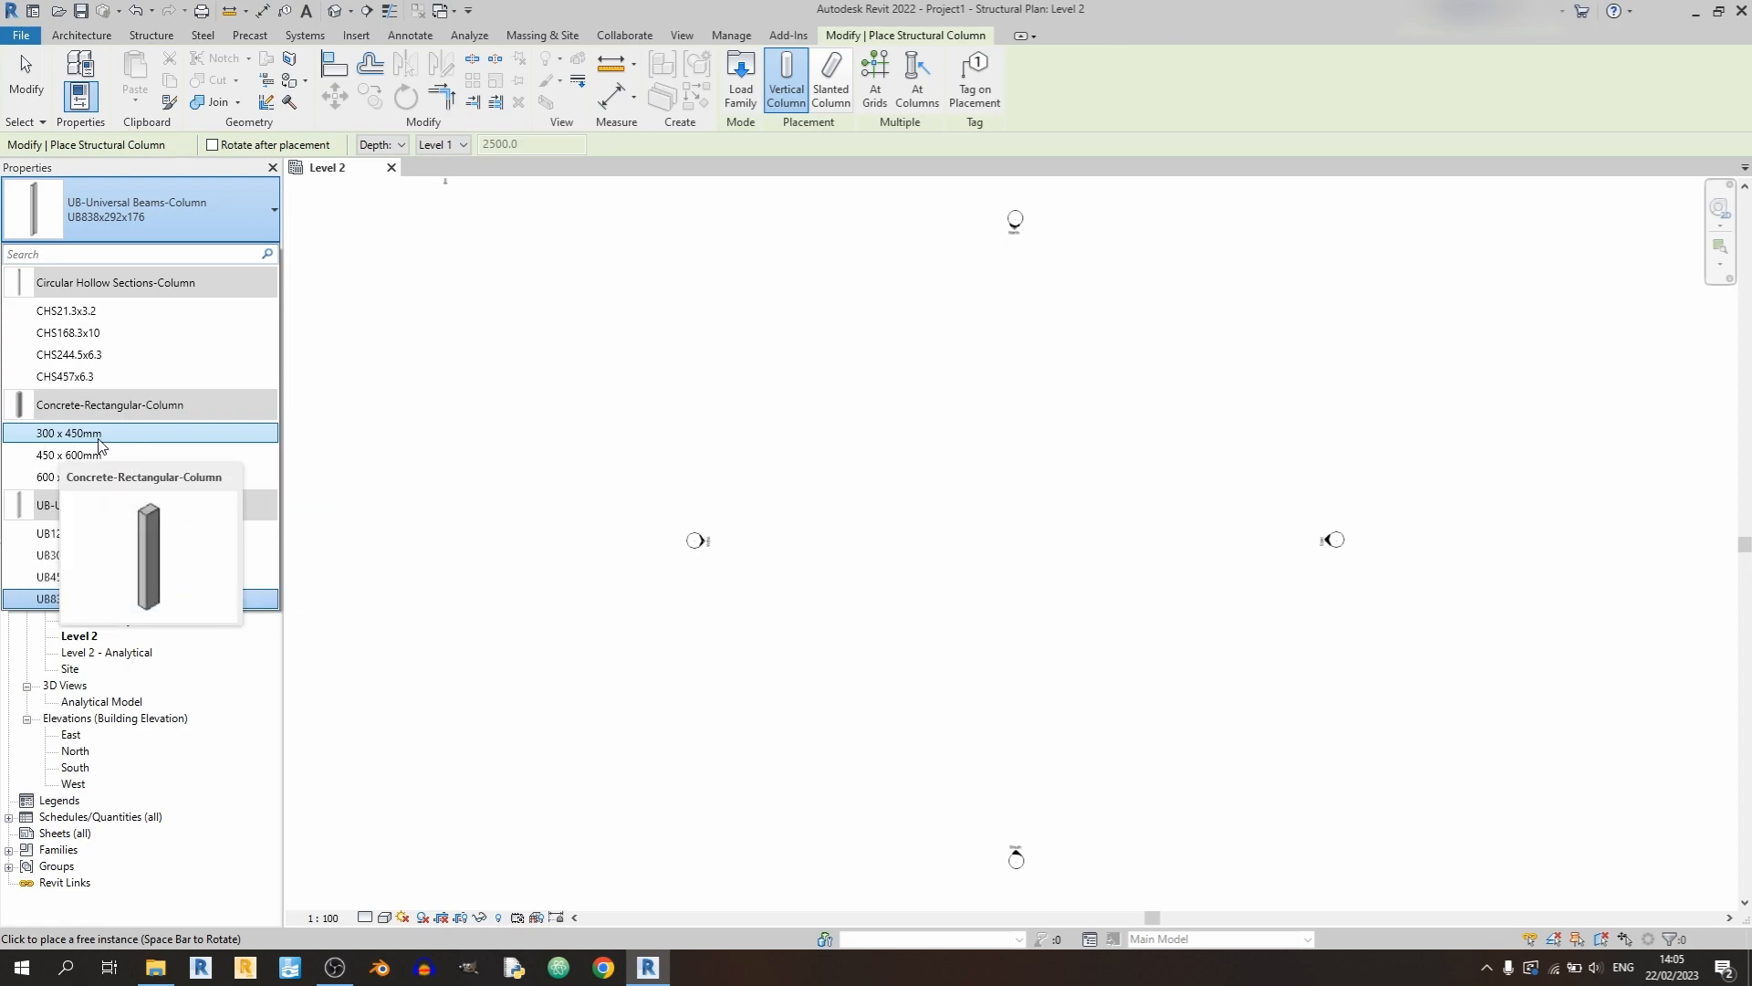
pyautogui.click(84, 435)
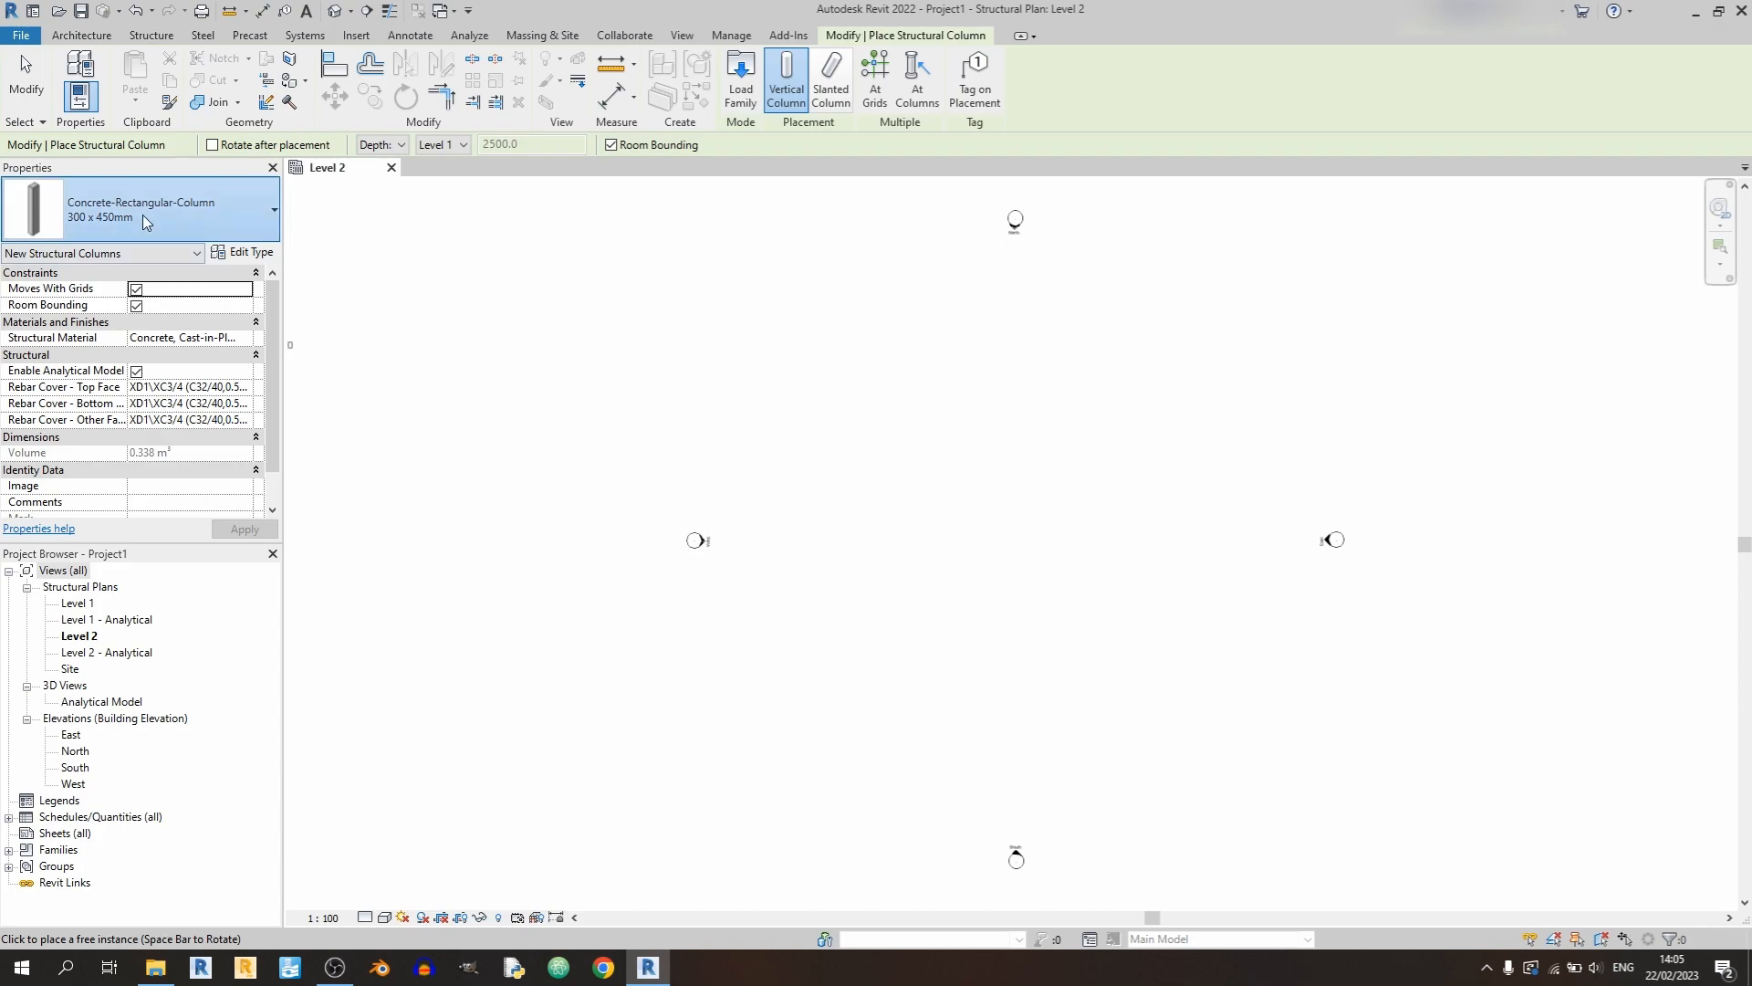
pyautogui.moveTo(947, 530)
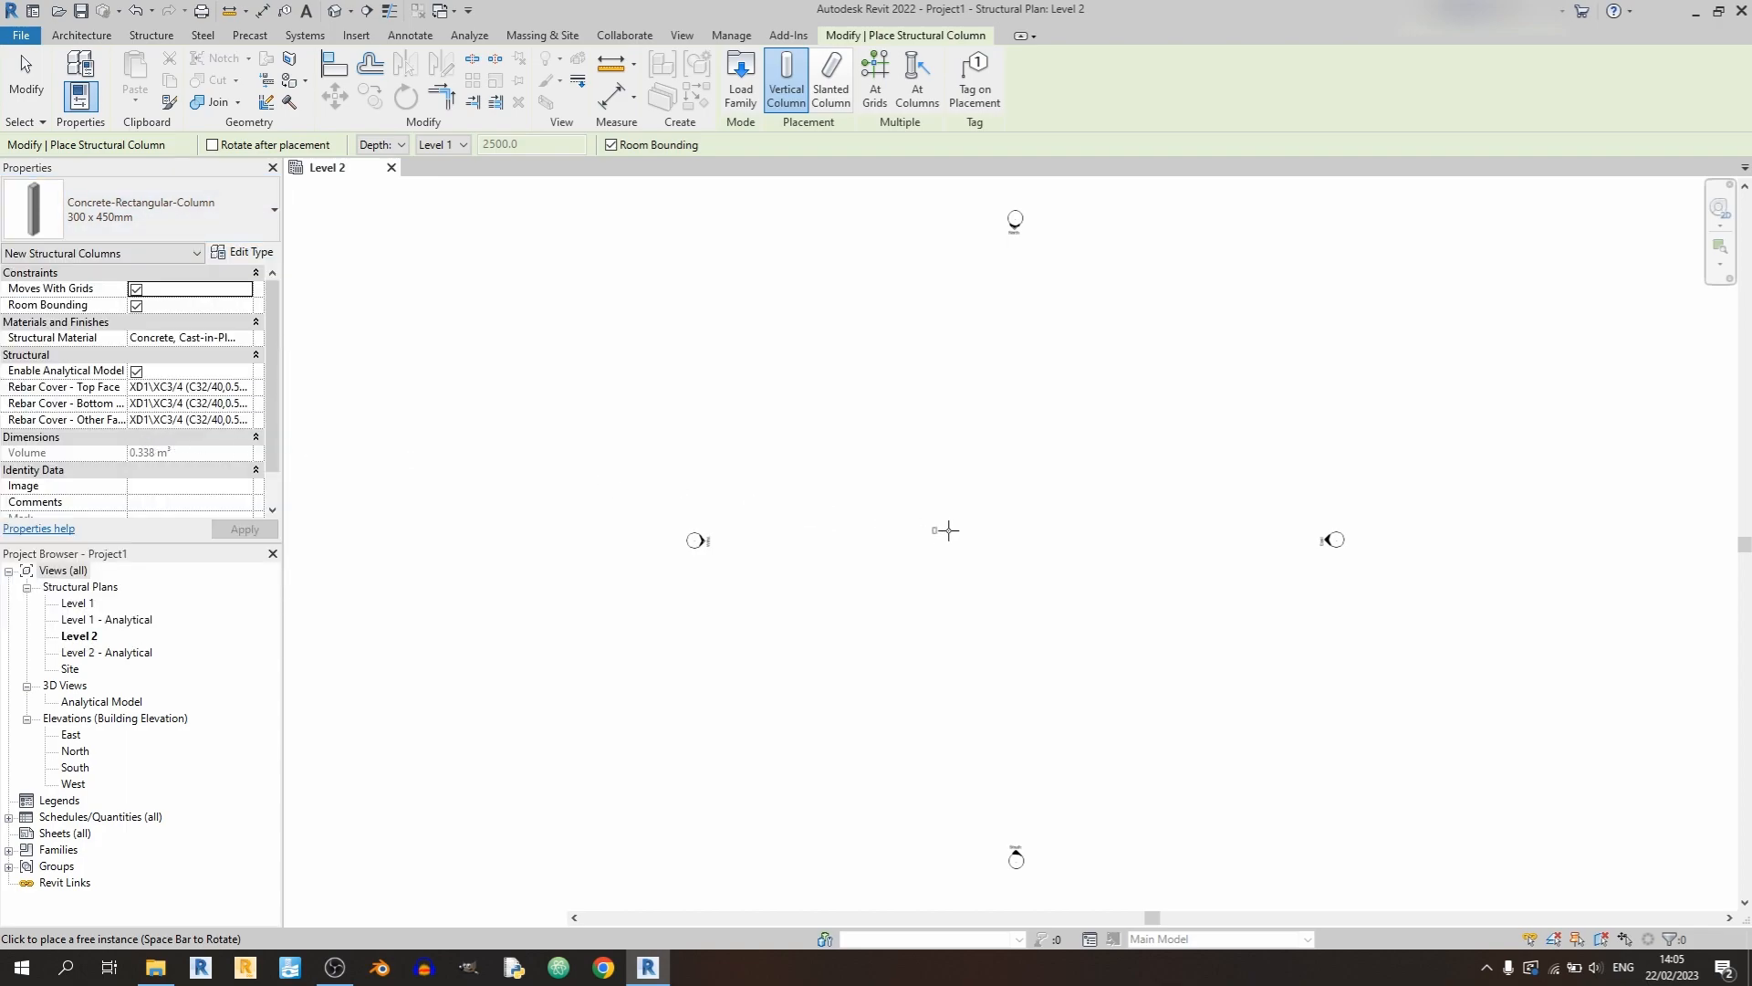
# - Place the 300 x 450mm columns in the plan with depth set to Unconnected 2500
pyautogui.click(376, 144)
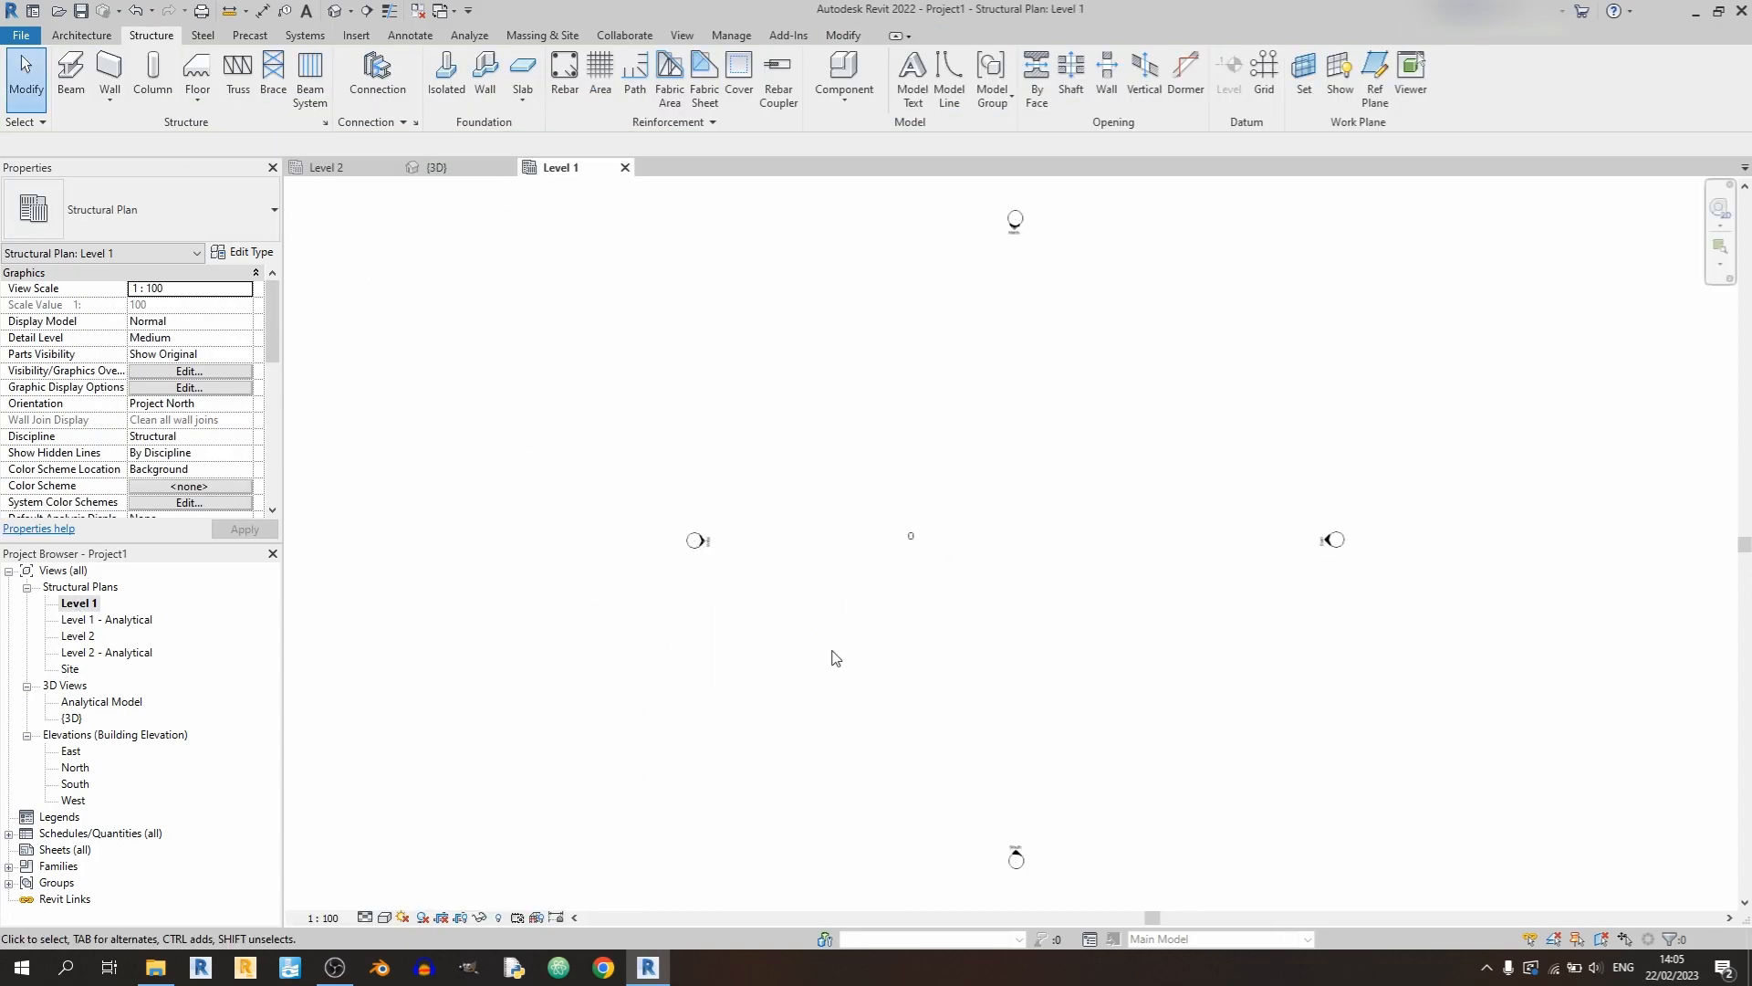
pyautogui.click(152, 79)
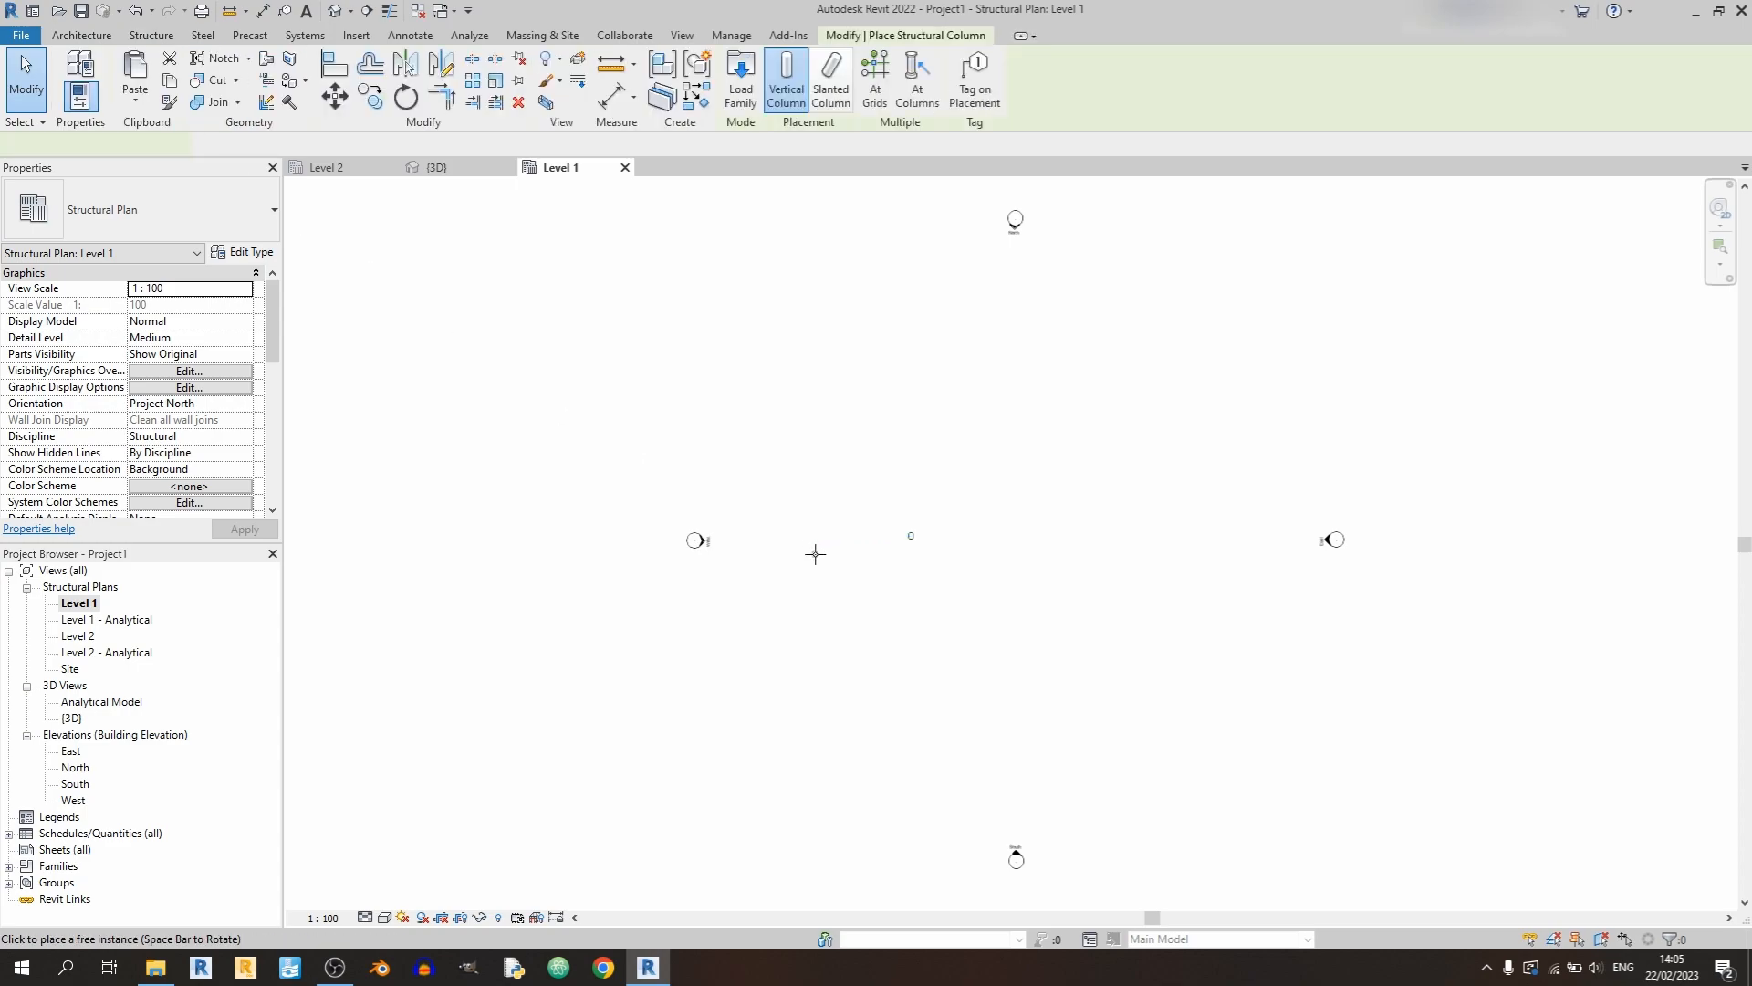
pyautogui.click(436, 144)
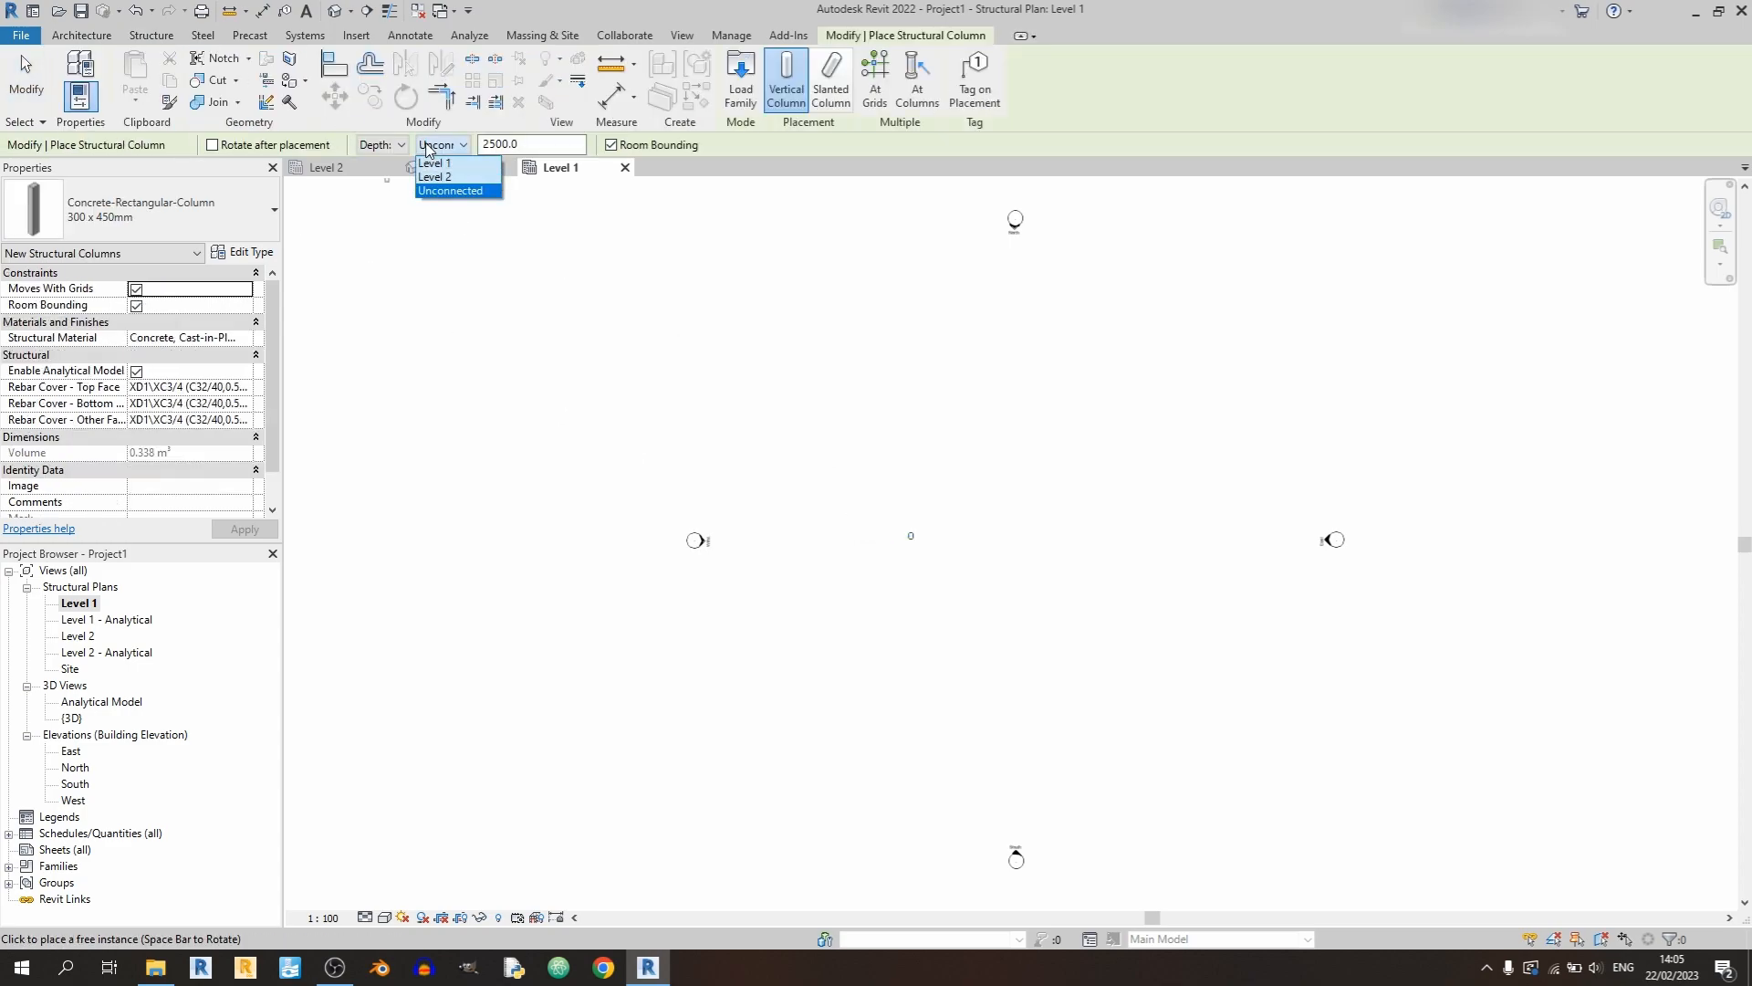
pyautogui.click(451, 190)
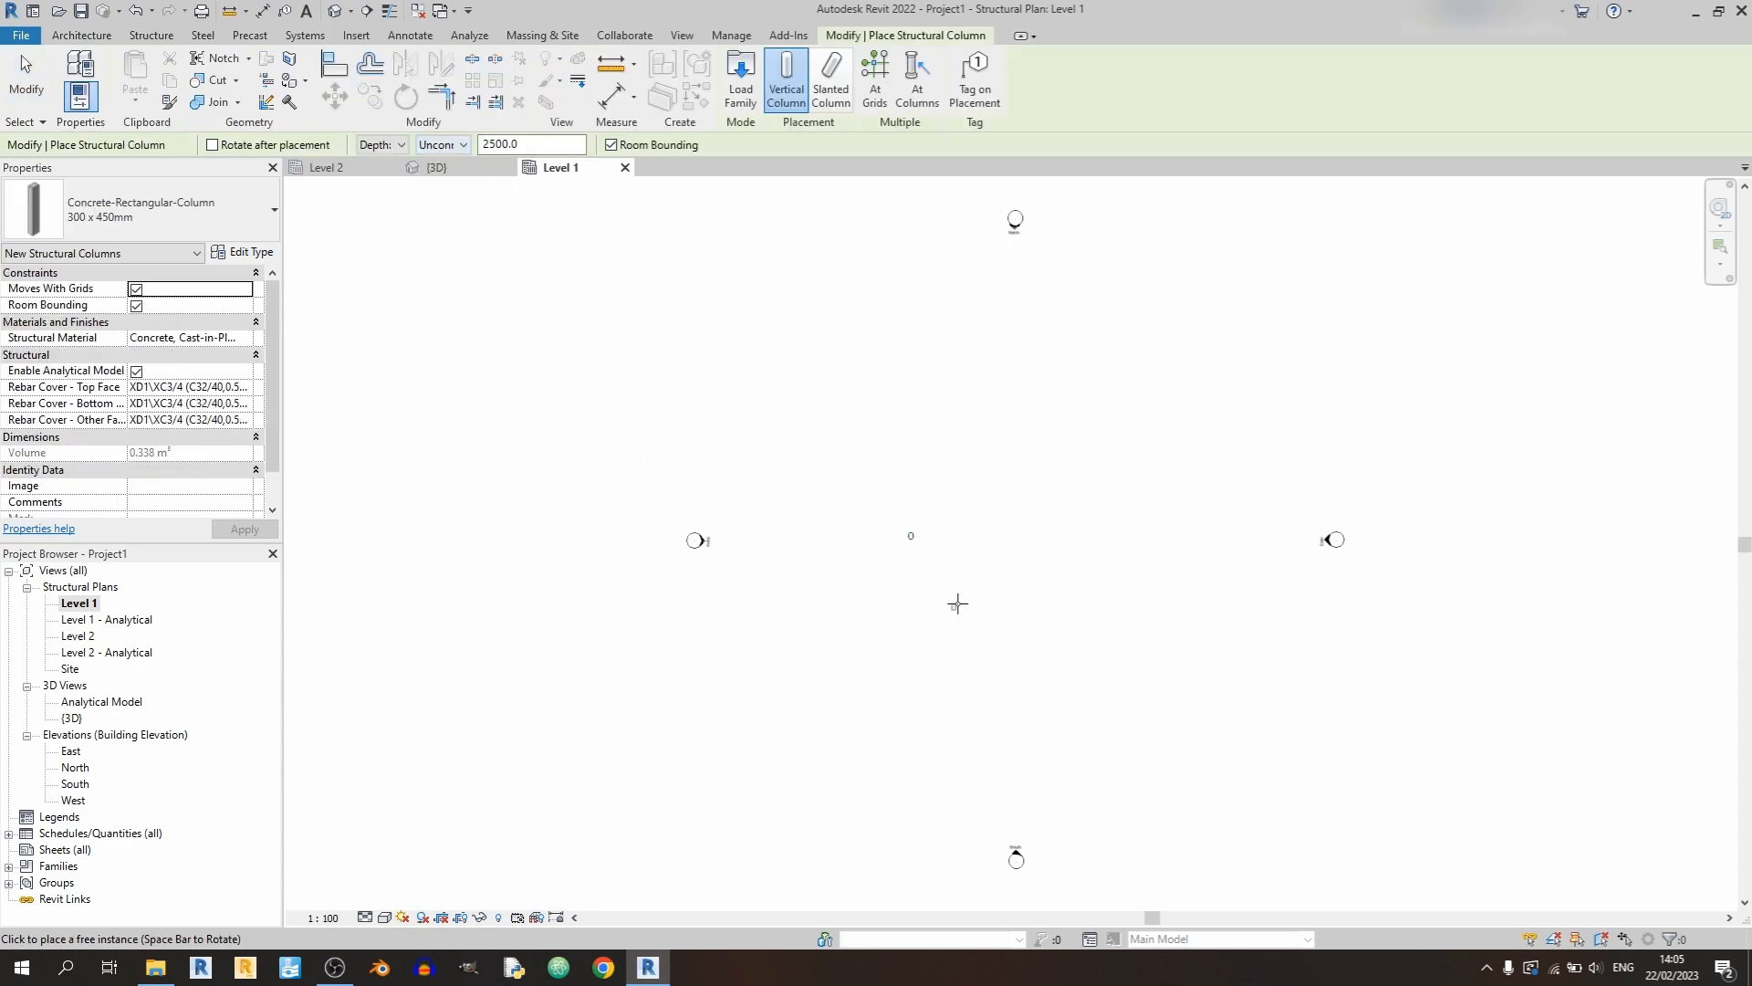
pyautogui.click(436, 166)
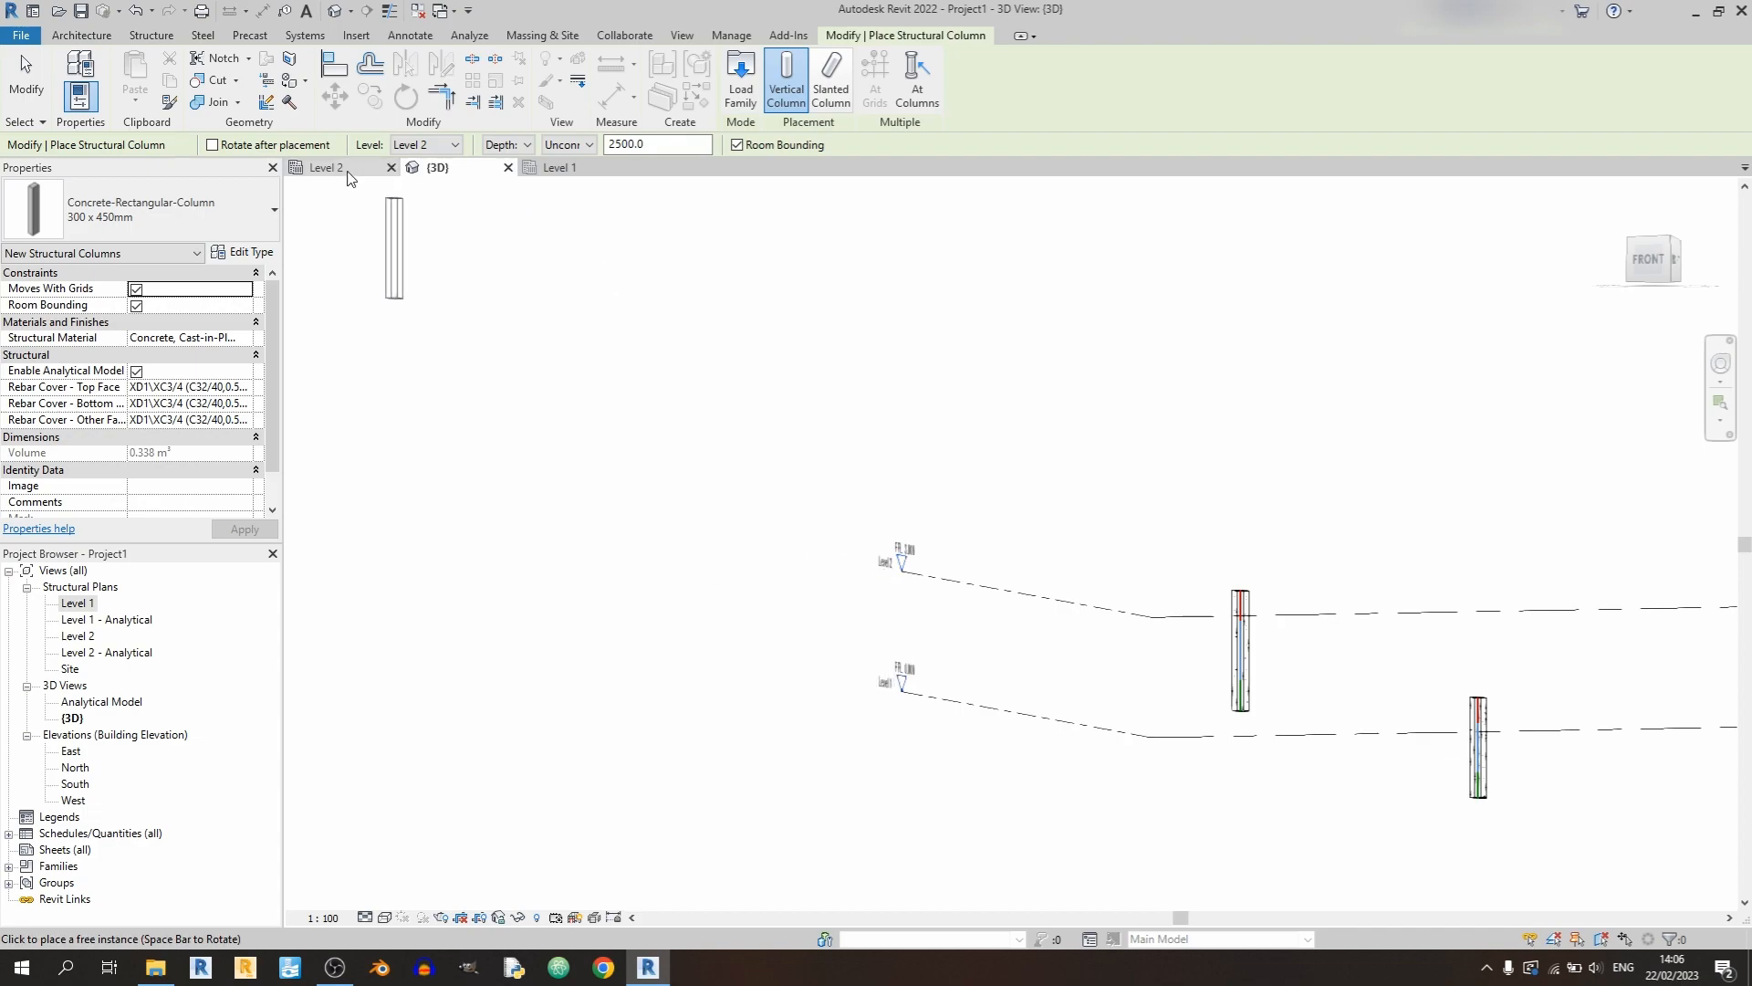
# - In the Level 2 plan, assign the column the 25 mm rebar cover setting
pyautogui.click(325, 166)
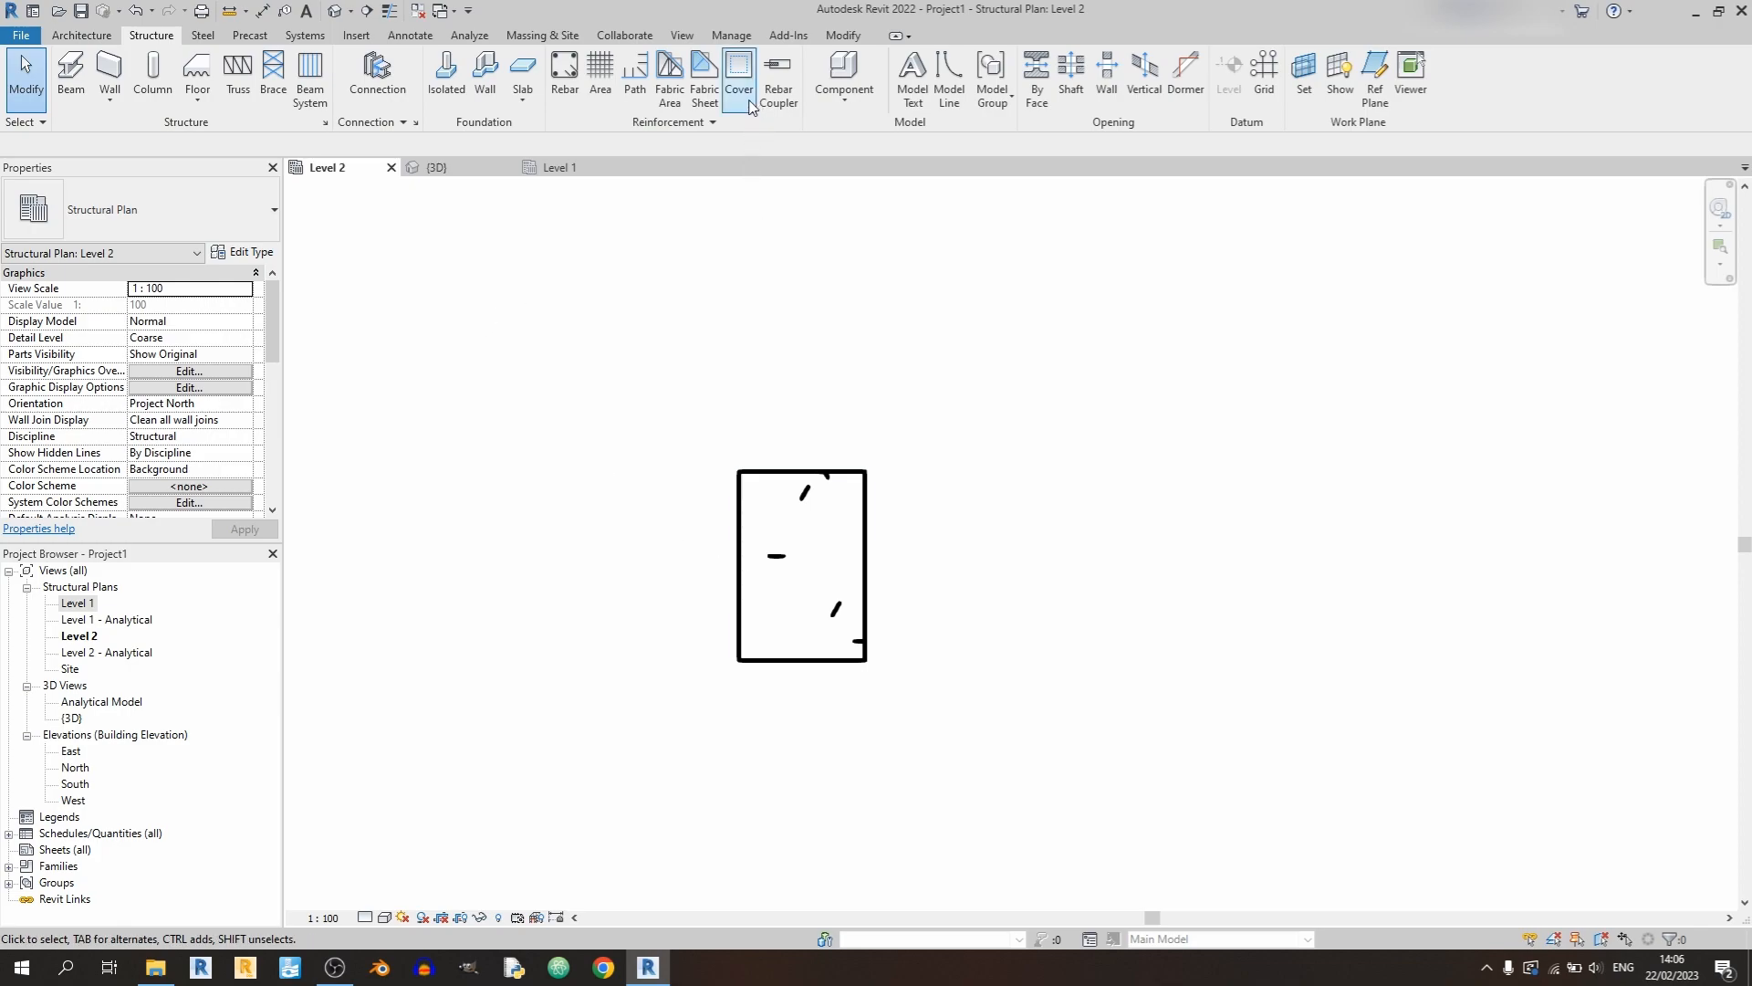
pyautogui.click(739, 73)
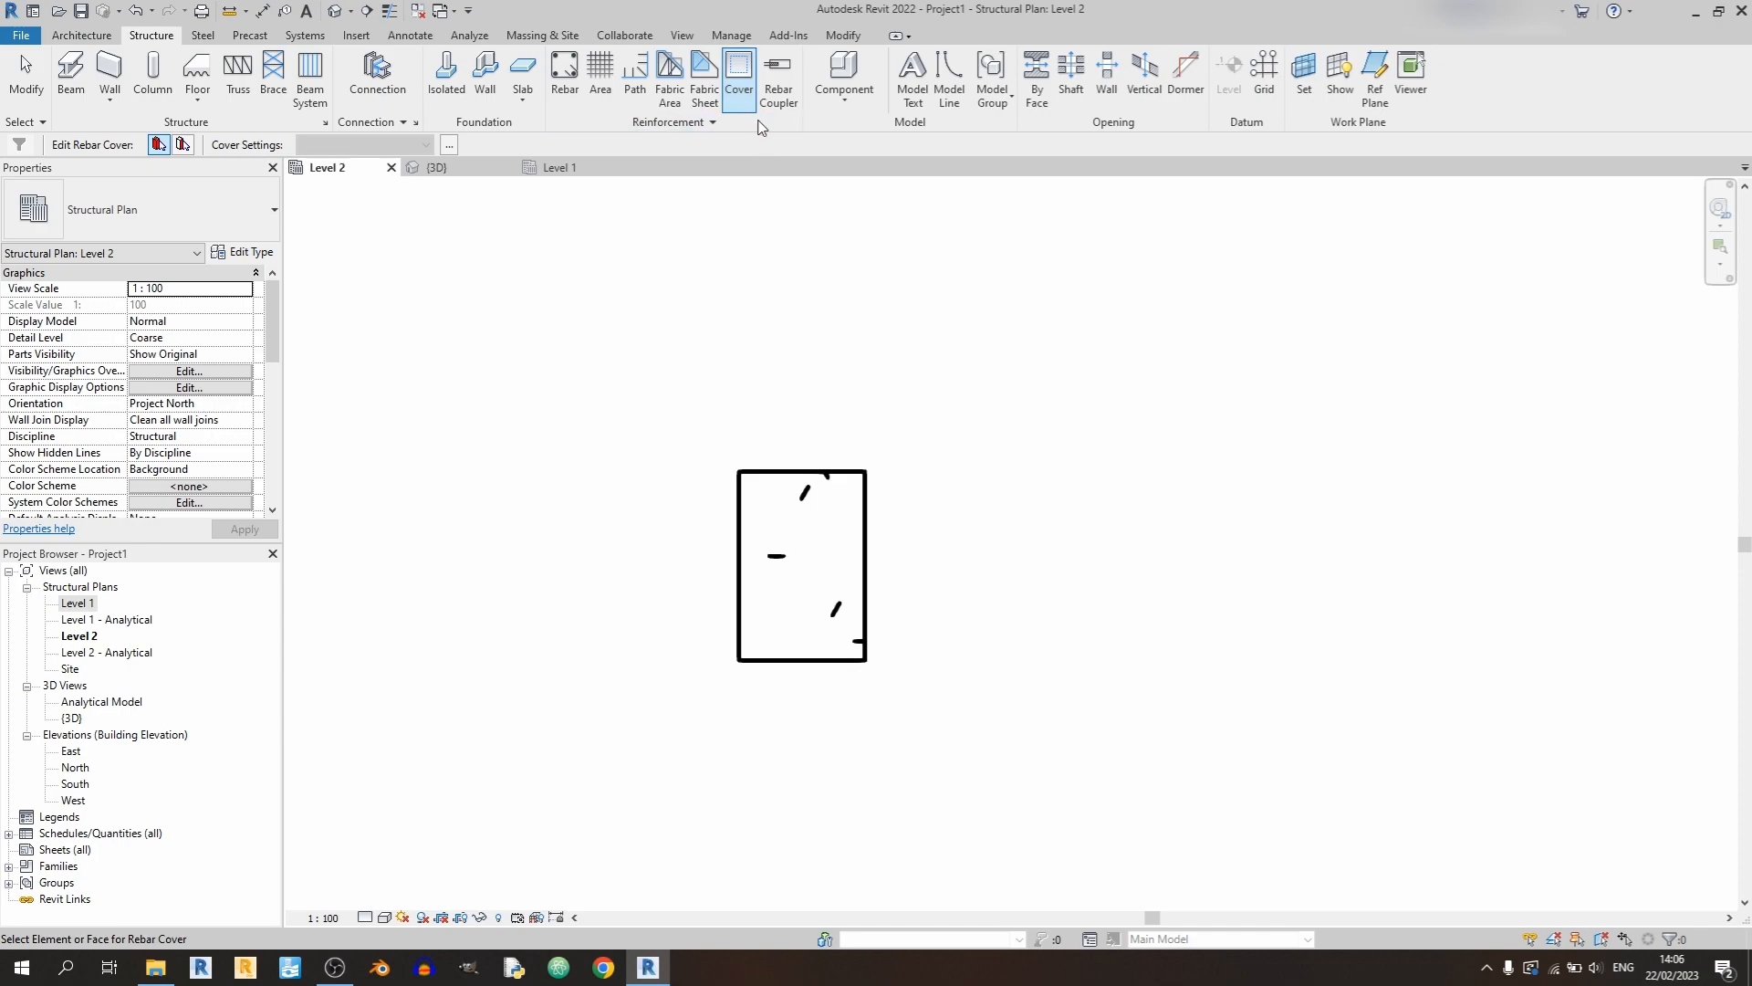
pyautogui.moveTo(740, 79)
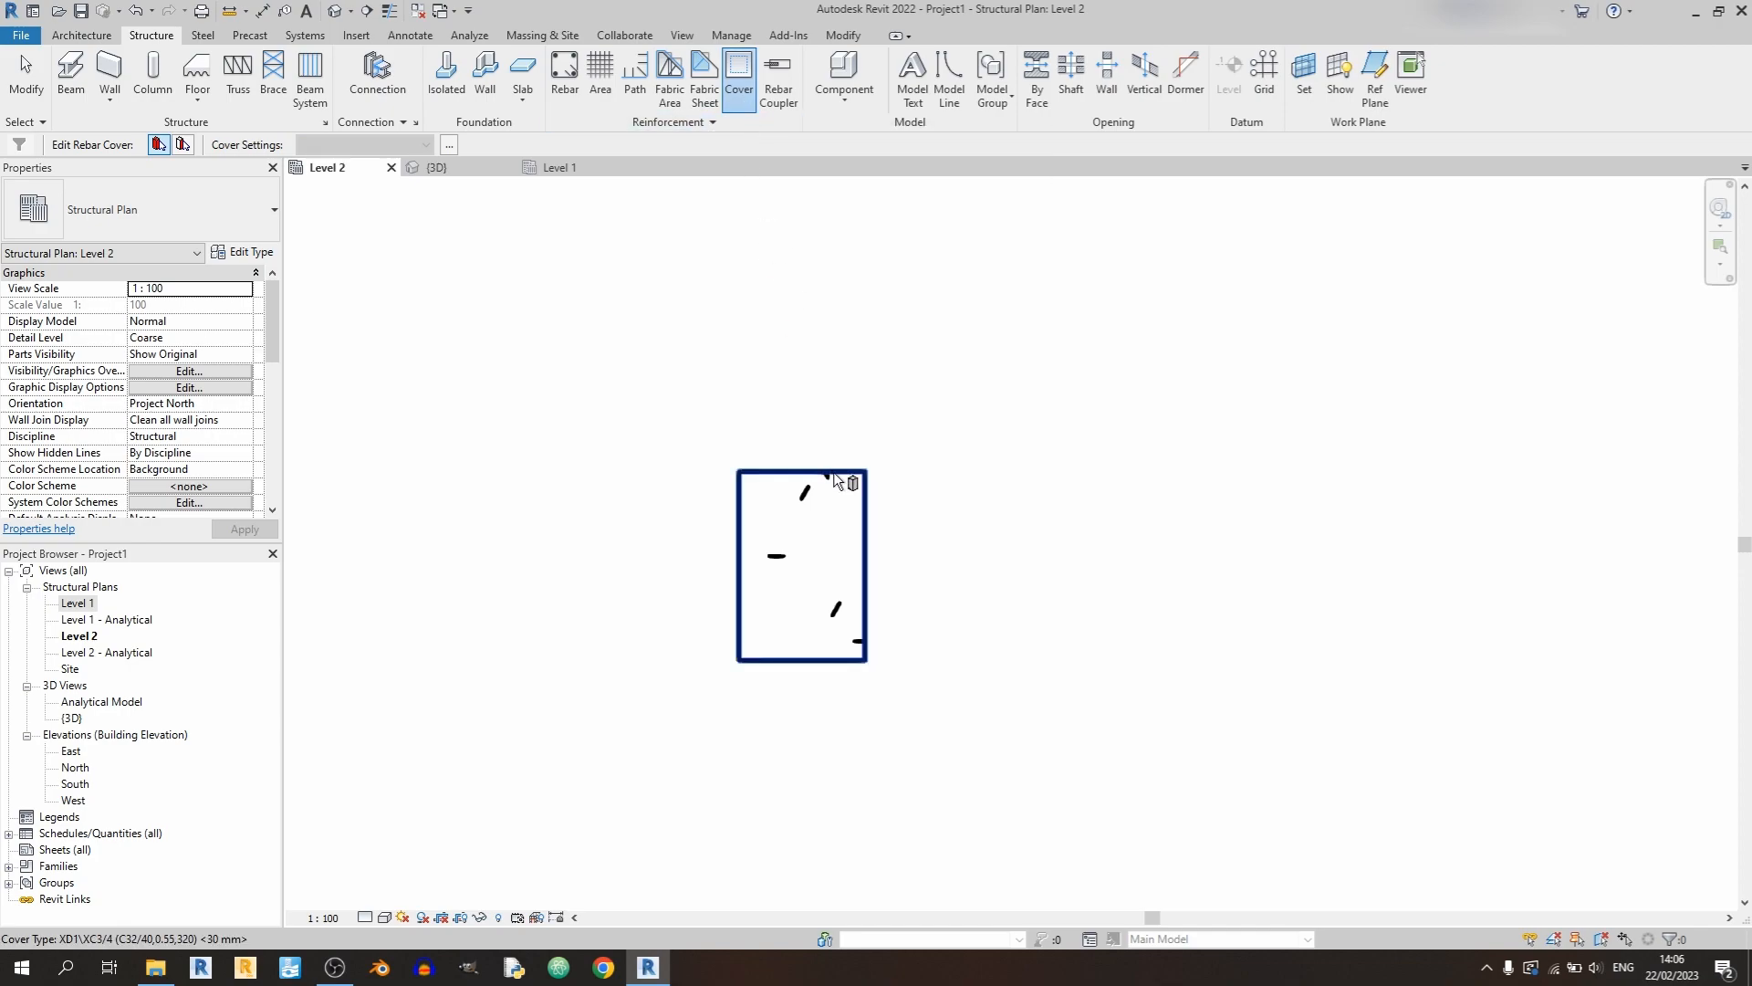
pyautogui.click(801, 564)
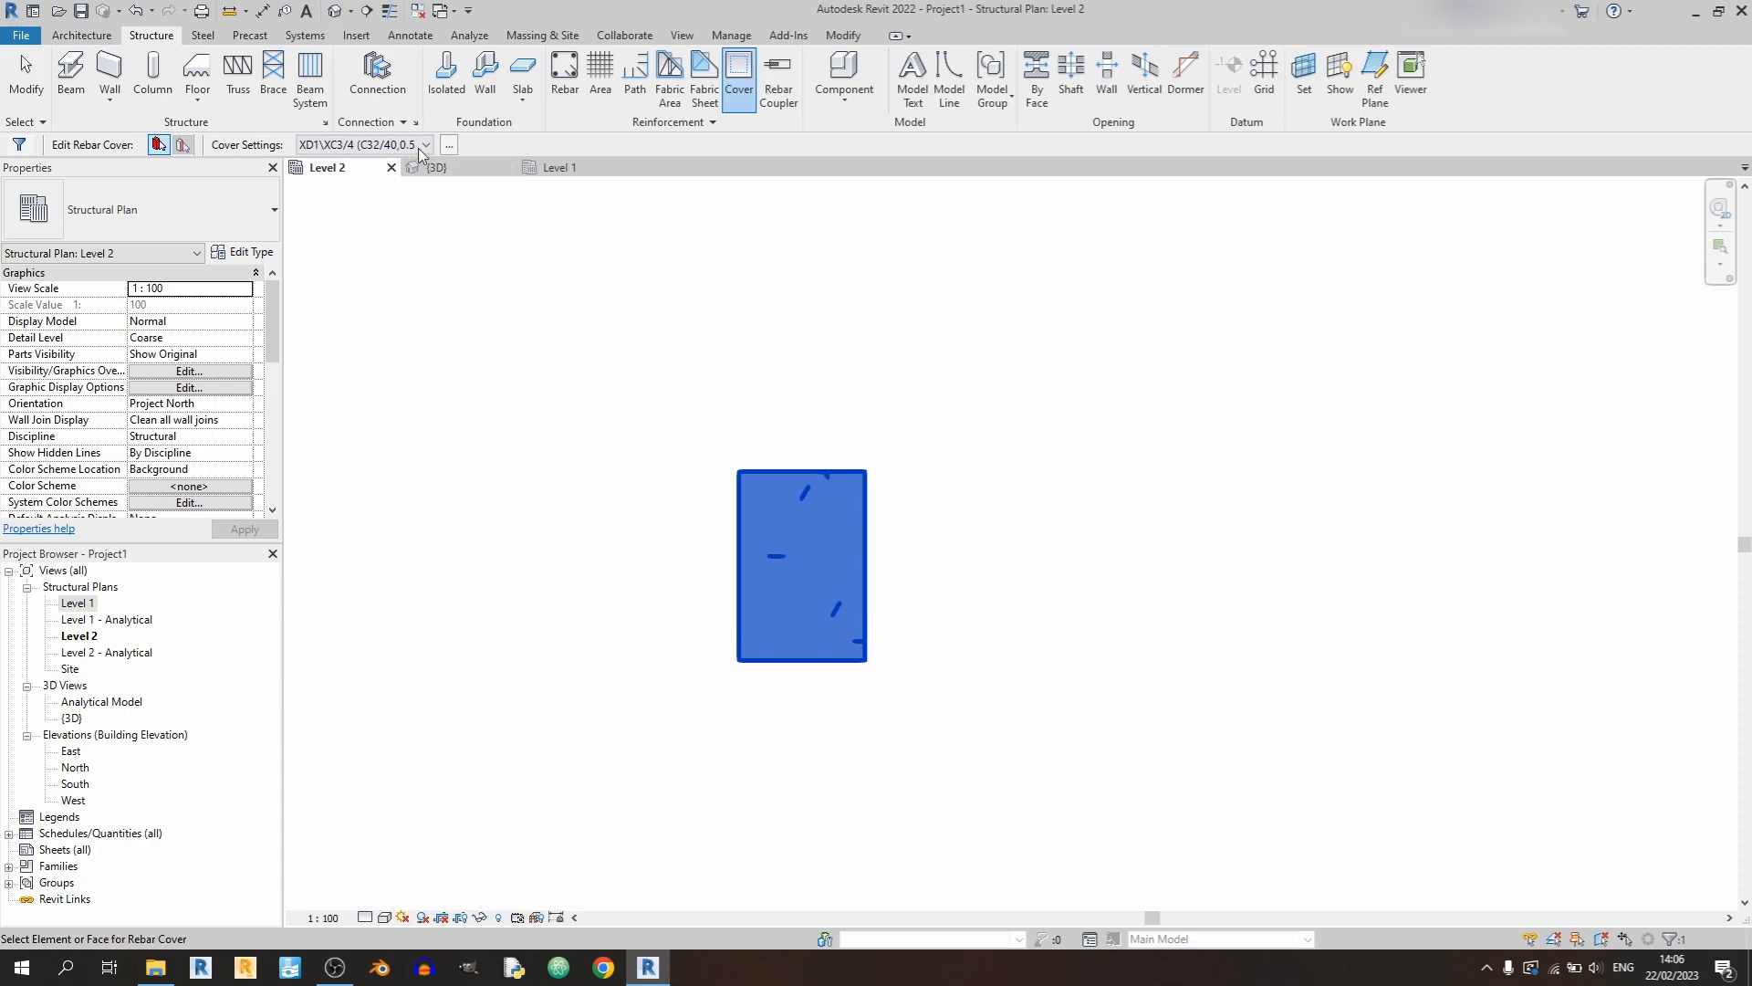
pyautogui.click(425, 146)
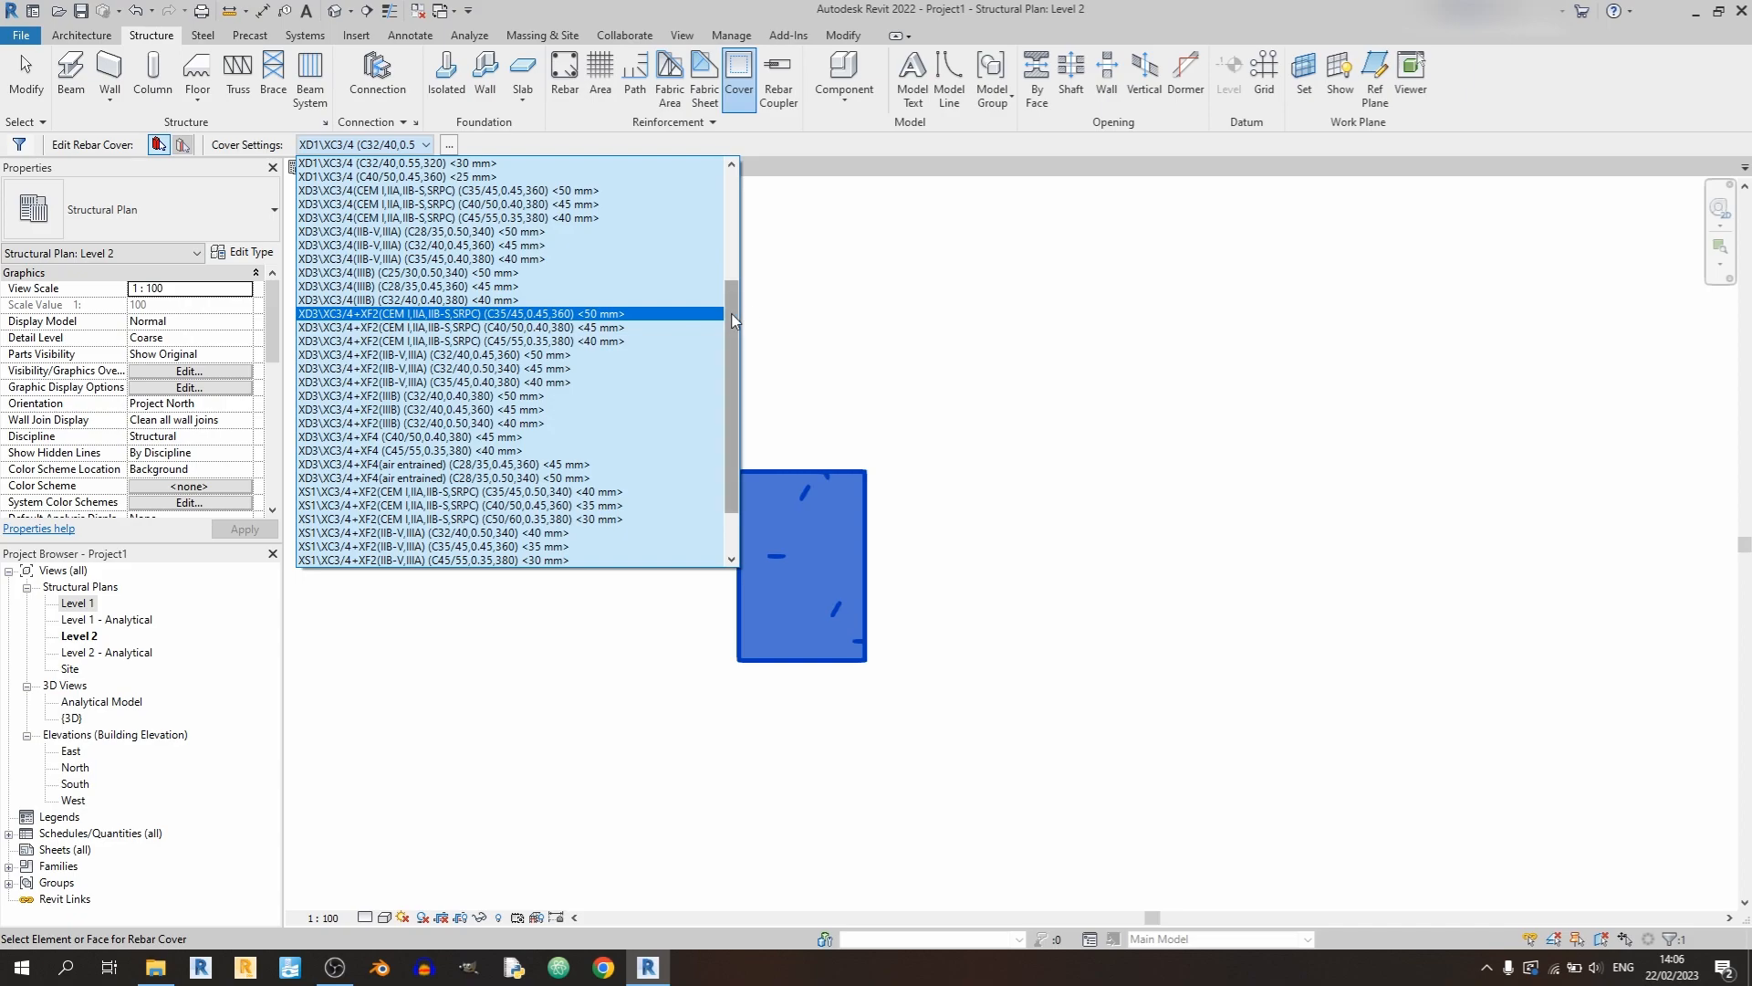
pyautogui.scroll(3)
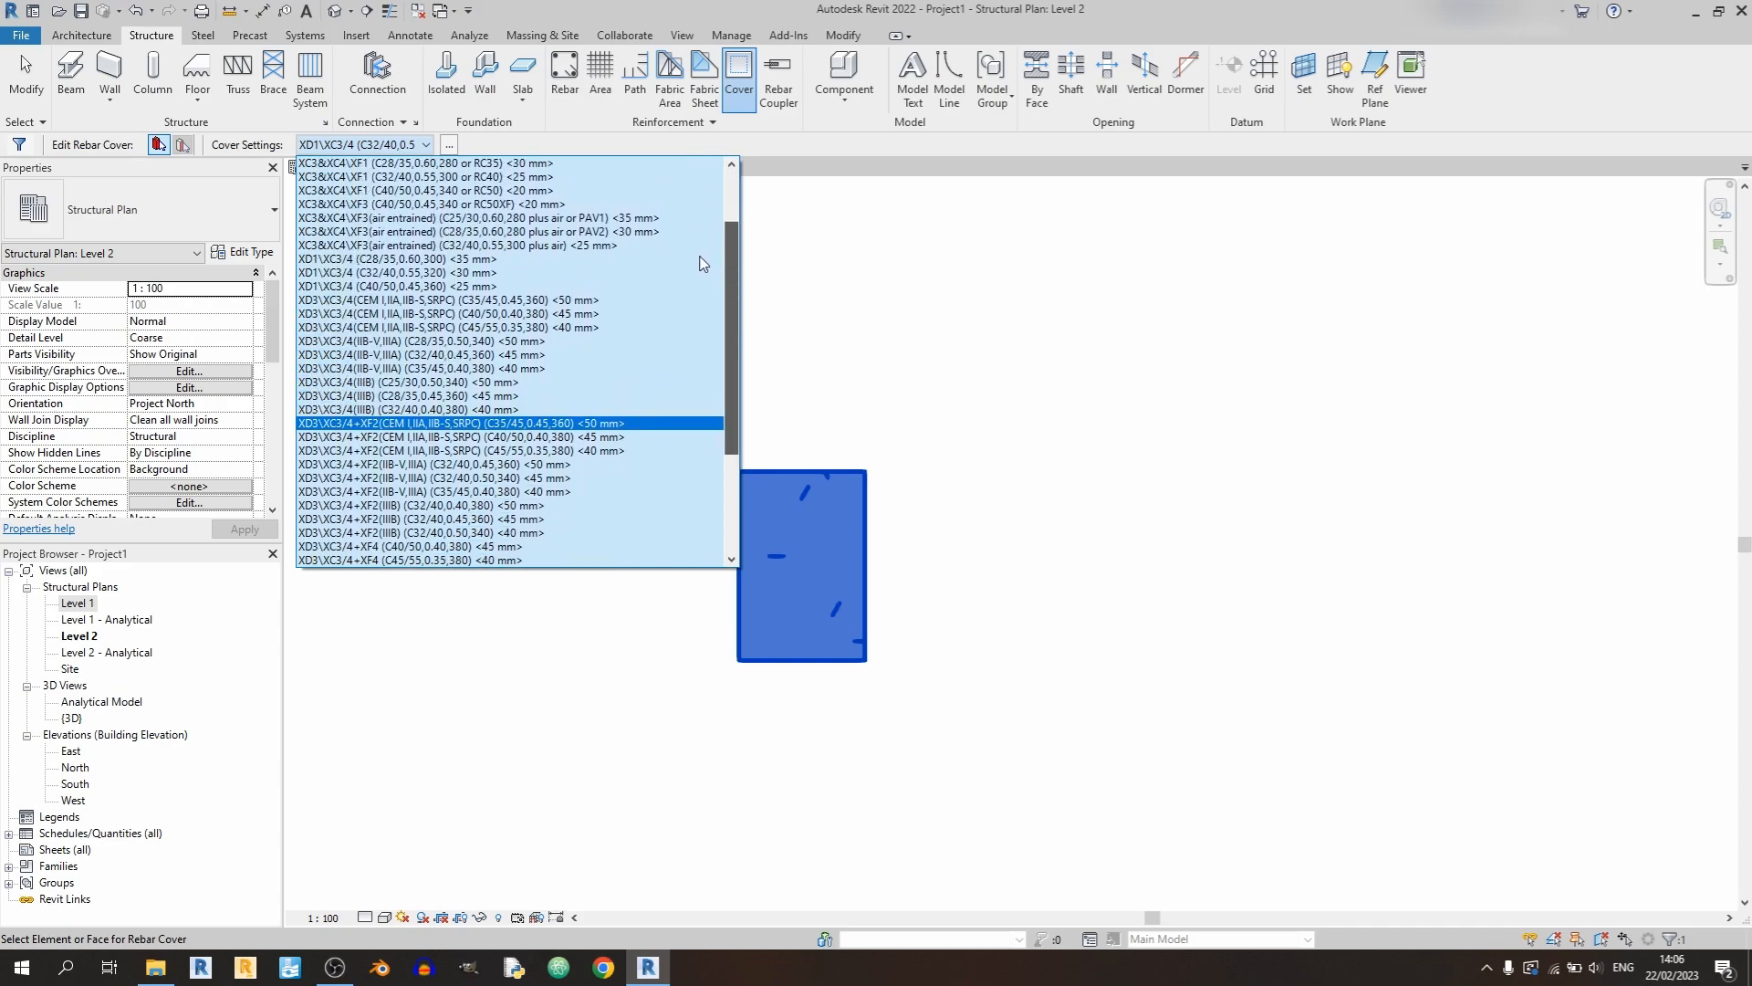
pyautogui.scroll(3)
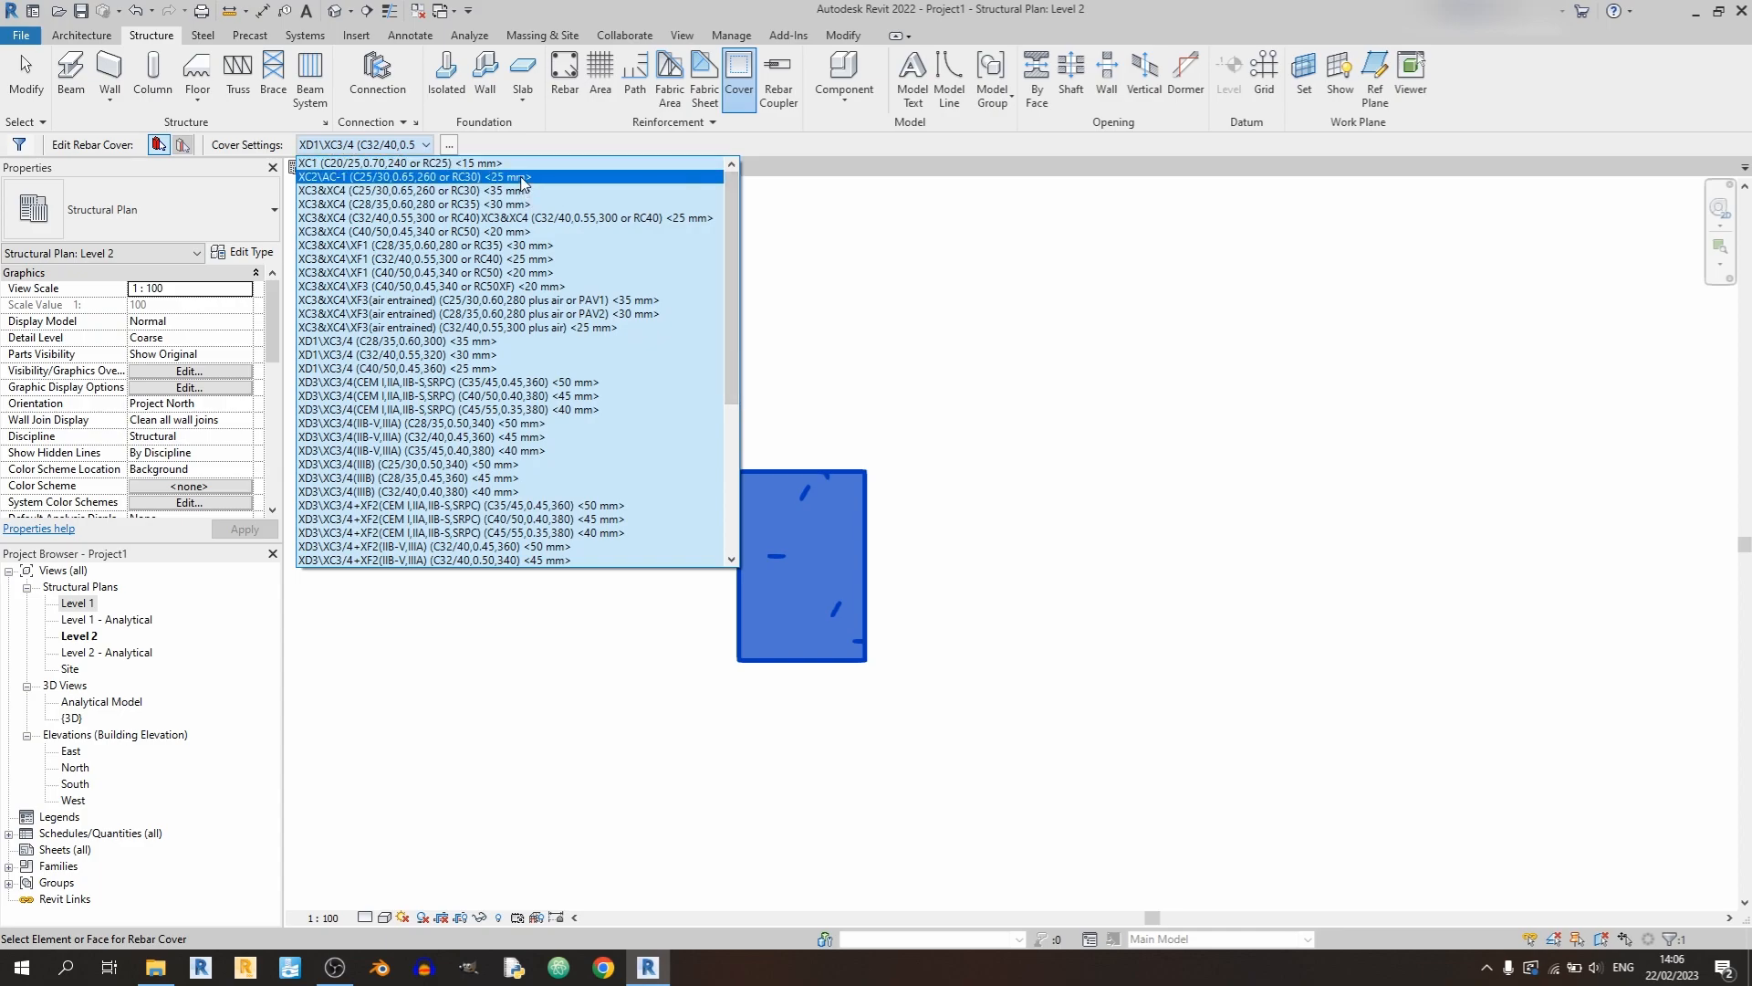
pyautogui.click(411, 177)
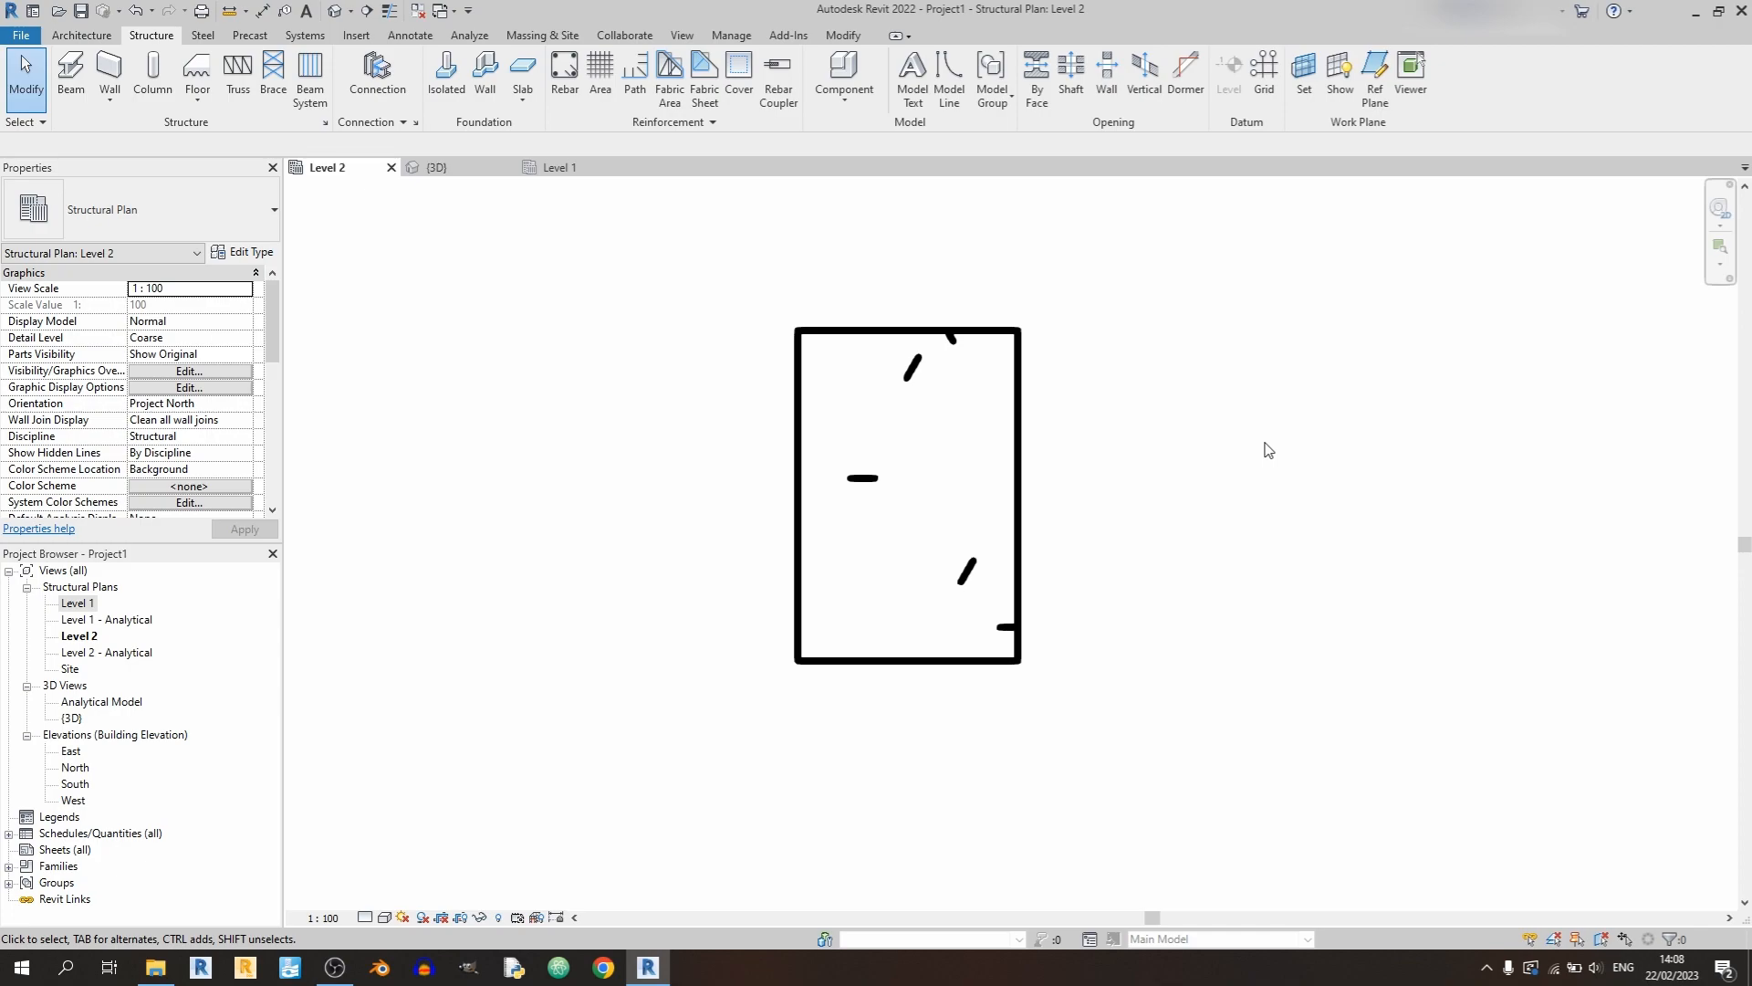
pyautogui.moveTo(1018, 195)
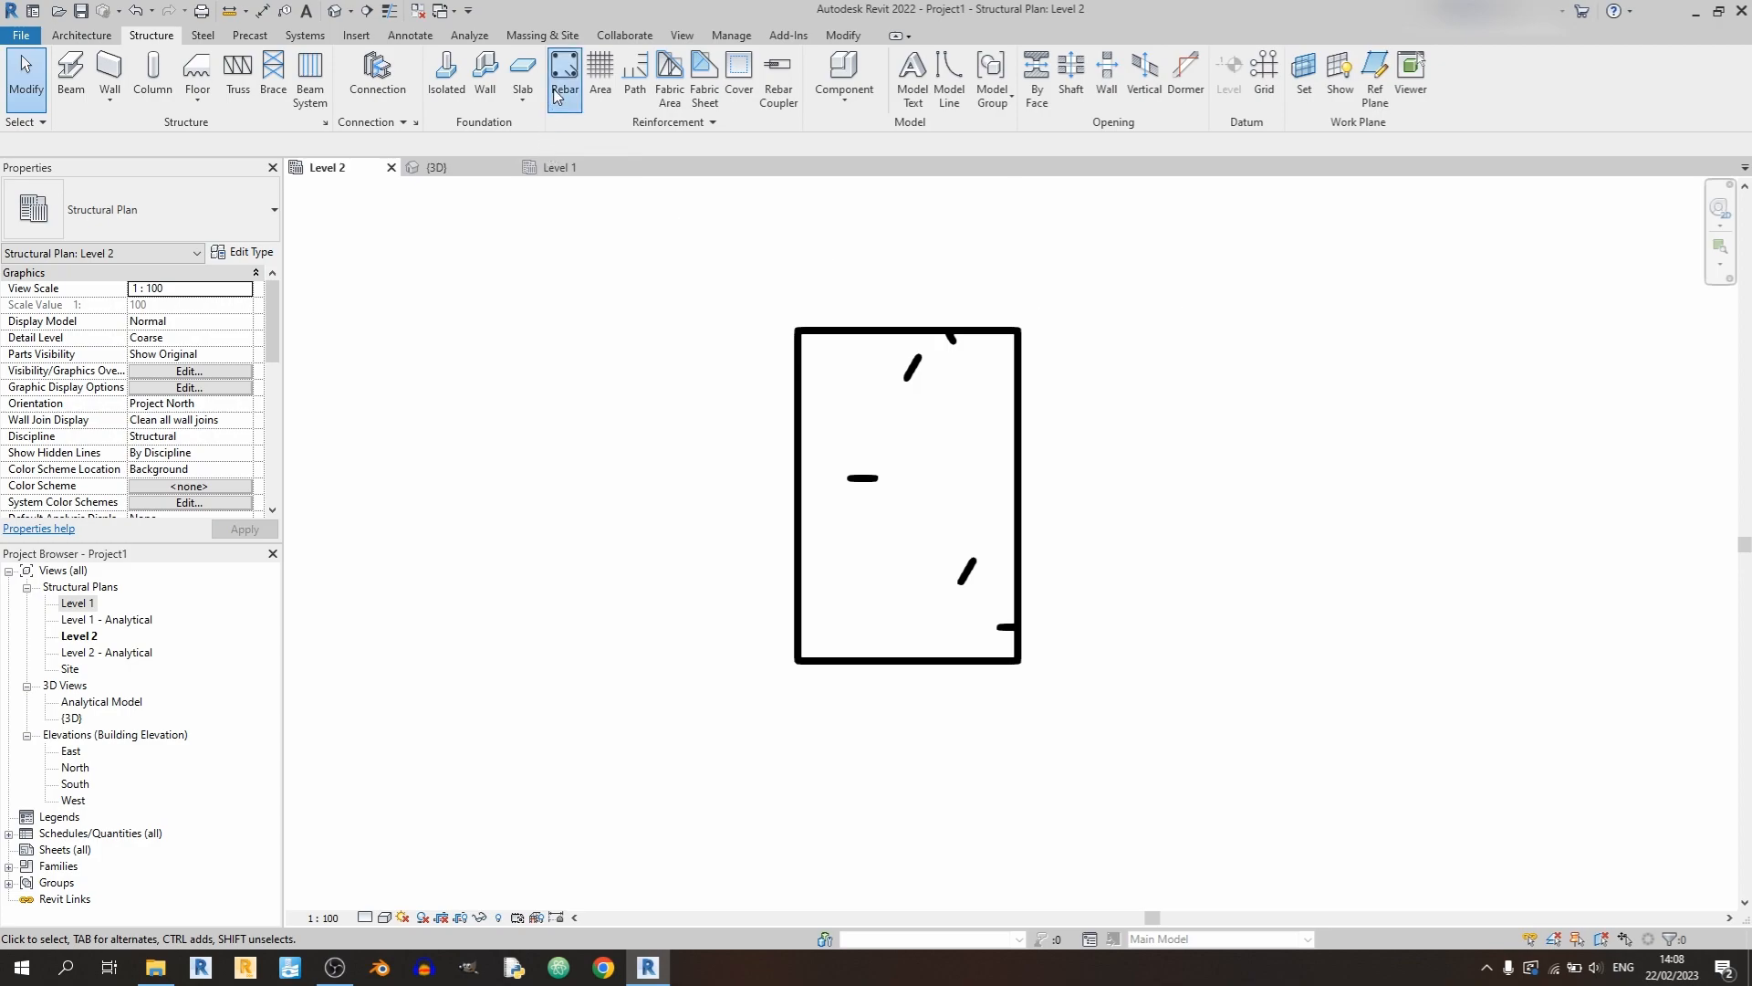
# - Start Rebar placement, acknowledge the shape notice and choose straight bar shape 00
pyautogui.click(564, 73)
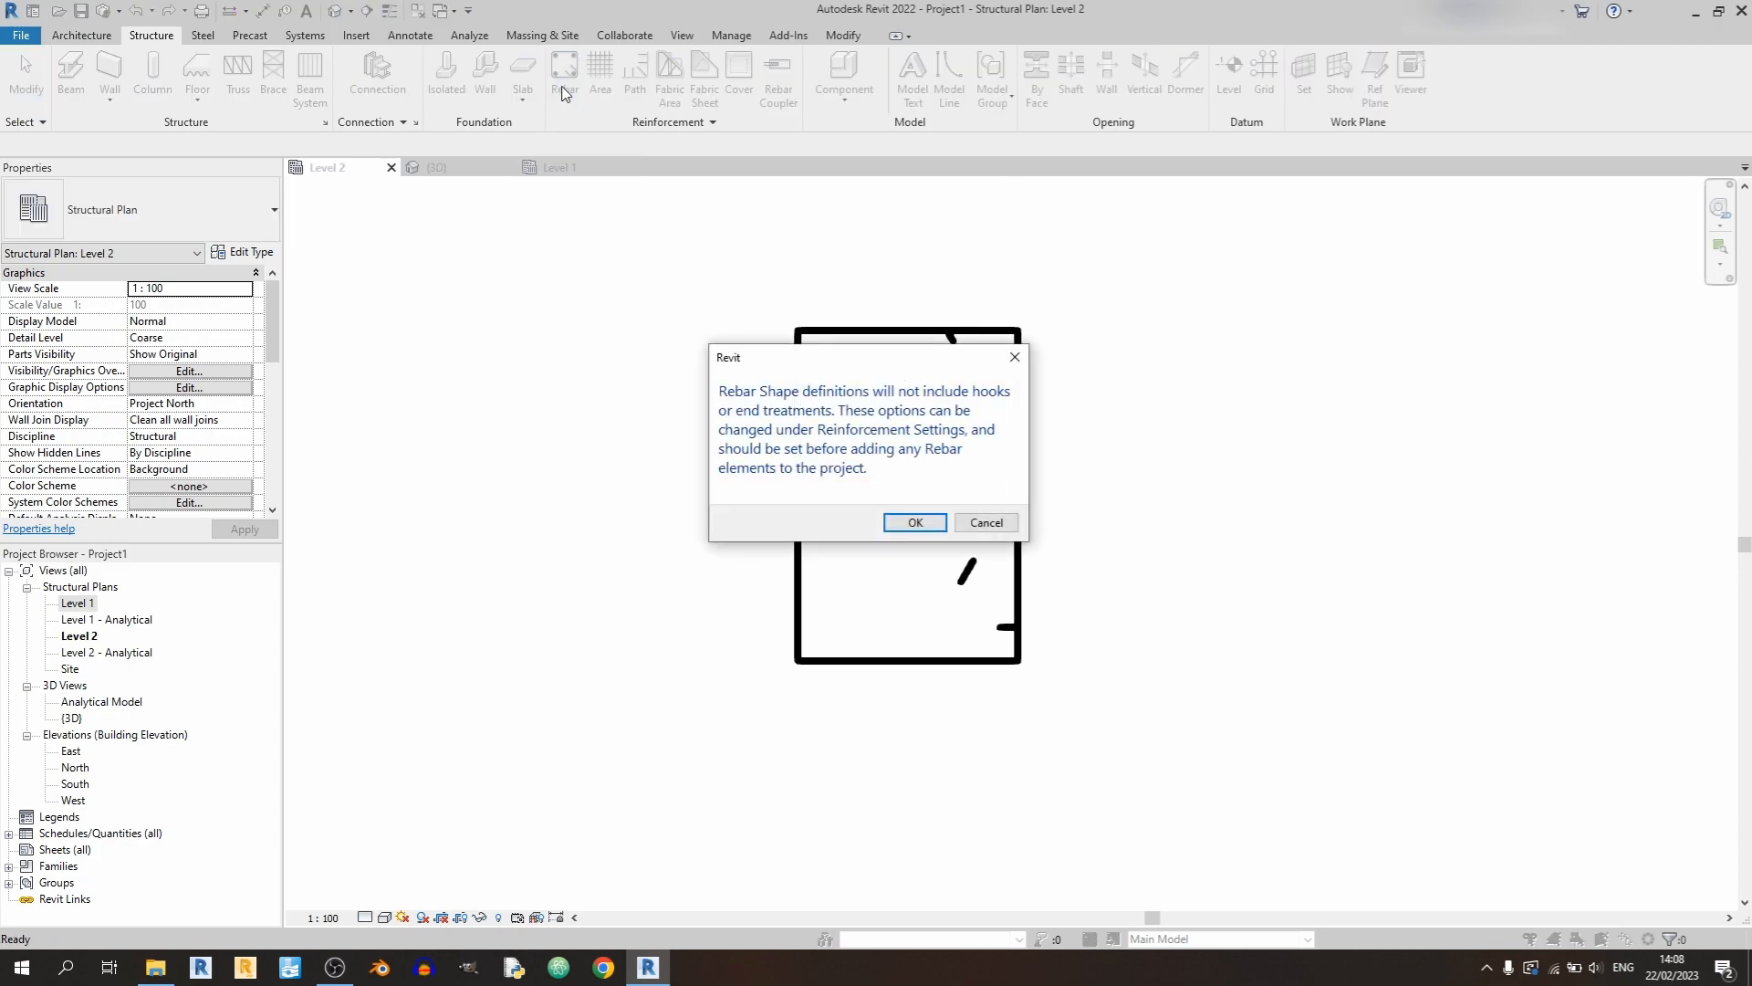
pyautogui.moveTo(957, 540)
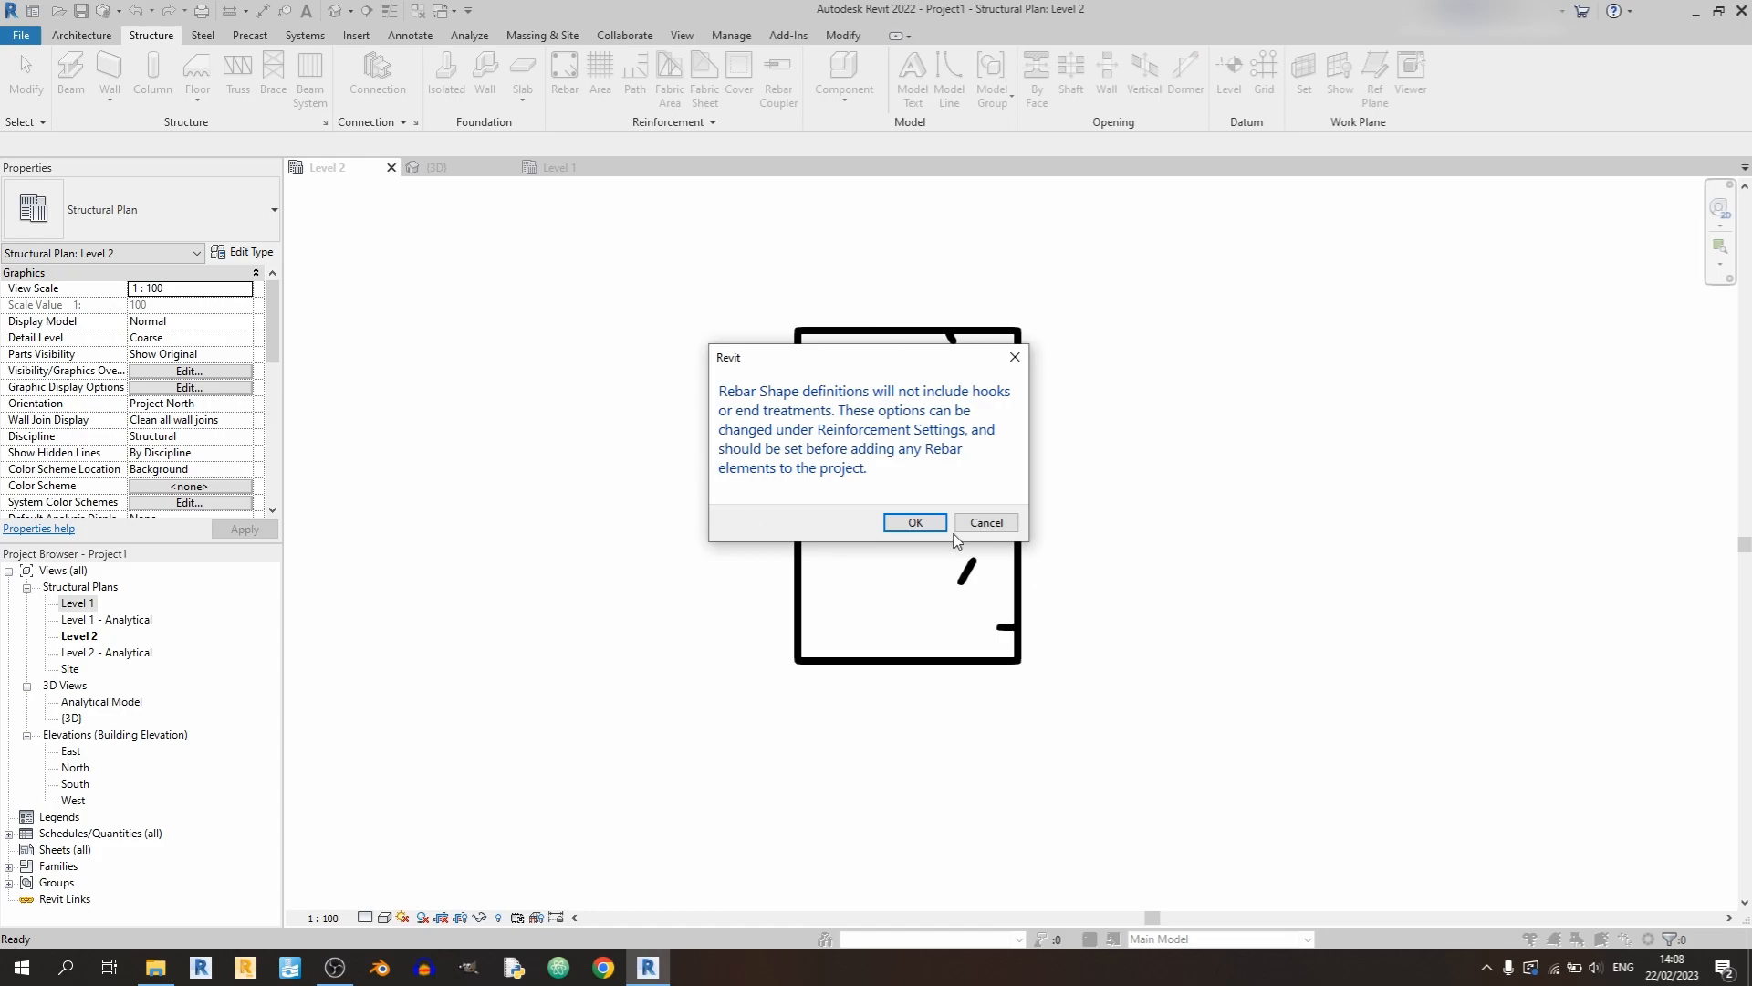
pyautogui.moveTo(913, 522)
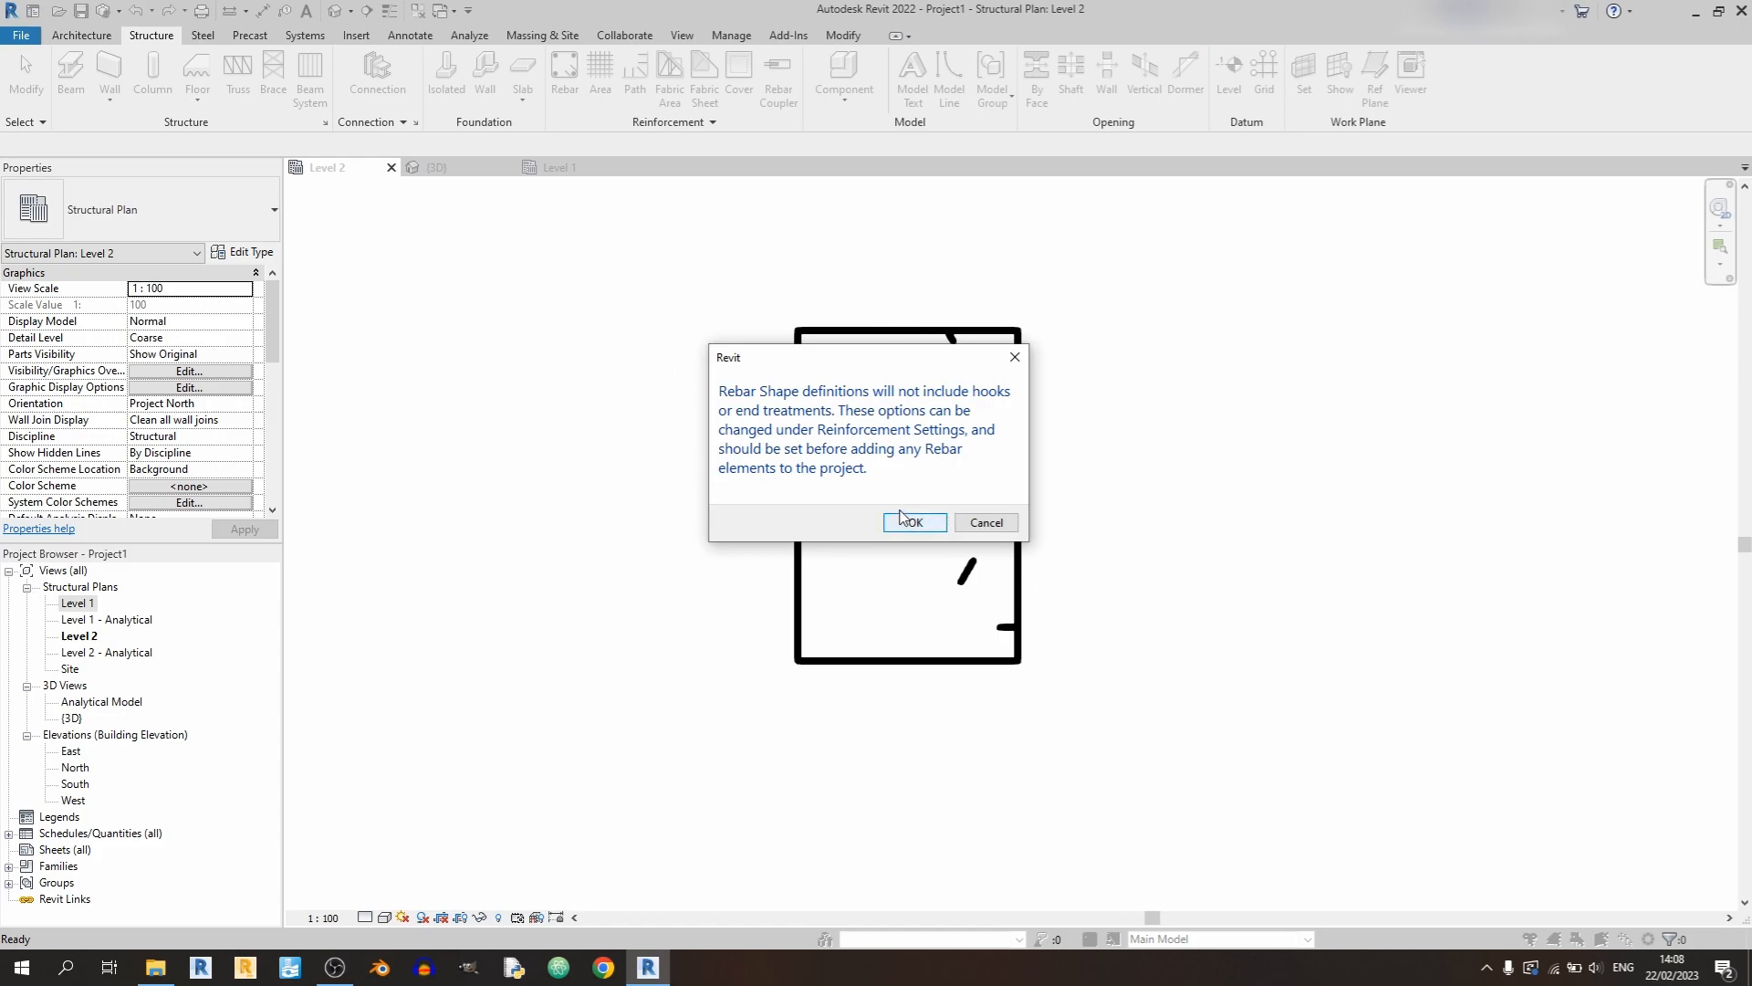
pyautogui.moveTo(915, 522)
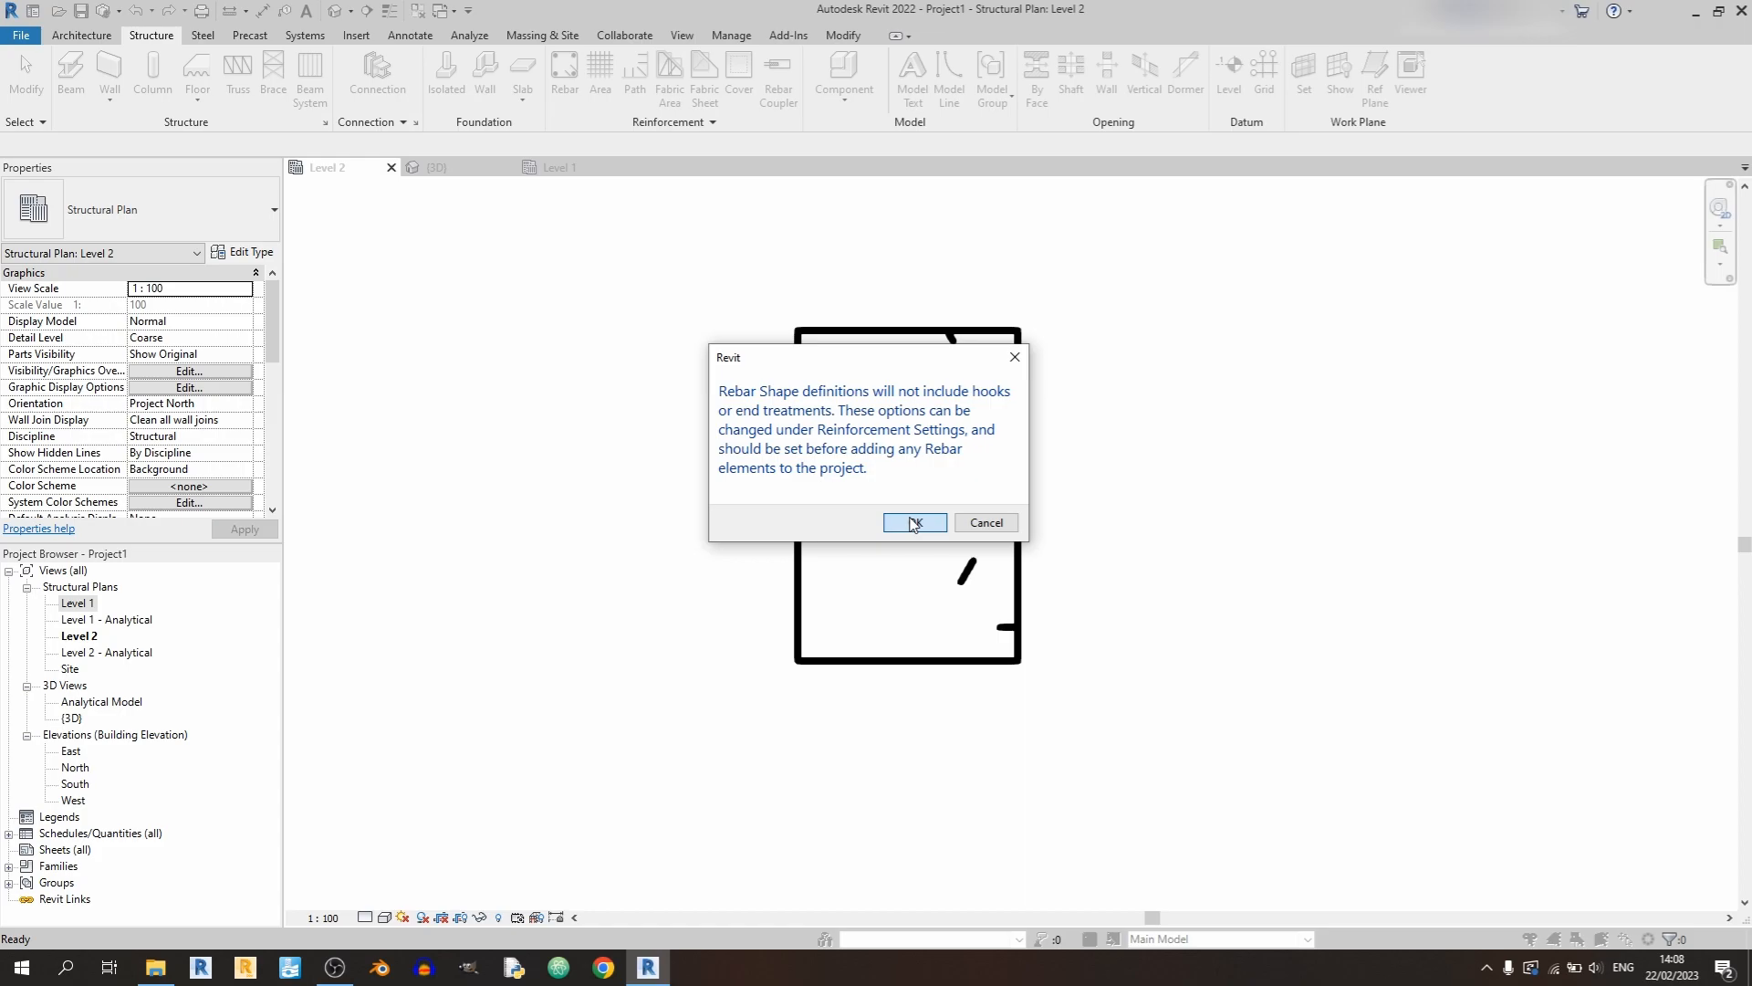
pyautogui.click(914, 524)
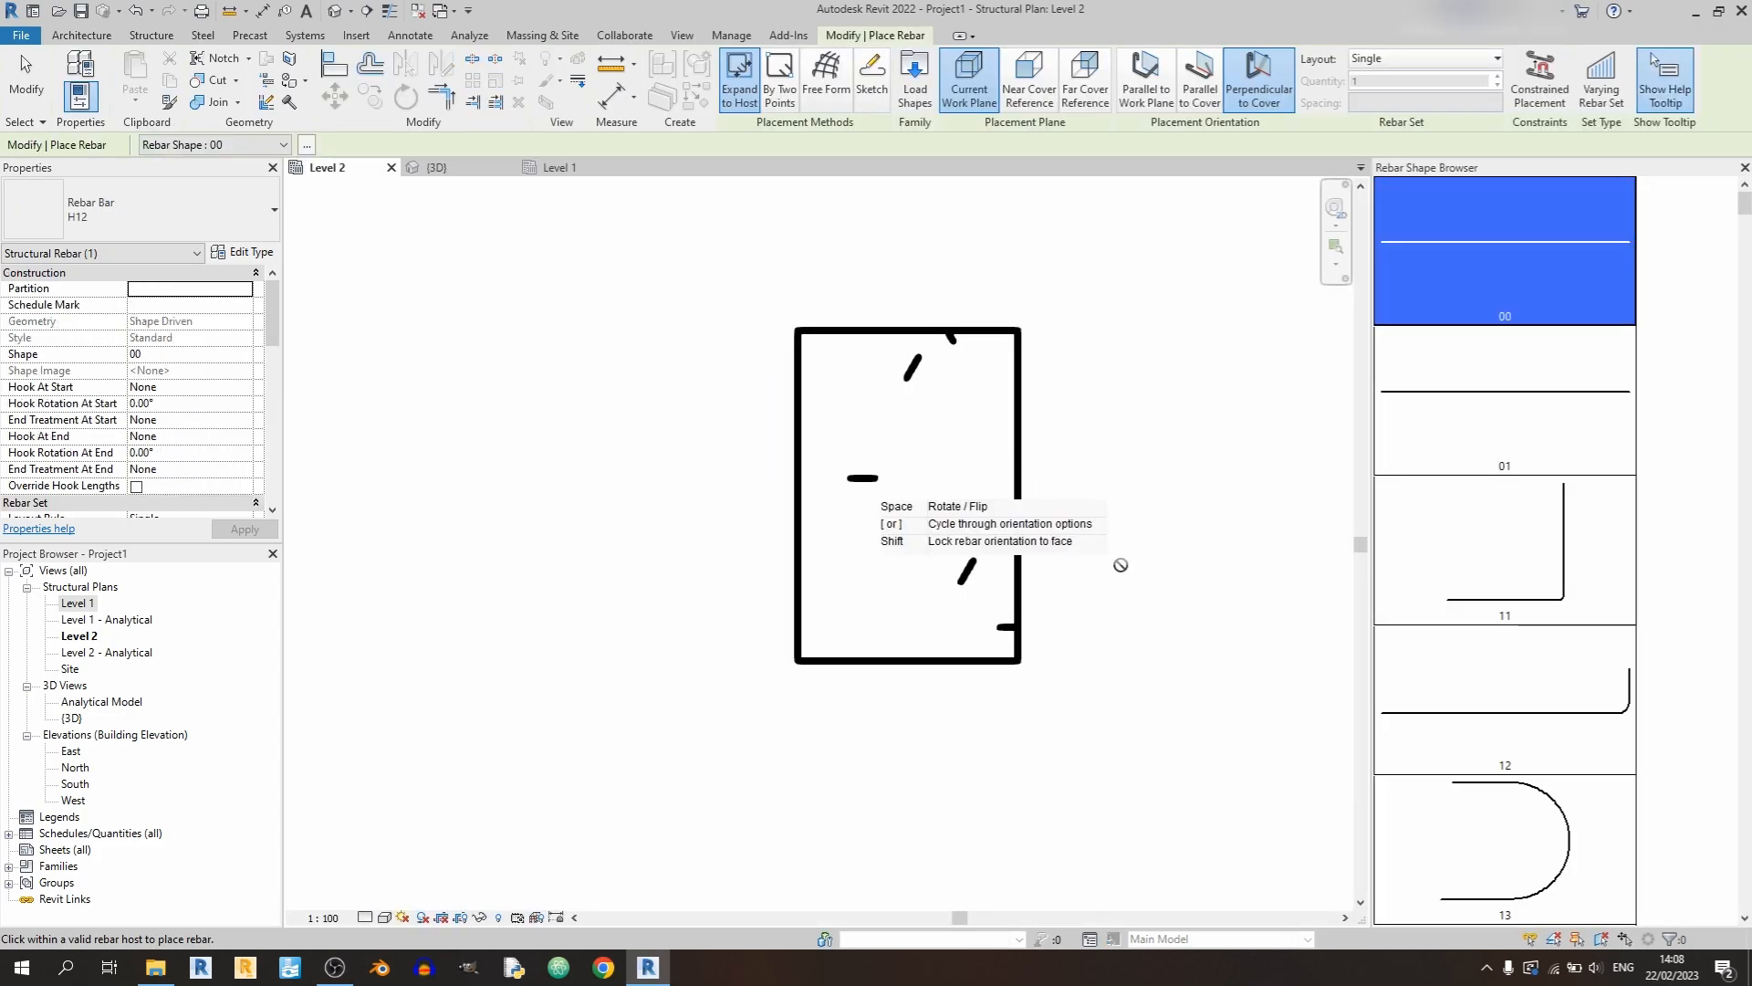
pyautogui.moveTo(983, 372)
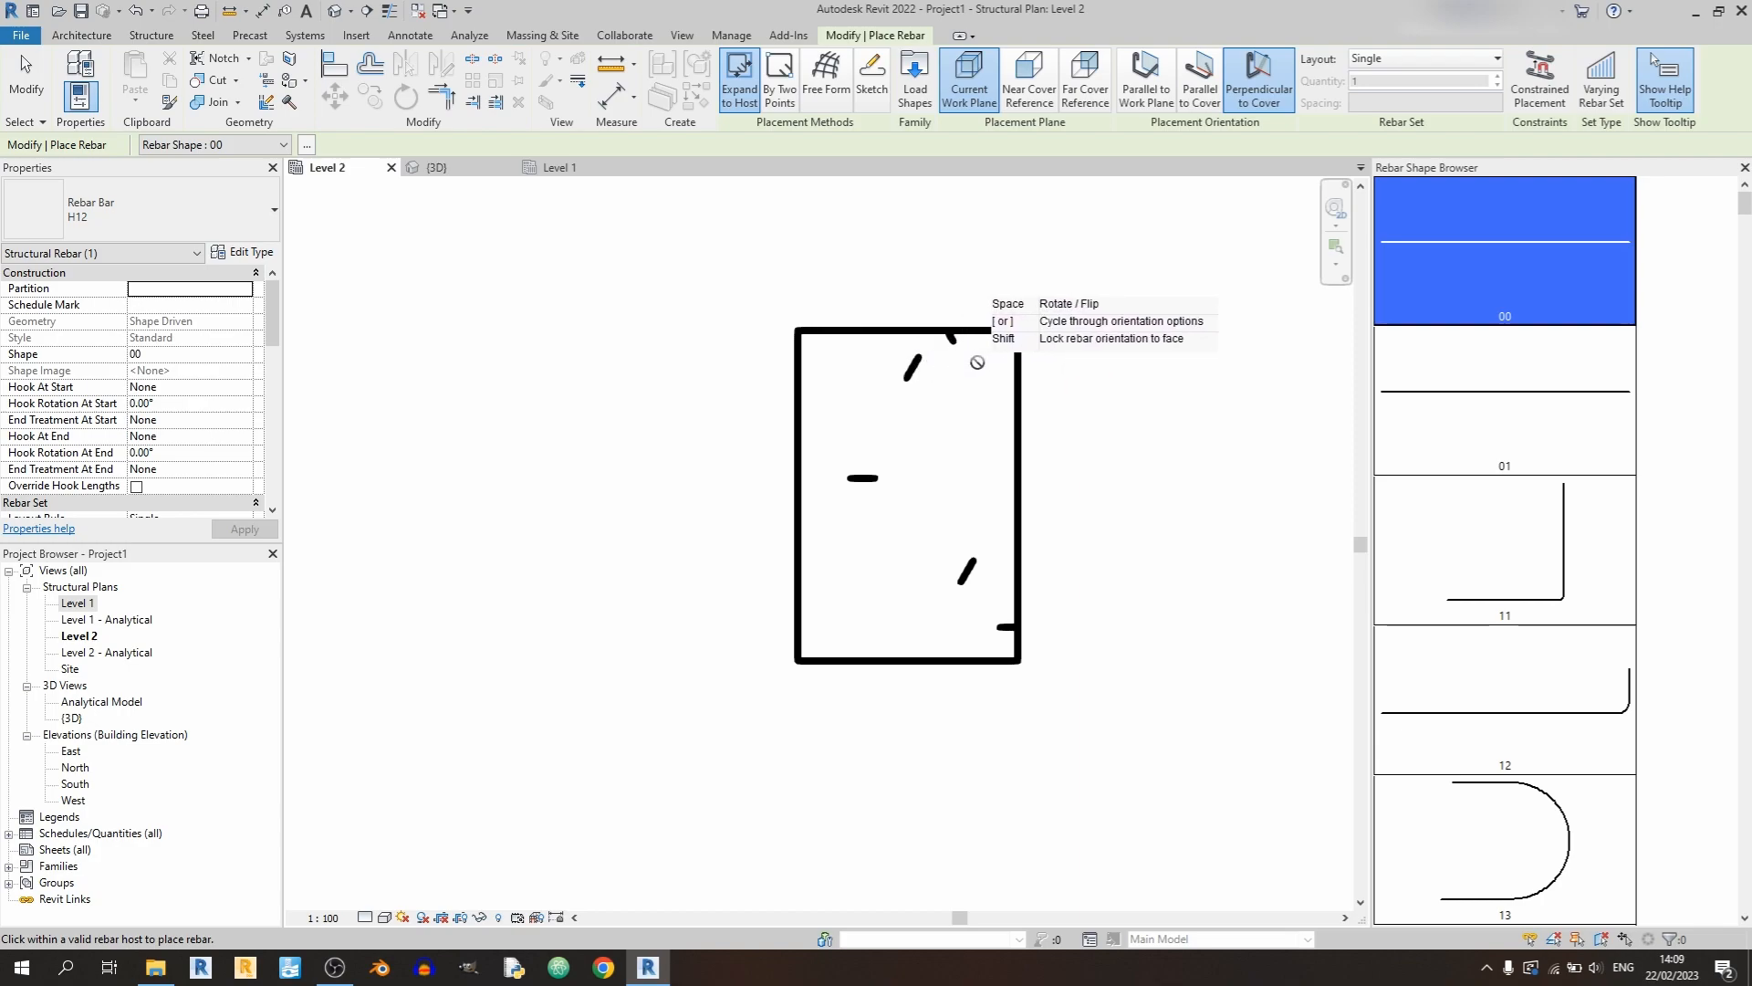
pyautogui.moveTo(805, 411)
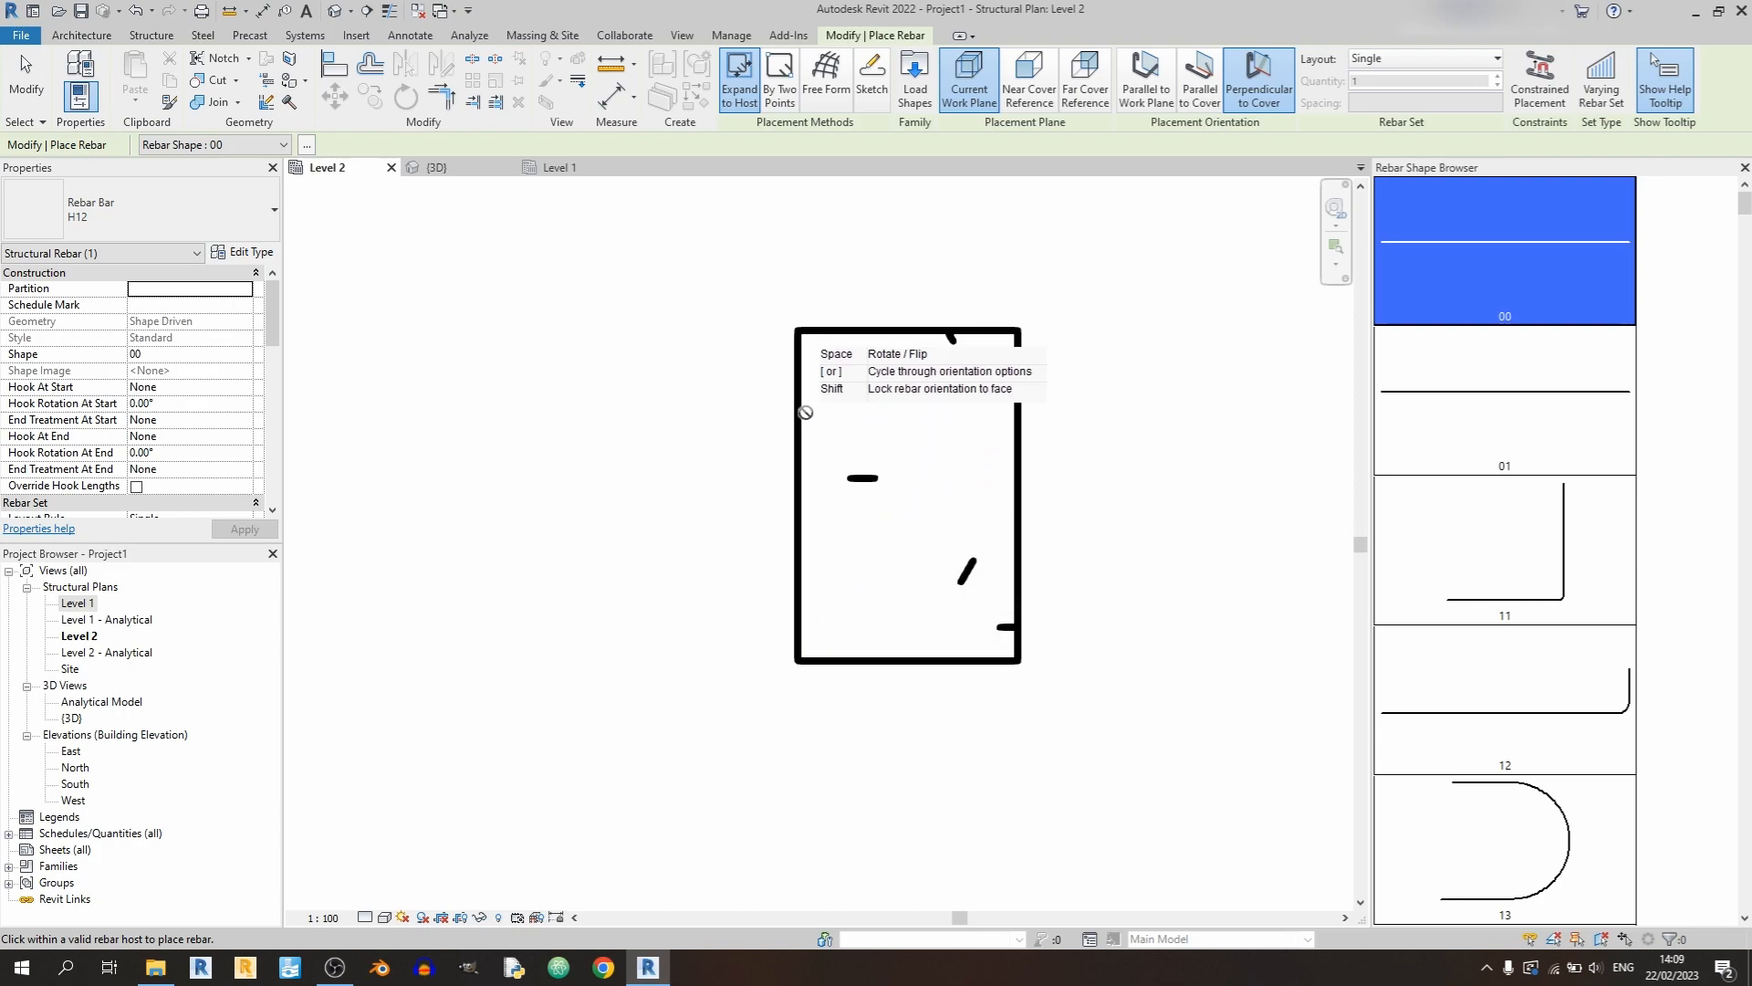
pyautogui.moveTo(1028, 81)
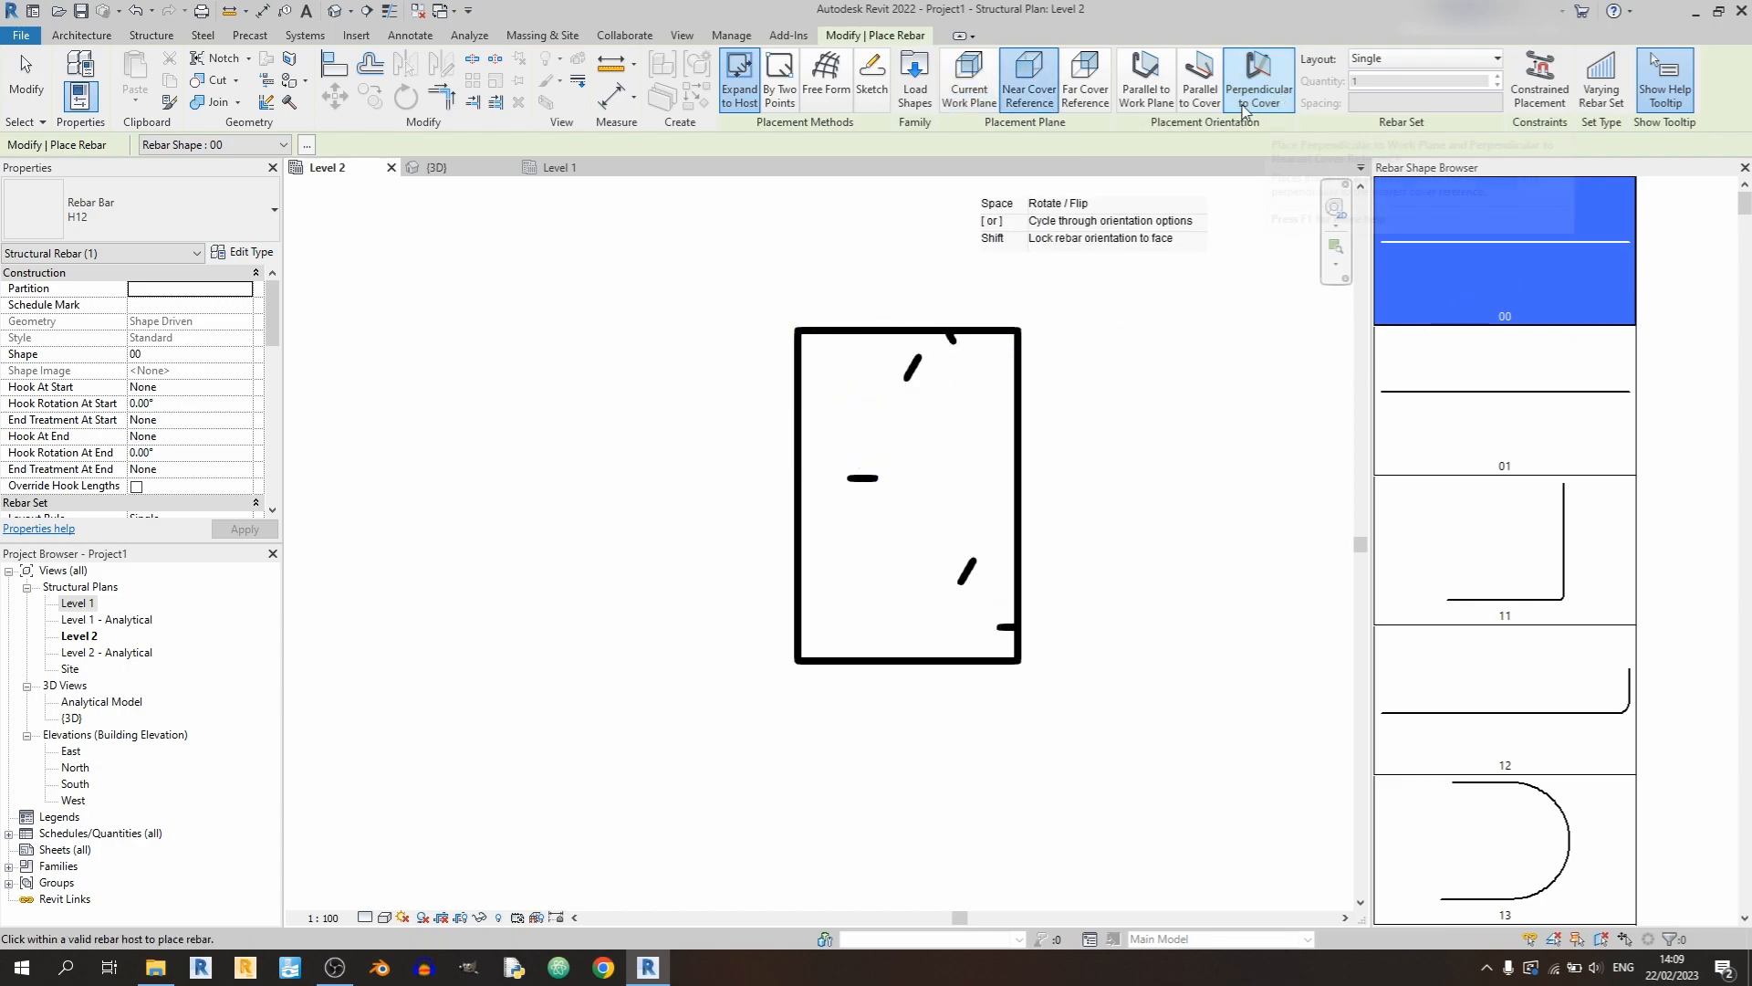
pyautogui.moveTo(1259, 78)
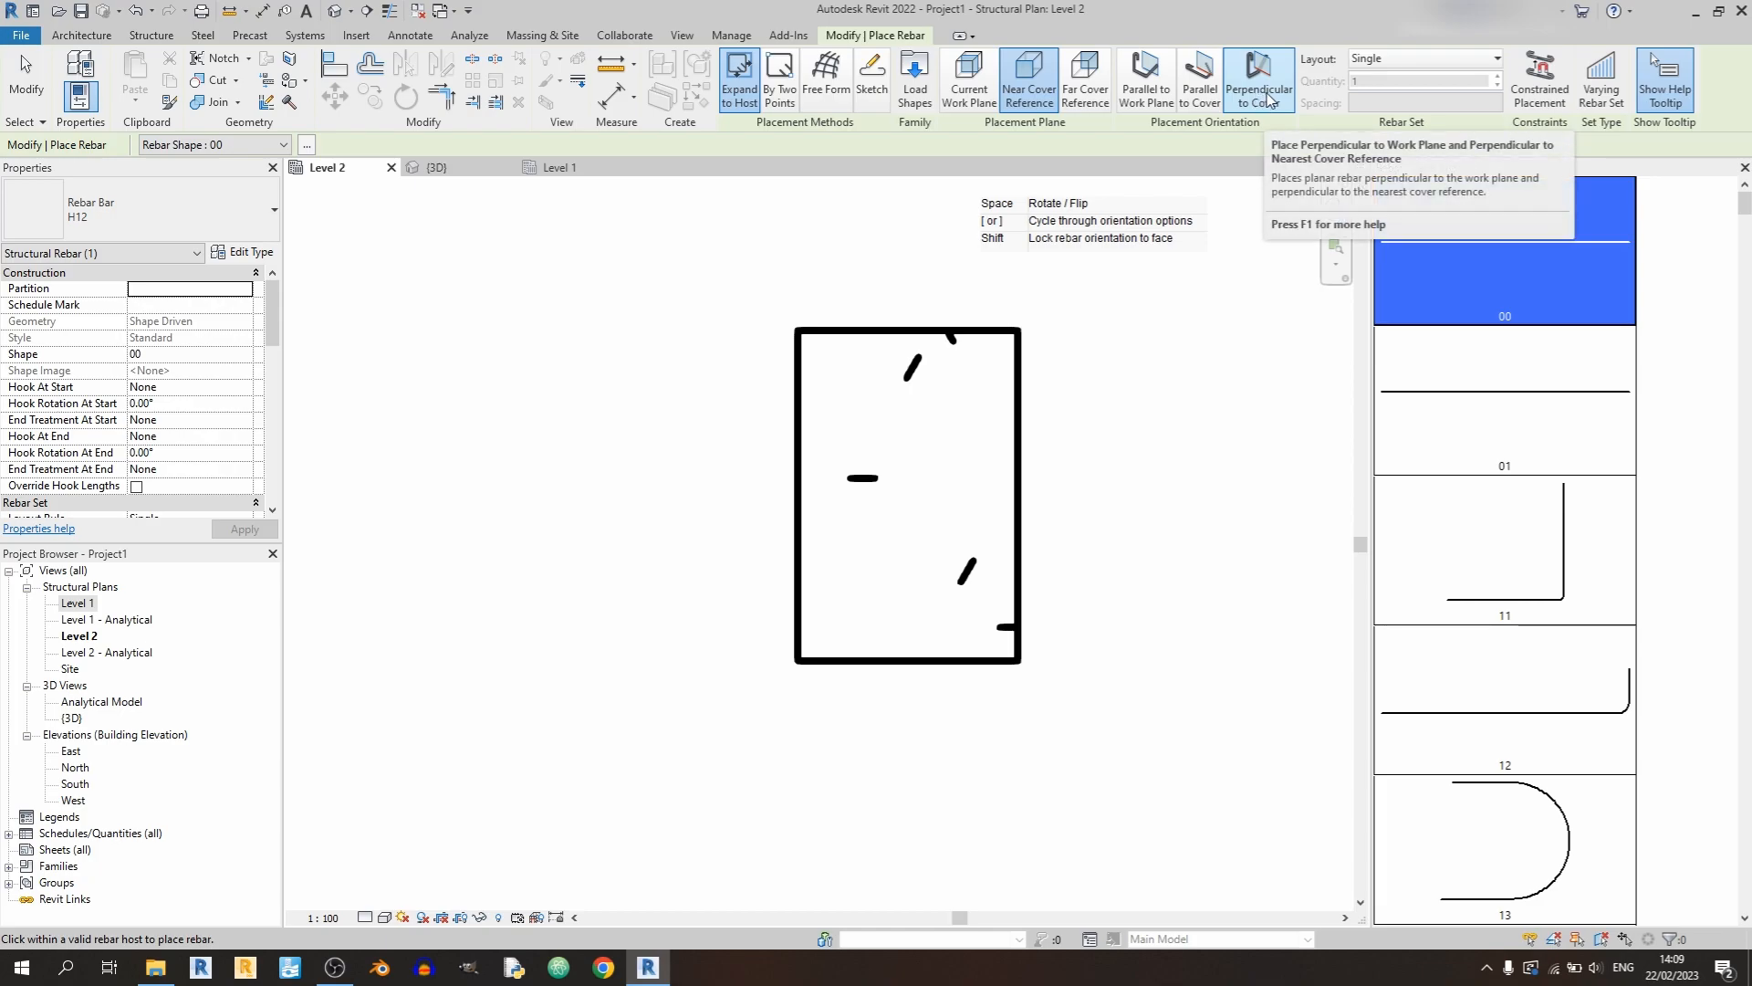
pyautogui.moveTo(1199, 80)
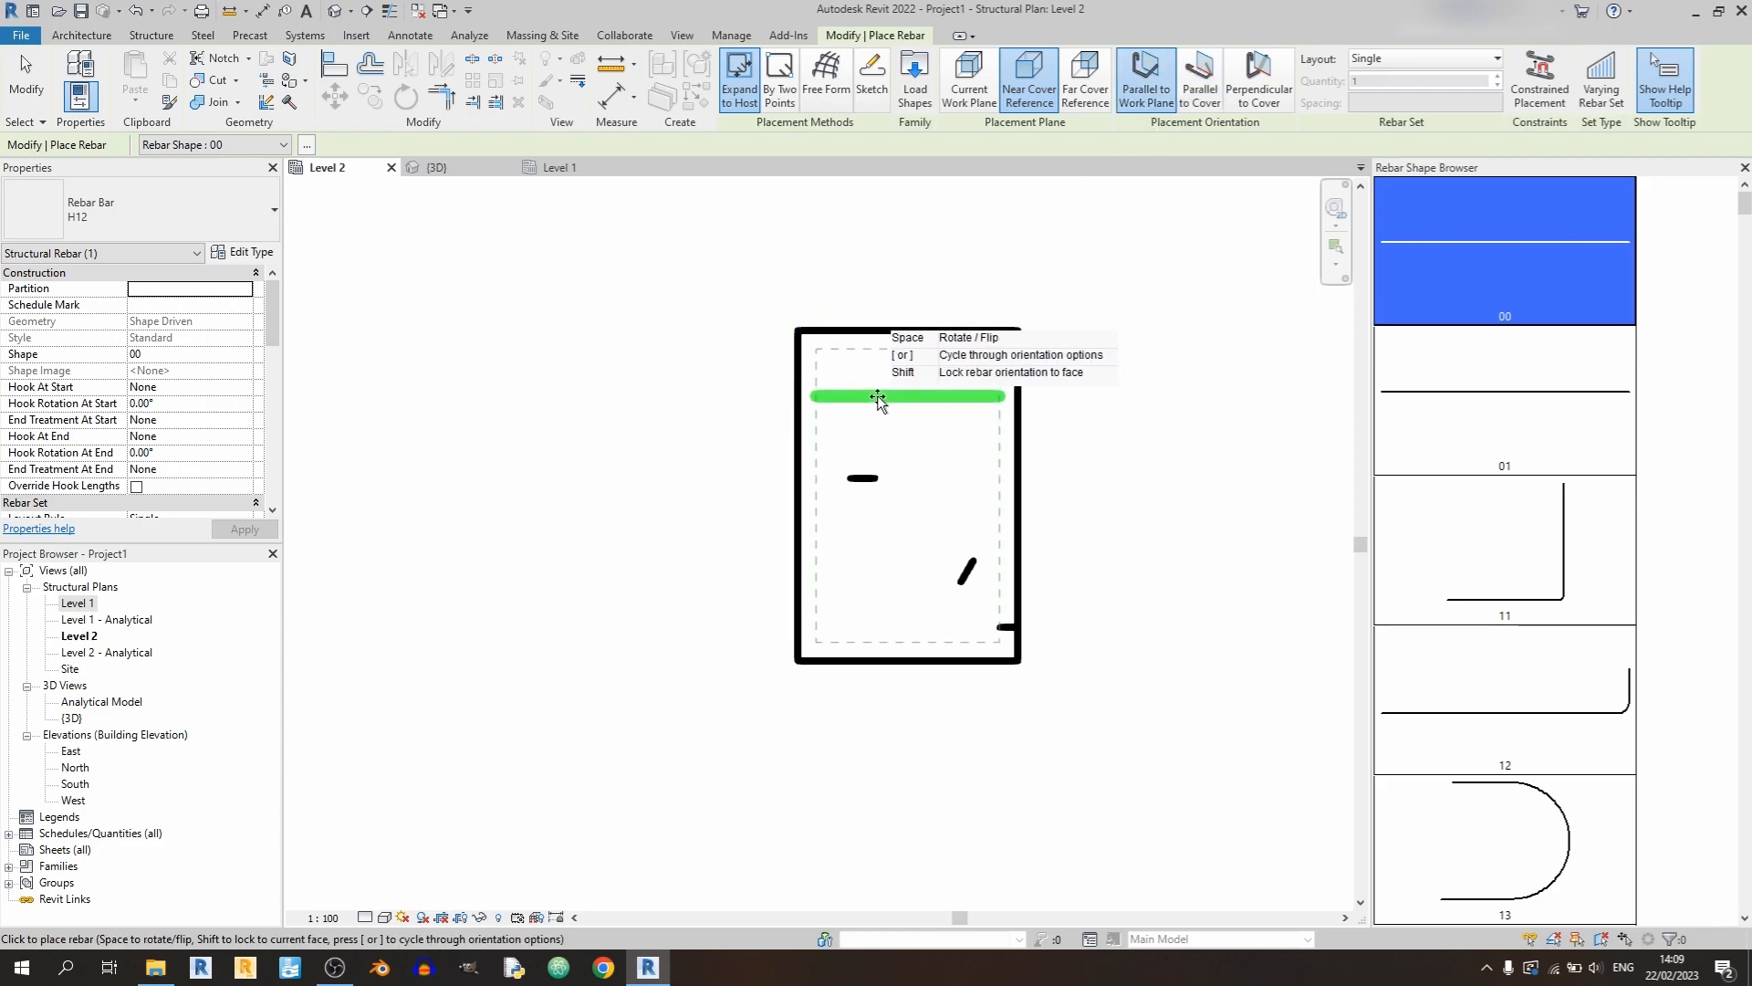
pyautogui.moveTo(965, 420)
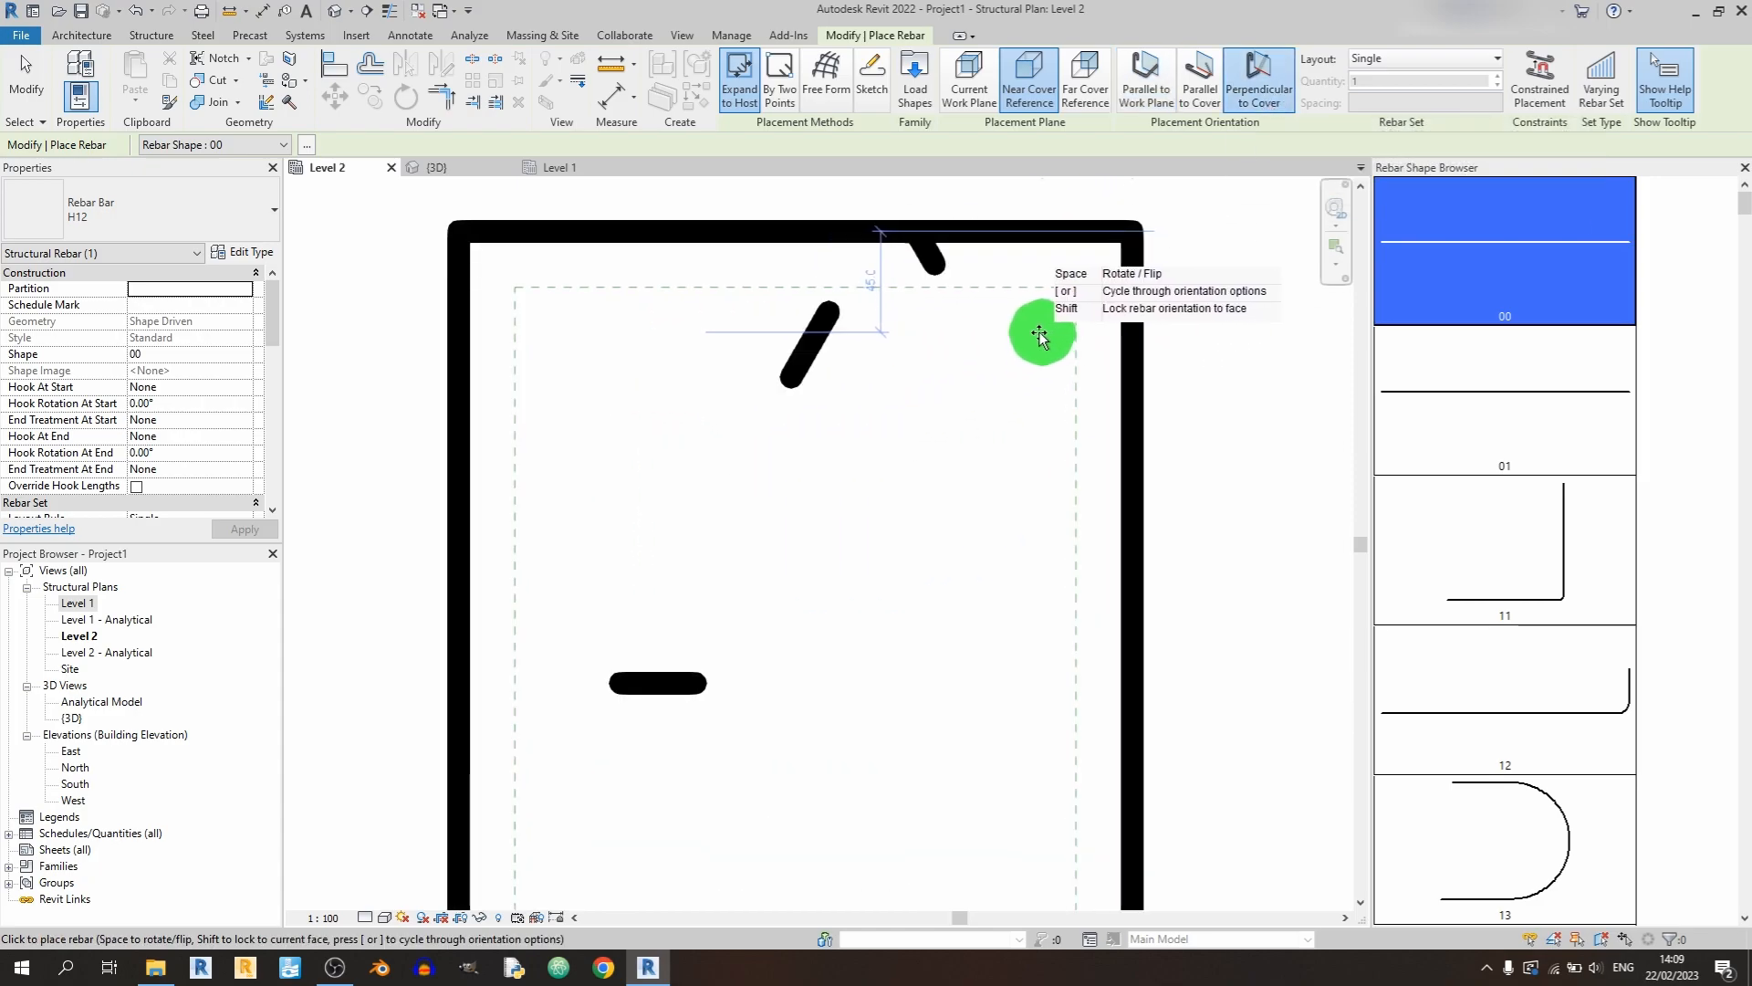
pyautogui.moveTo(838, 676)
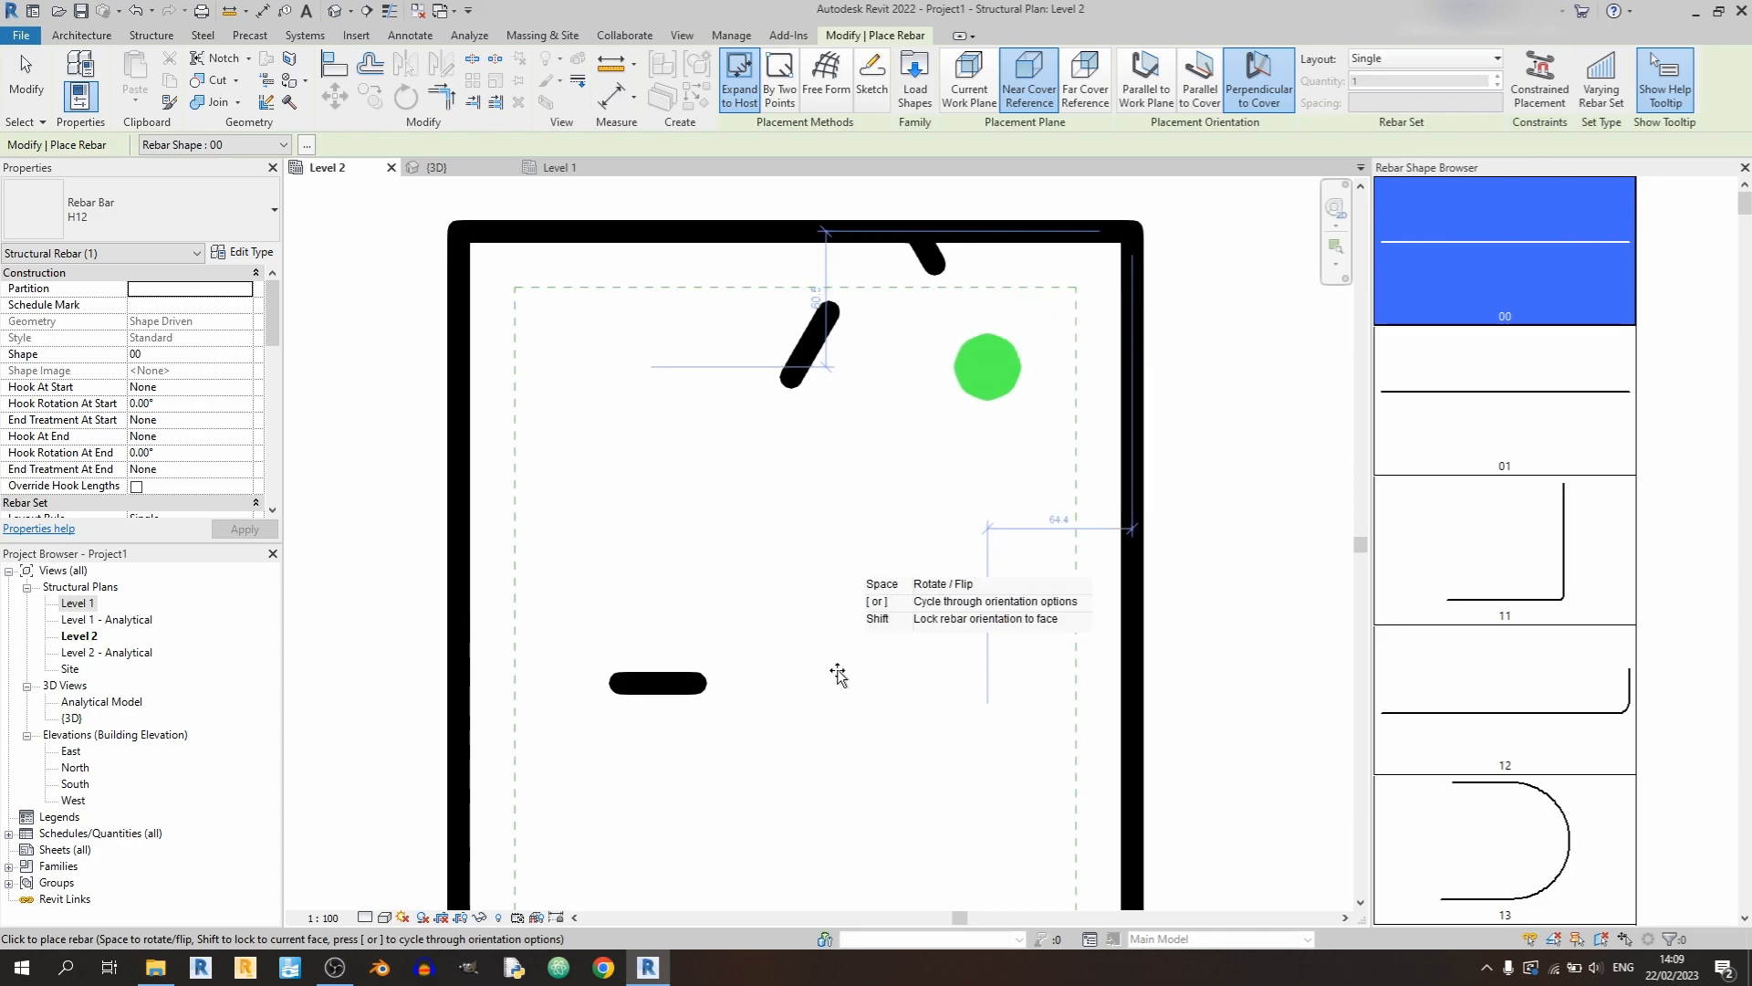
pyautogui.moveTo(832, 739)
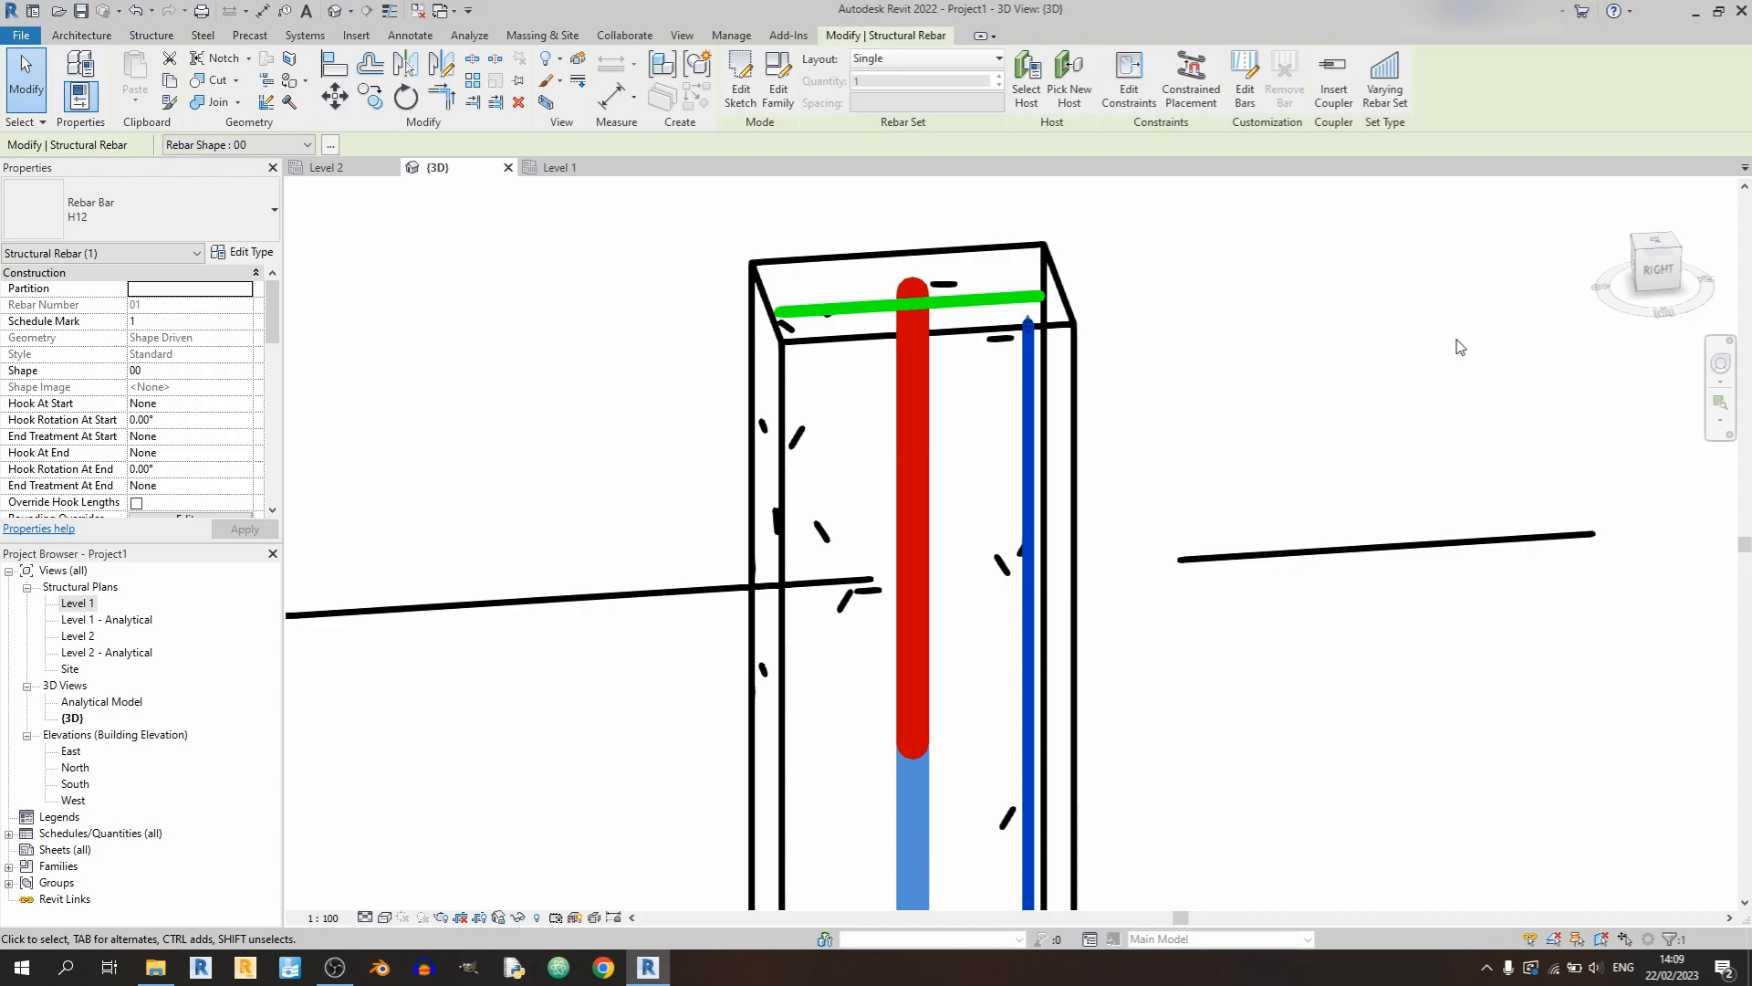
# - Back in Level 2, place a vertical main bar near the column's top-right corner
pyautogui.click(327, 166)
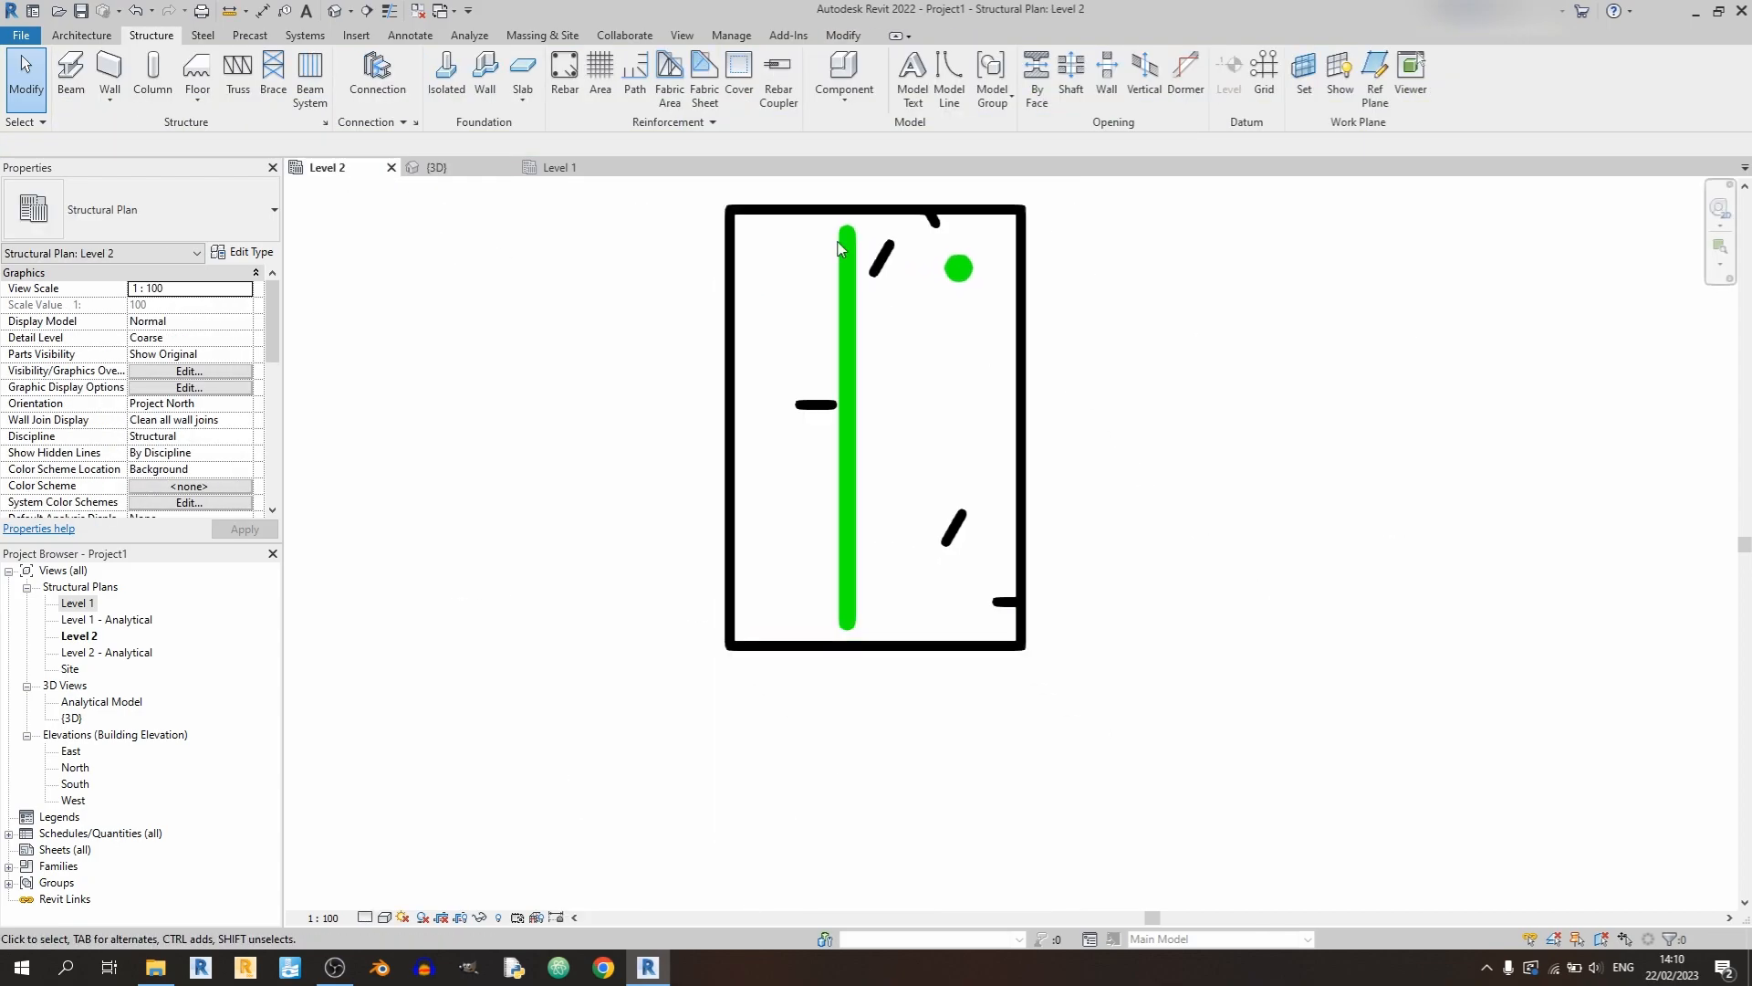
pyautogui.click(1216, 516)
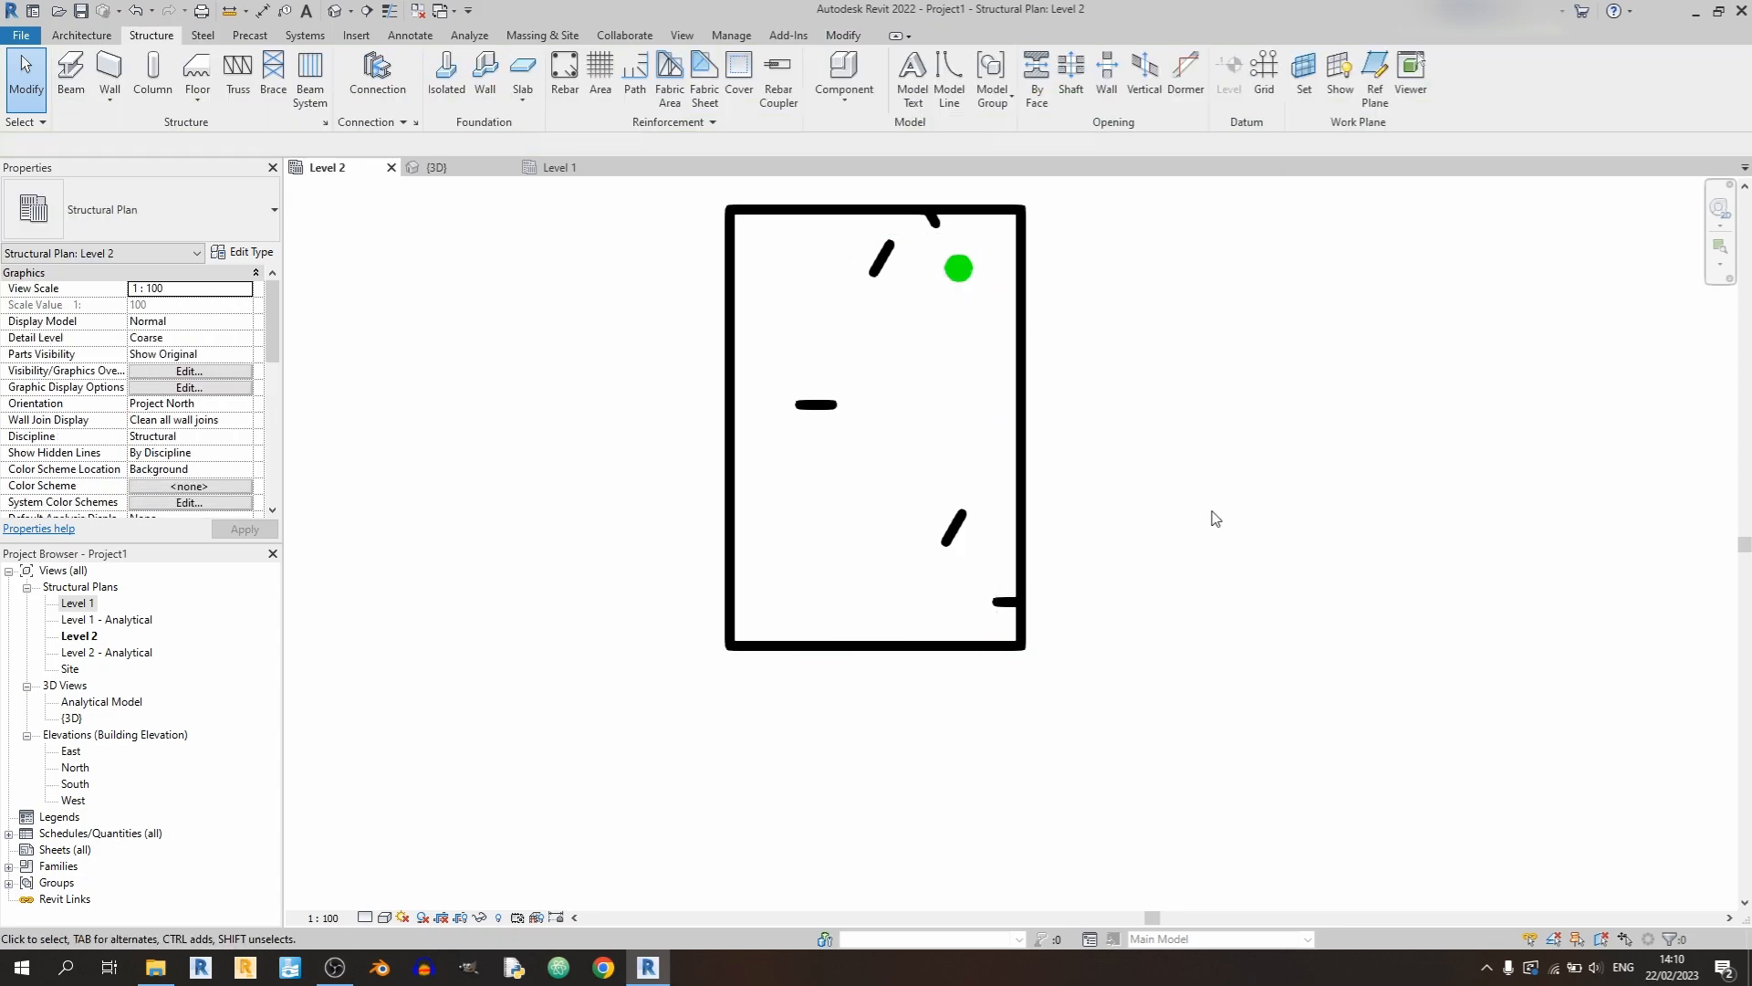
# - Place a closed rectangular stirrup (shape 51, then 63) inside the column's cover and show it in 3D
pyautogui.click(958, 268)
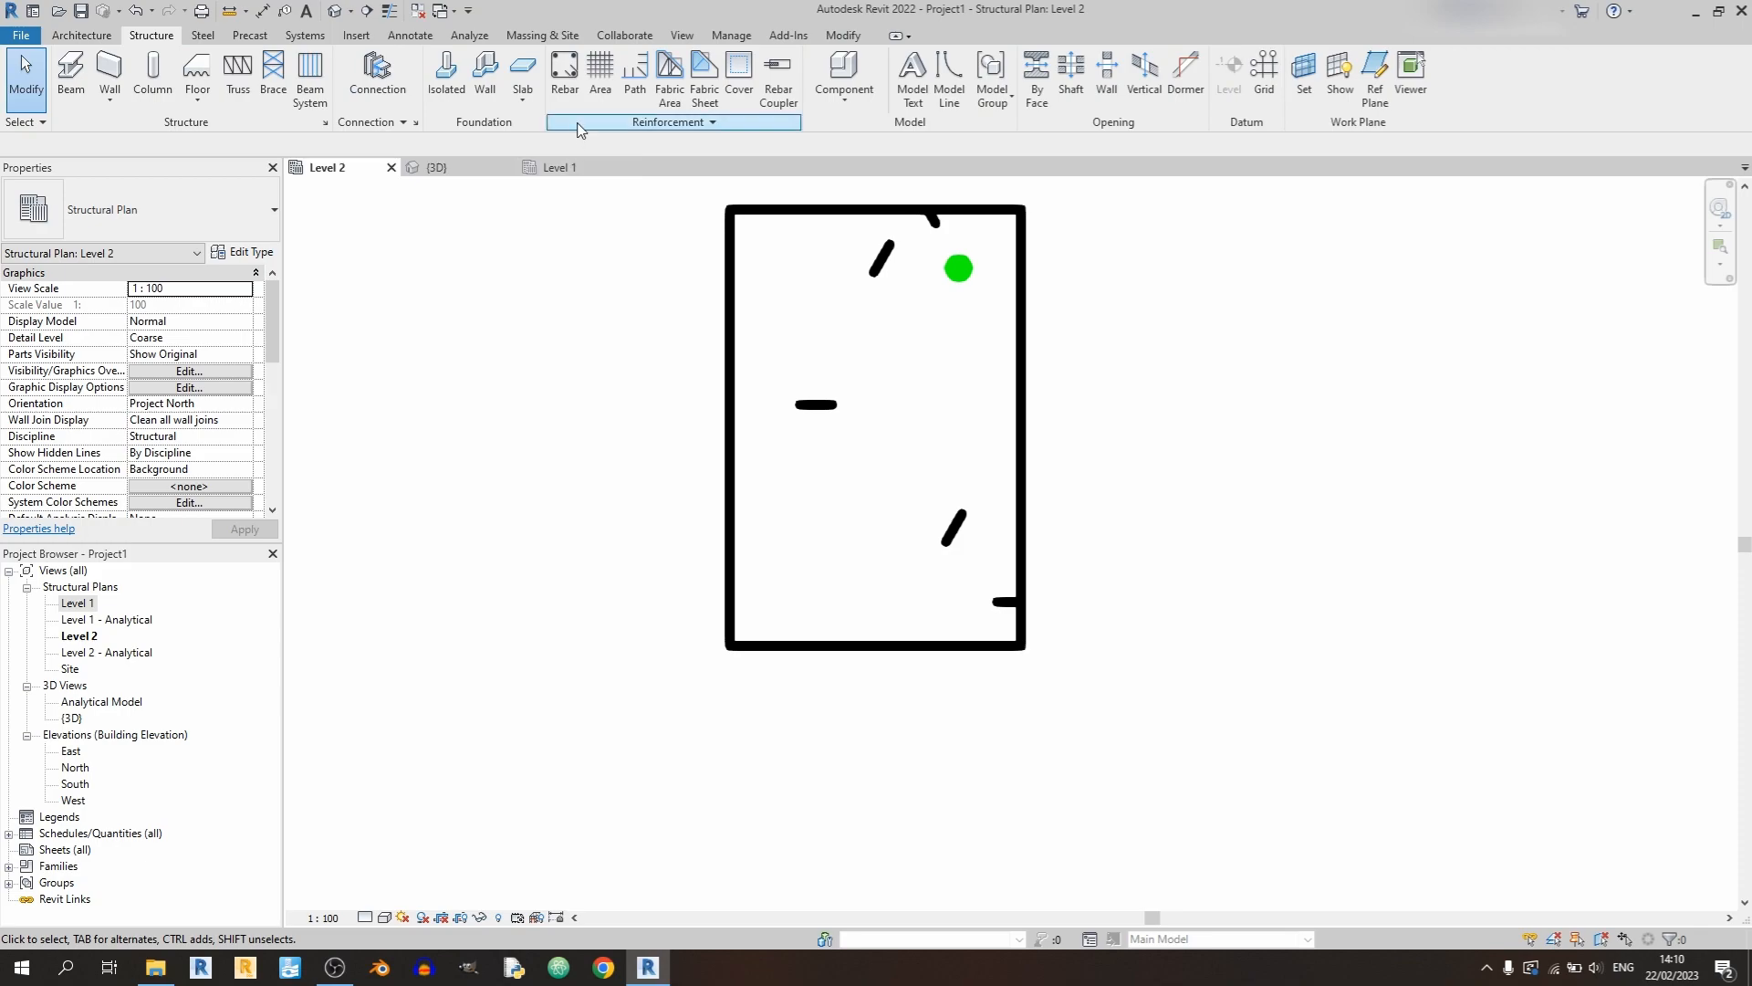
pyautogui.click(564, 79)
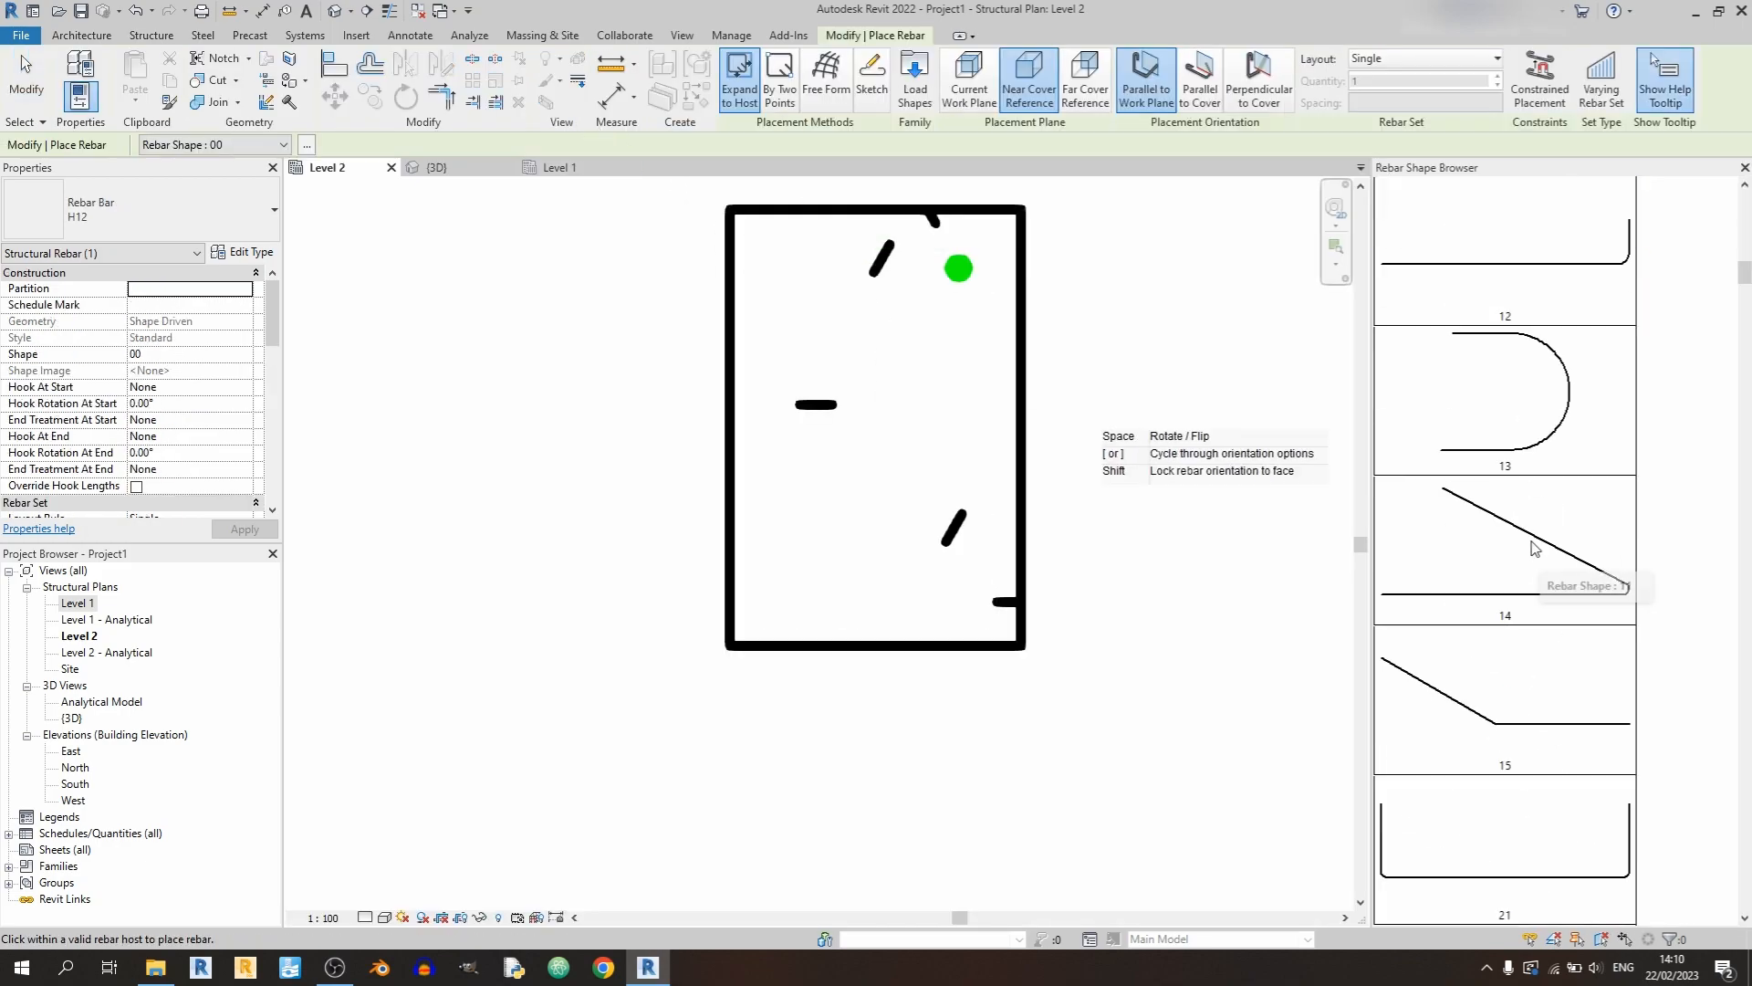
pyautogui.scroll(-3)
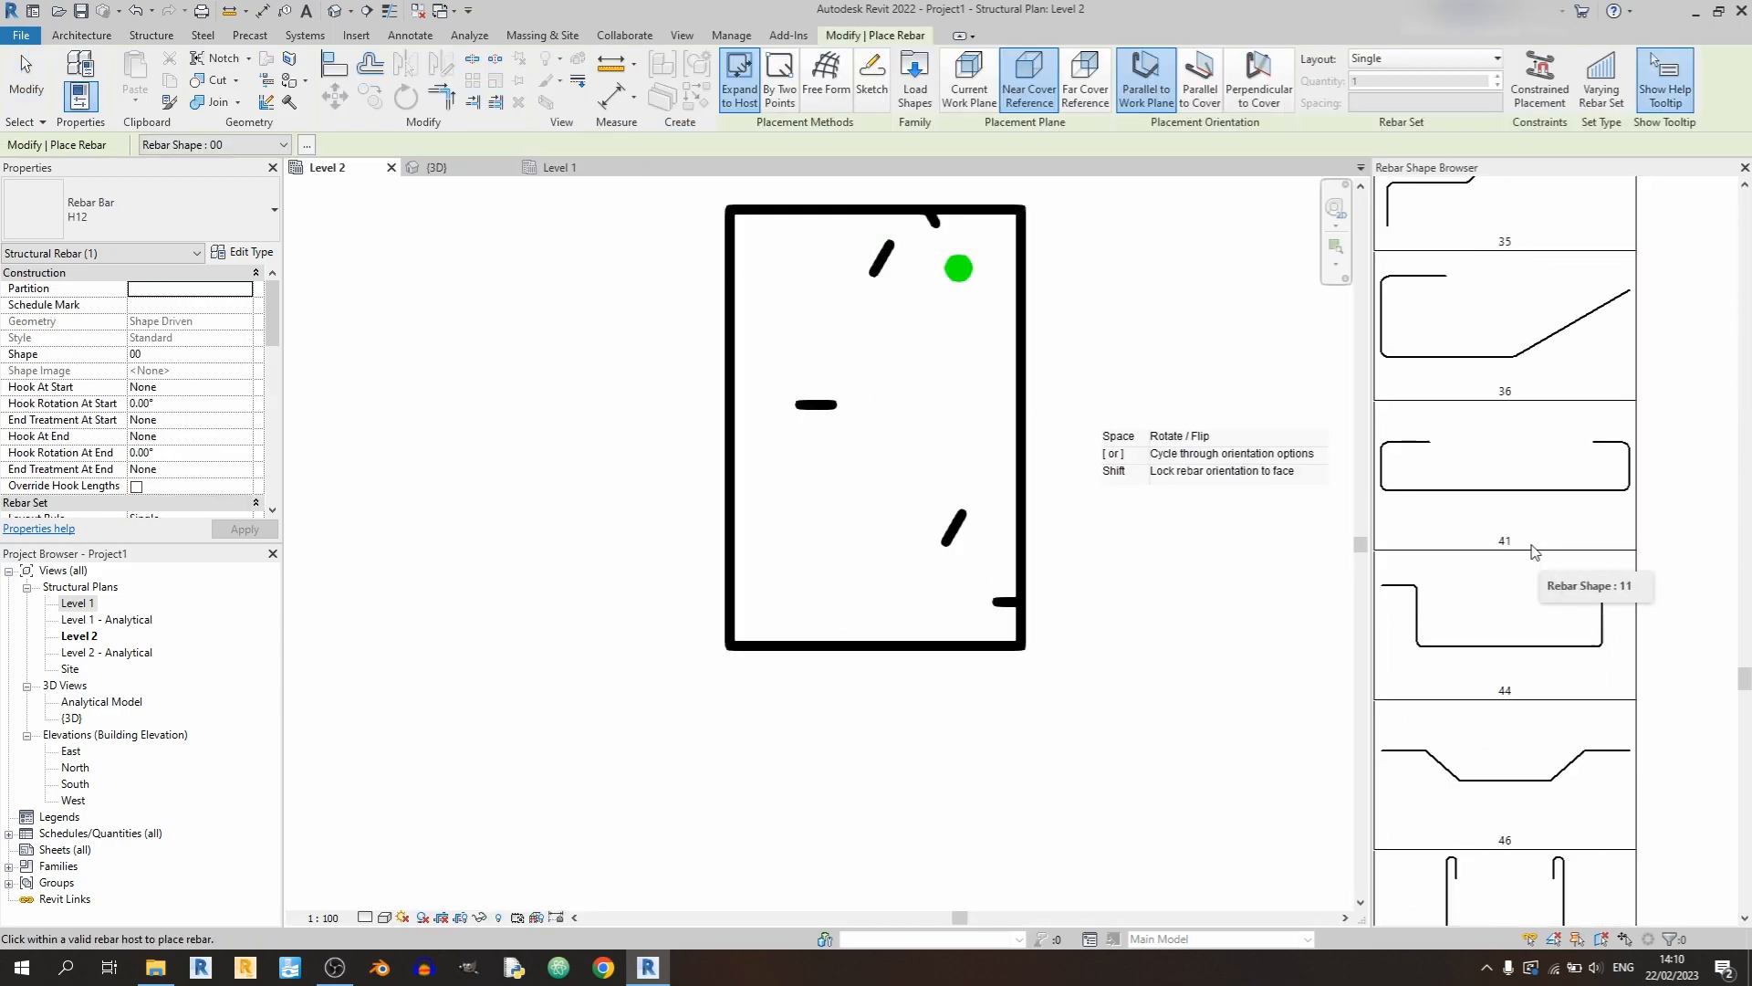
pyautogui.scroll(-3)
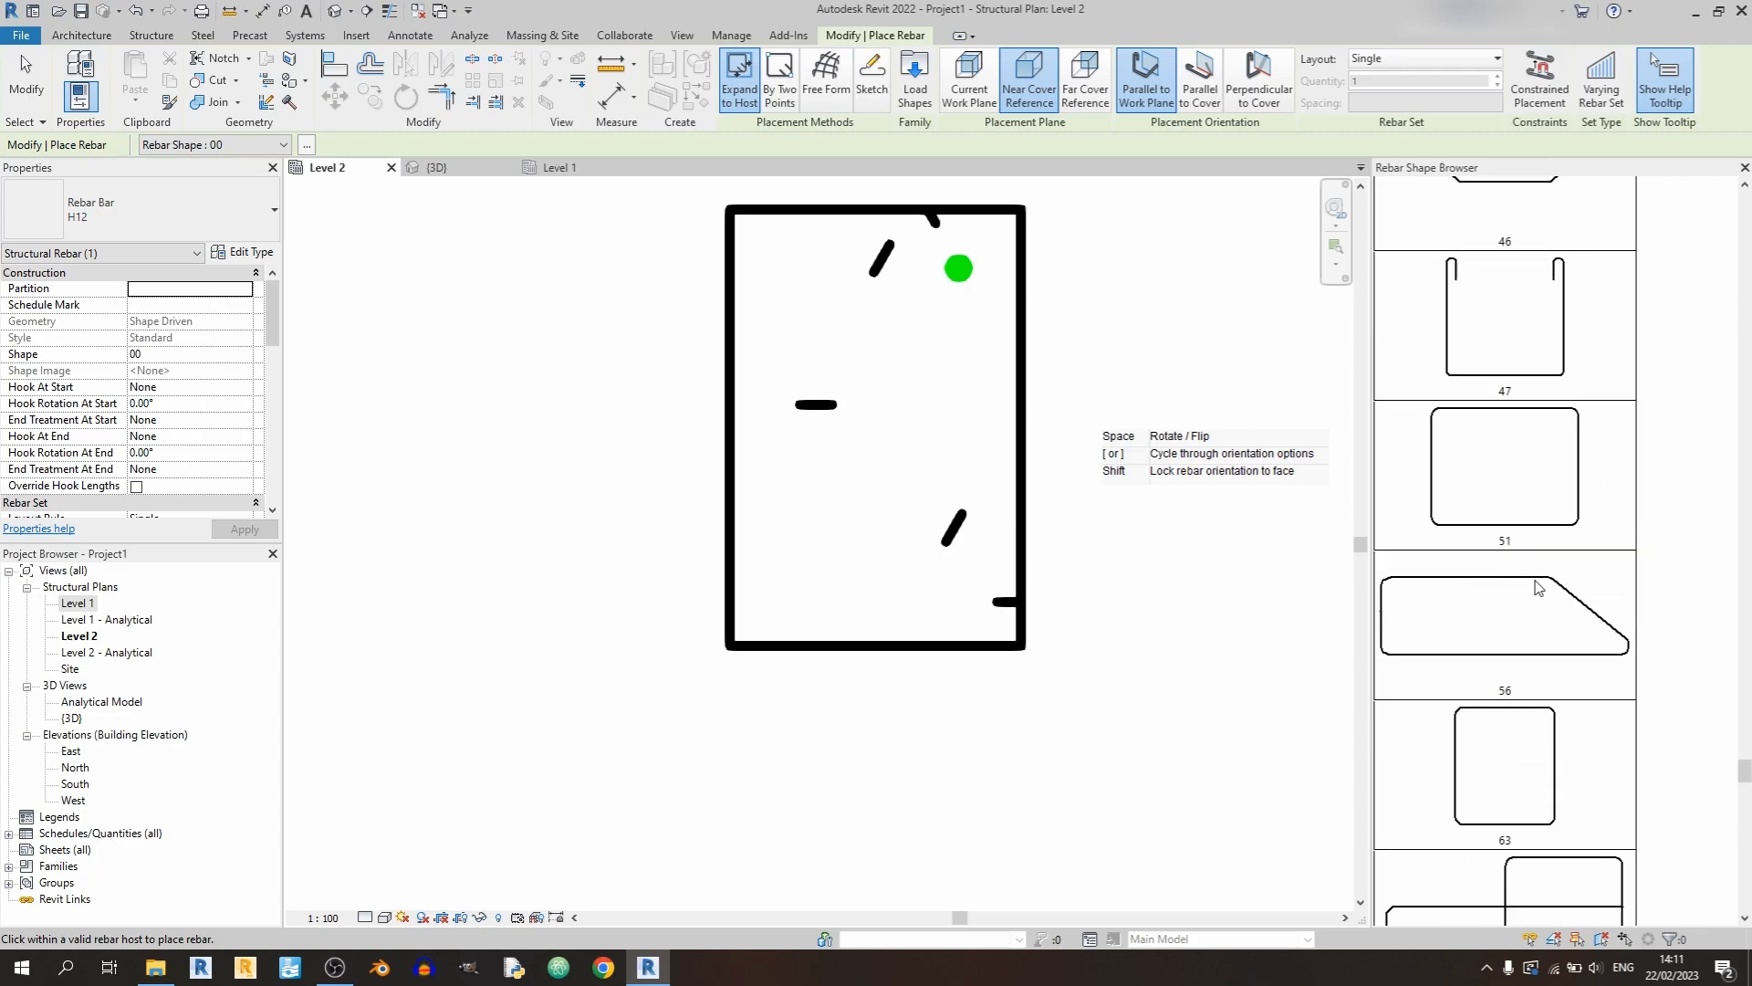
pyautogui.moveTo(1572, 778)
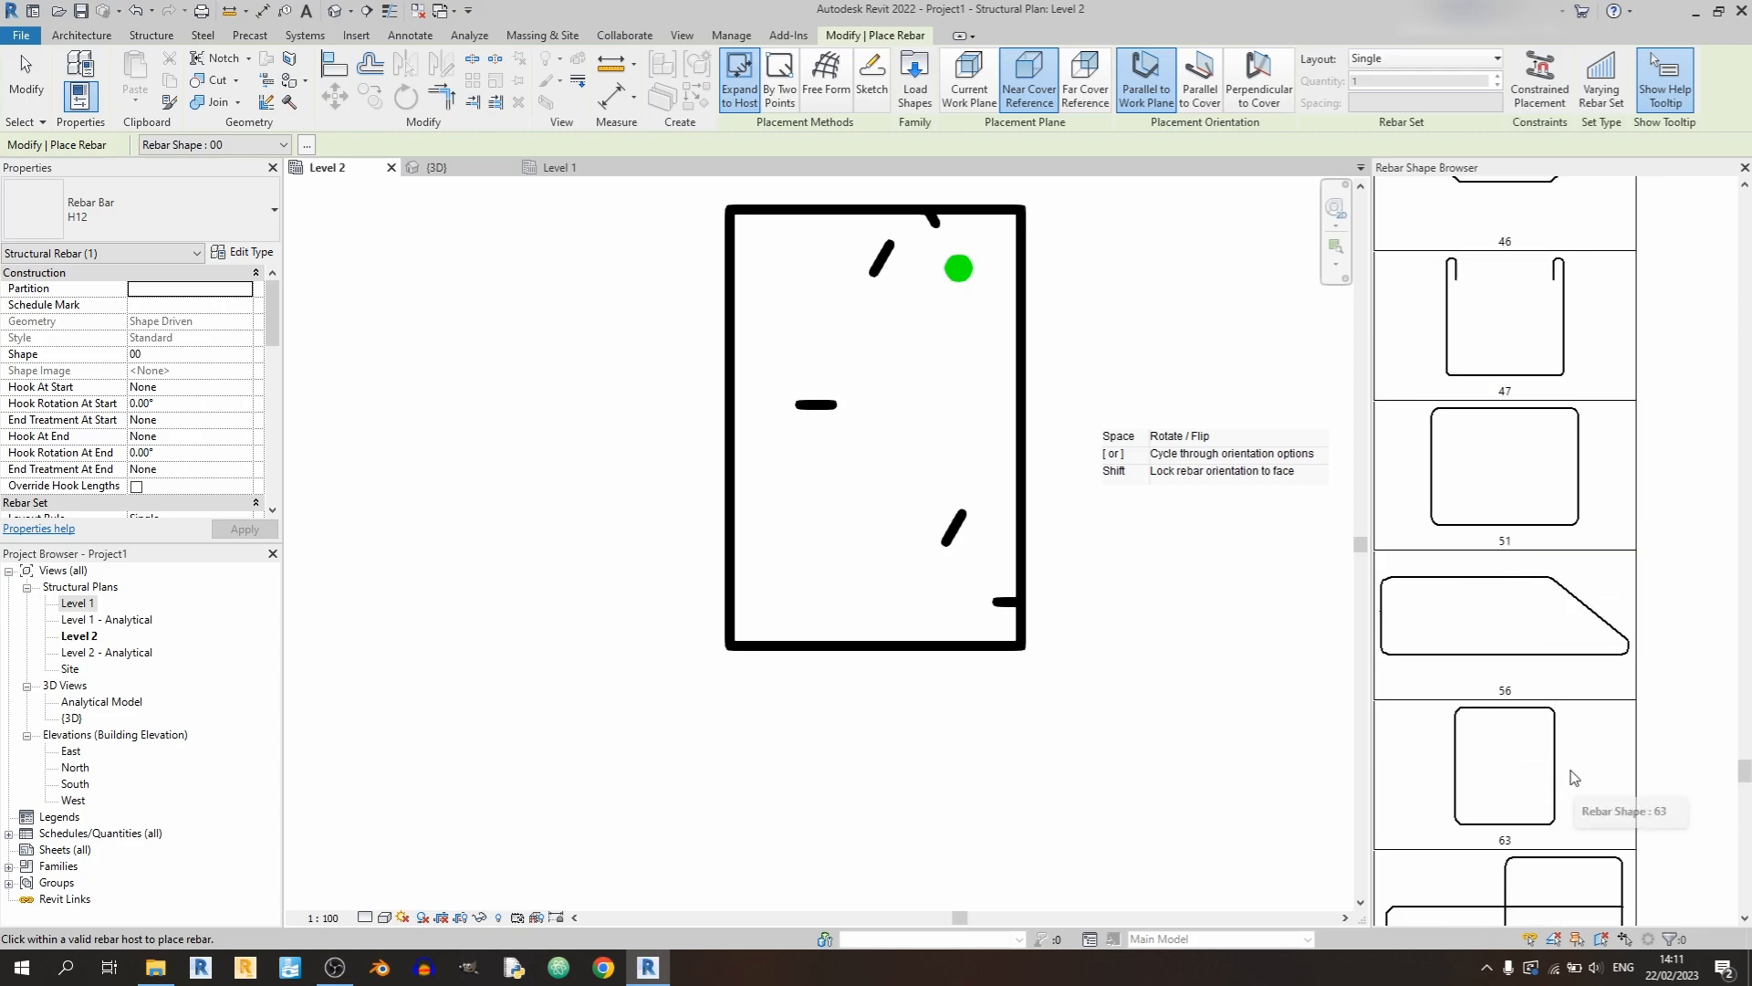
pyautogui.moveTo(1581, 837)
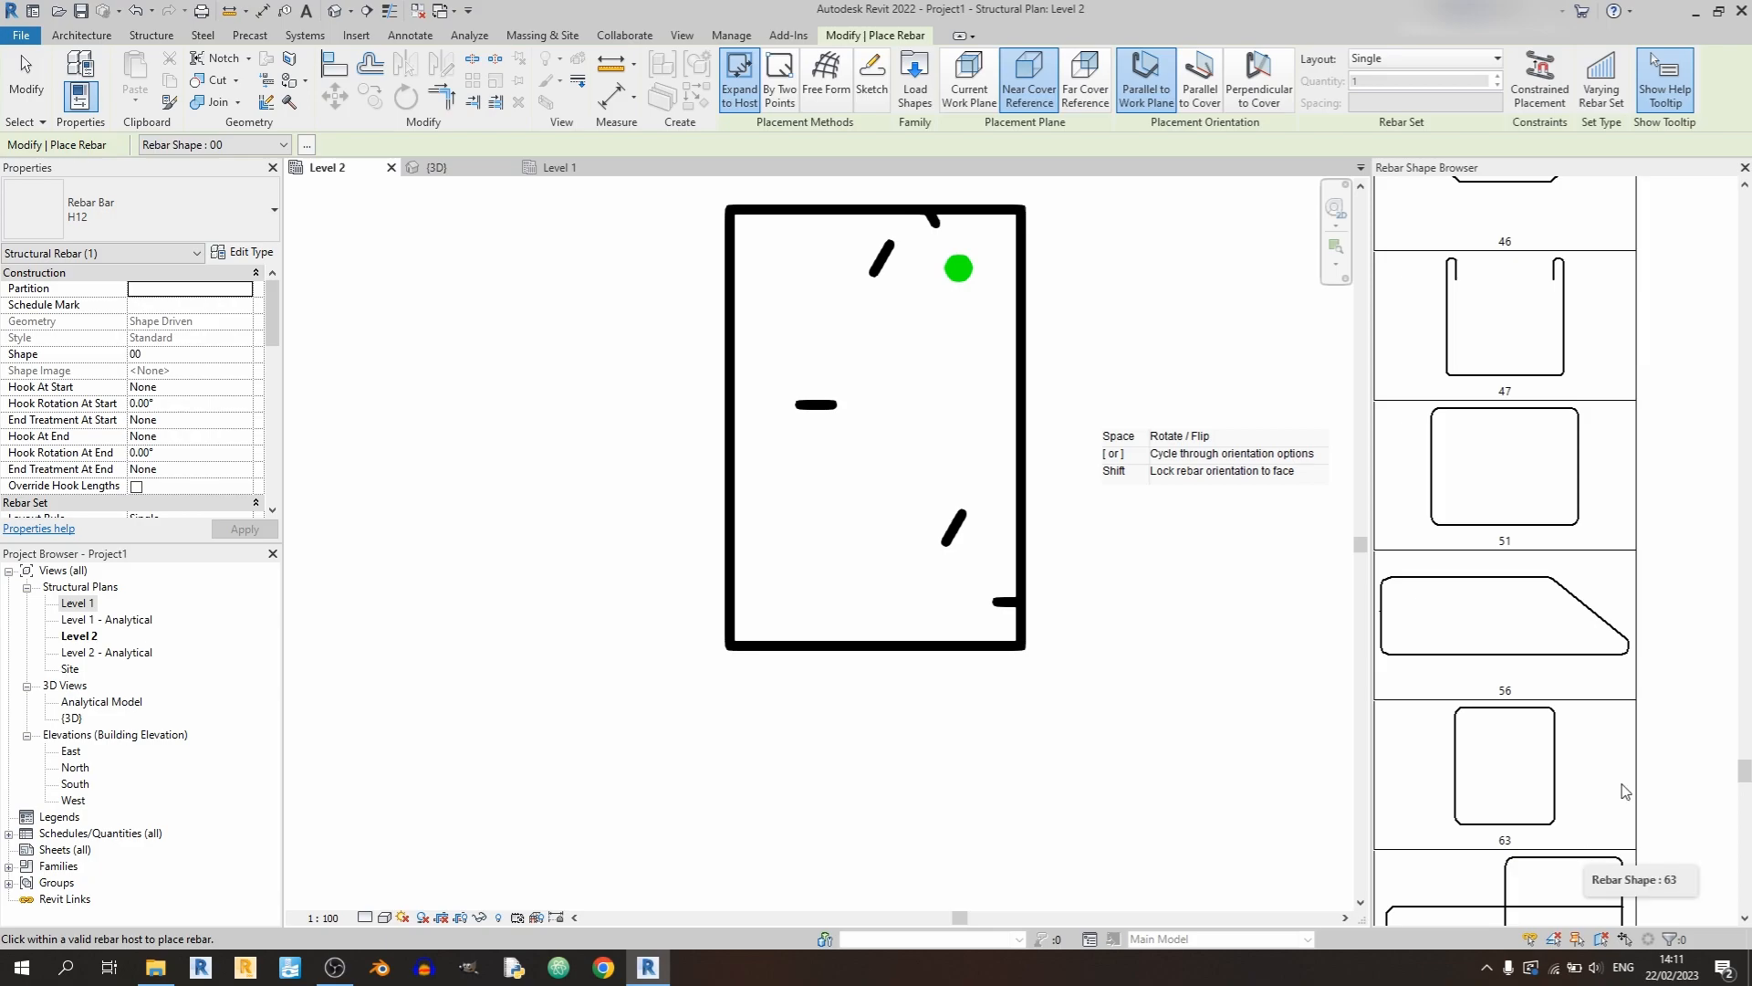
pyautogui.moveTo(1621, 781)
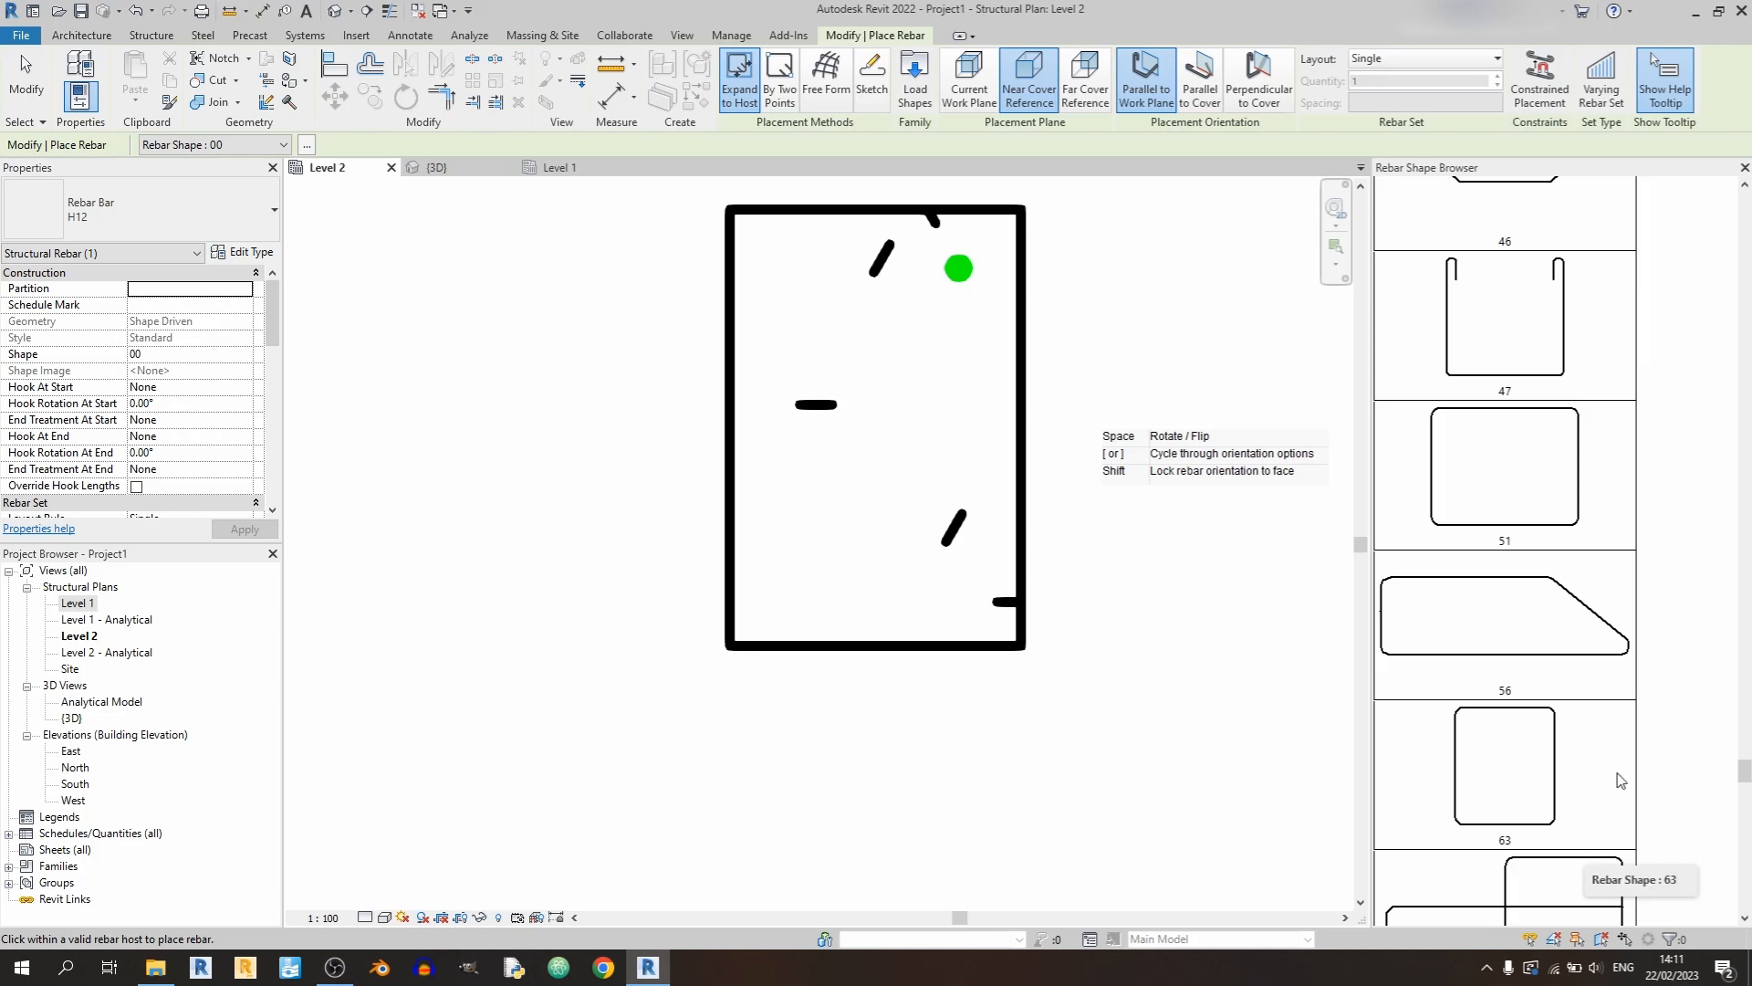
pyautogui.moveTo(1583, 734)
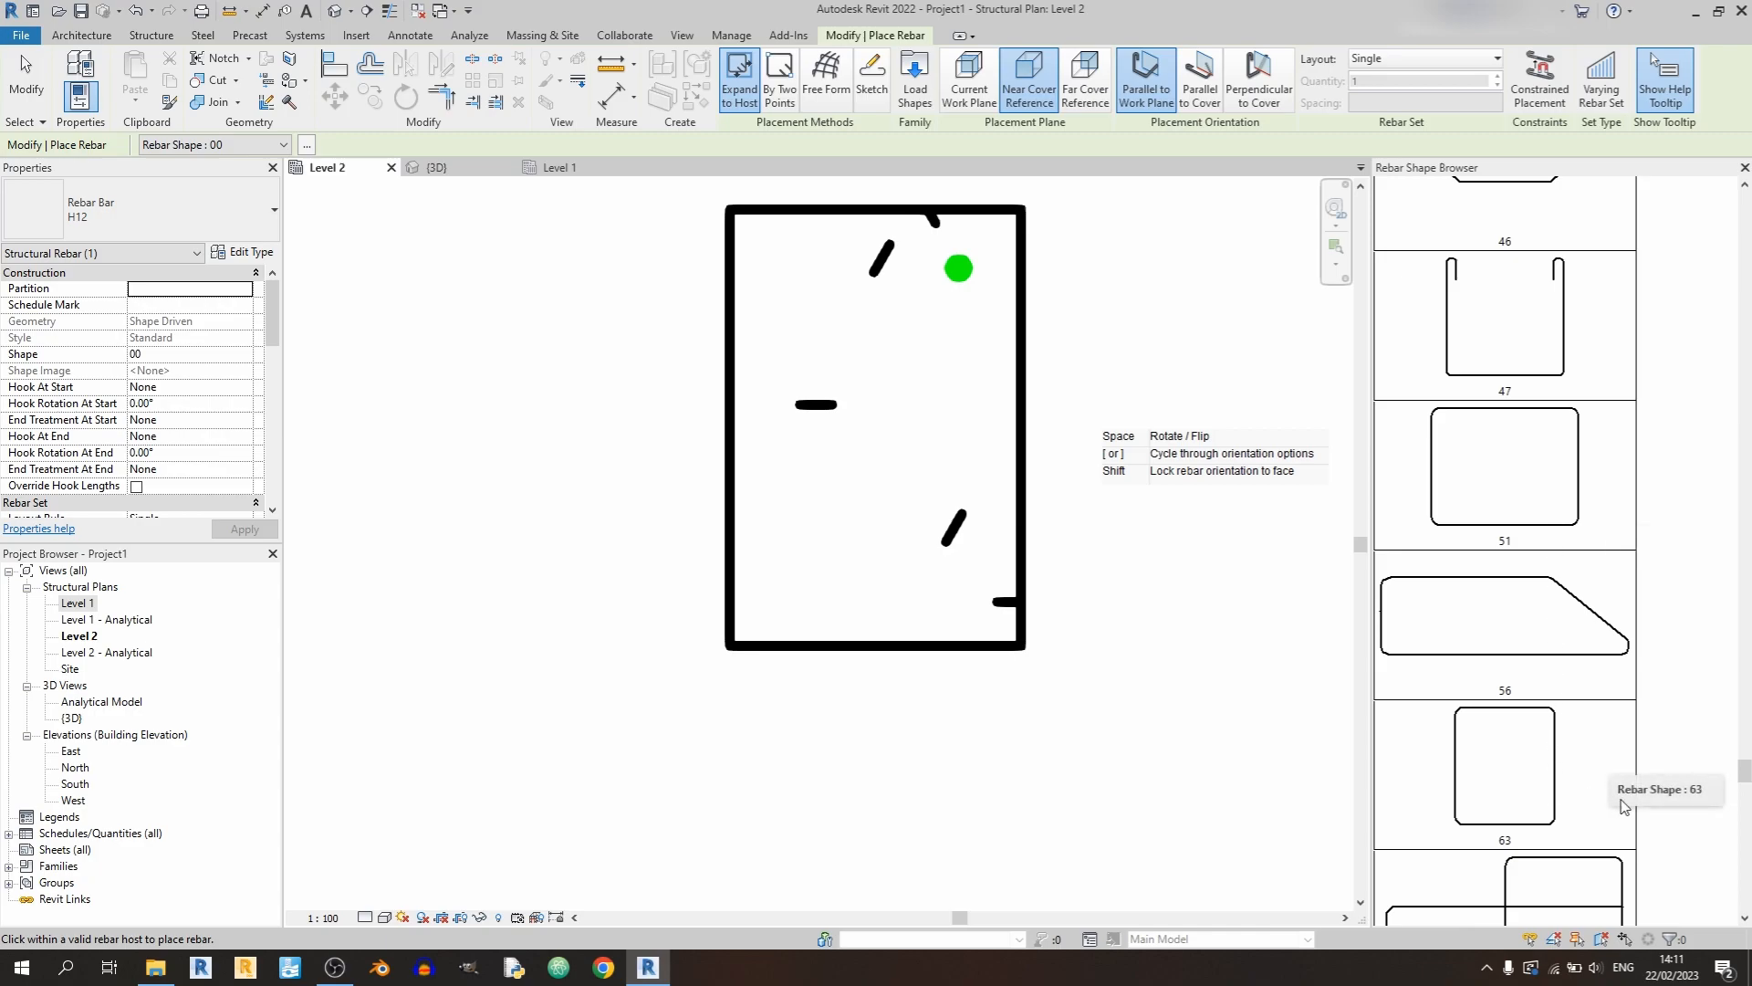
pyautogui.moveTo(1549, 735)
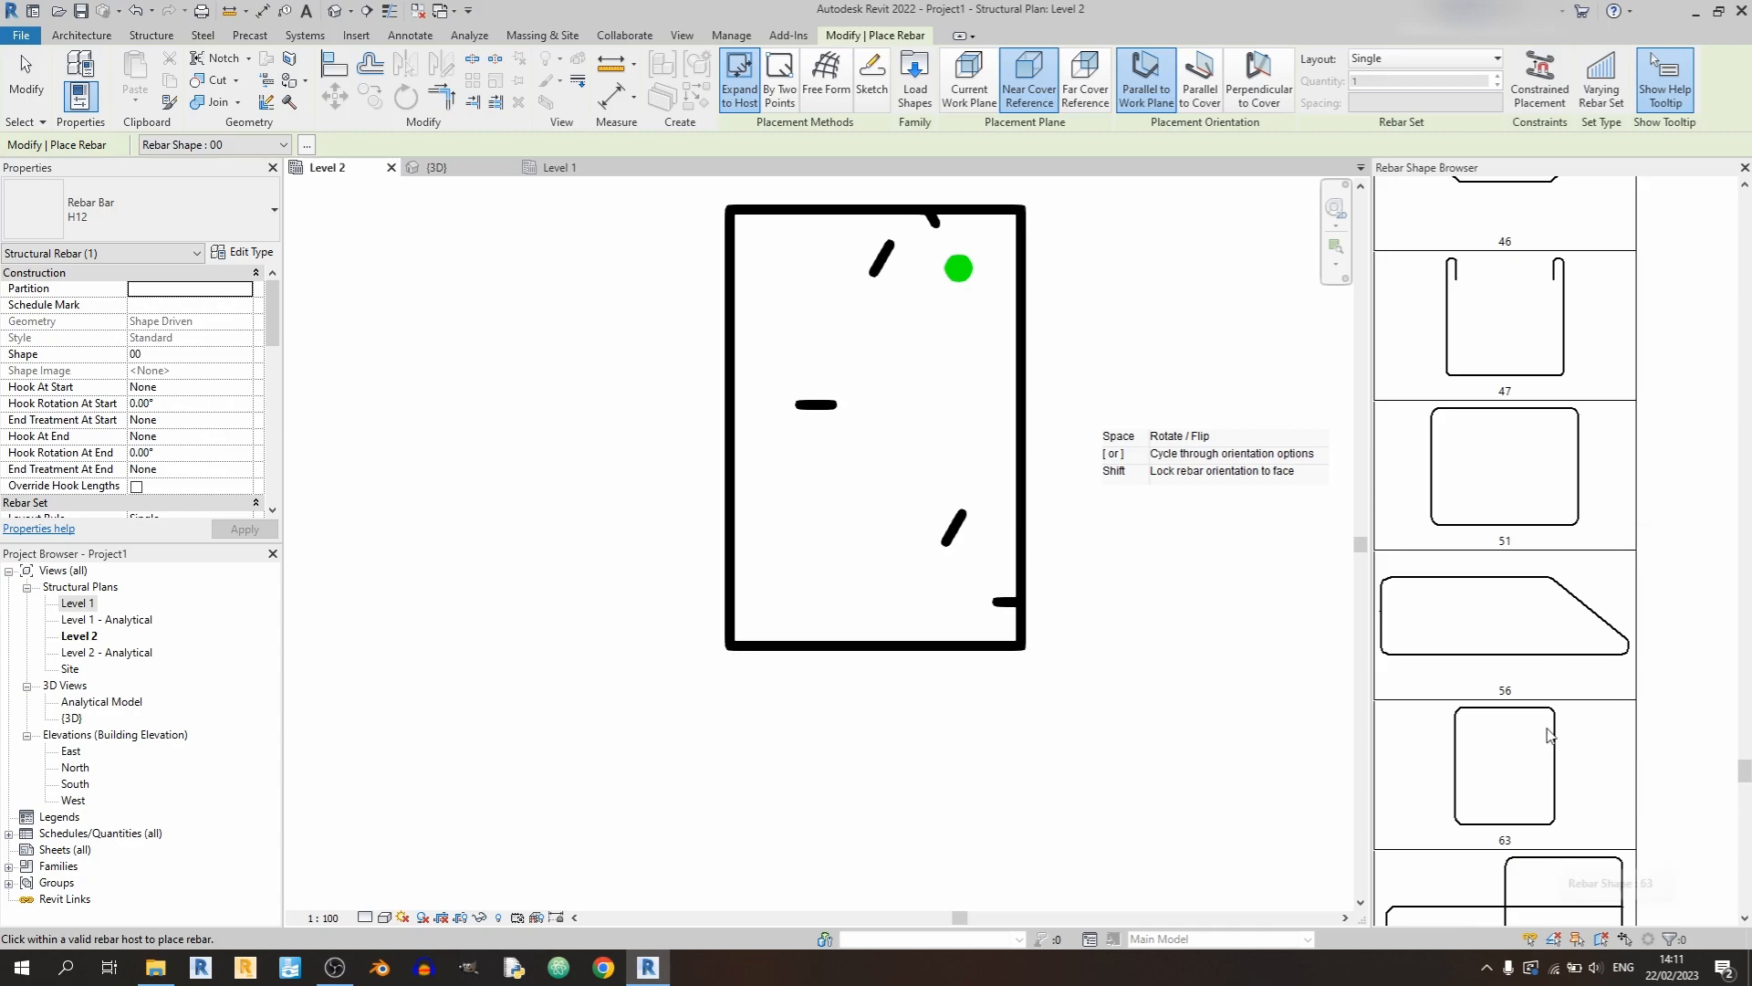
pyautogui.click(1502, 466)
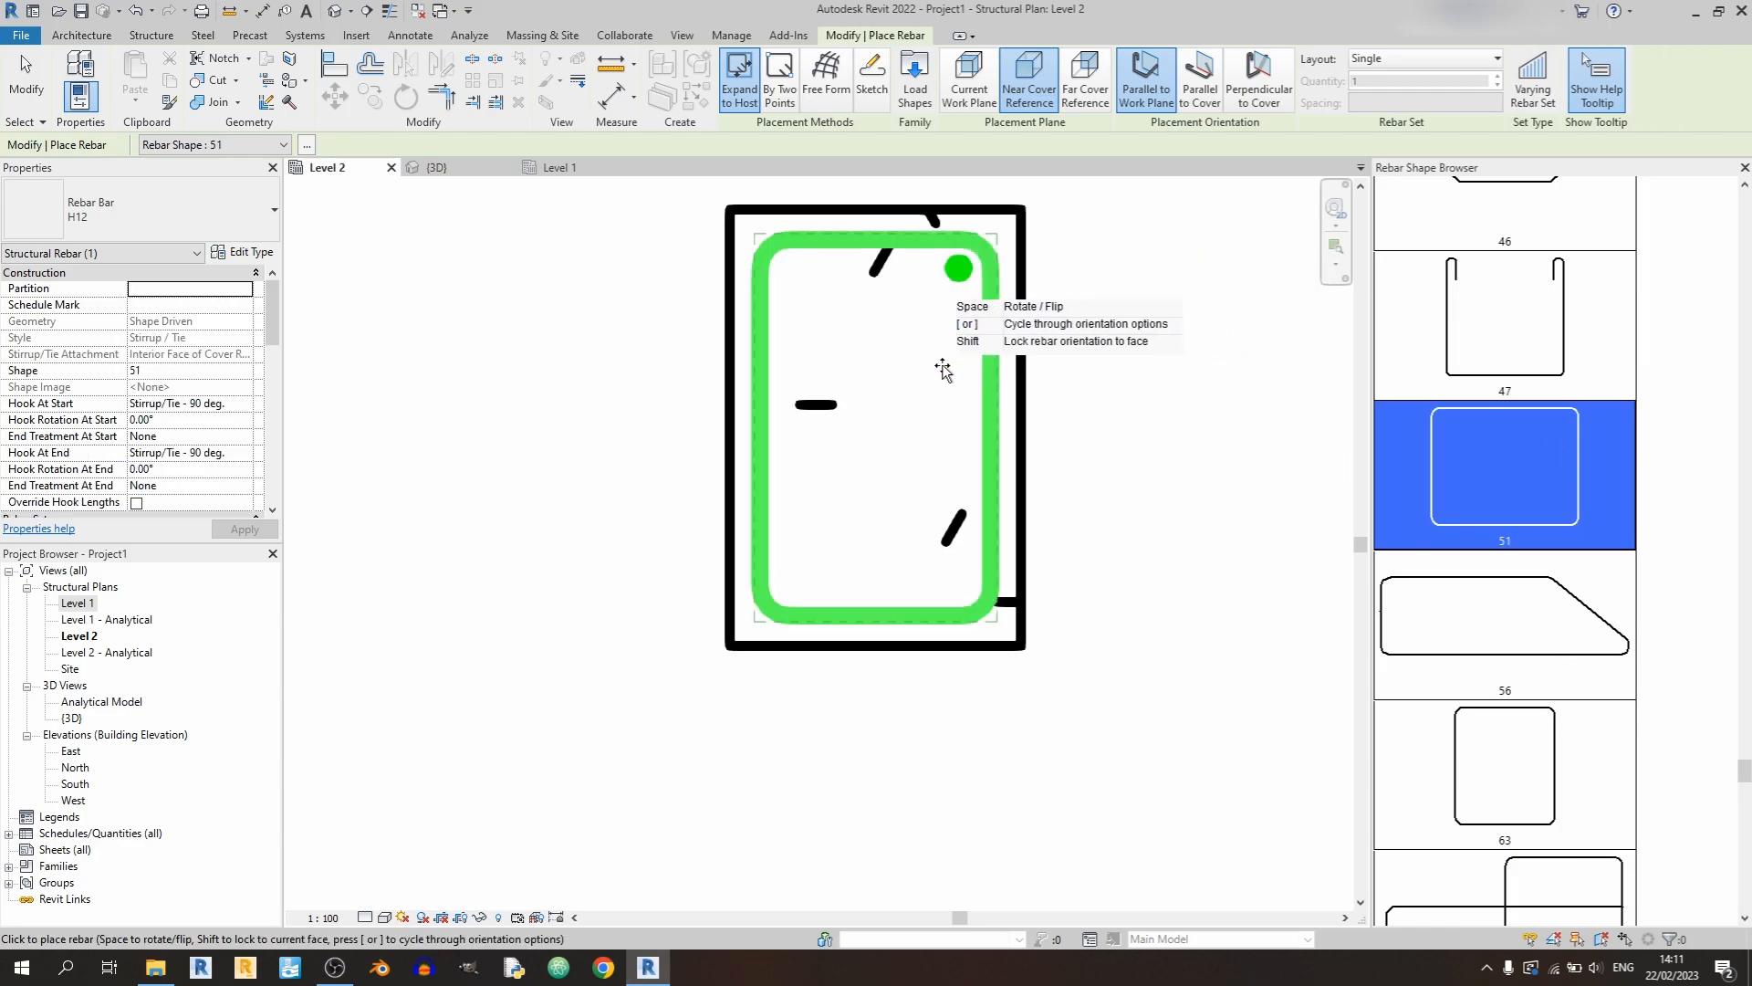
pyautogui.moveTo(1606, 860)
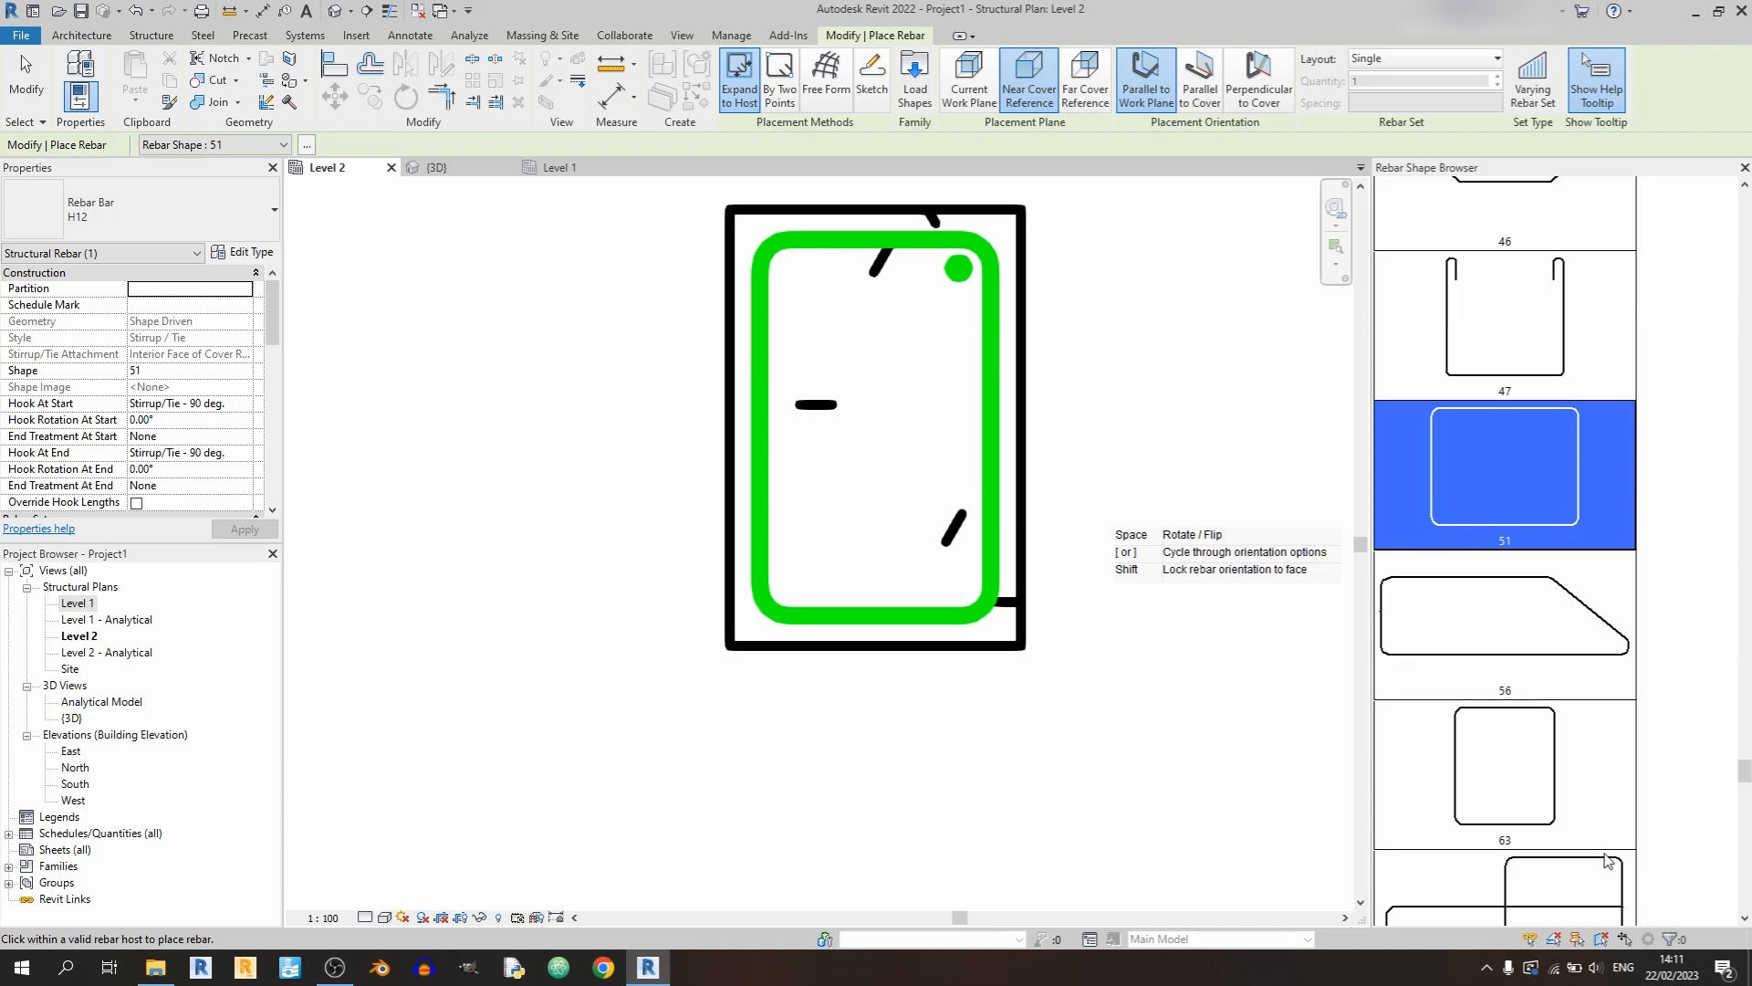
pyautogui.click(1502, 765)
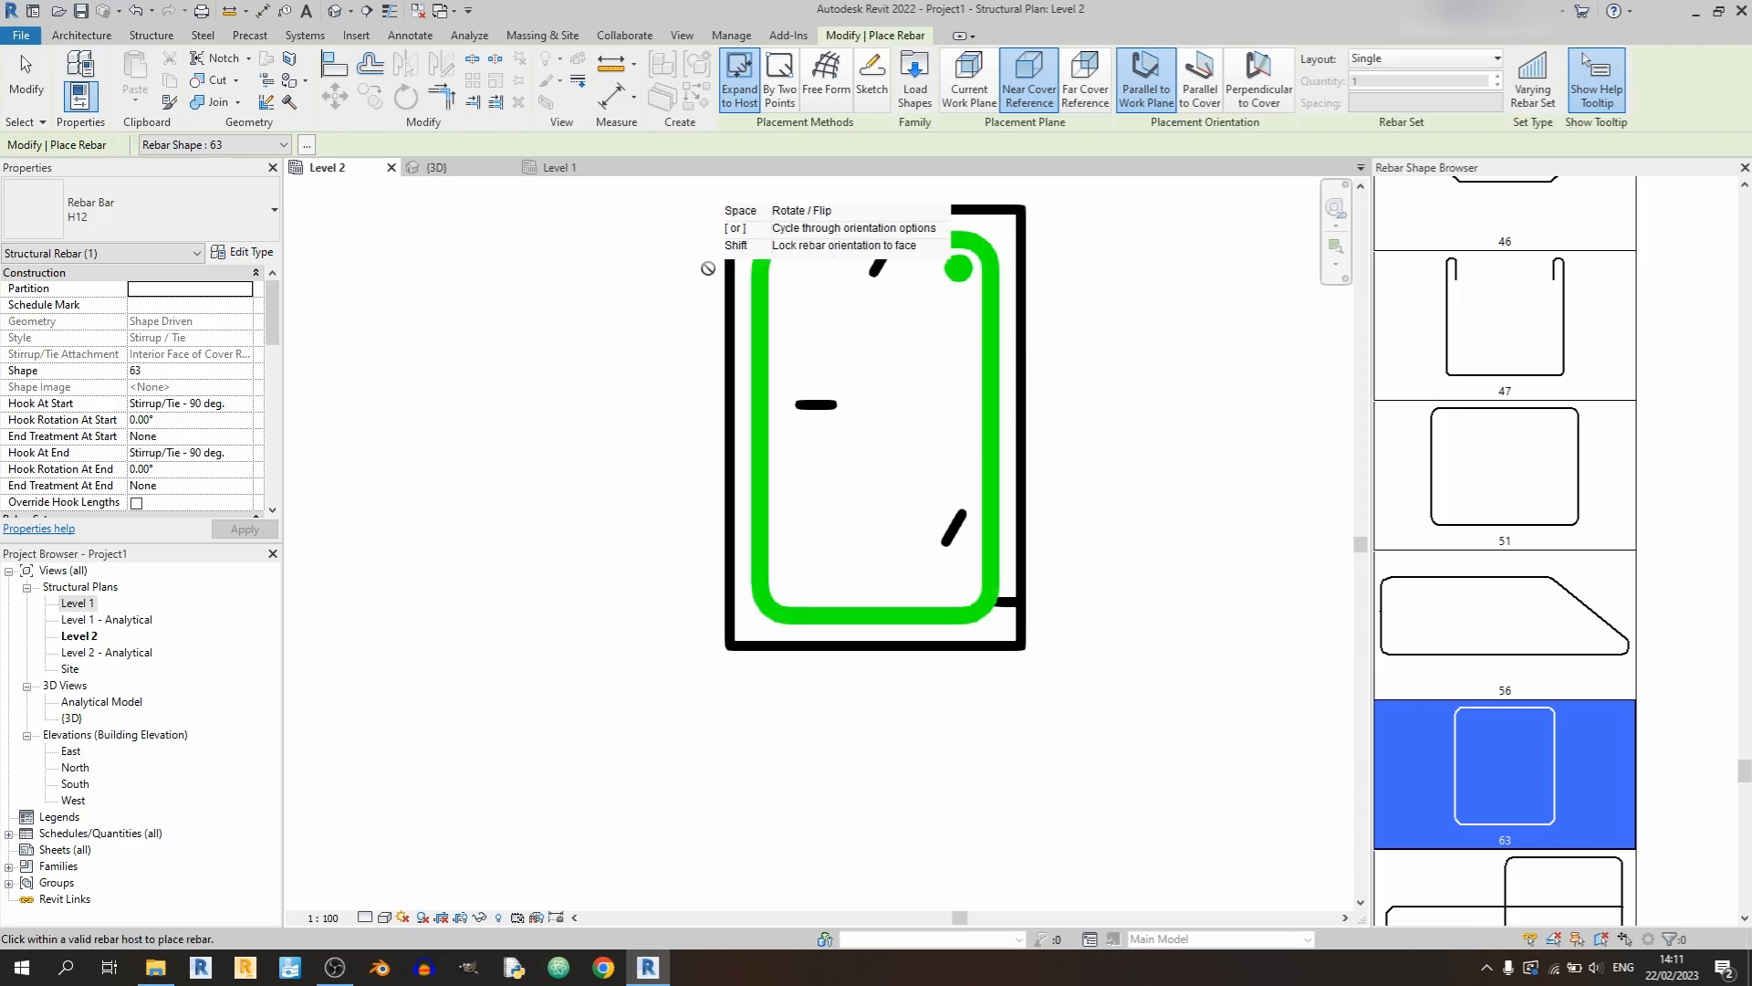
pyautogui.click(434, 166)
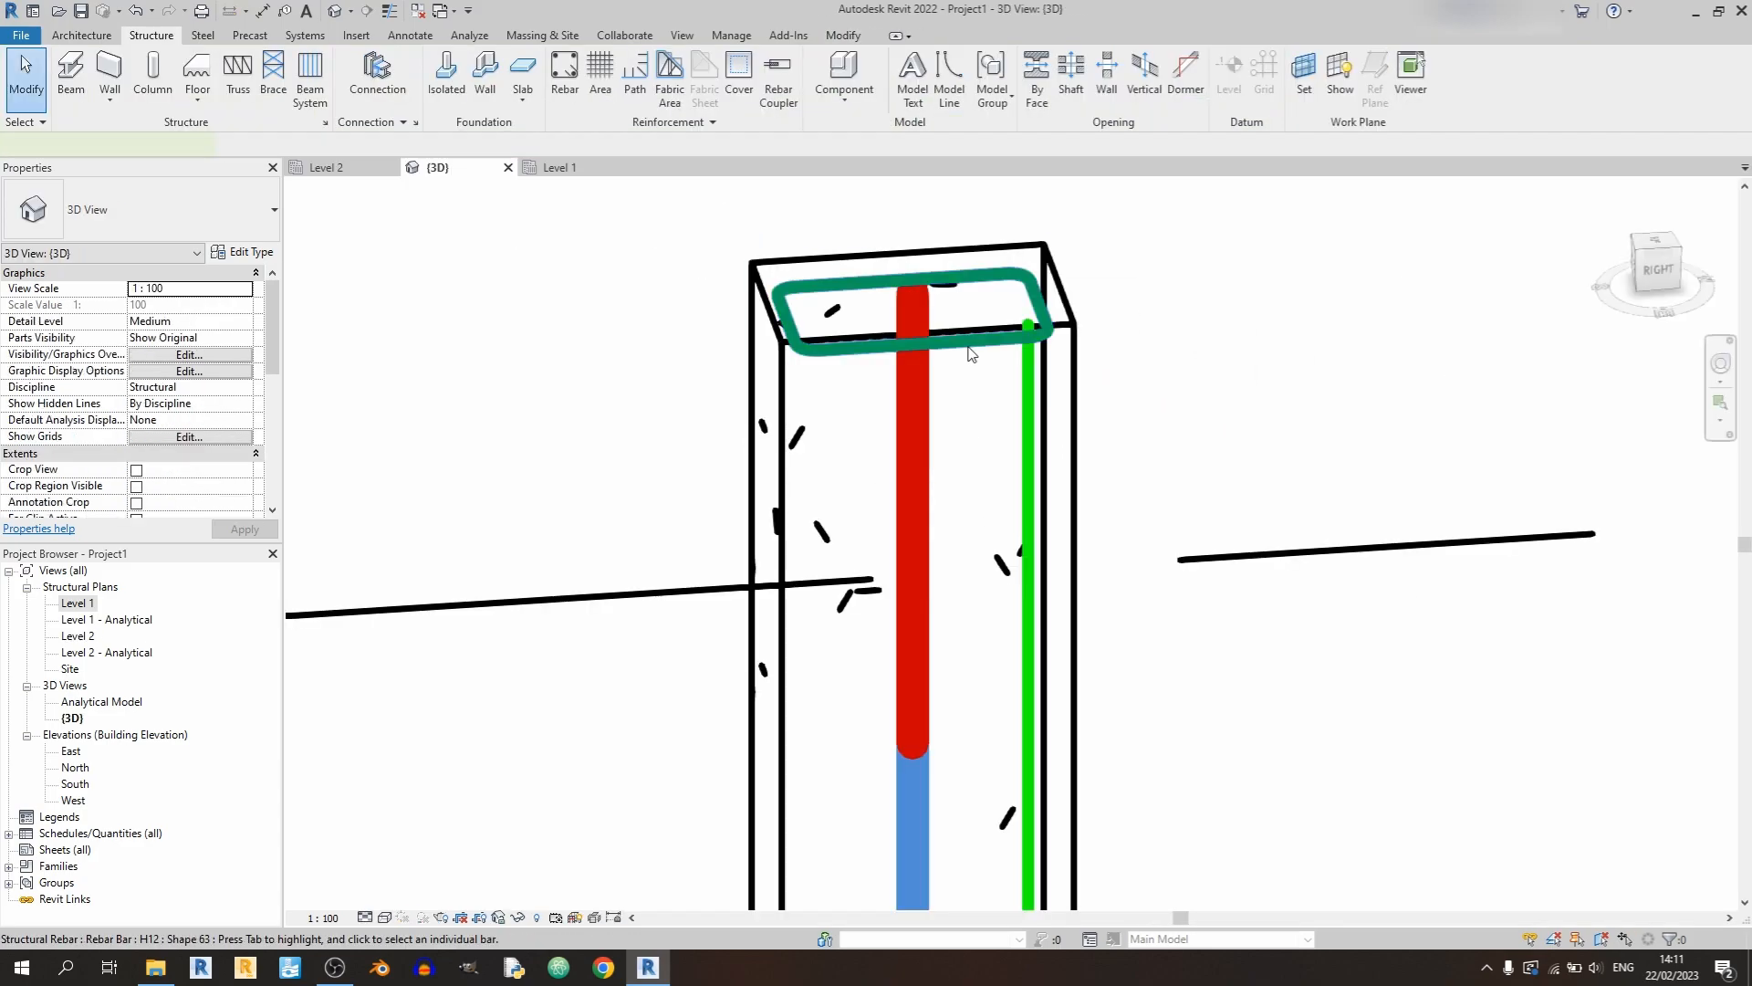
# - Select the new stirrup in 3D, then switch to the East elevation view
pyautogui.click(906, 437)
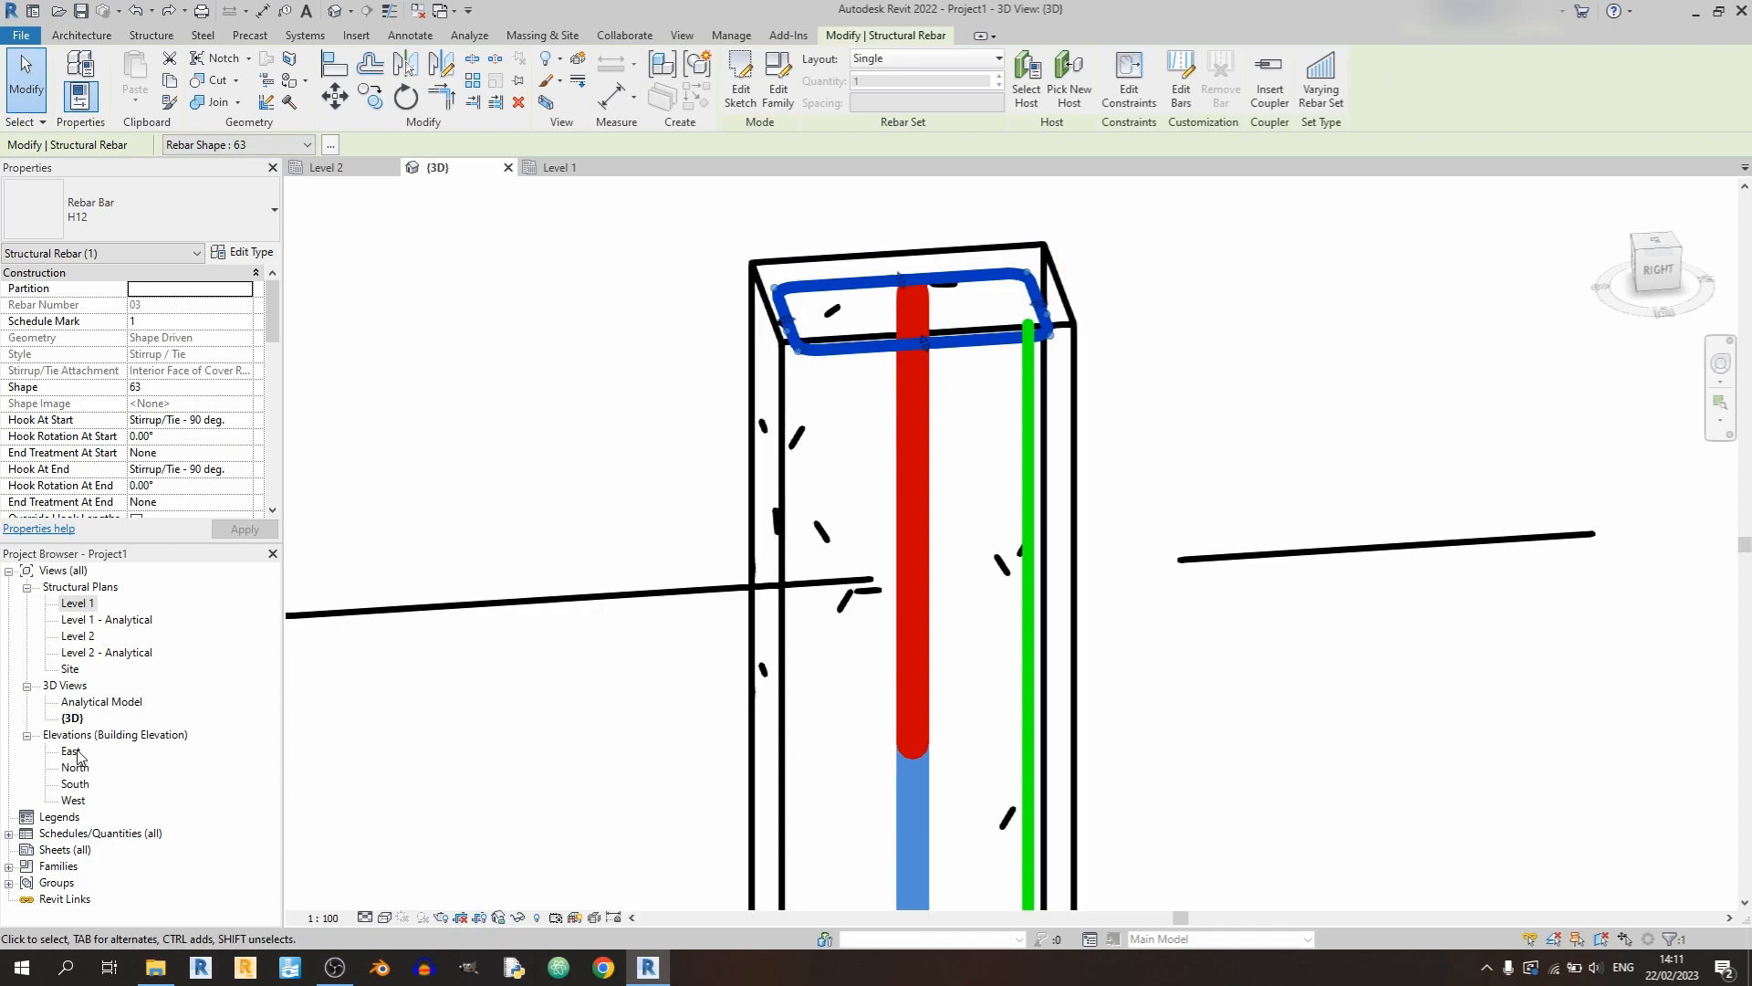
pyautogui.doubleClick(72, 750)
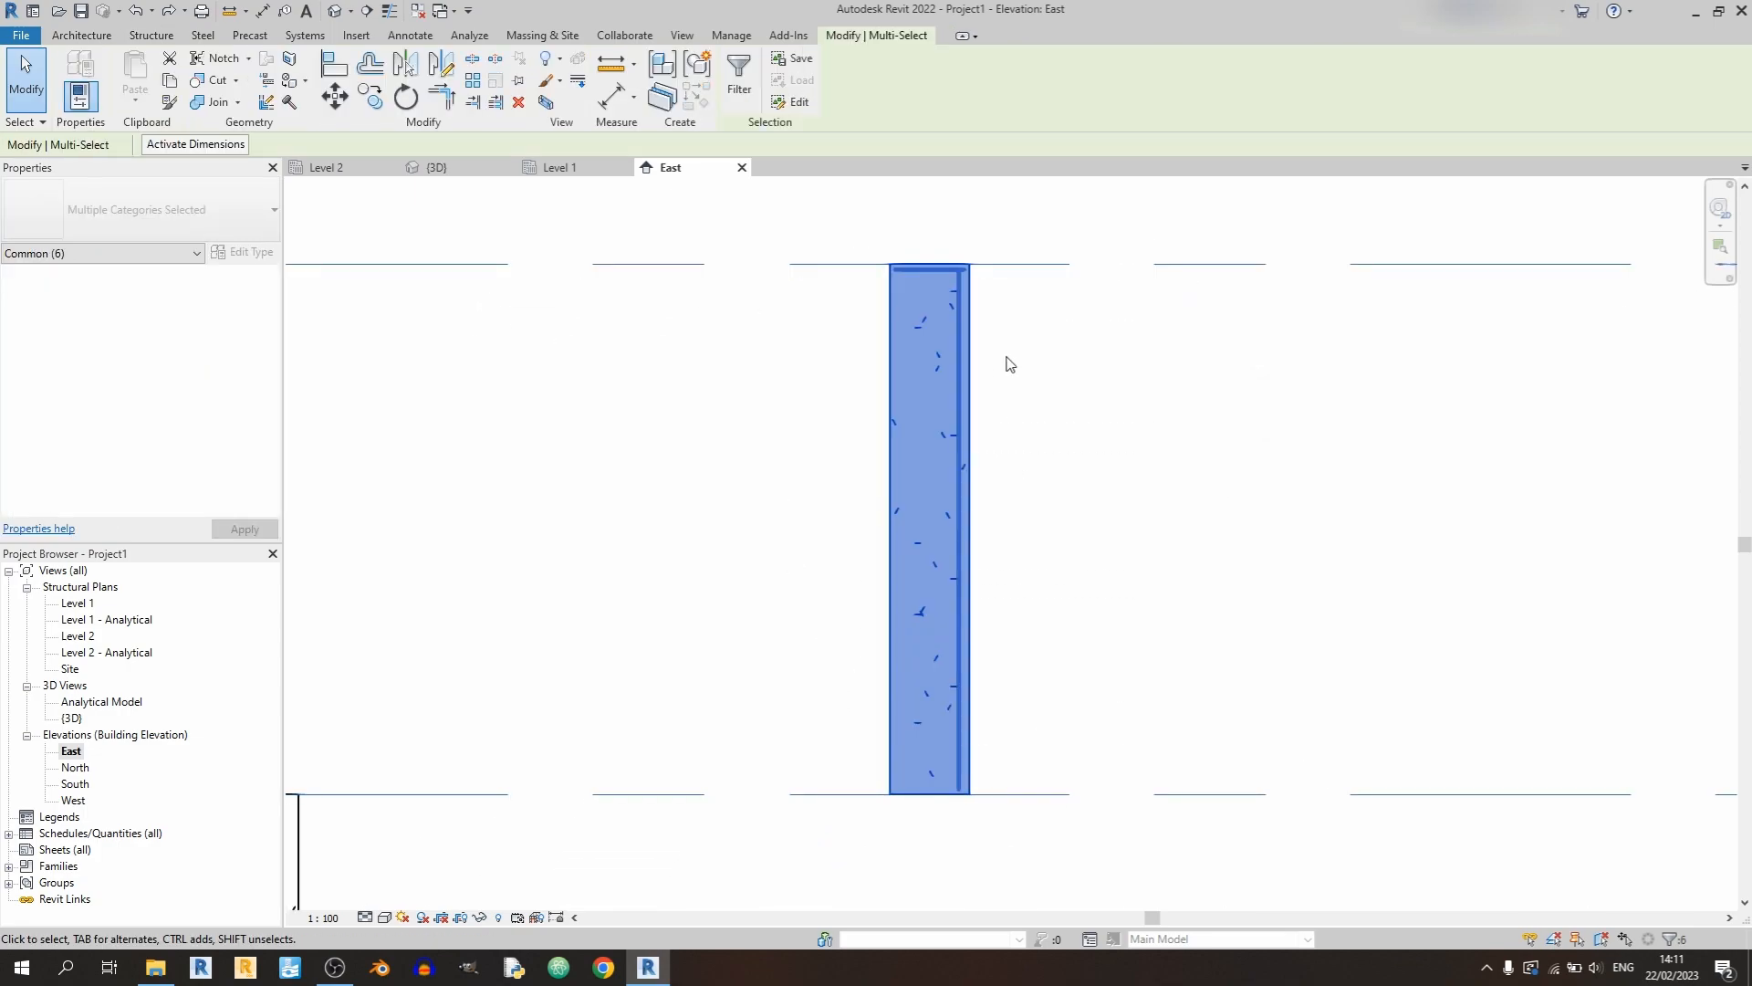
# - Filter the selection to the three rebar only and bring up their View Visibility States
pyautogui.click(737, 88)
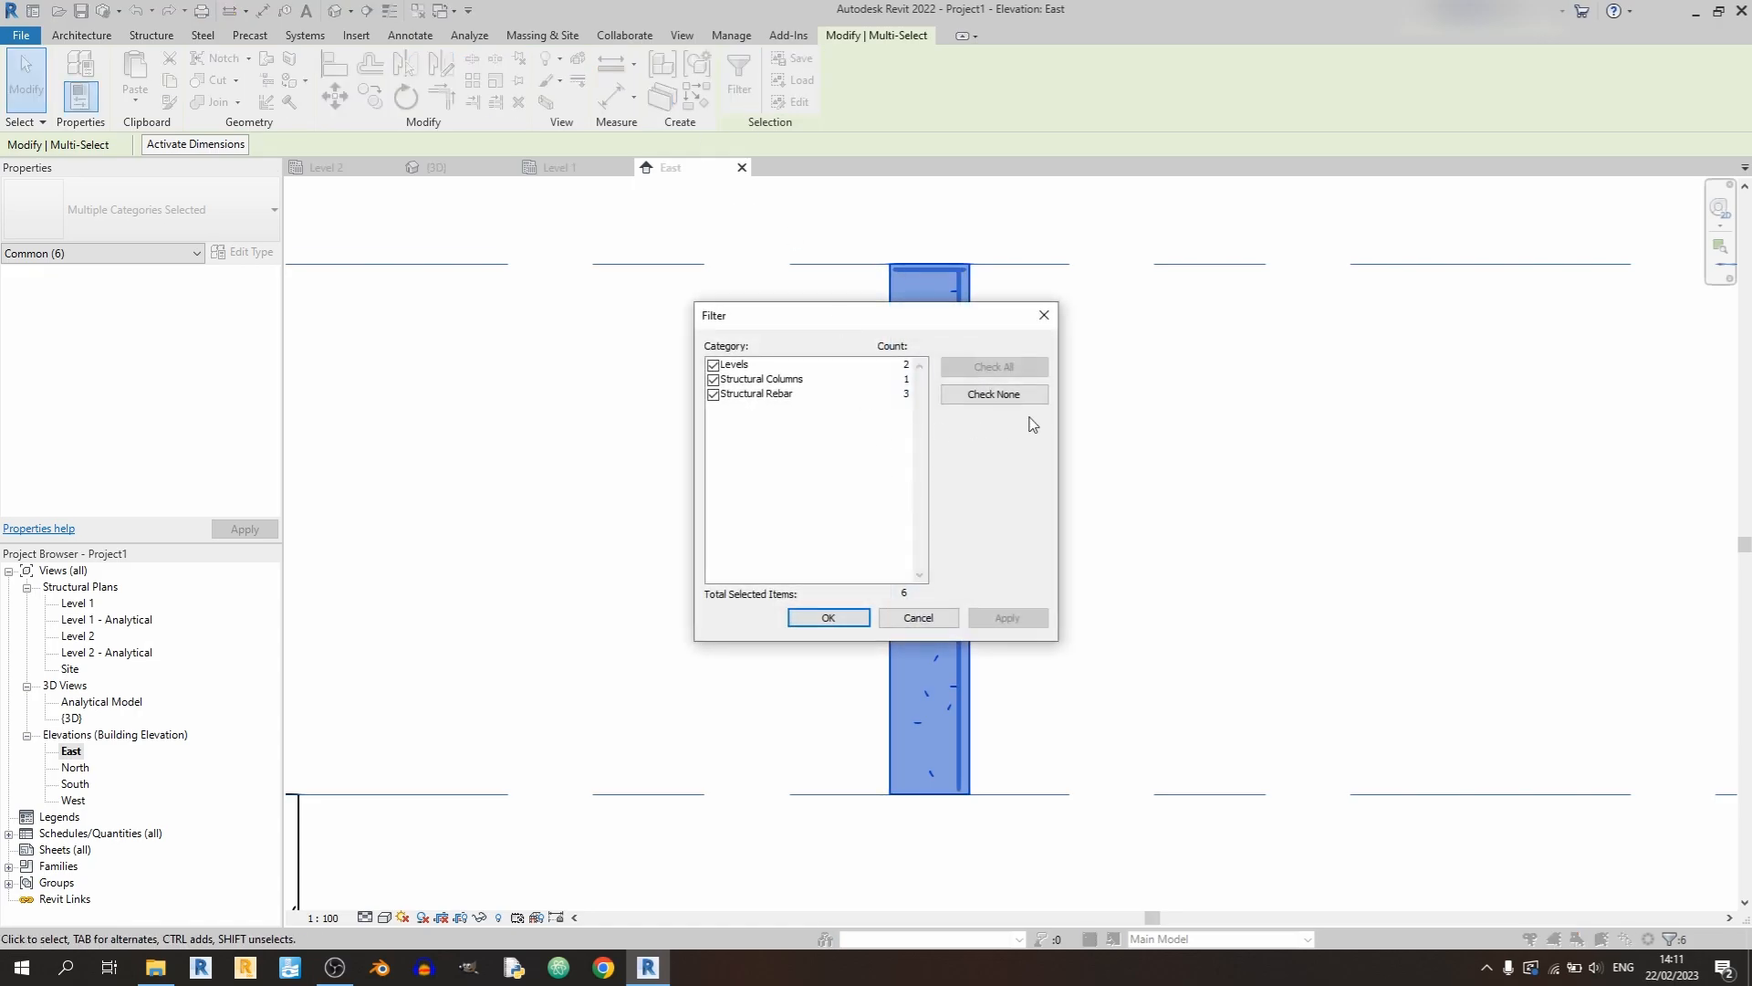
pyautogui.click(993, 395)
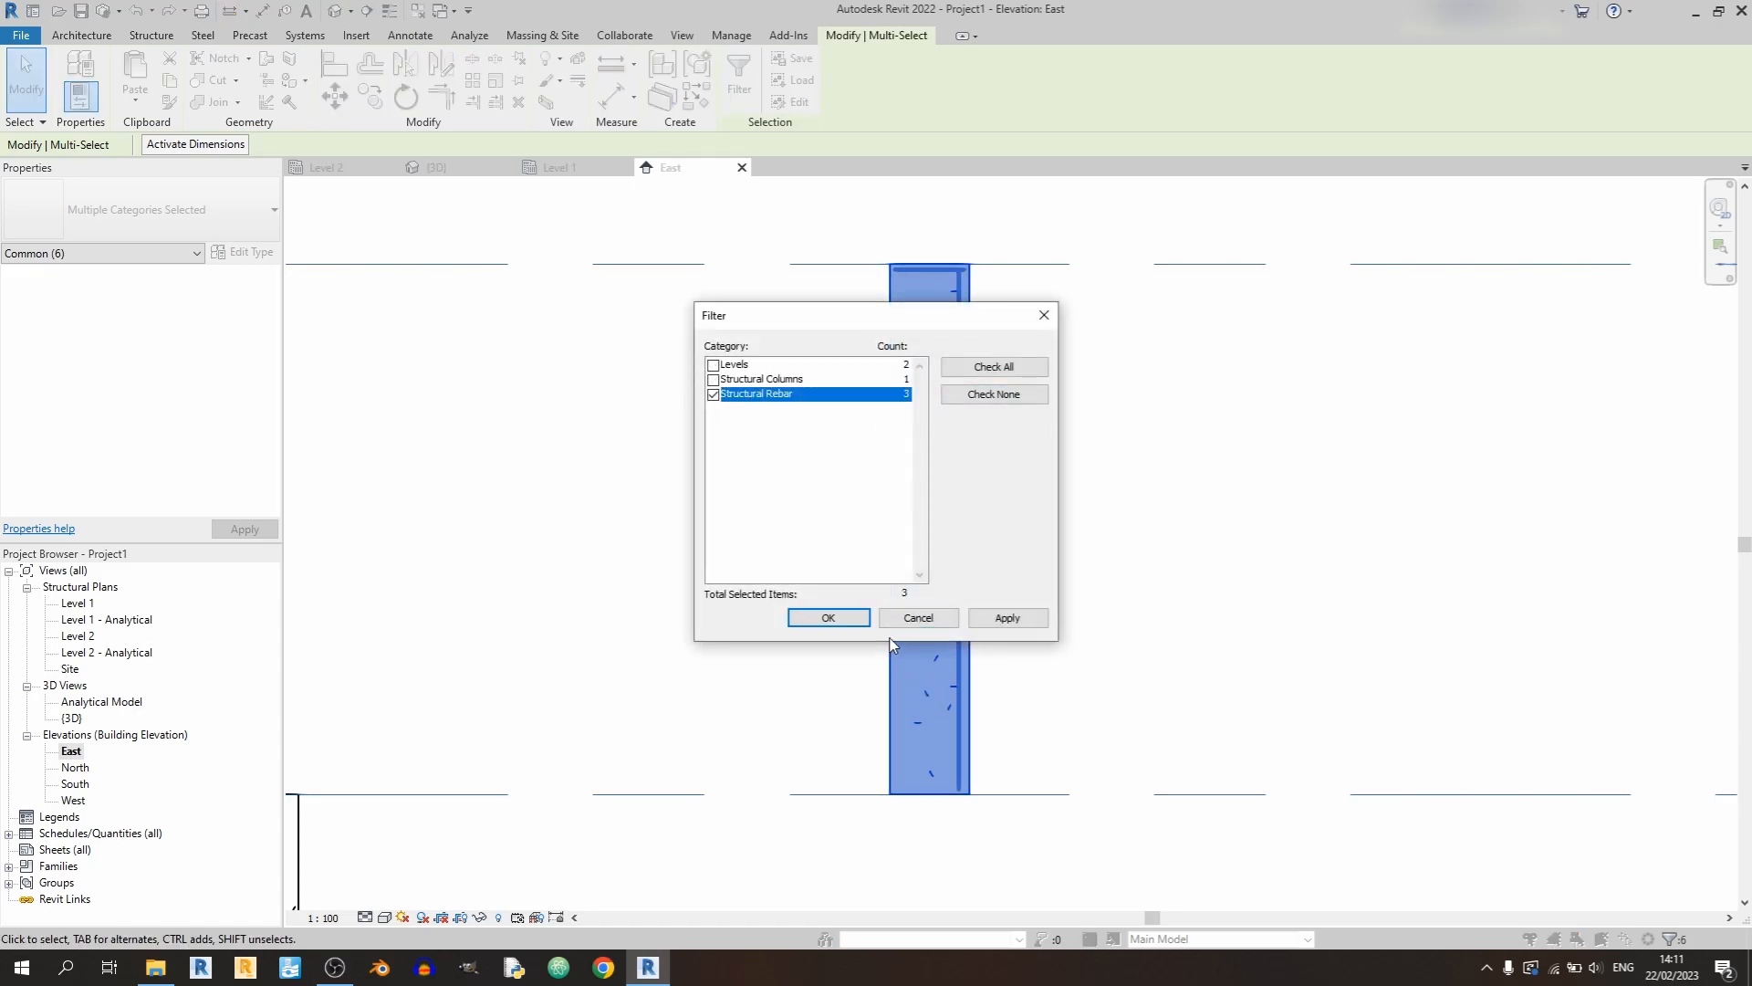
pyautogui.click(827, 617)
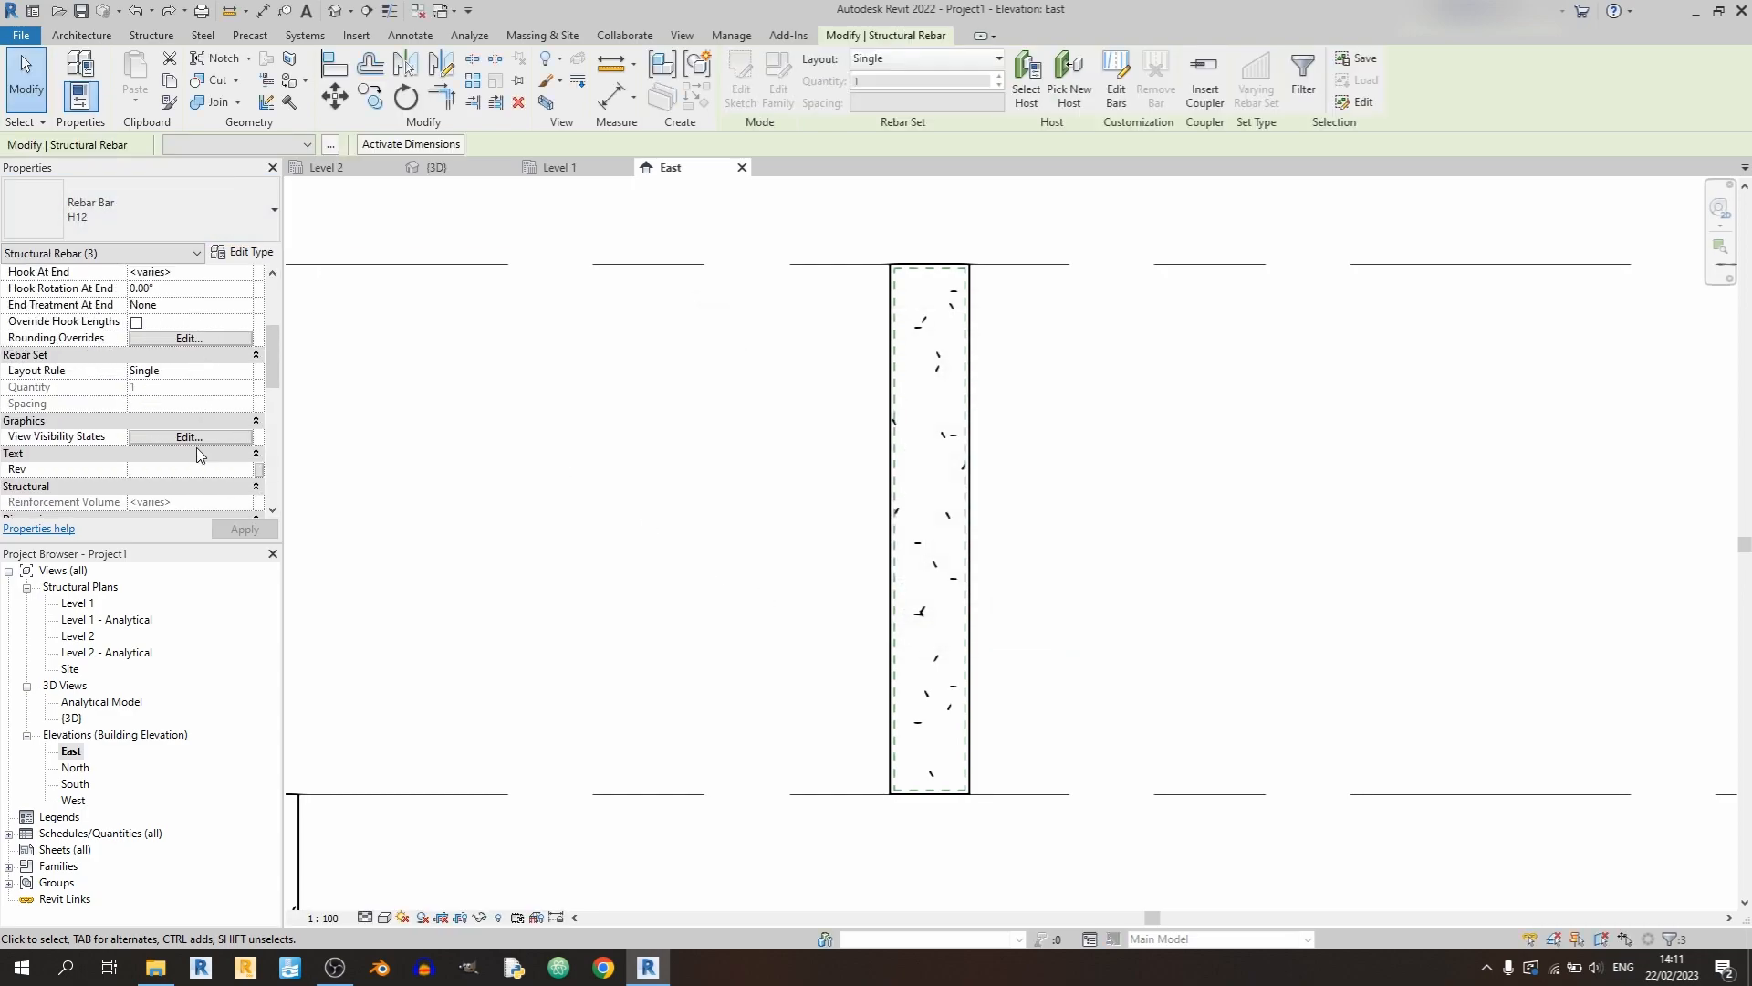
pyautogui.click(188, 437)
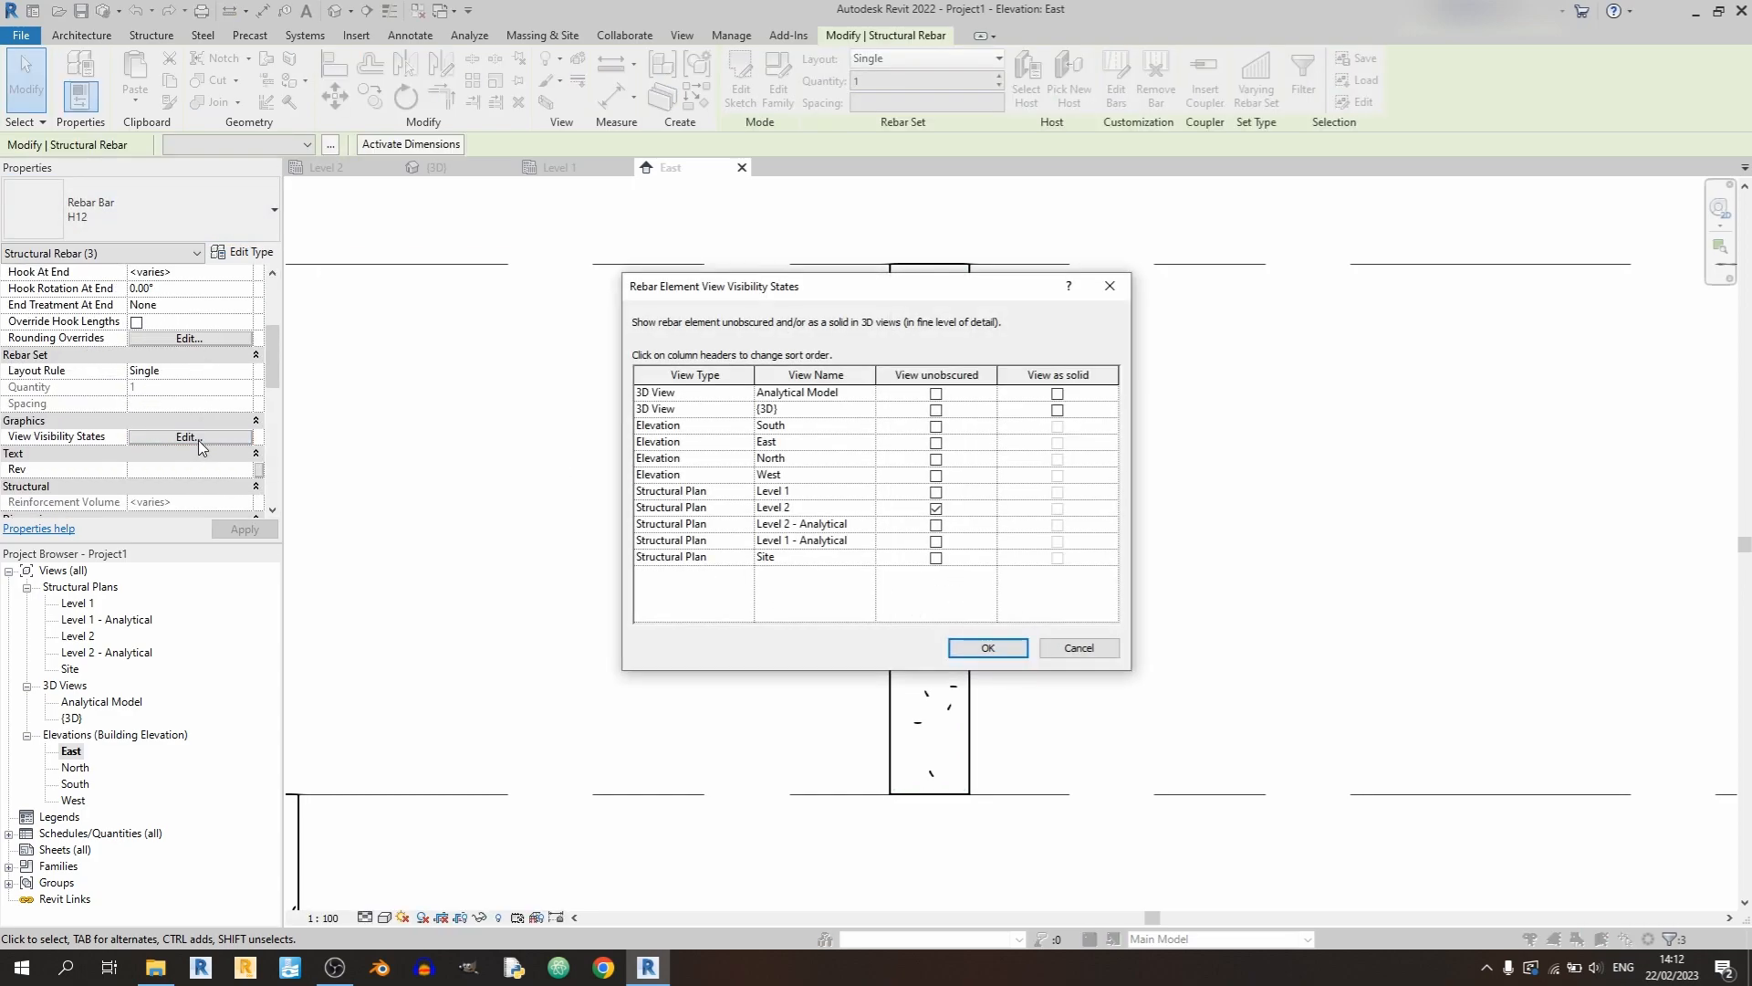
pyautogui.moveTo(894, 502)
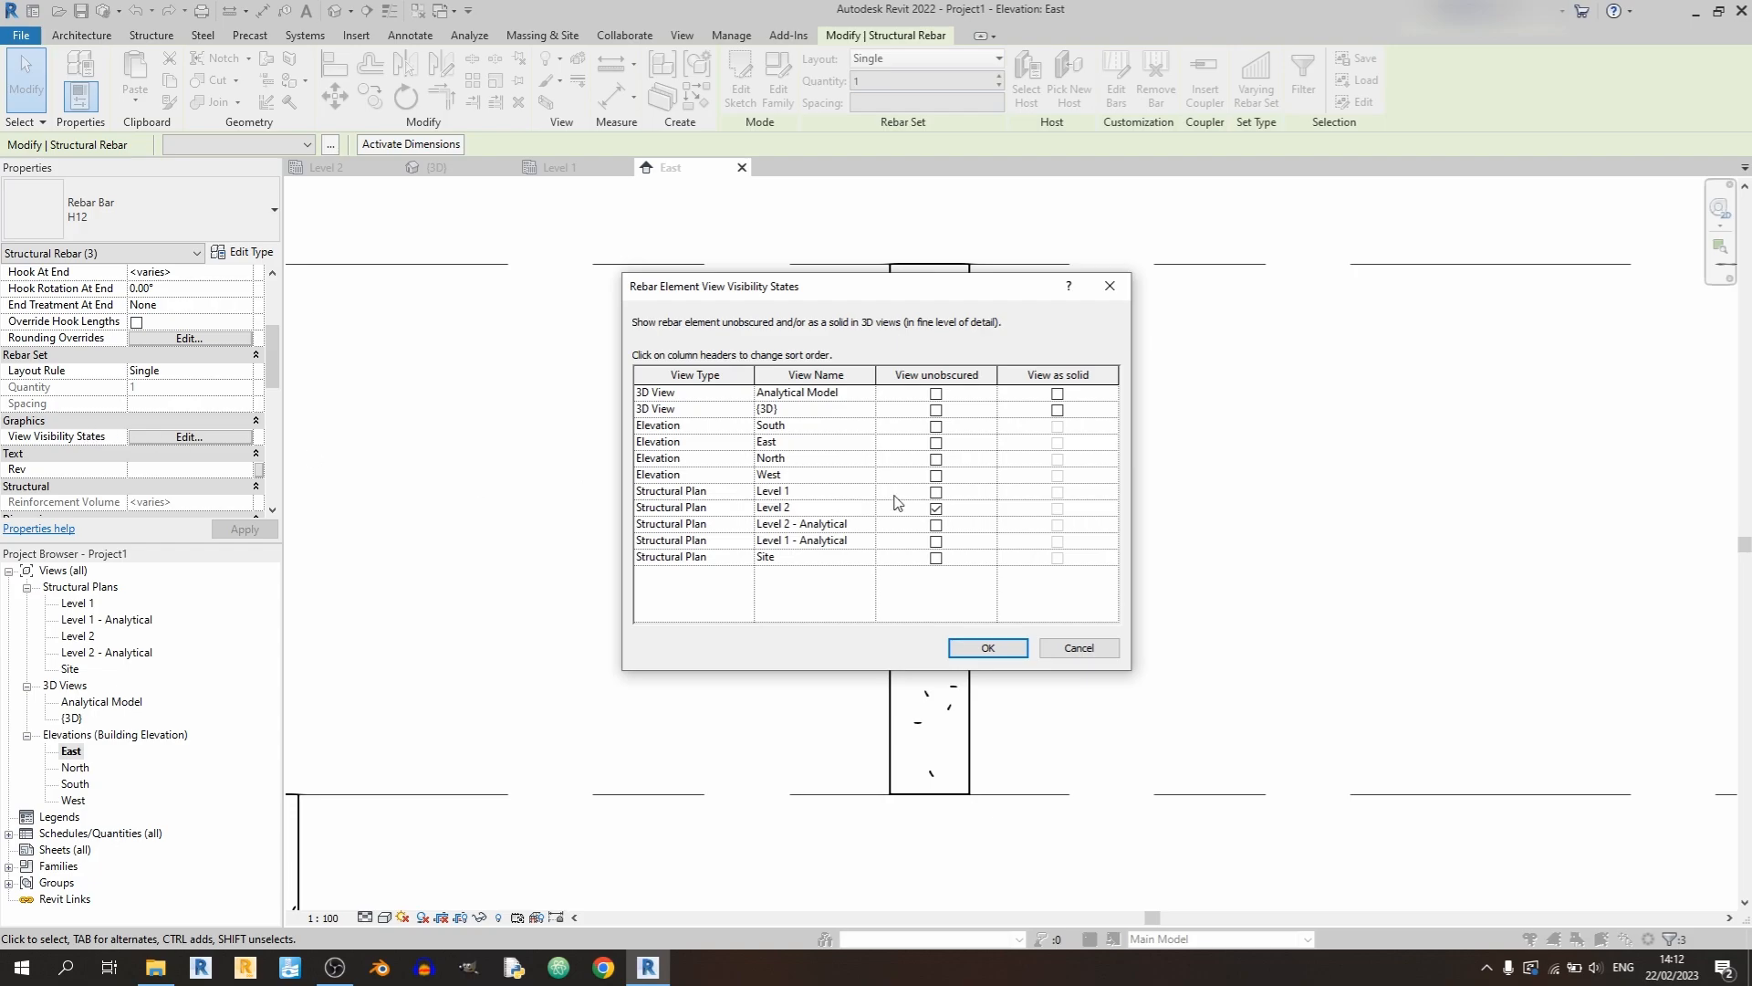
pyautogui.moveTo(942, 490)
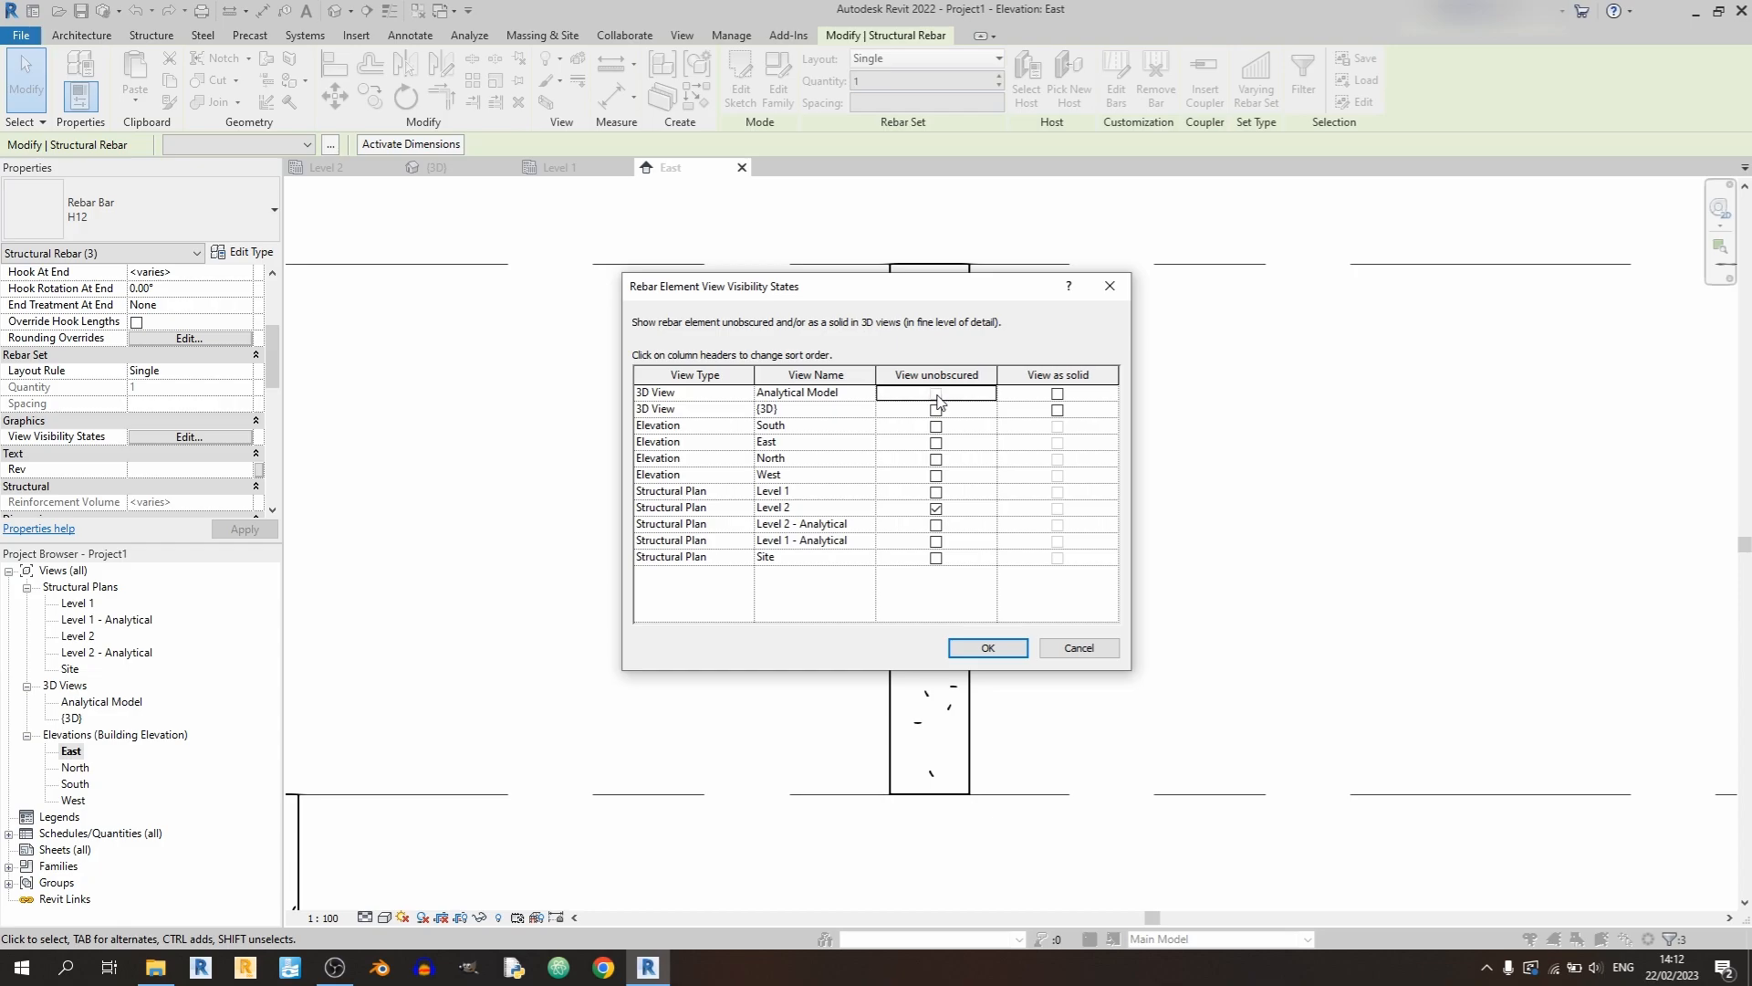
# - Tick unobscured and solid for the 3D views and unobscured for East, then confirm
pyautogui.click(936, 392)
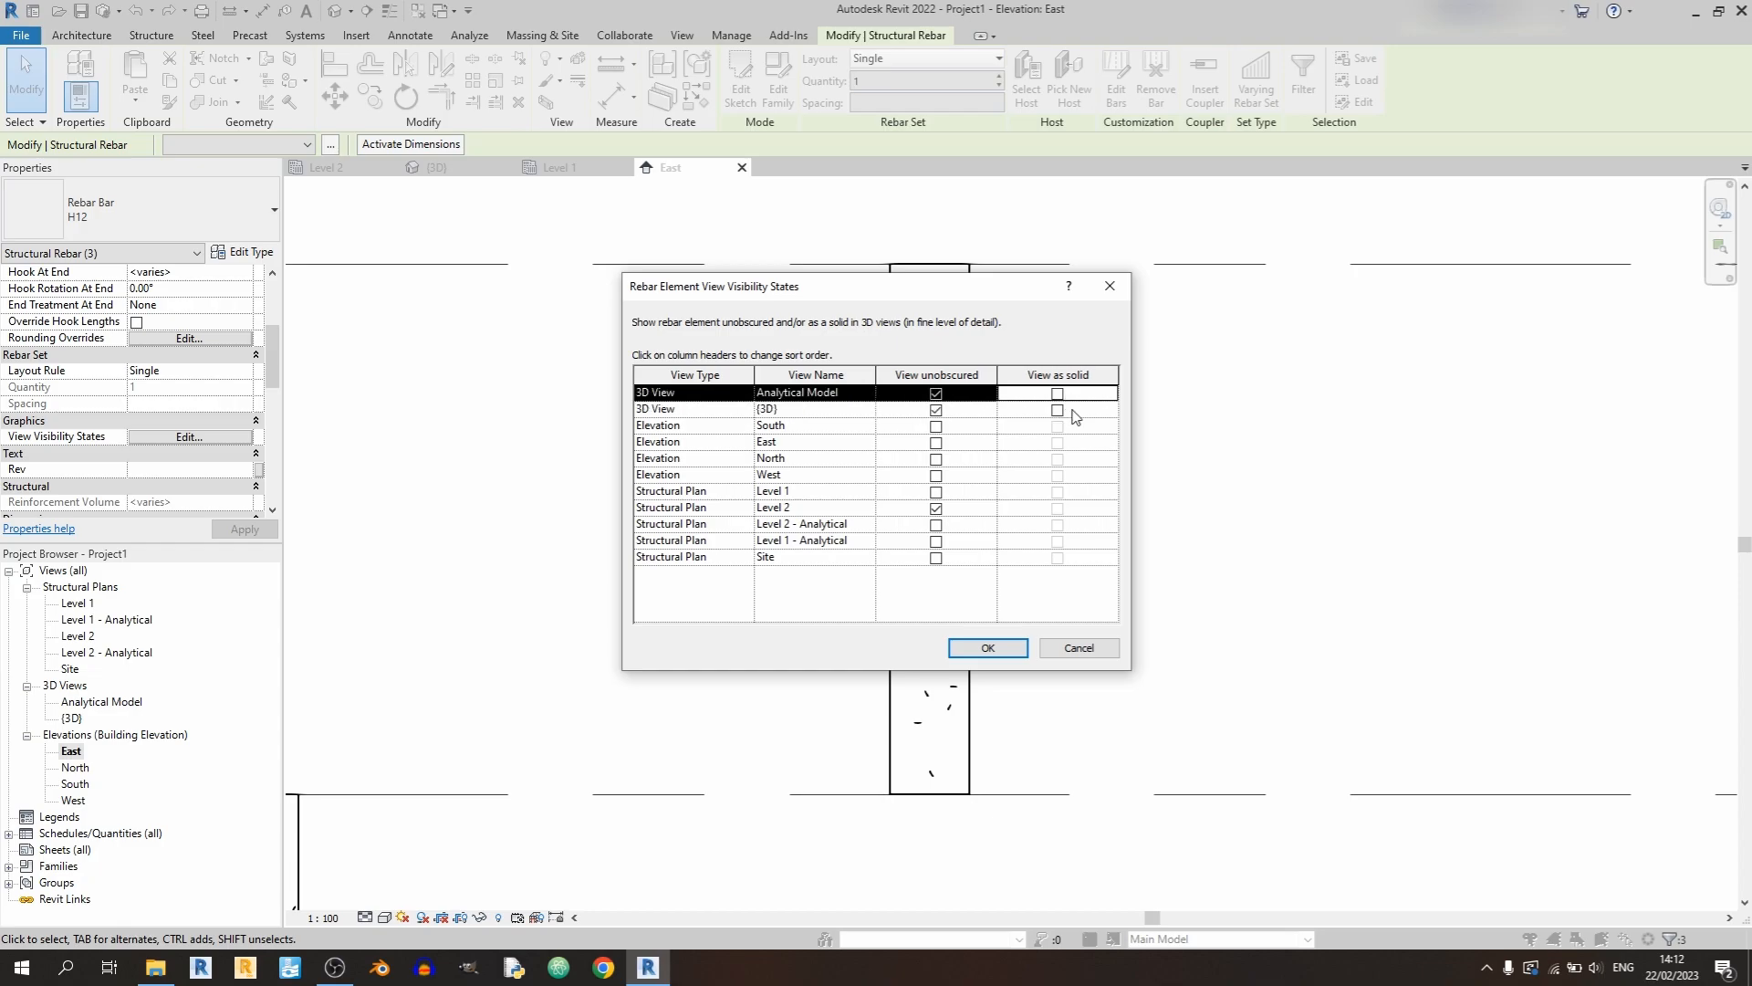
pyautogui.click(1057, 393)
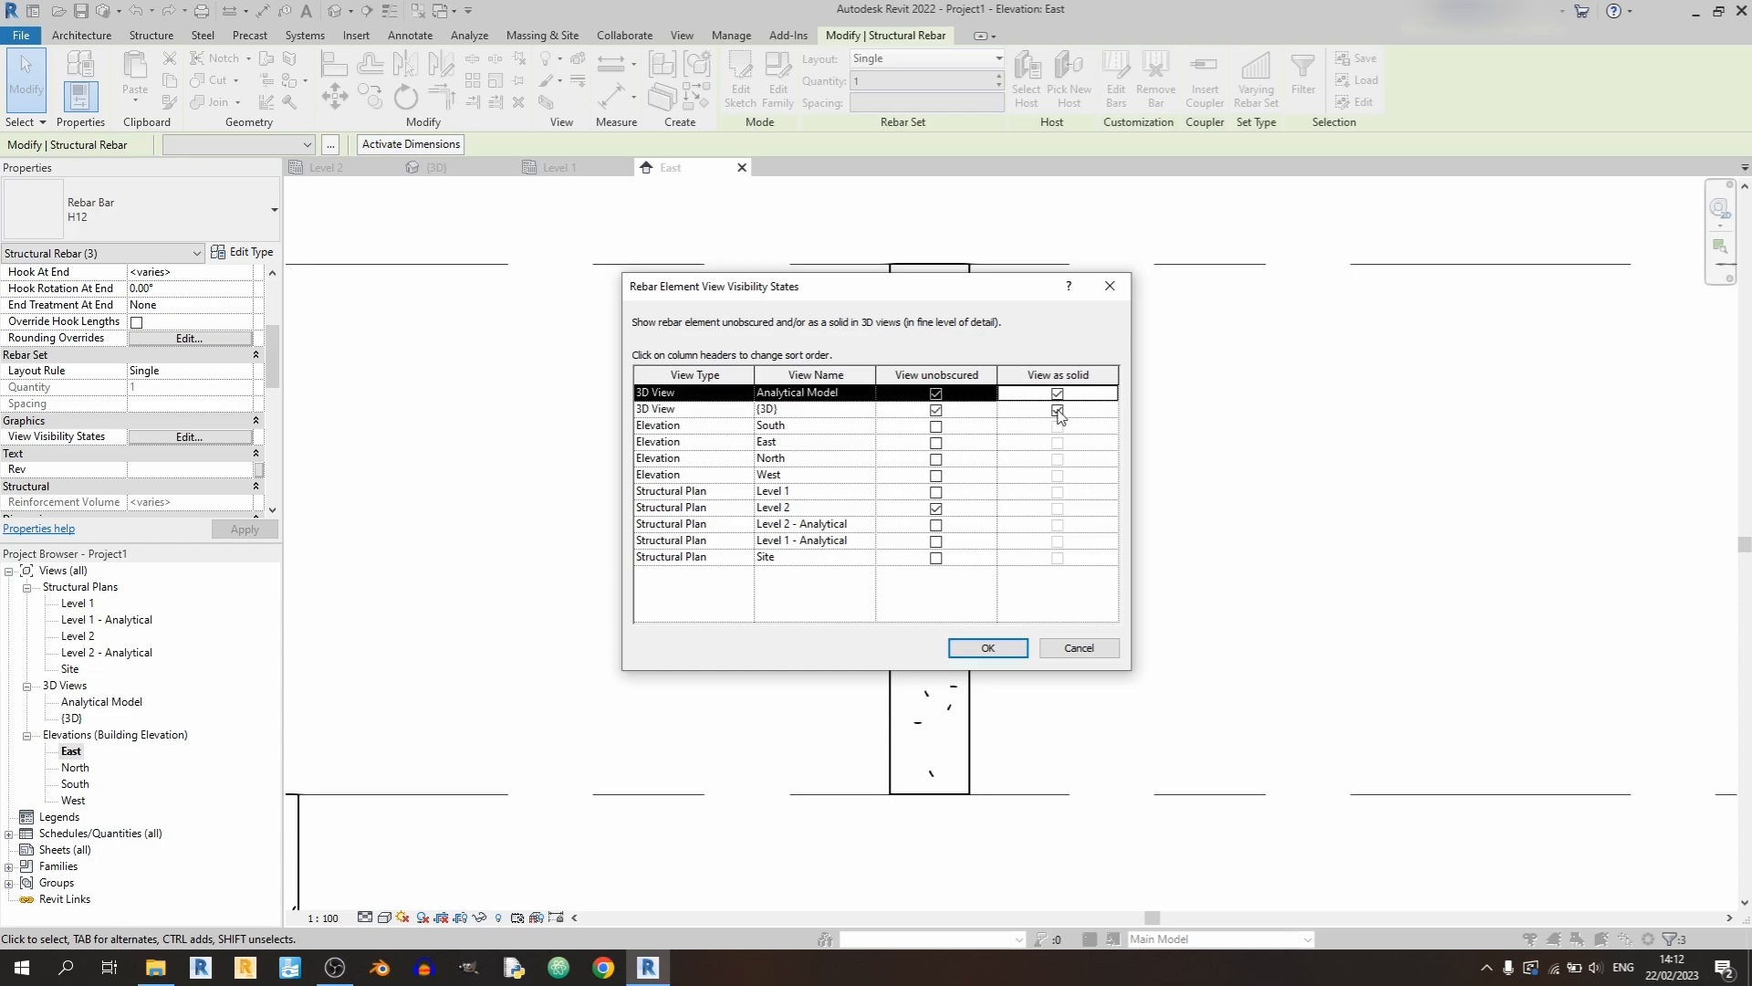
pyautogui.click(1057, 409)
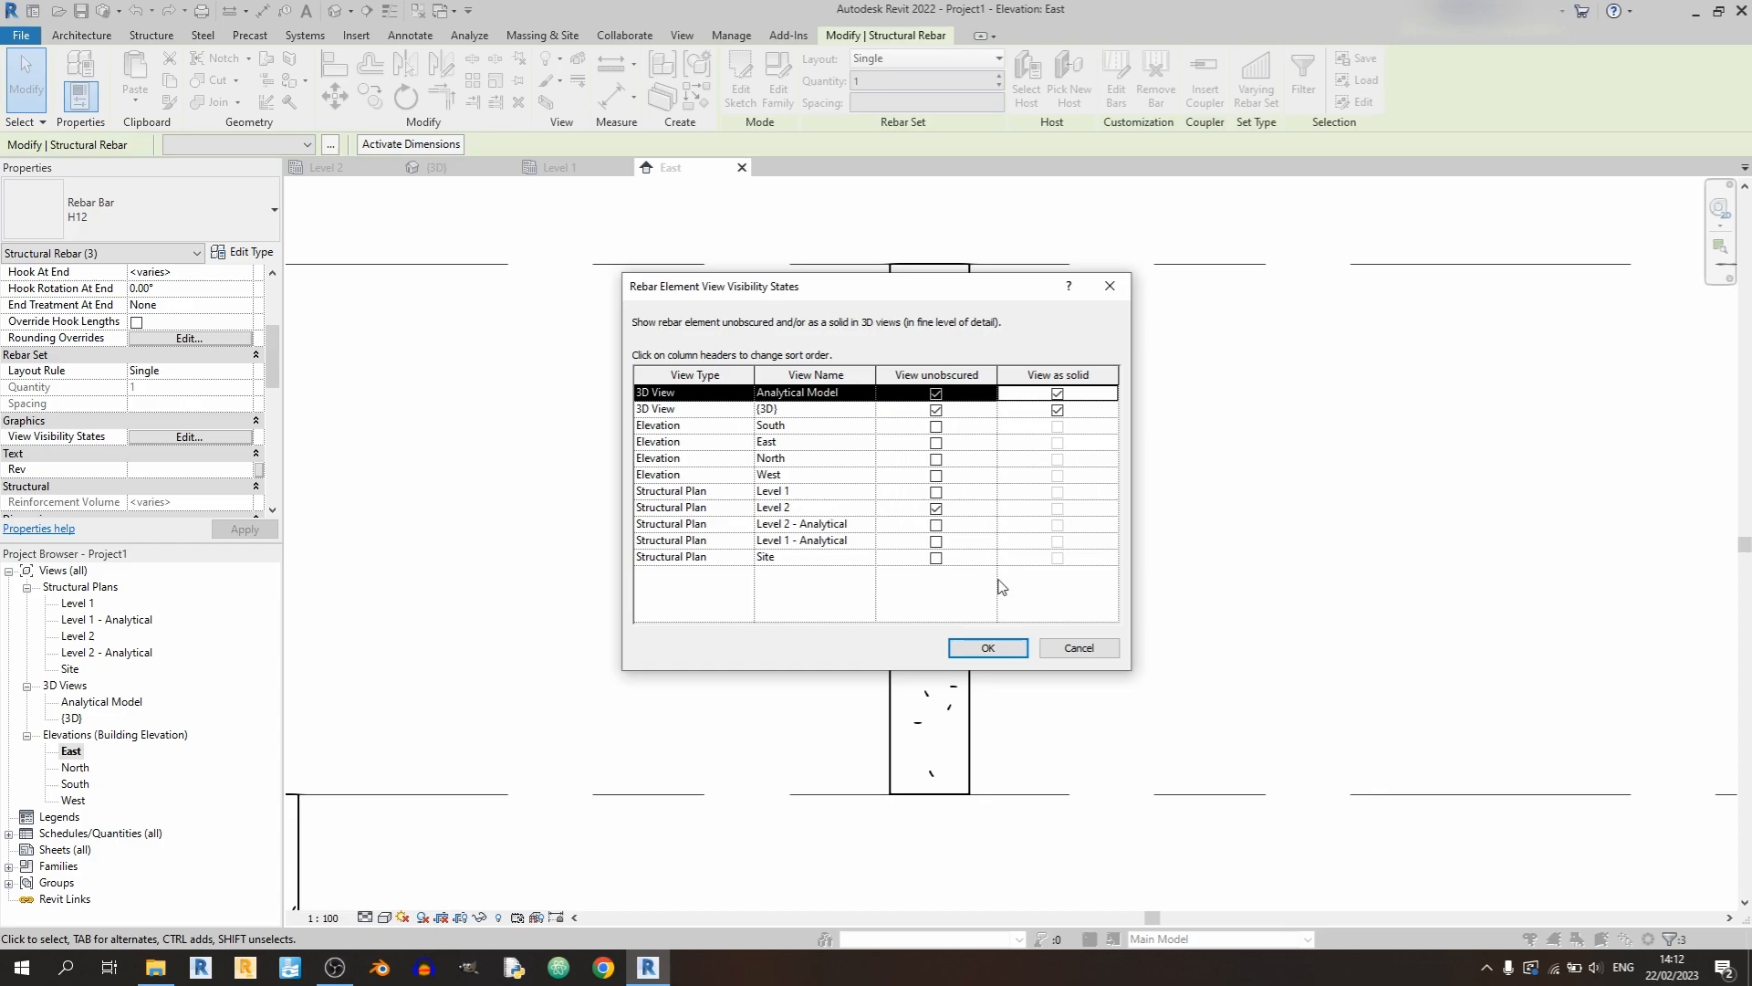
pyautogui.moveTo(963, 563)
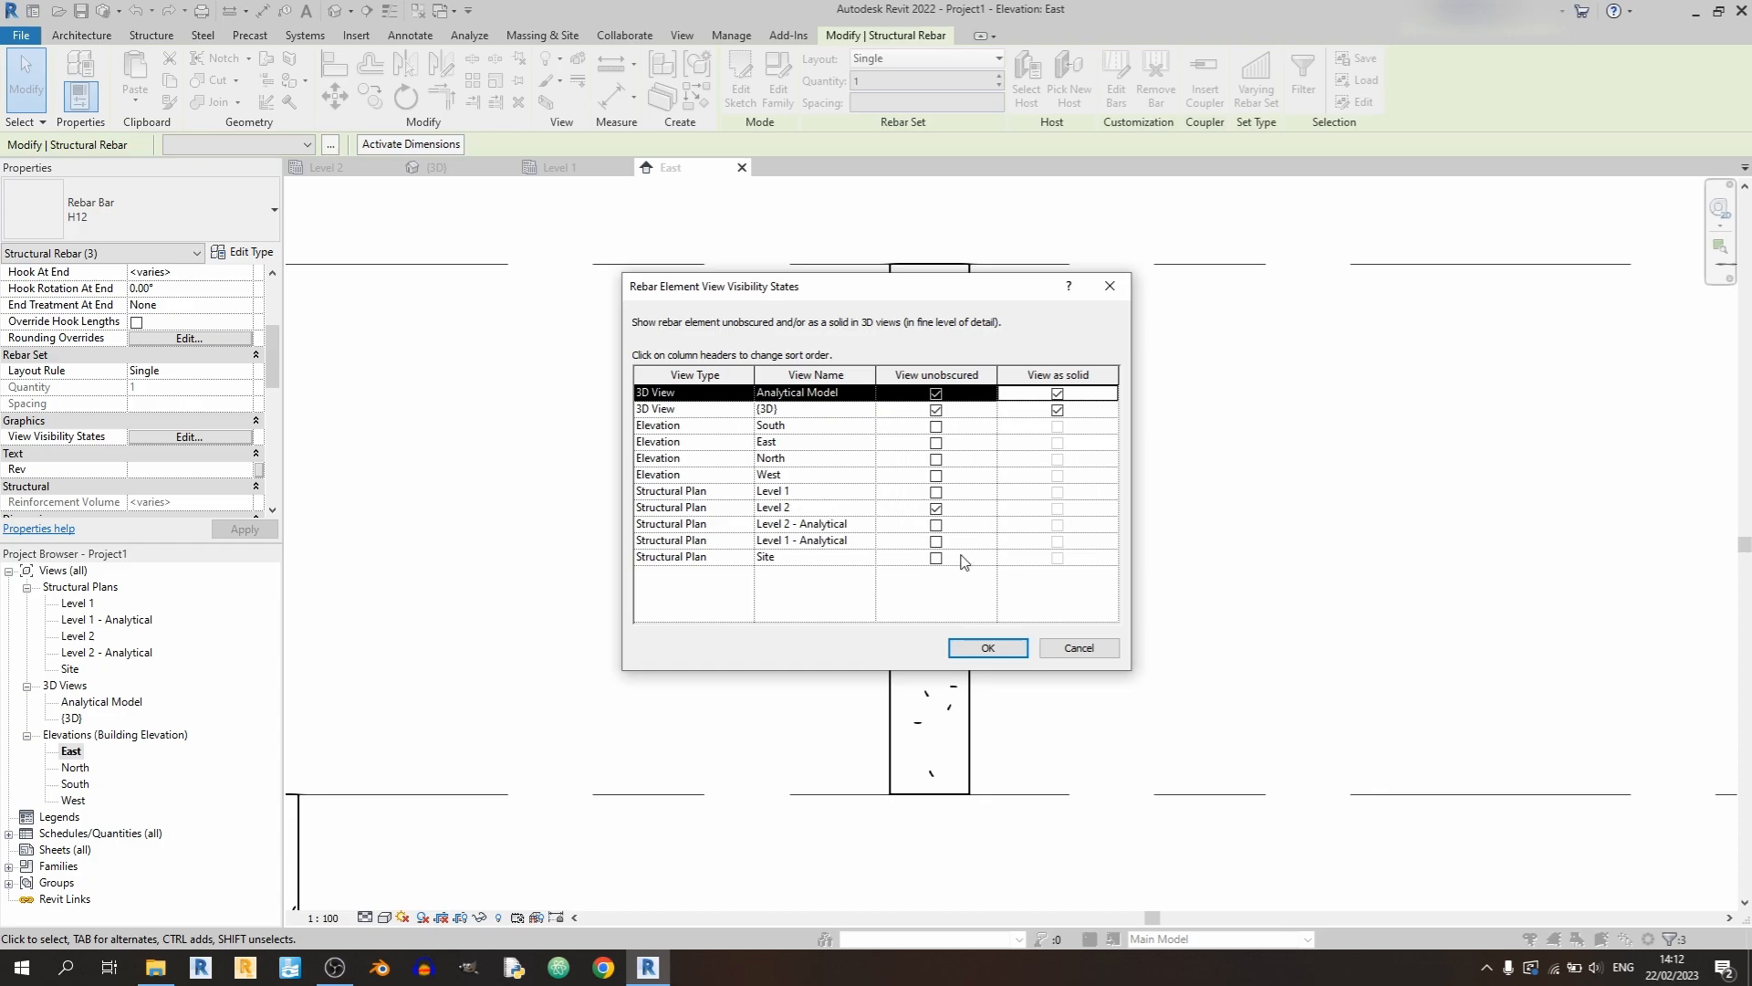
pyautogui.click(937, 507)
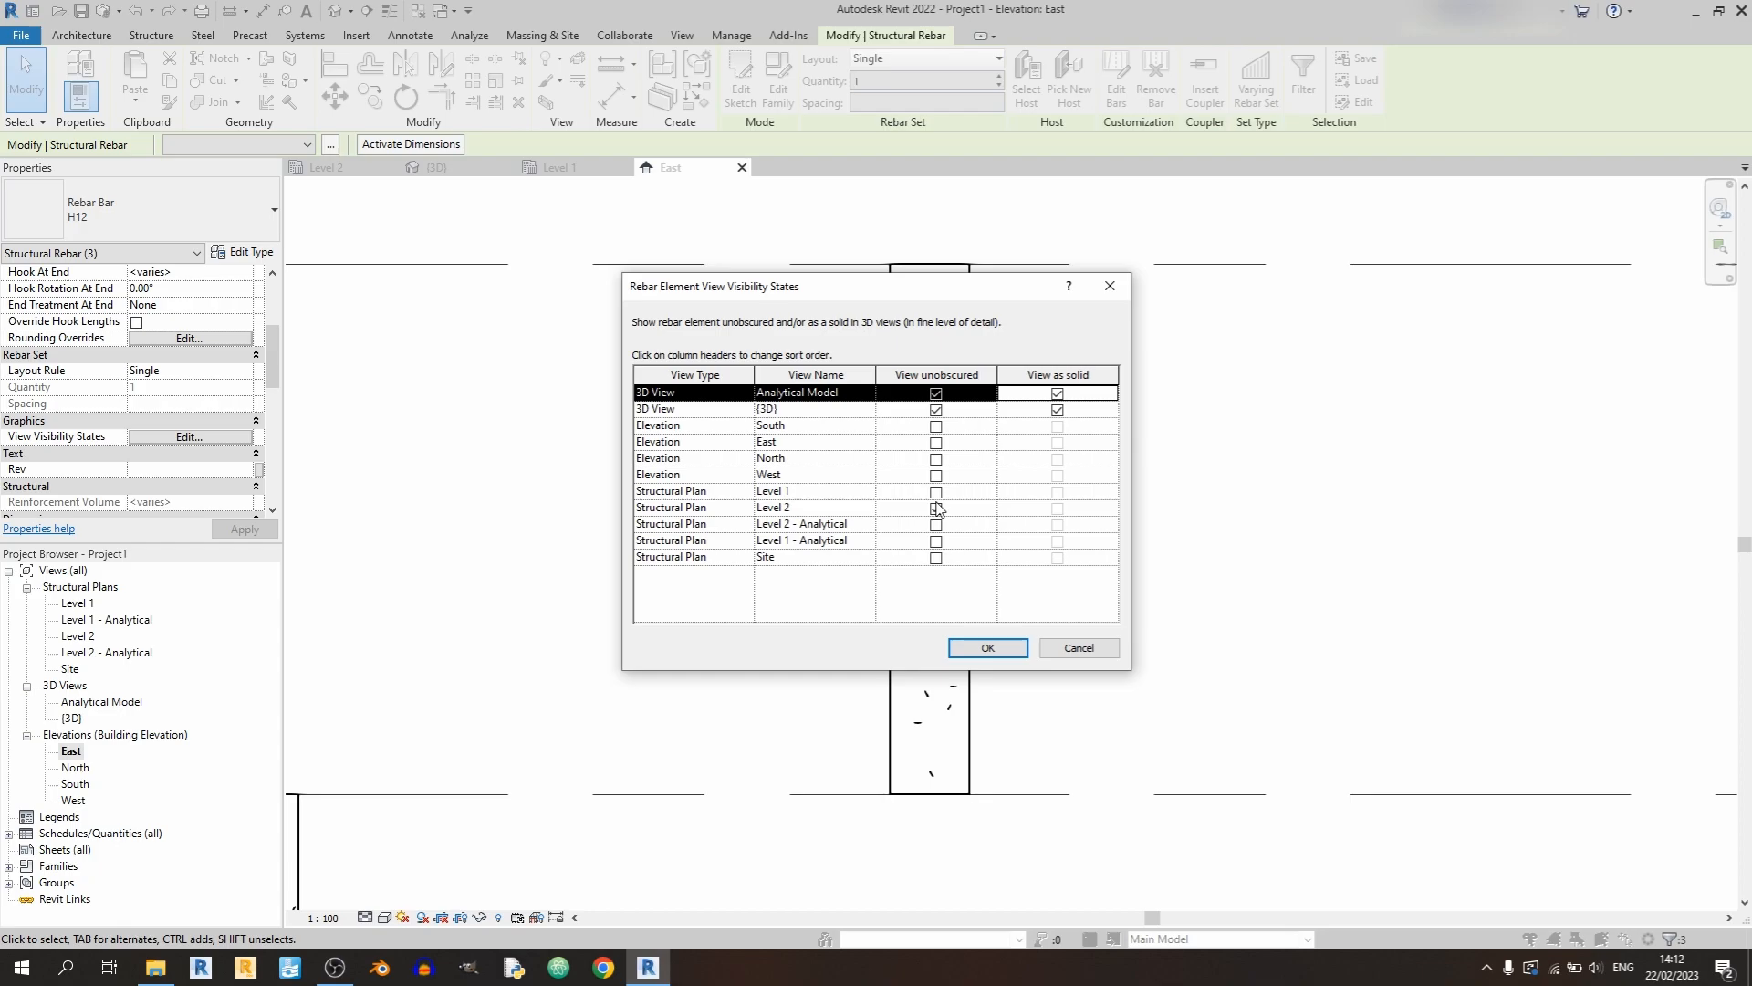
pyautogui.click(936, 442)
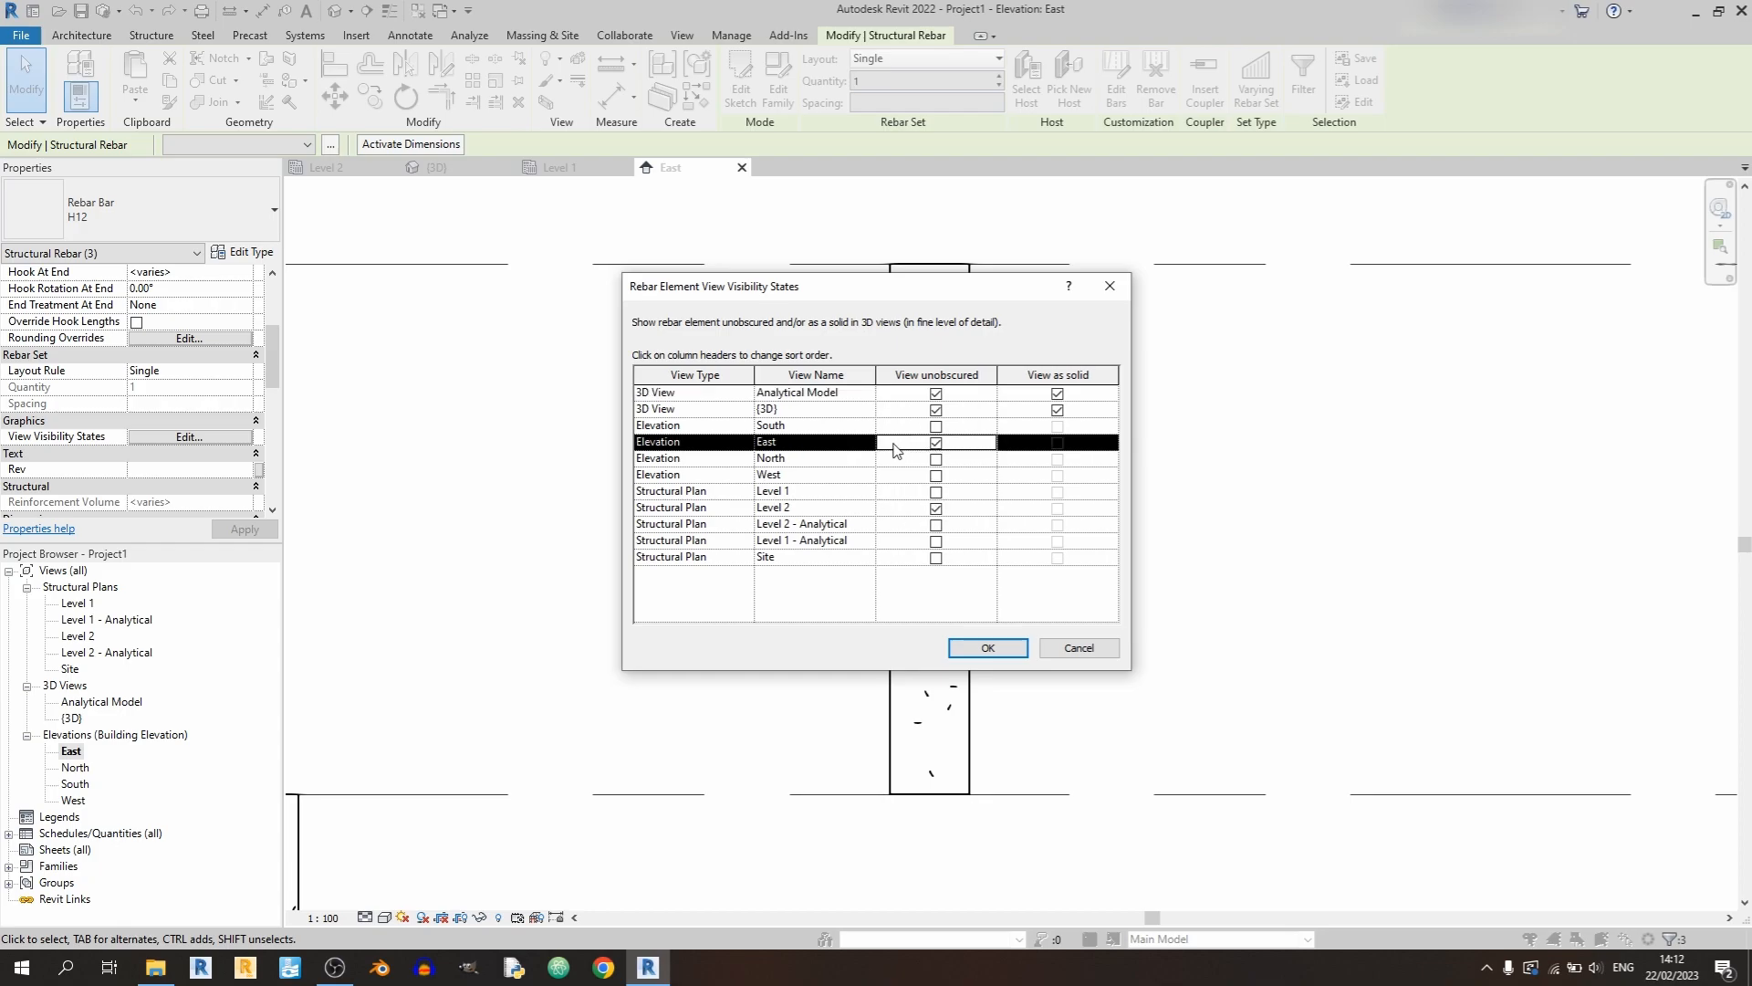
pyautogui.moveTo(949, 451)
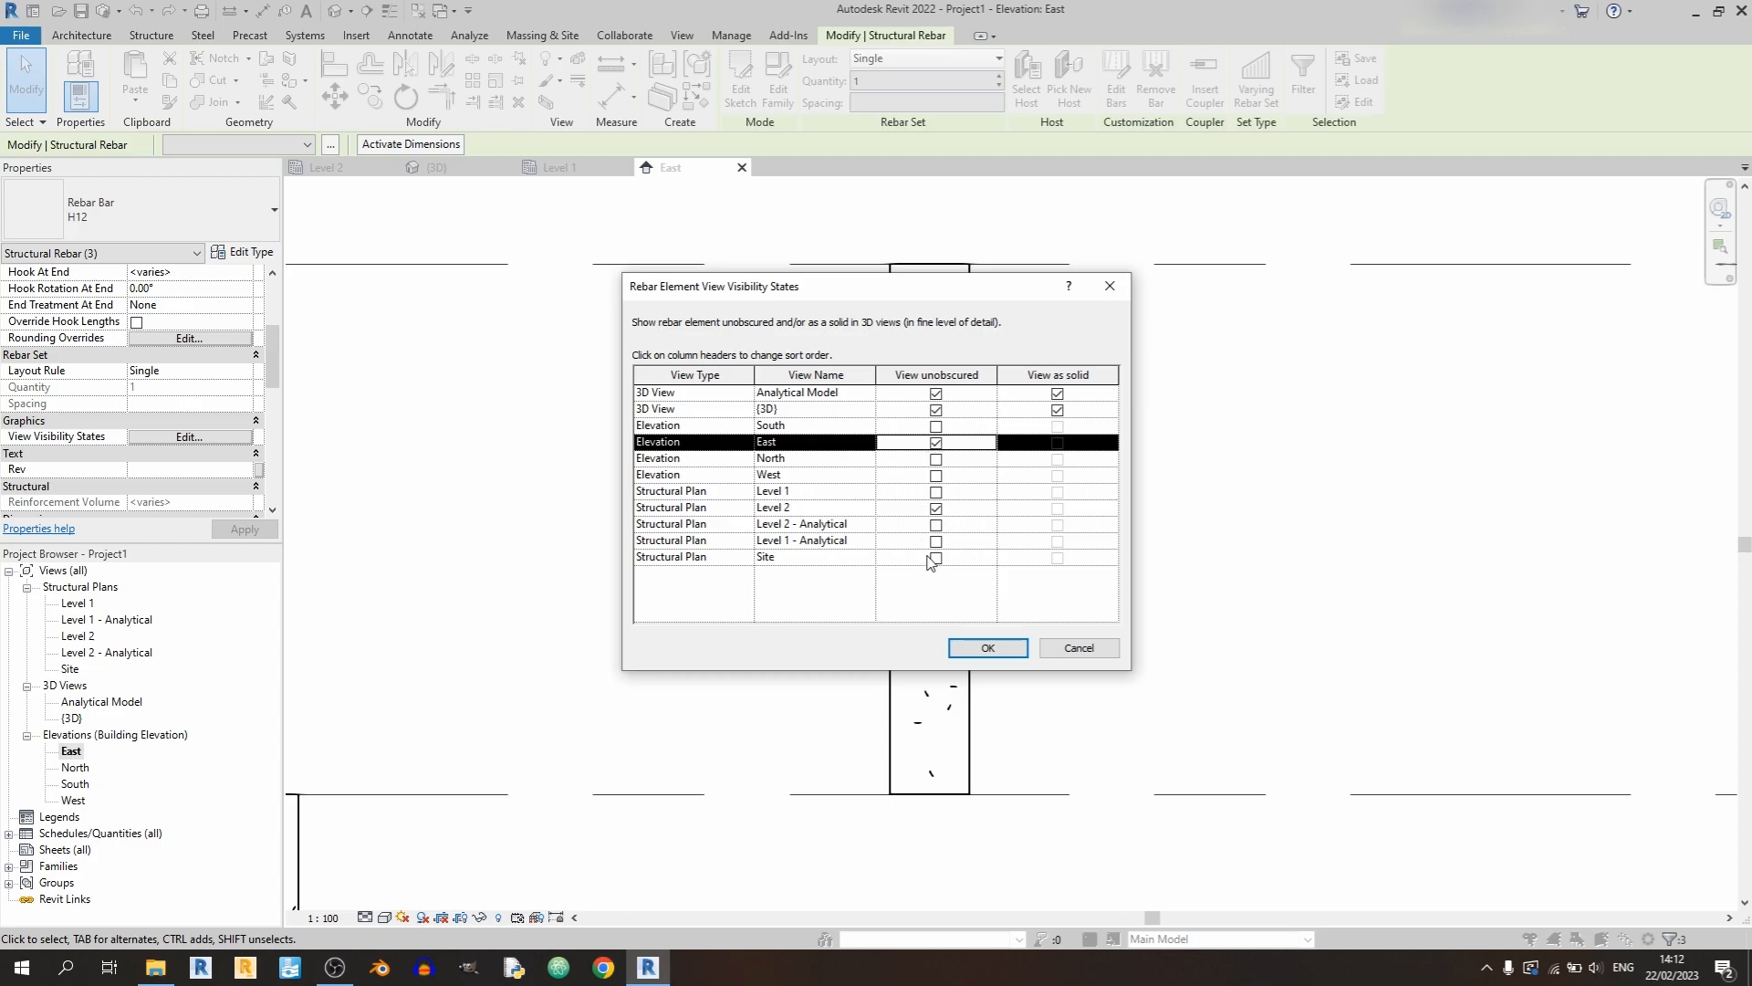
pyautogui.click(984, 648)
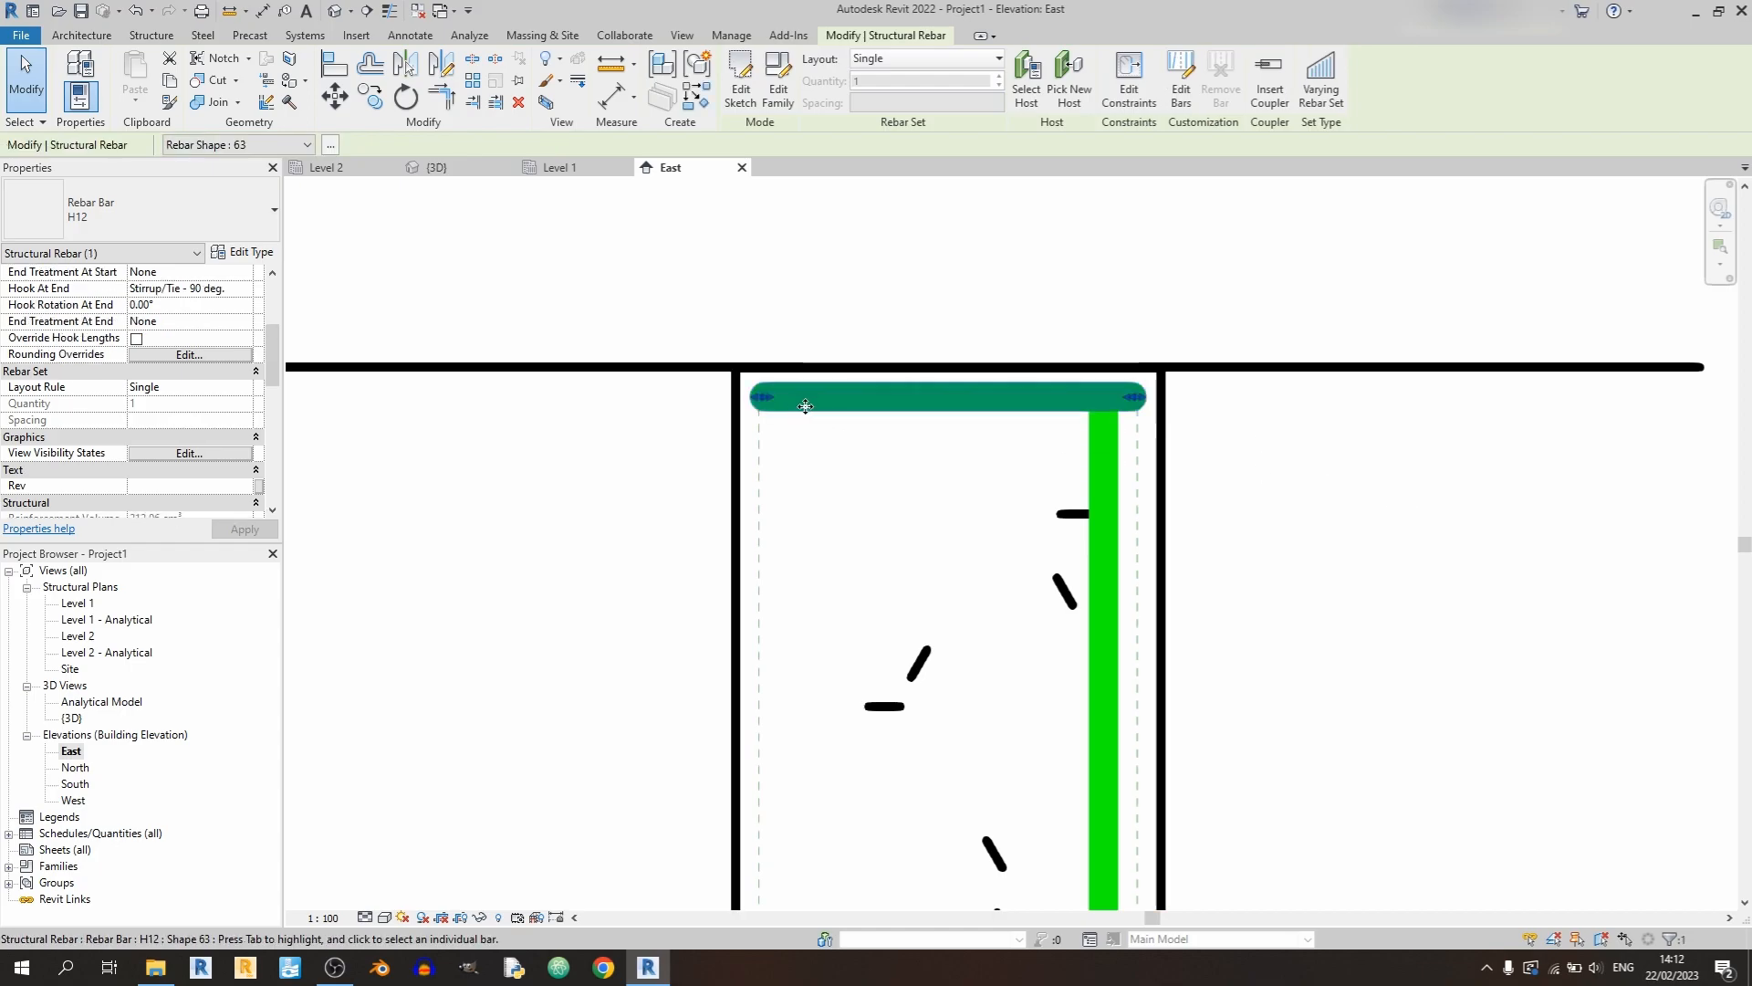
# - Select the top stirrup in the 3D view to inspect the solid rebar
pyautogui.click(332, 99)
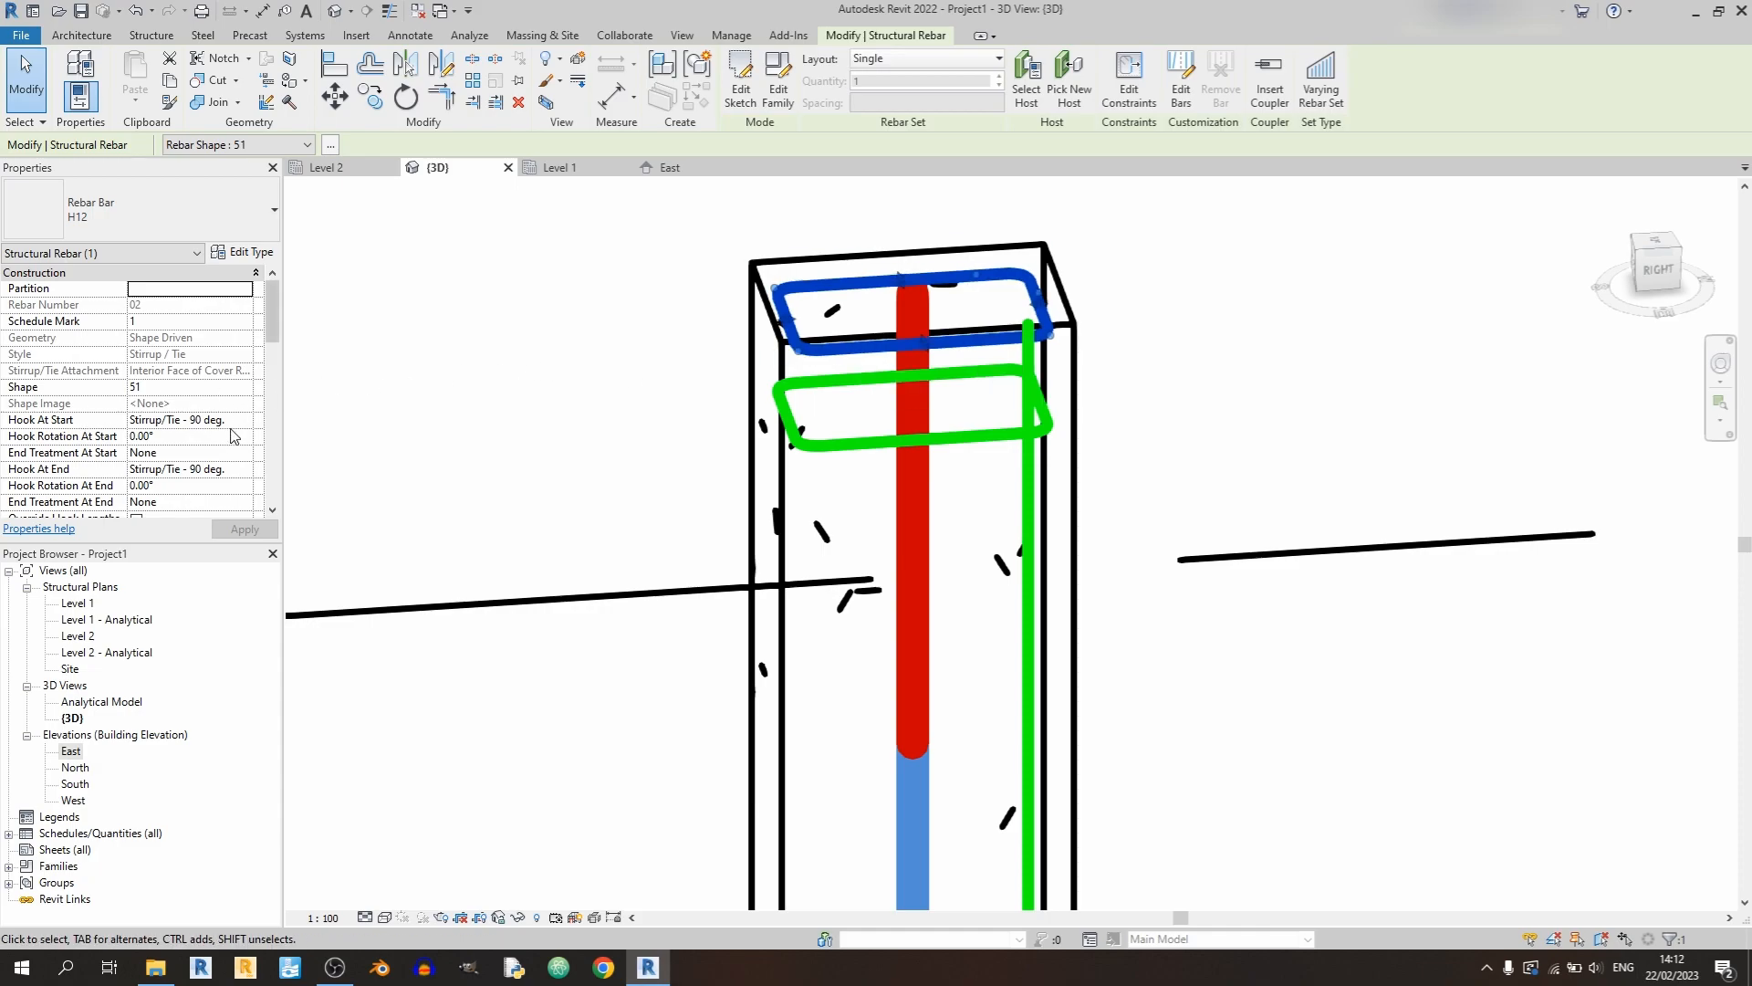
pyautogui.moveTo(249, 427)
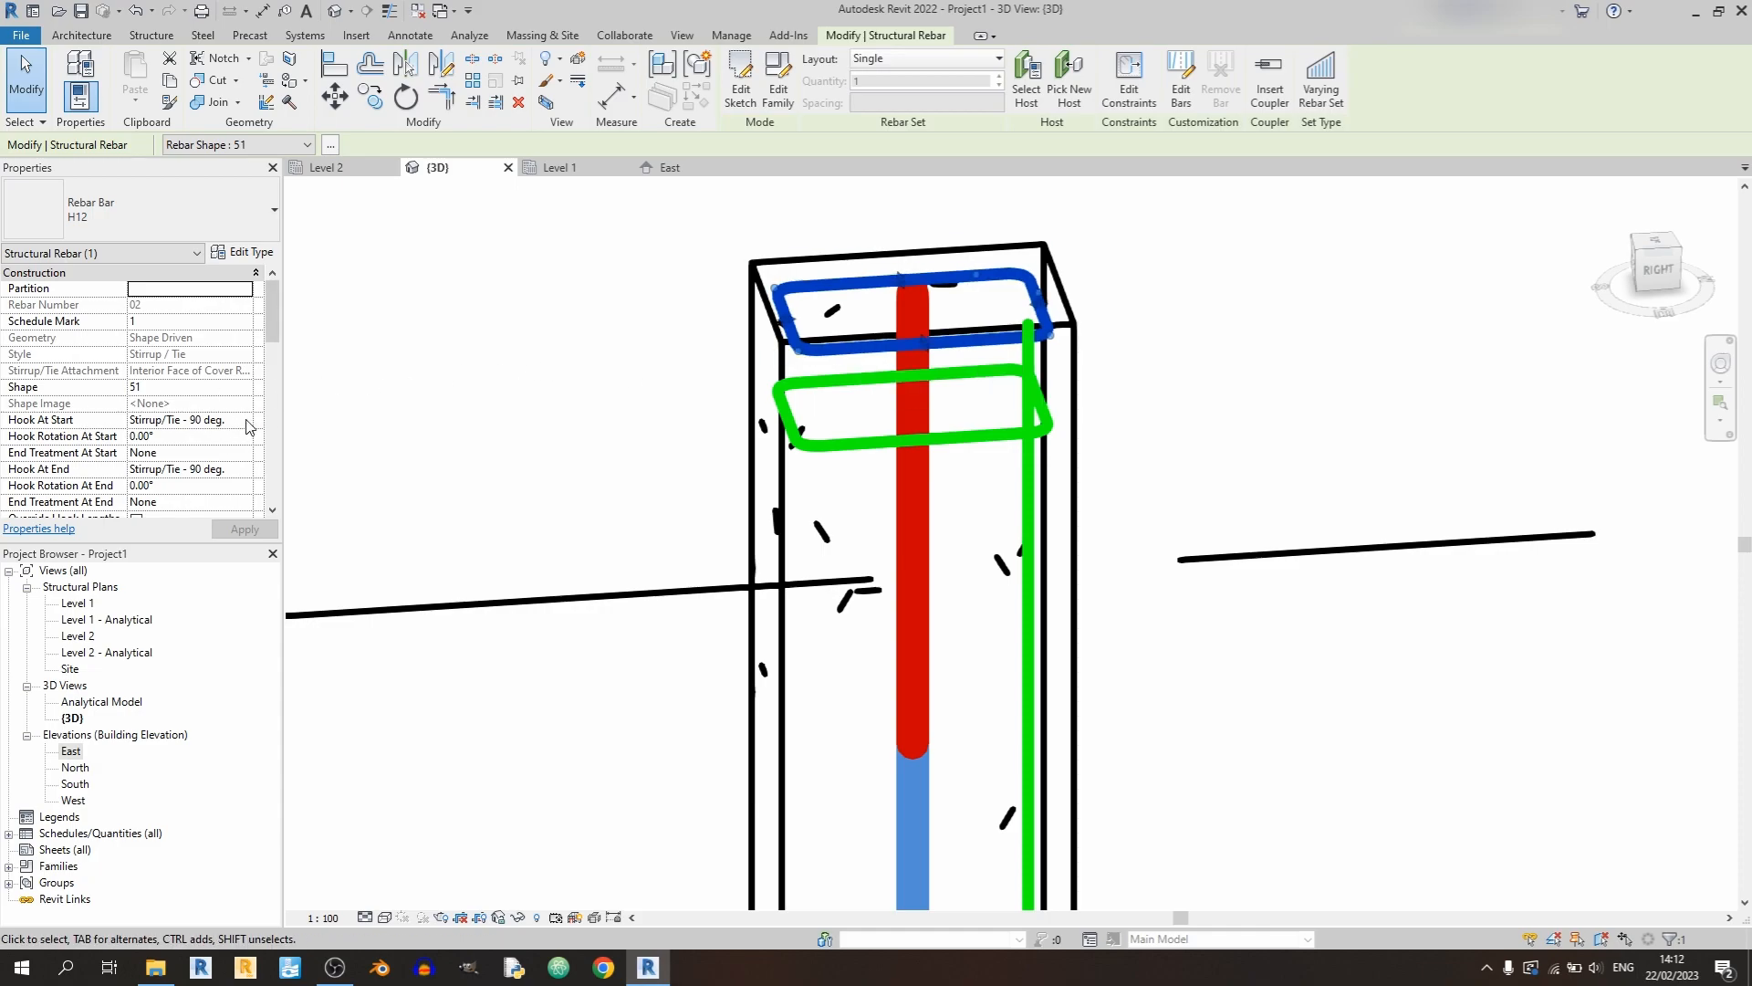
# - Give the top stirrup Stirrup/Tie Seismic - 135 deg. hooks at start and end
pyautogui.click(245, 420)
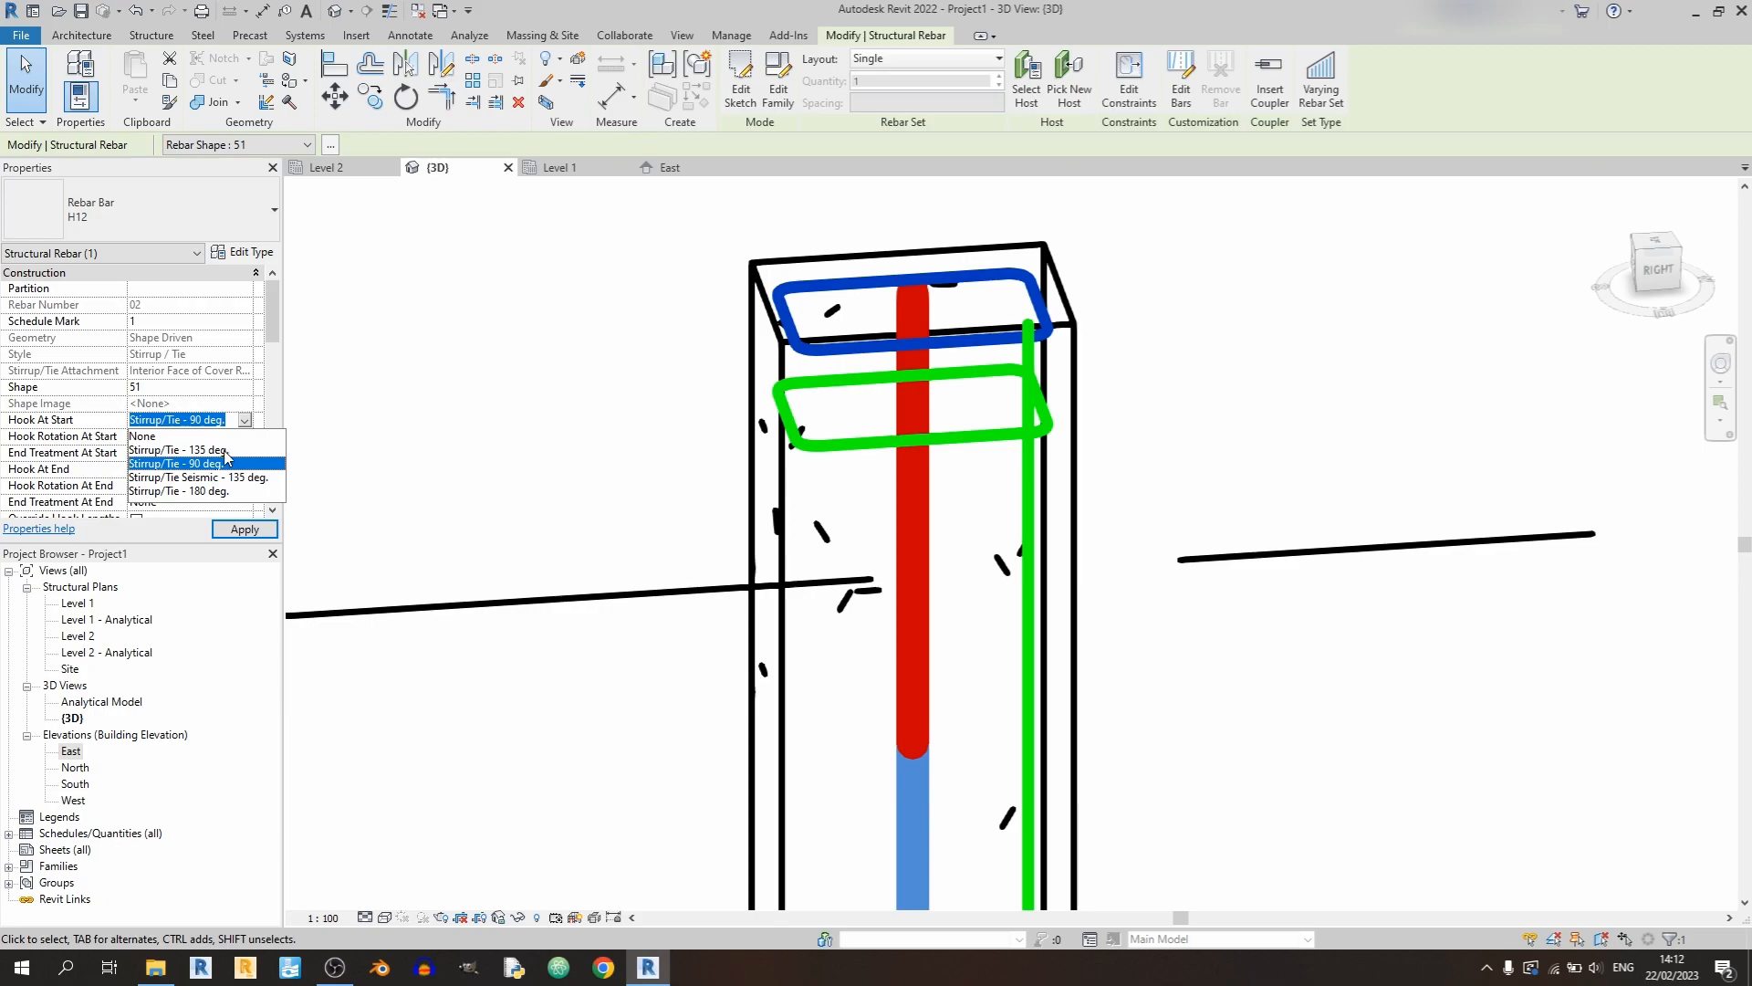
pyautogui.click(198, 477)
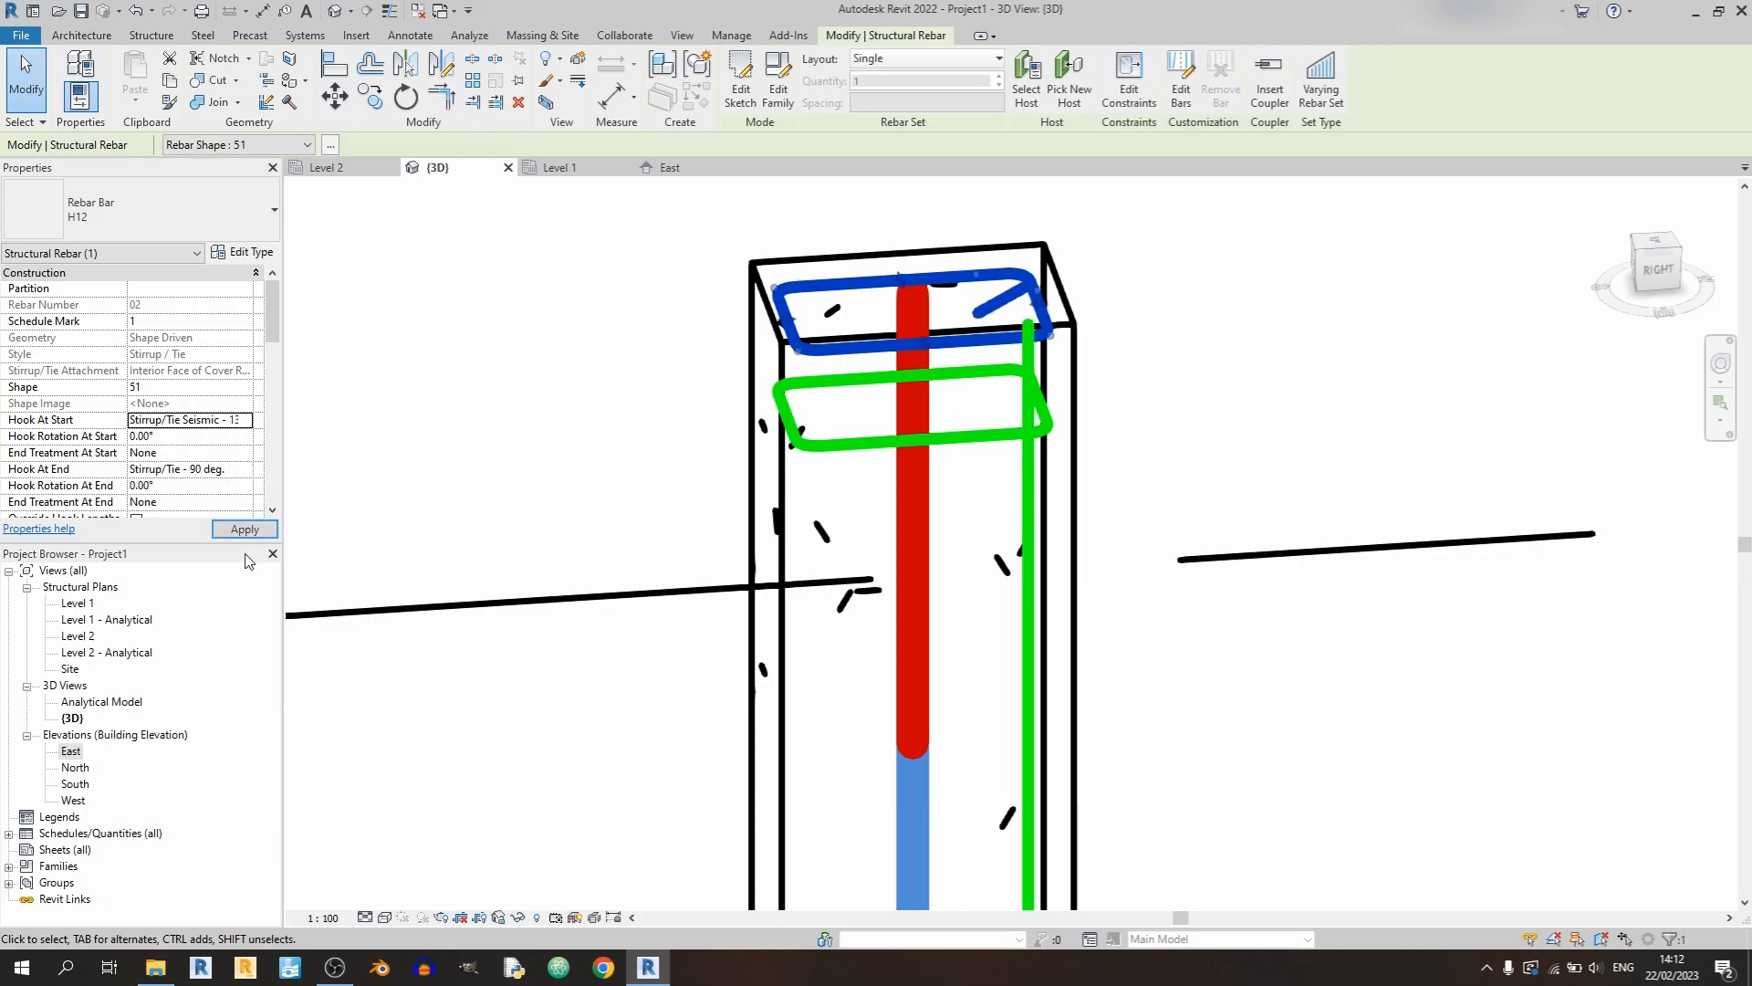
pyautogui.click(243, 469)
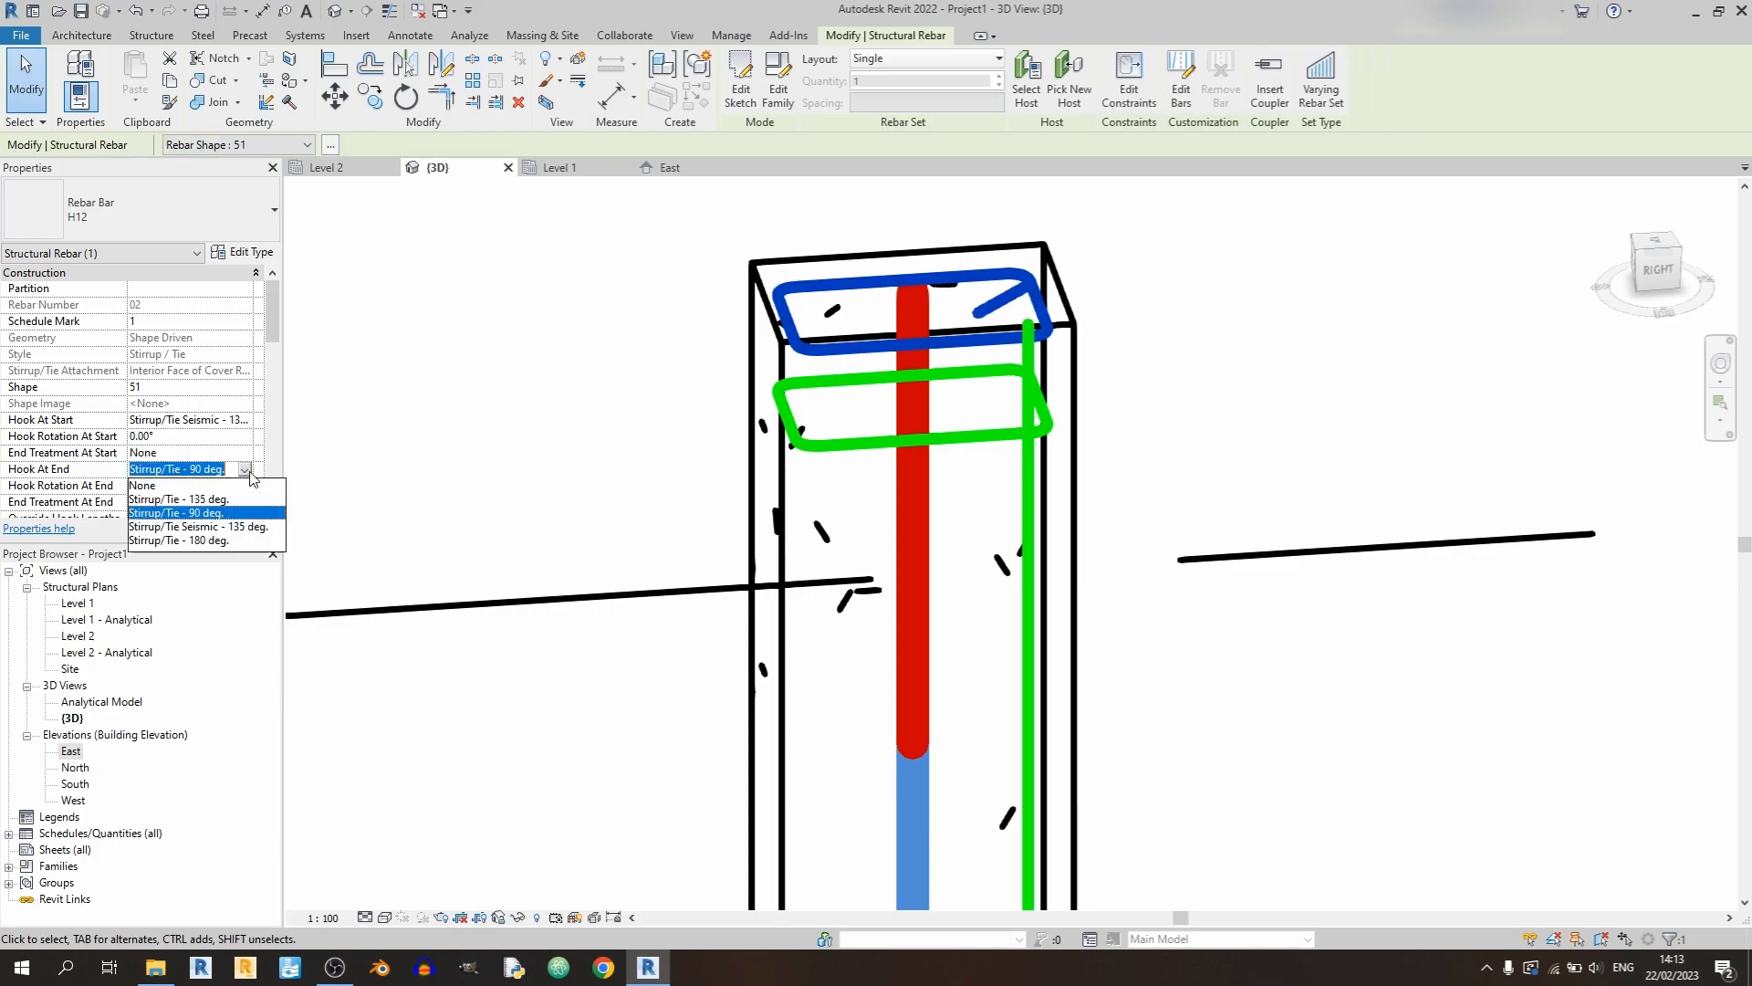
pyautogui.click(195, 525)
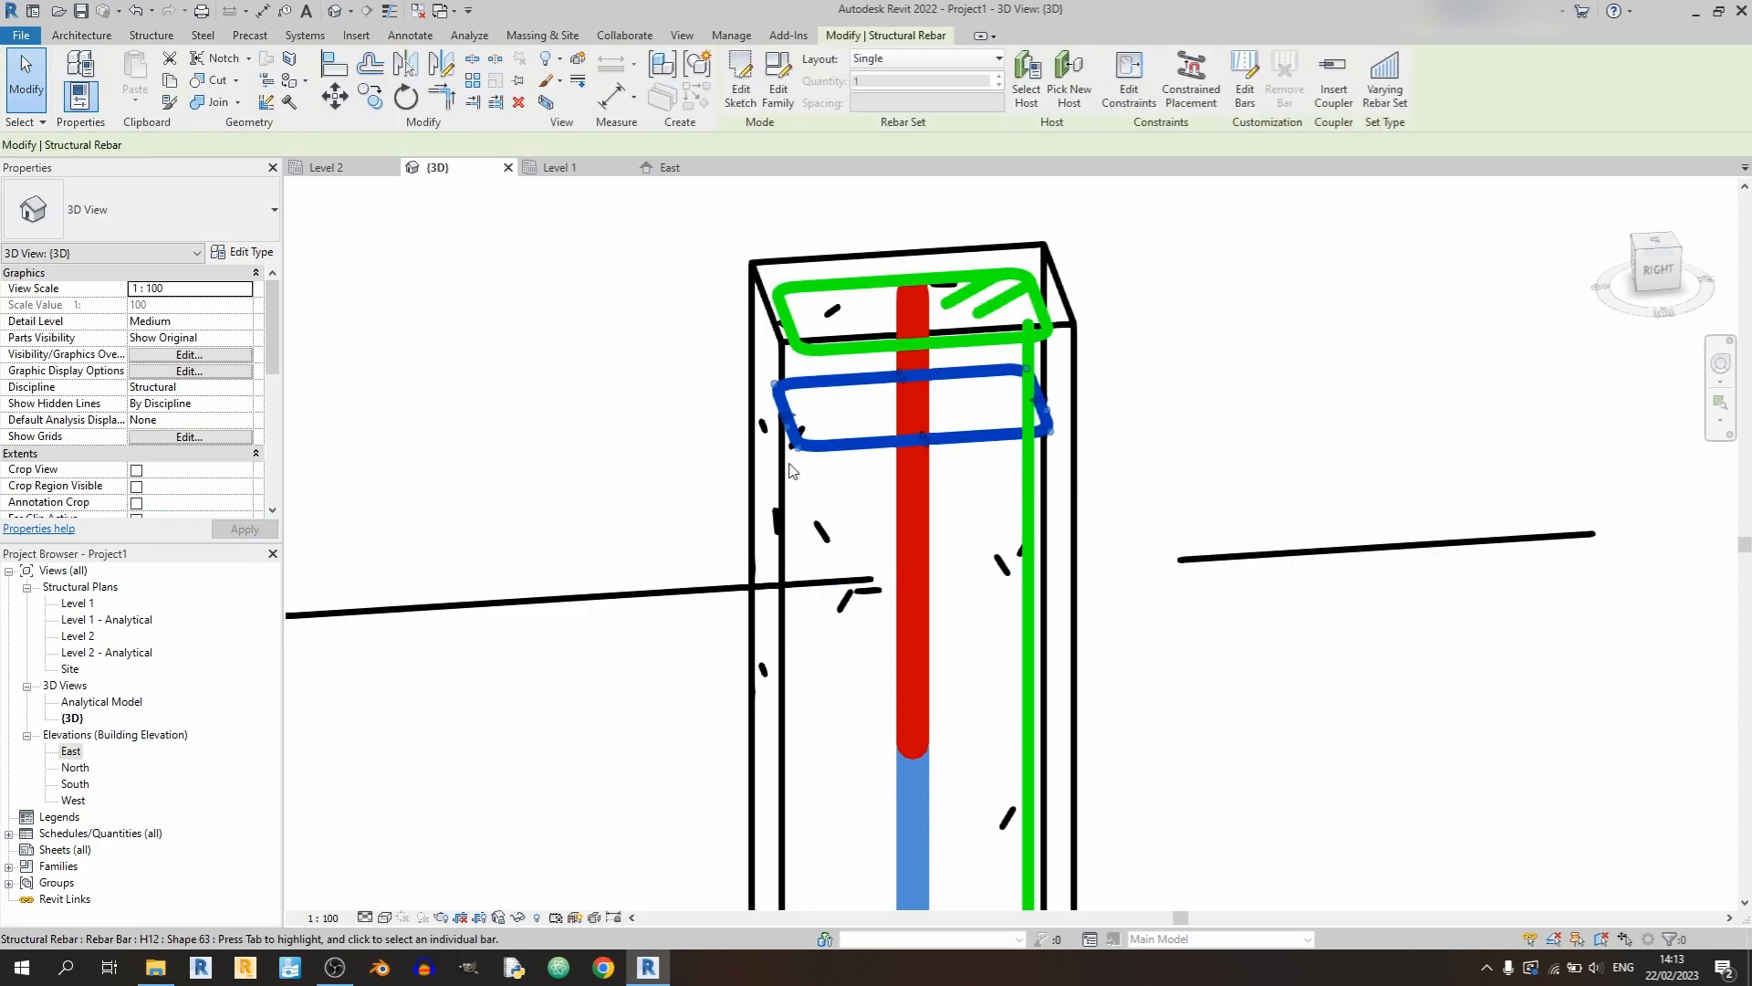
# - Give the lower stirrup the same seismic 135° hooks, apply, and check both stirrups
pyautogui.click(916, 420)
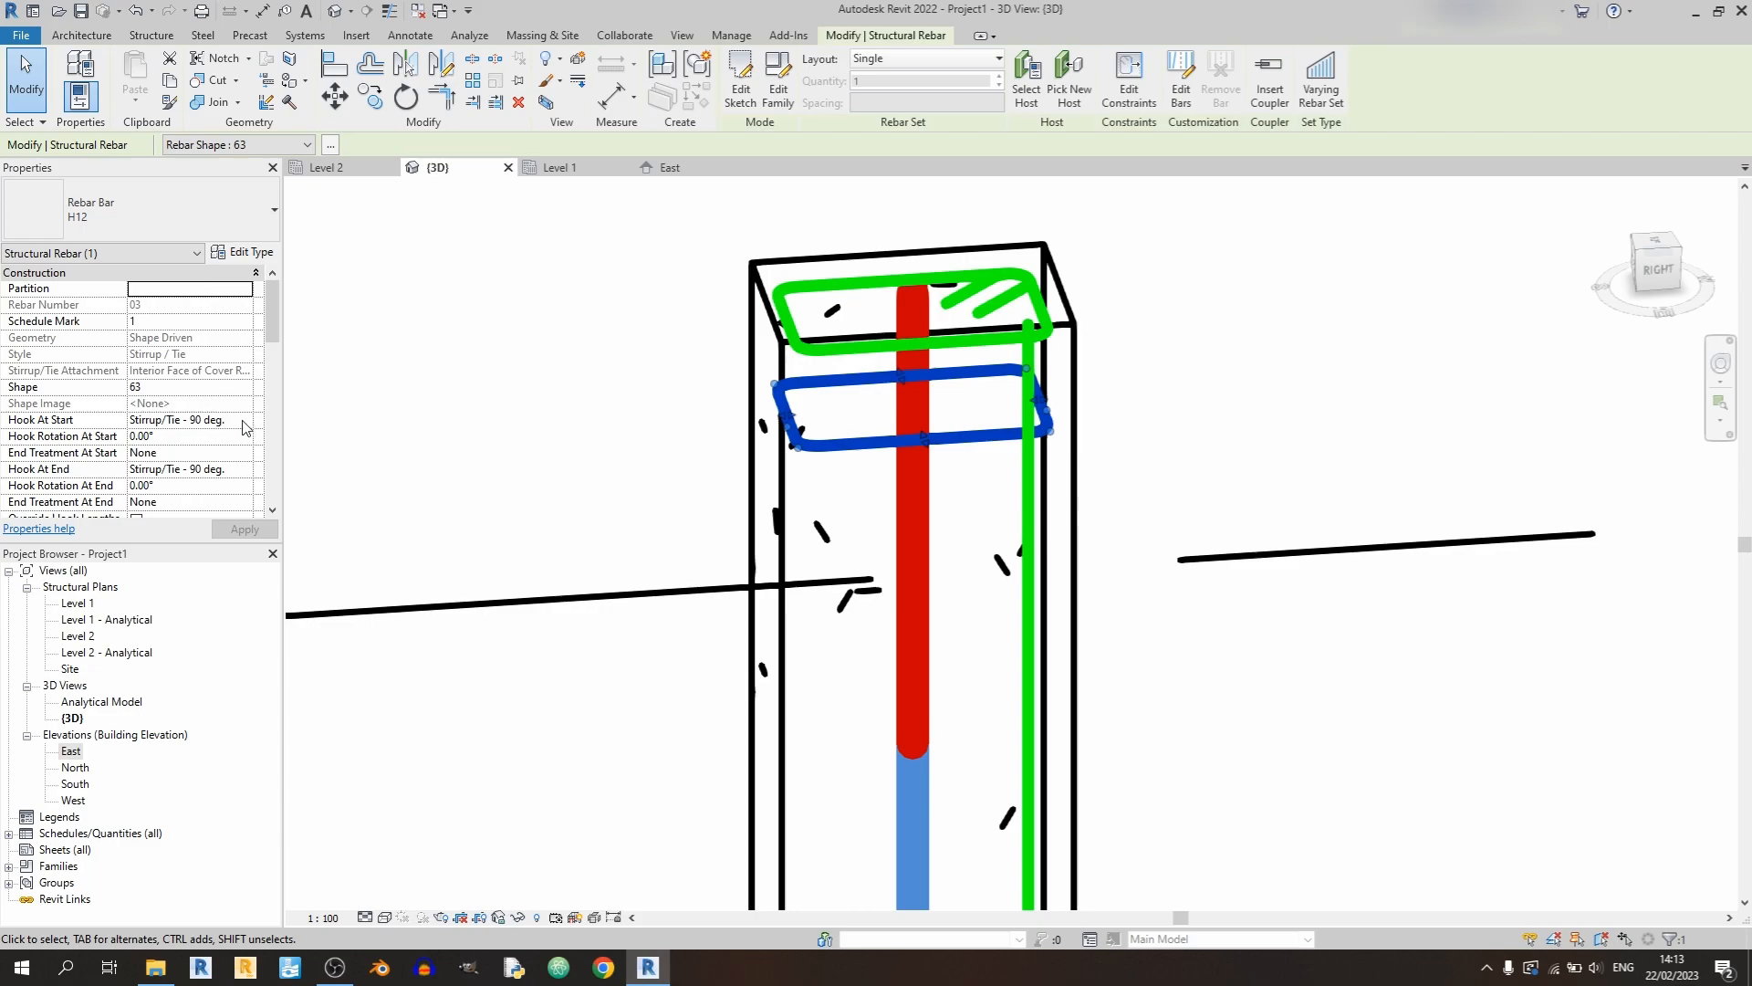
pyautogui.click(190, 420)
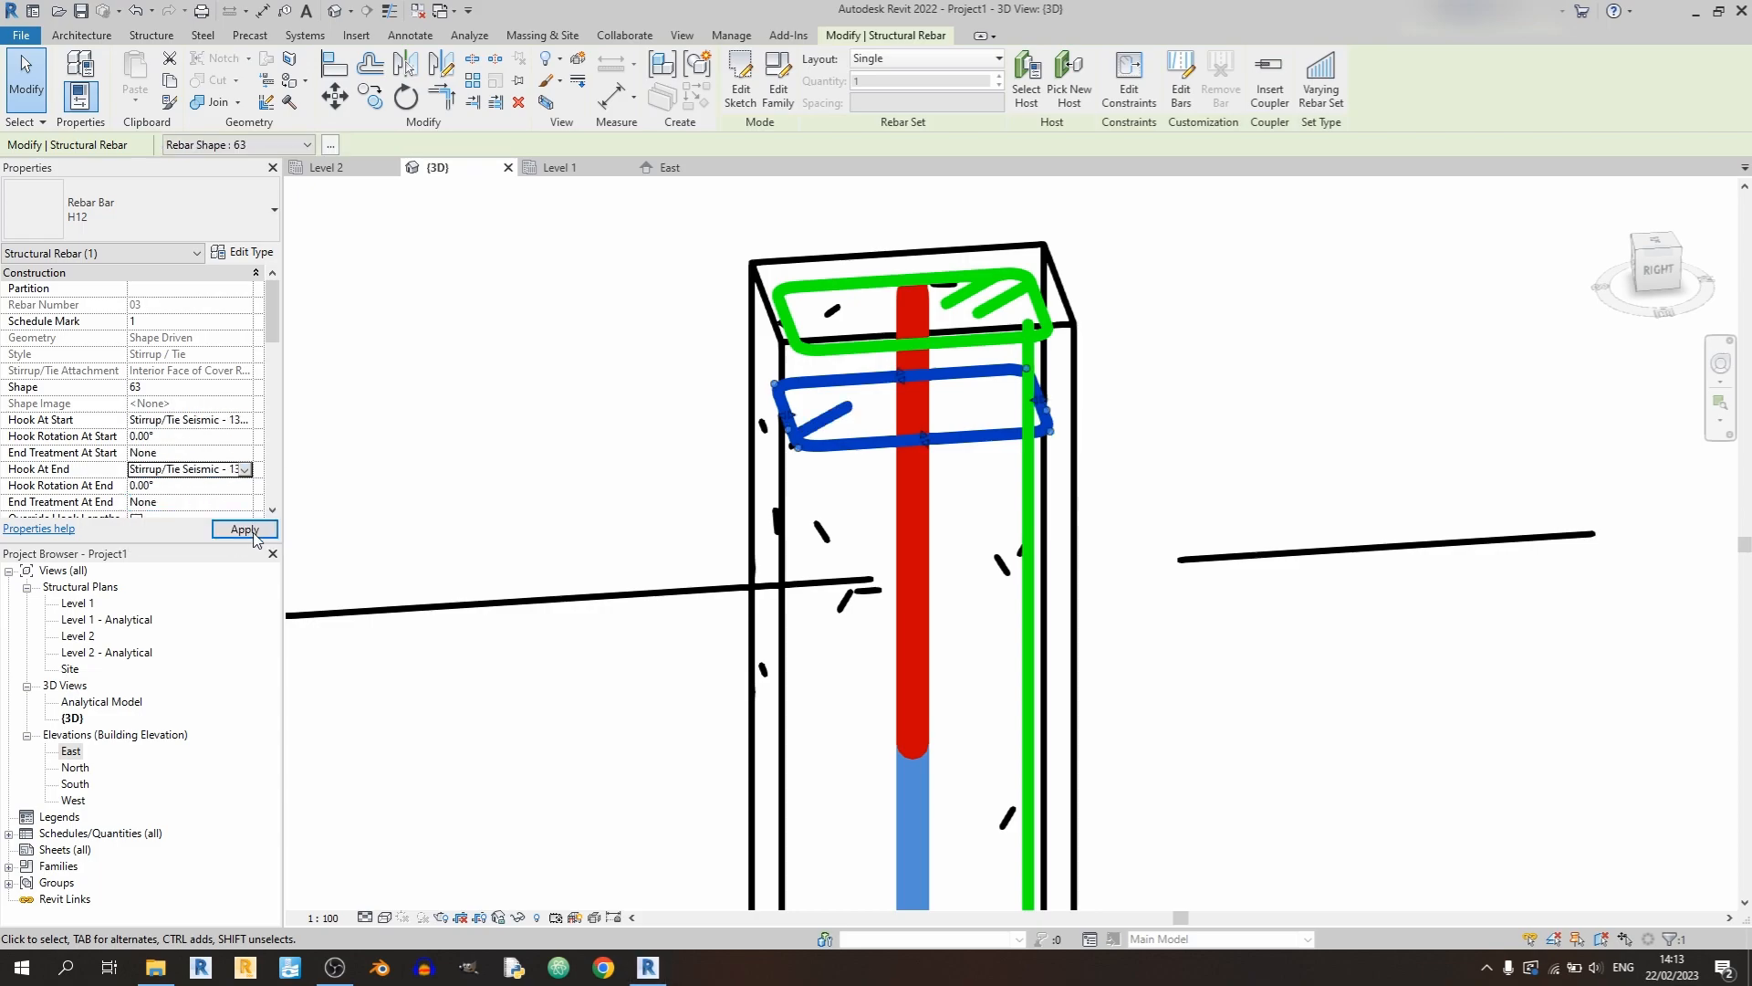
pyautogui.click(242, 529)
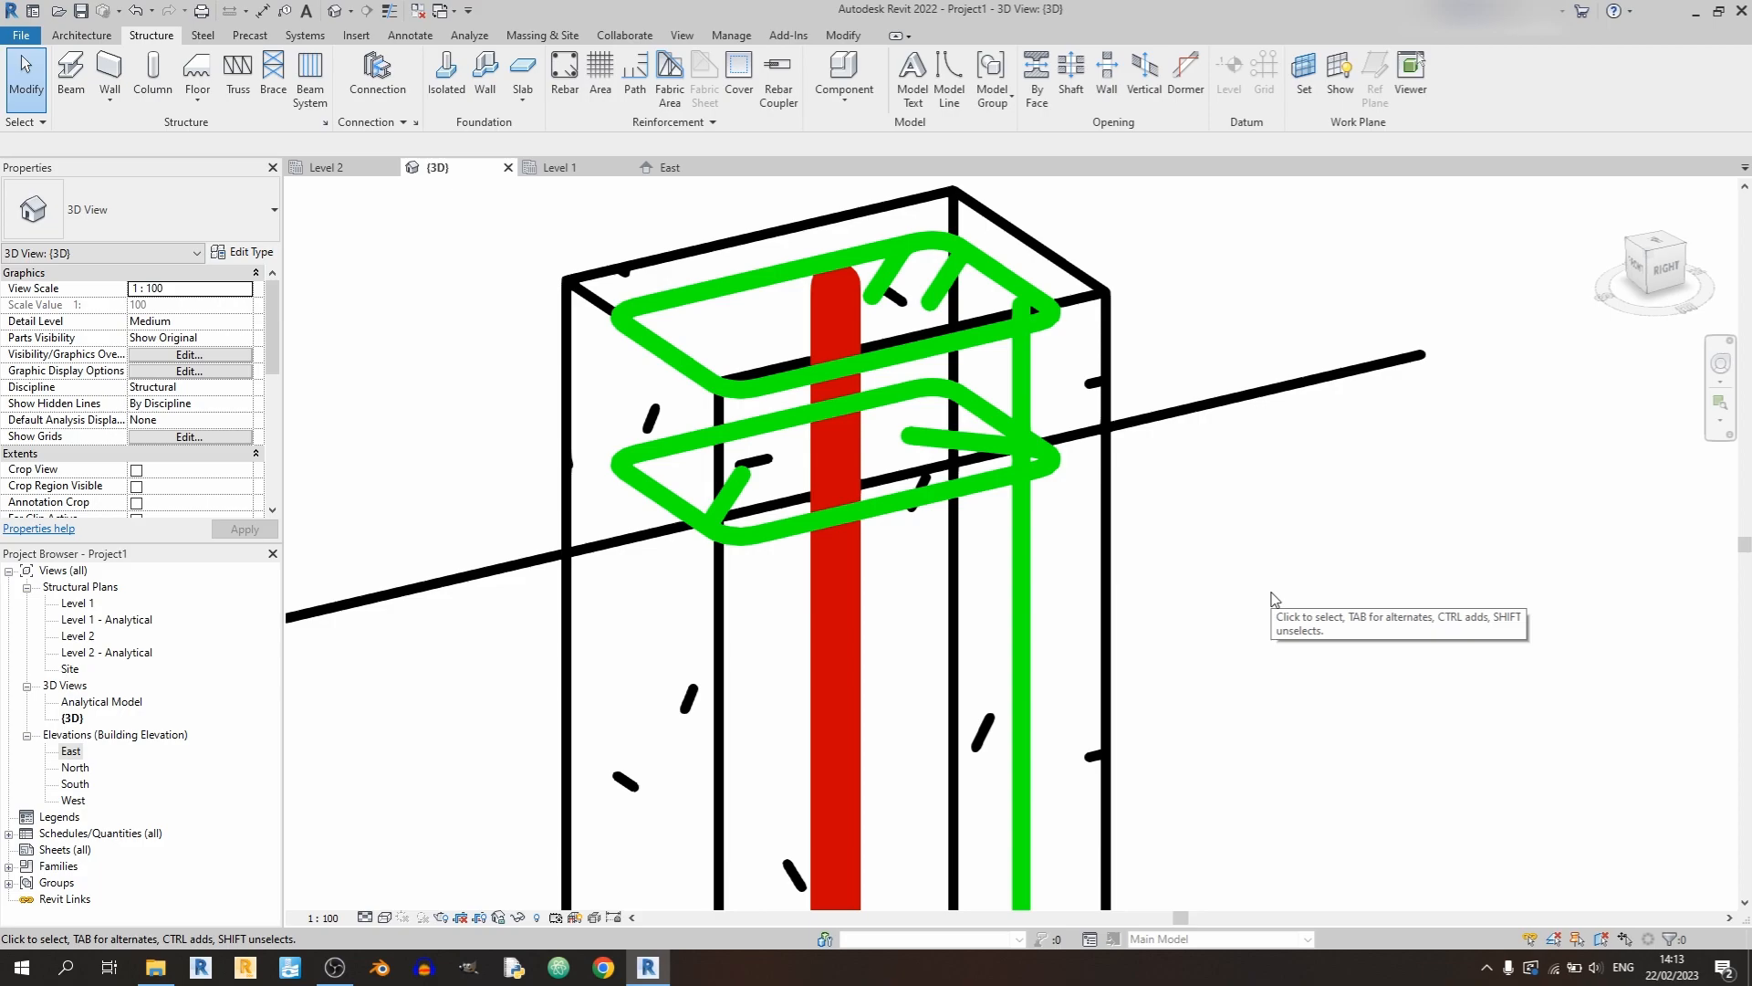
pyautogui.click(872, 325)
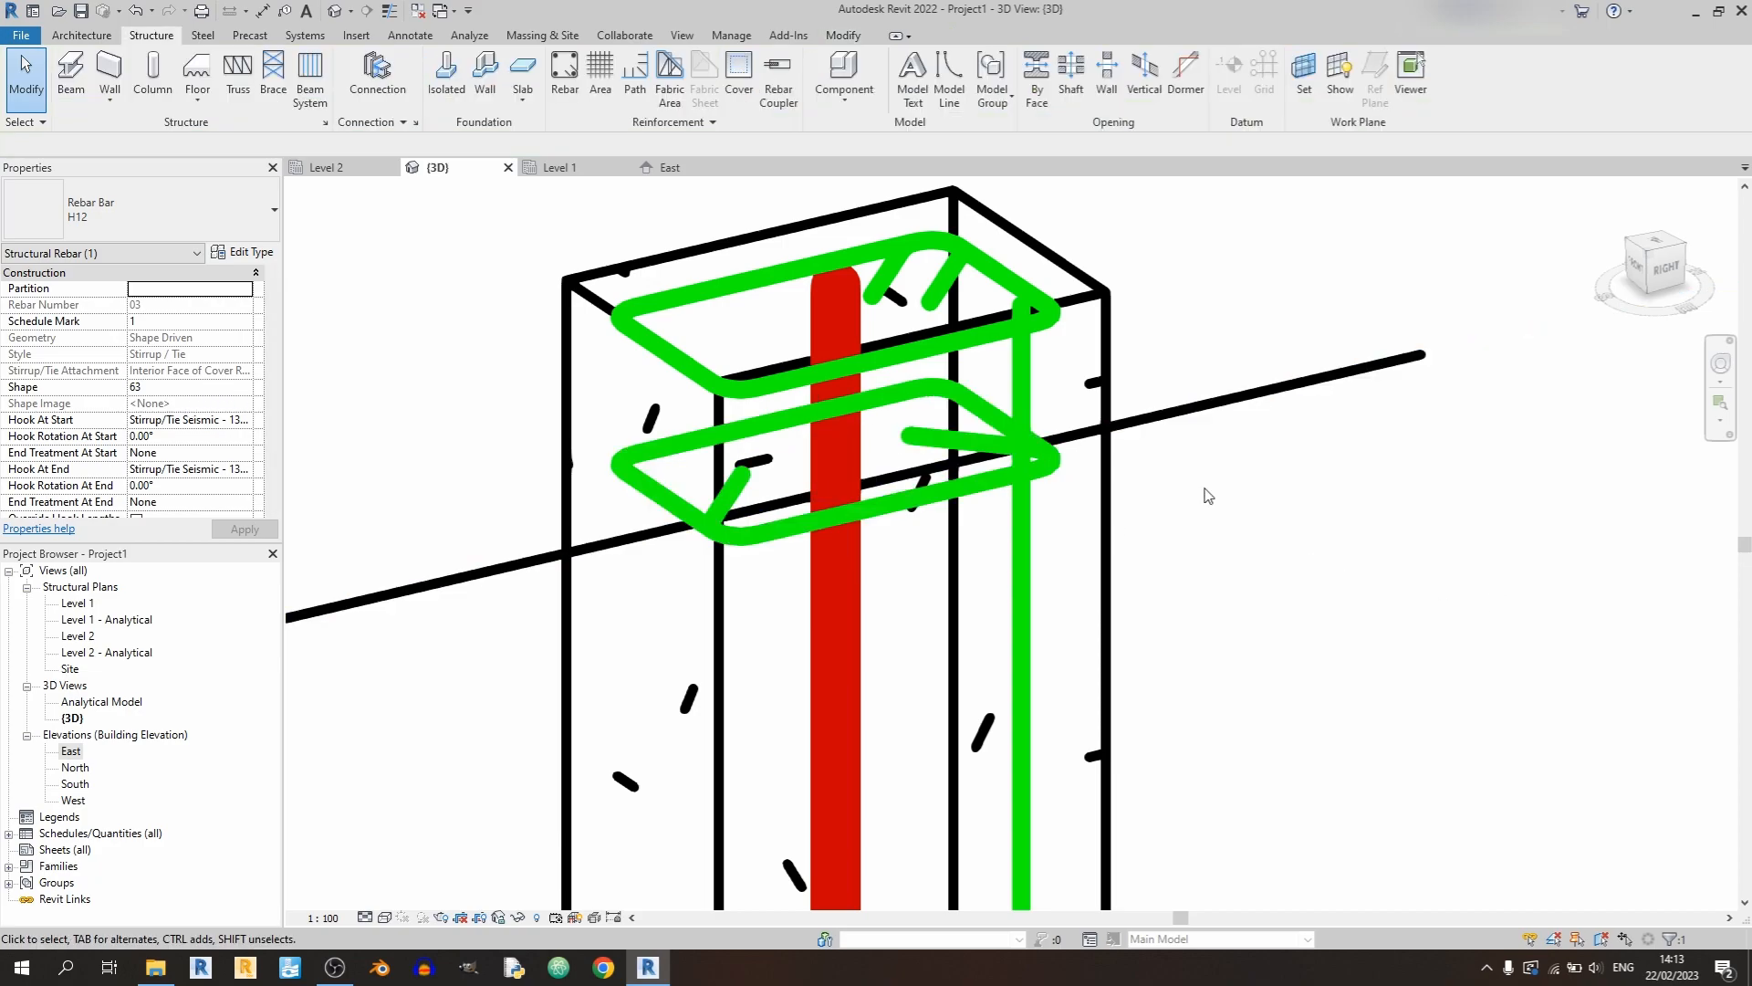
pyautogui.click(837, 312)
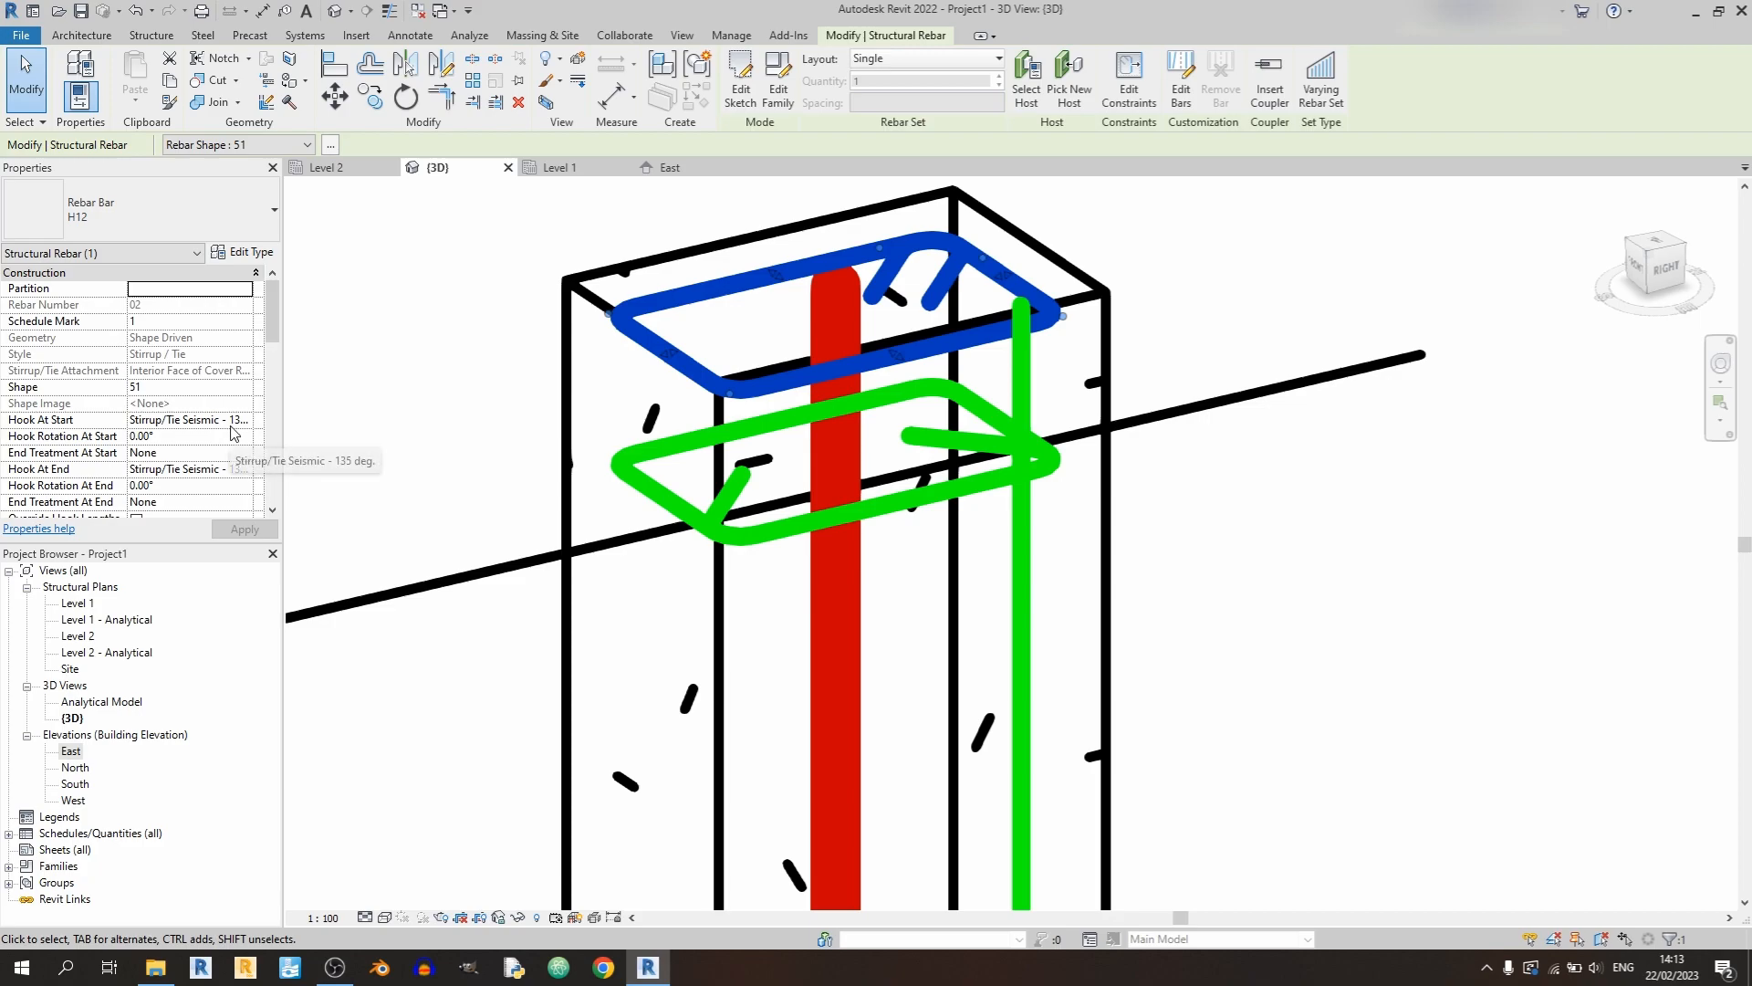
pyautogui.moveTo(860, 294)
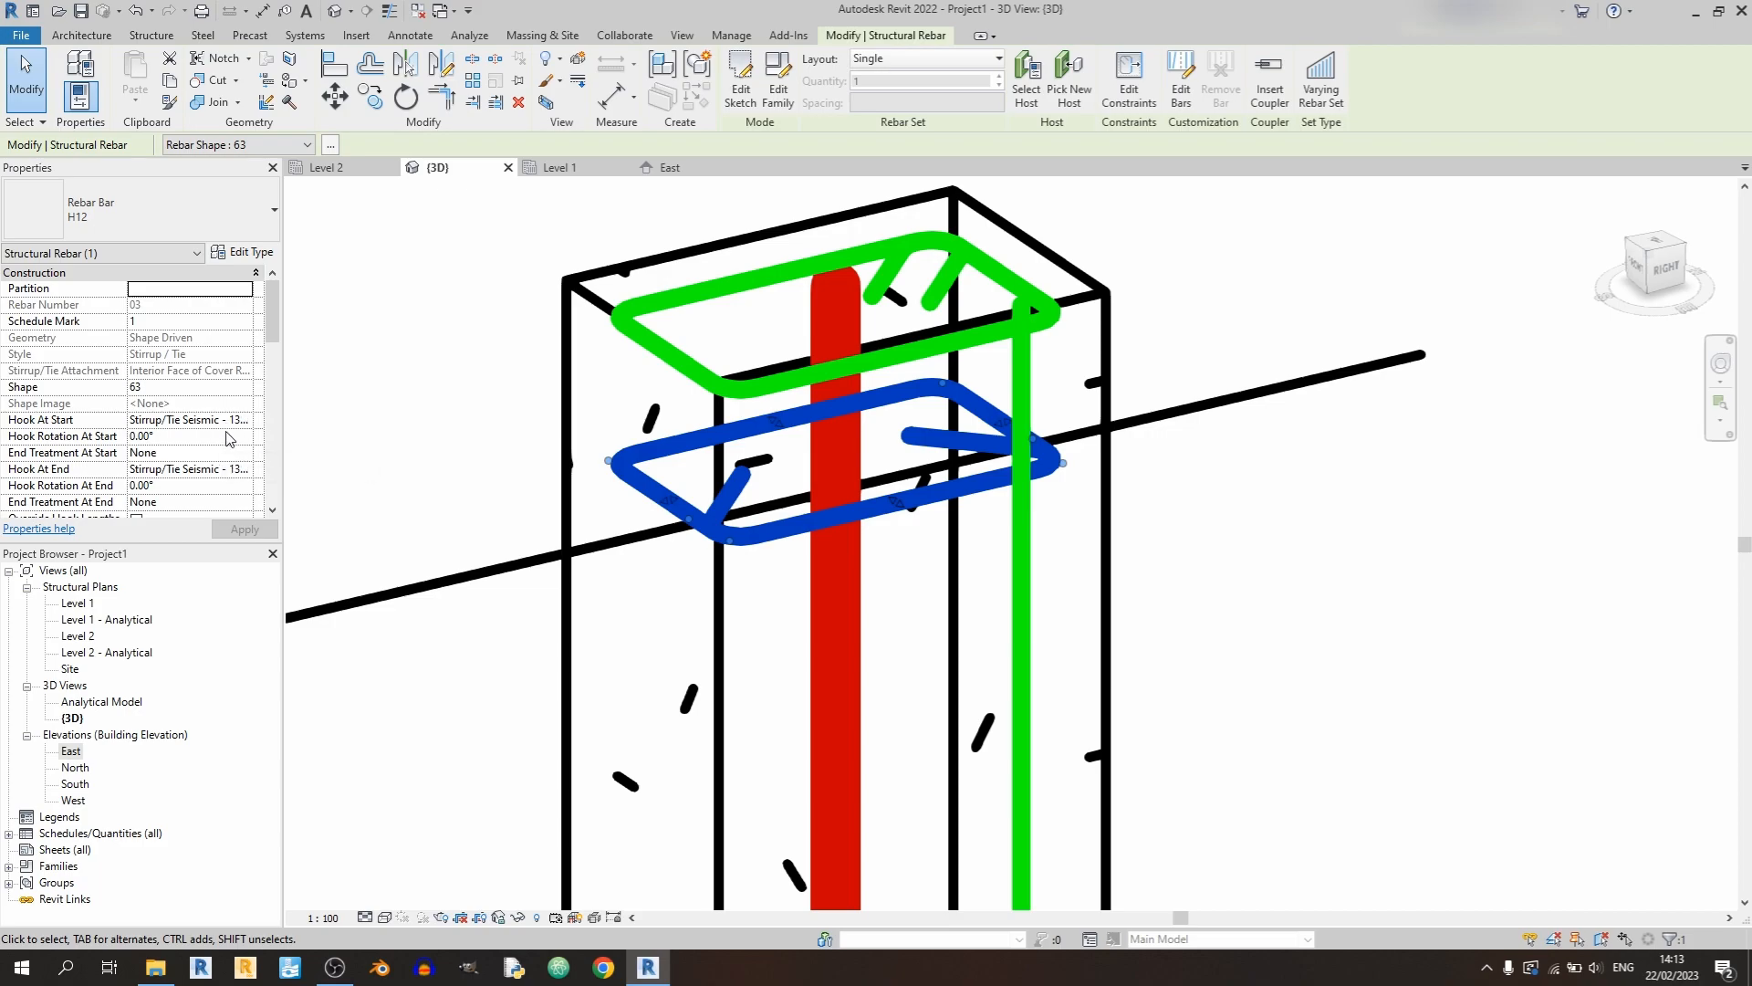
pyautogui.moveTo(696, 517)
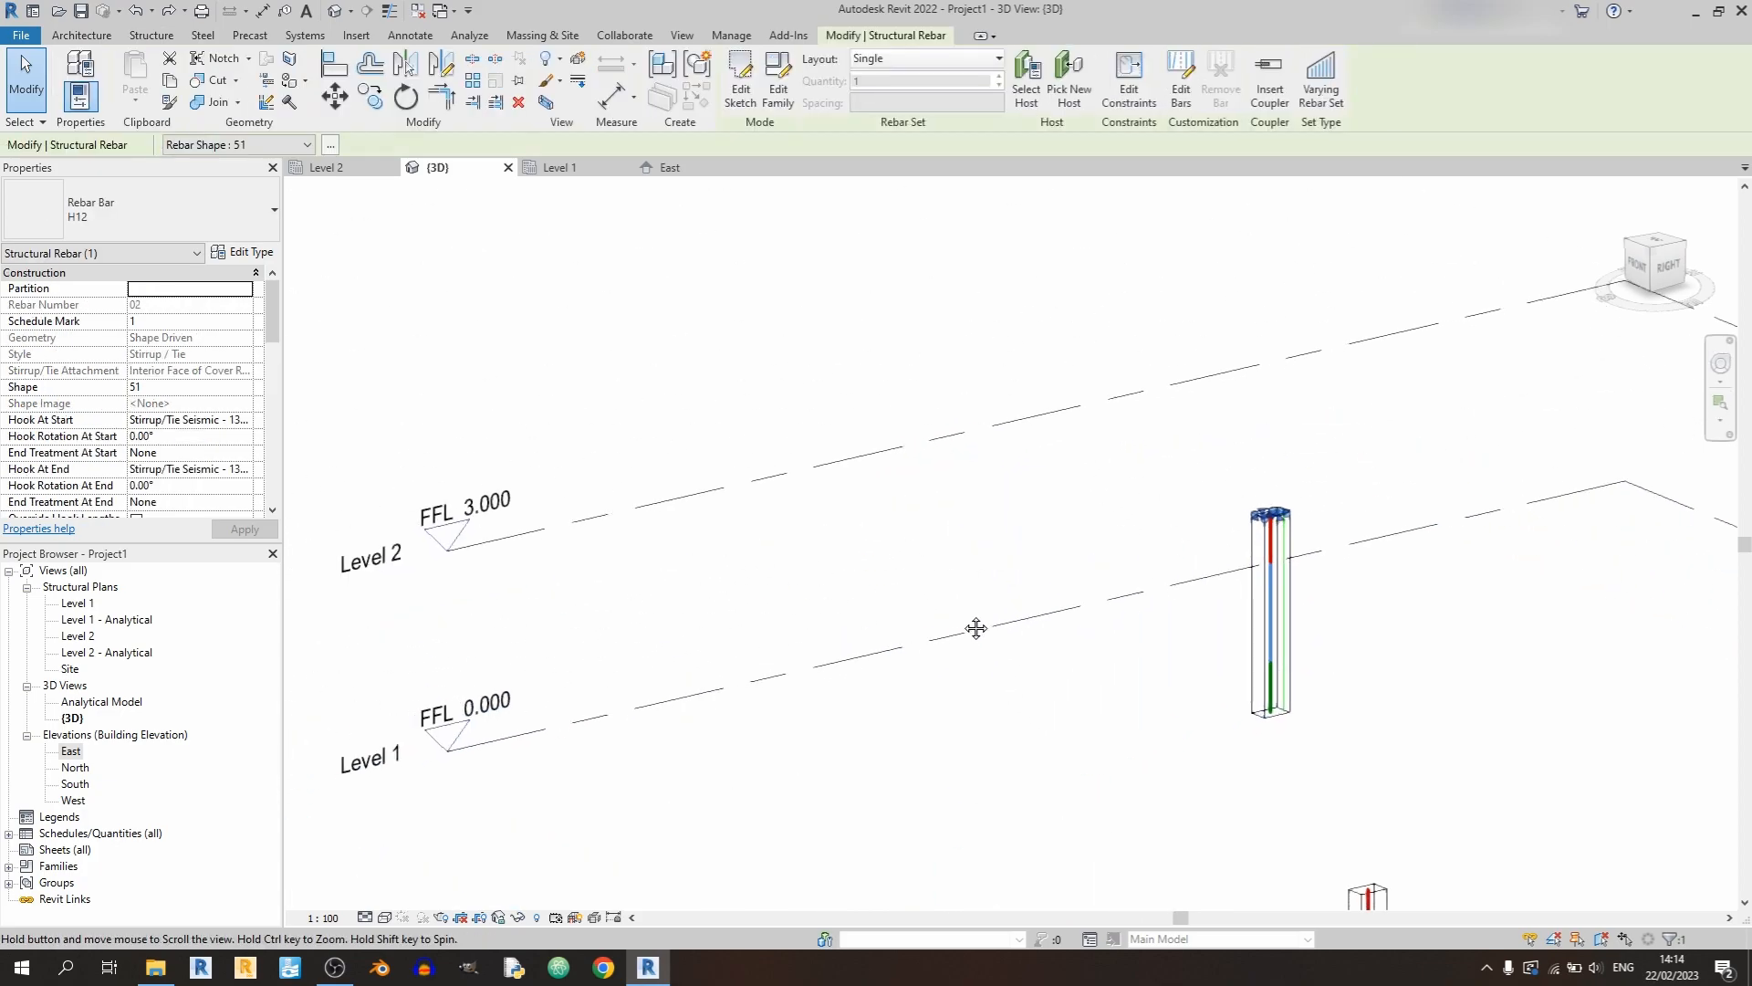
# - Lay the selected stirrup out as a rebar set by Number with Spacing: 30 at 100 mm
pyautogui.click(994, 57)
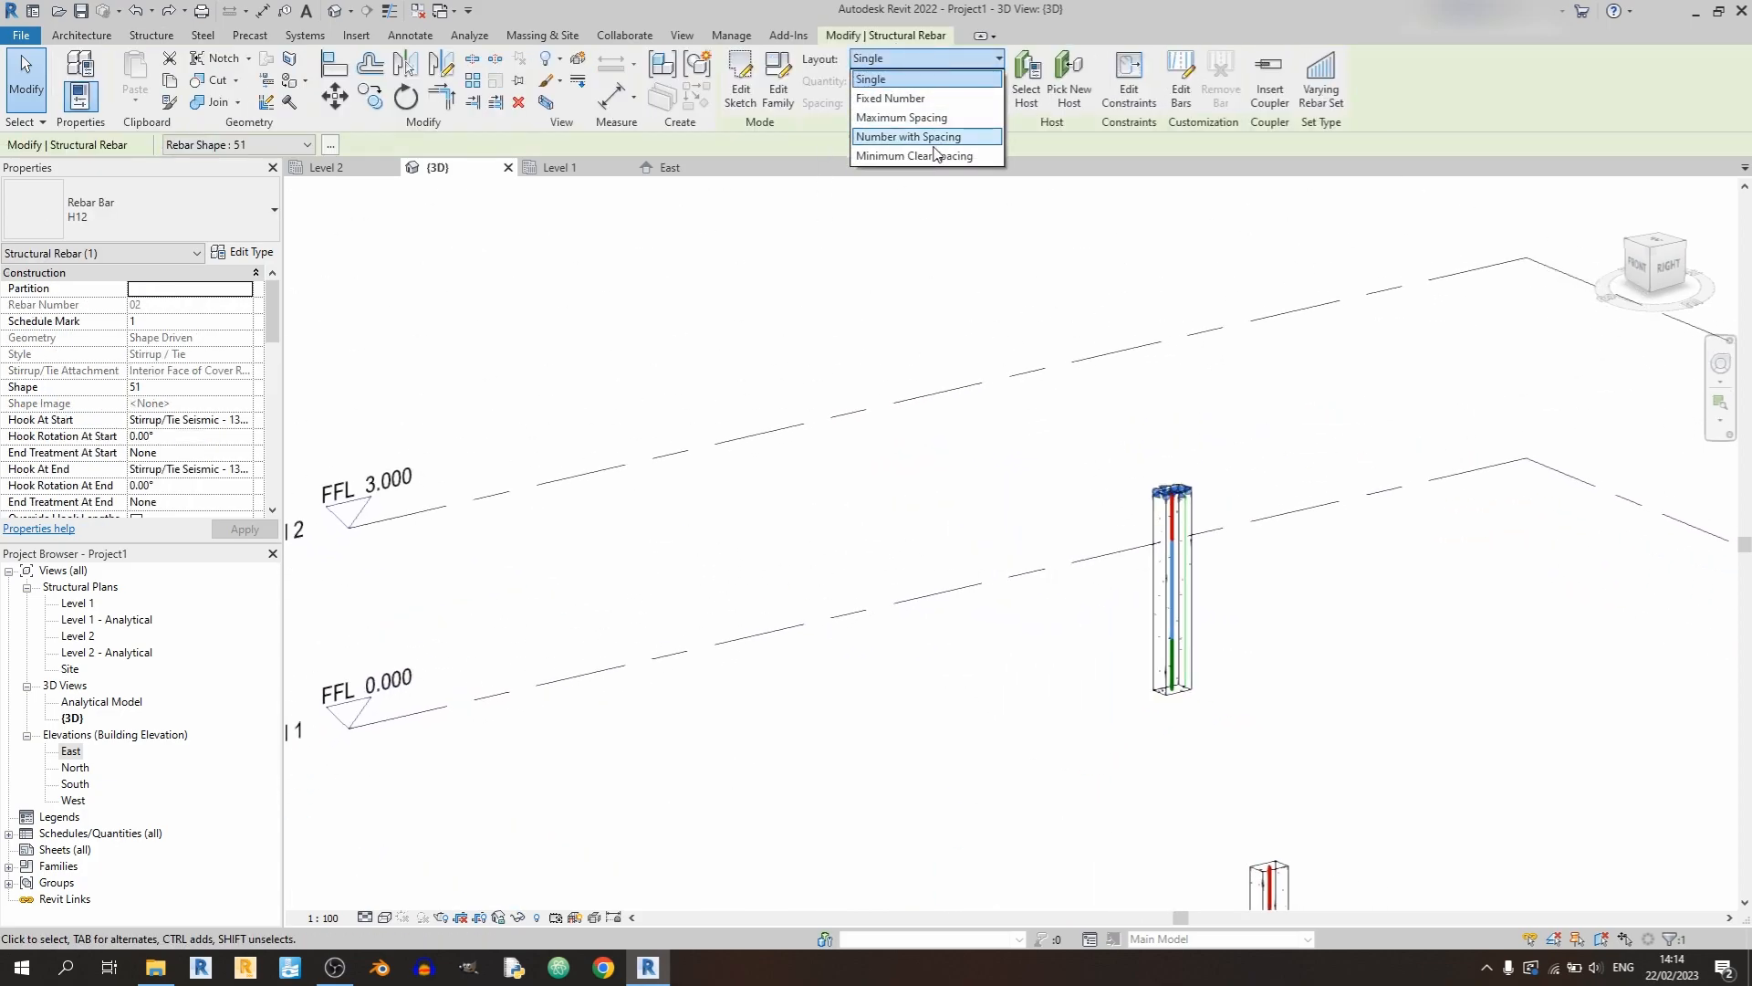
pyautogui.click(870, 78)
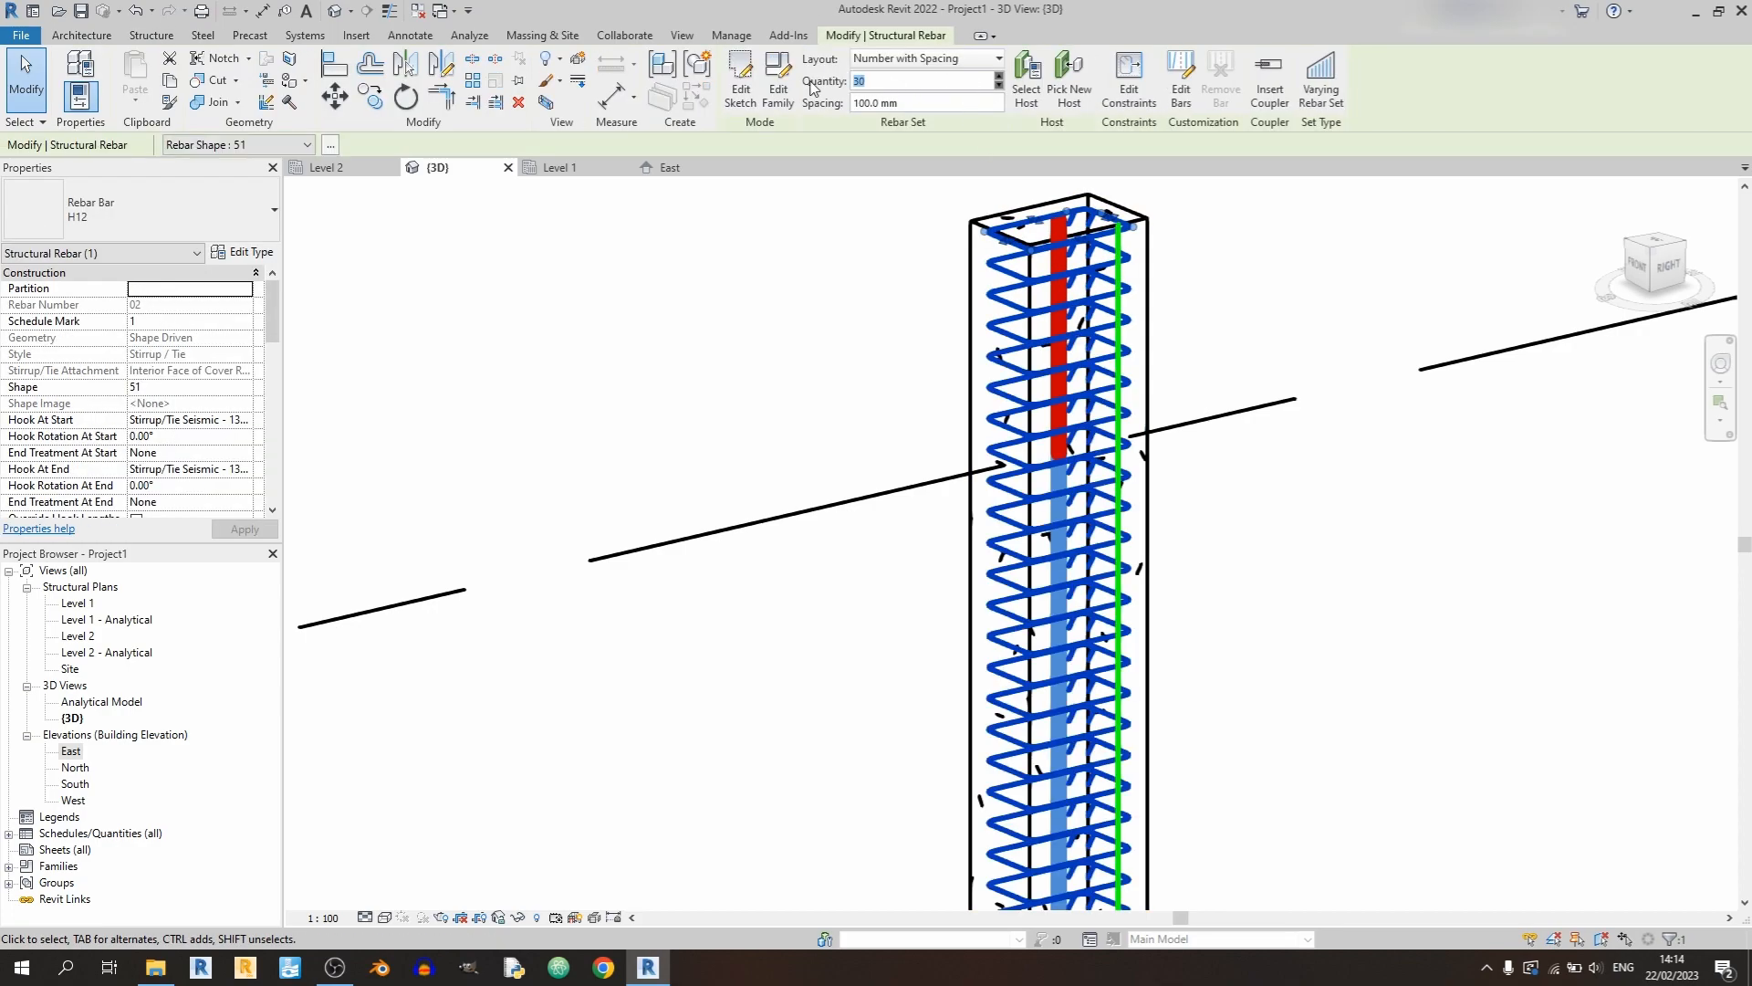
pyautogui.moveTo(739, 80)
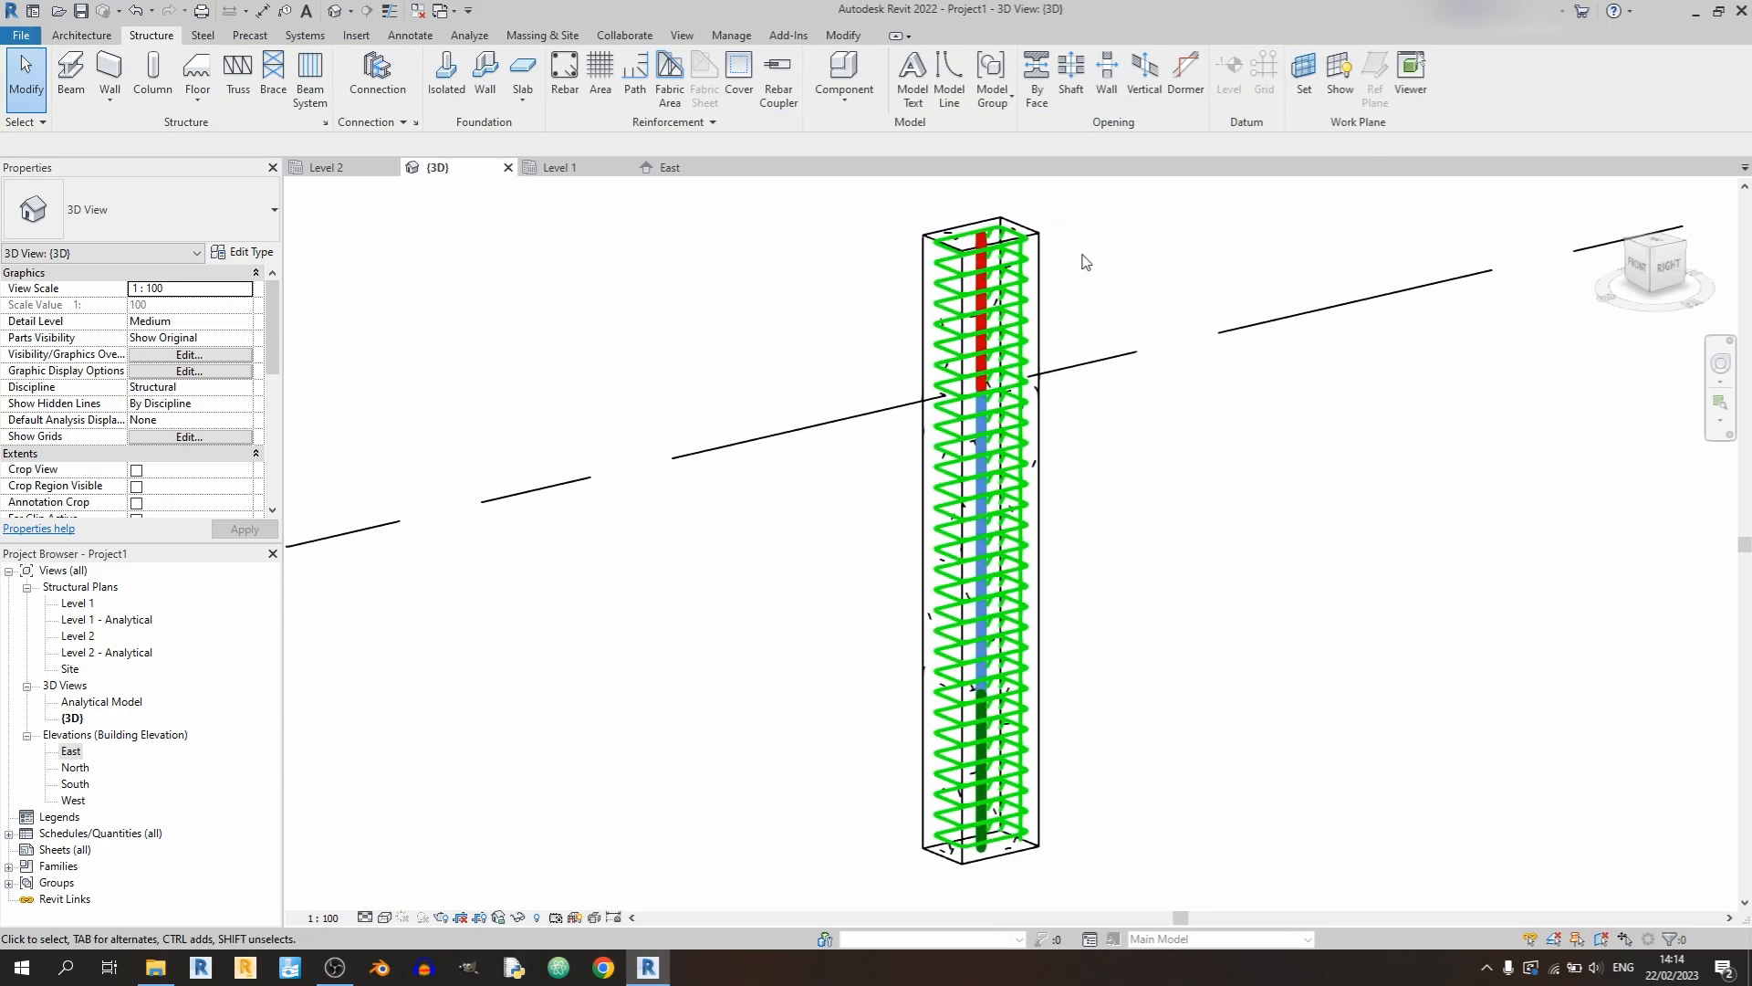
# - Show the stirrup set unobscured in the Level 1 plan via its view visibility states
pyautogui.click(558, 166)
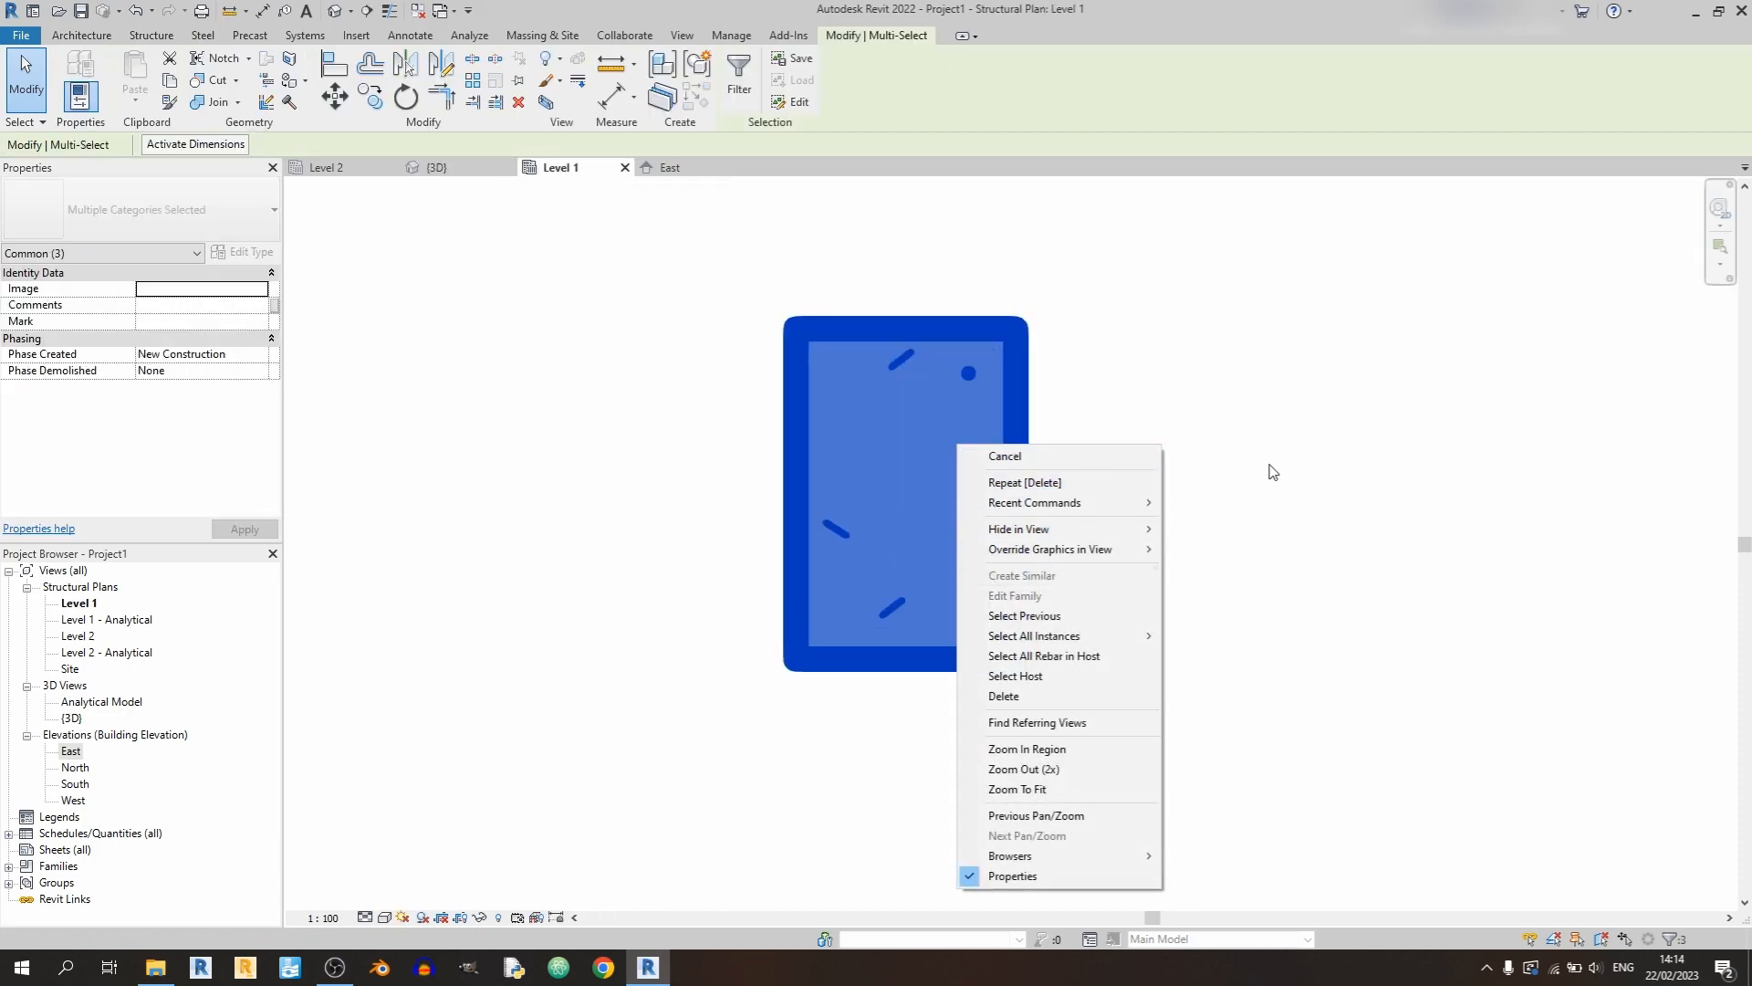
pyautogui.click(737, 79)
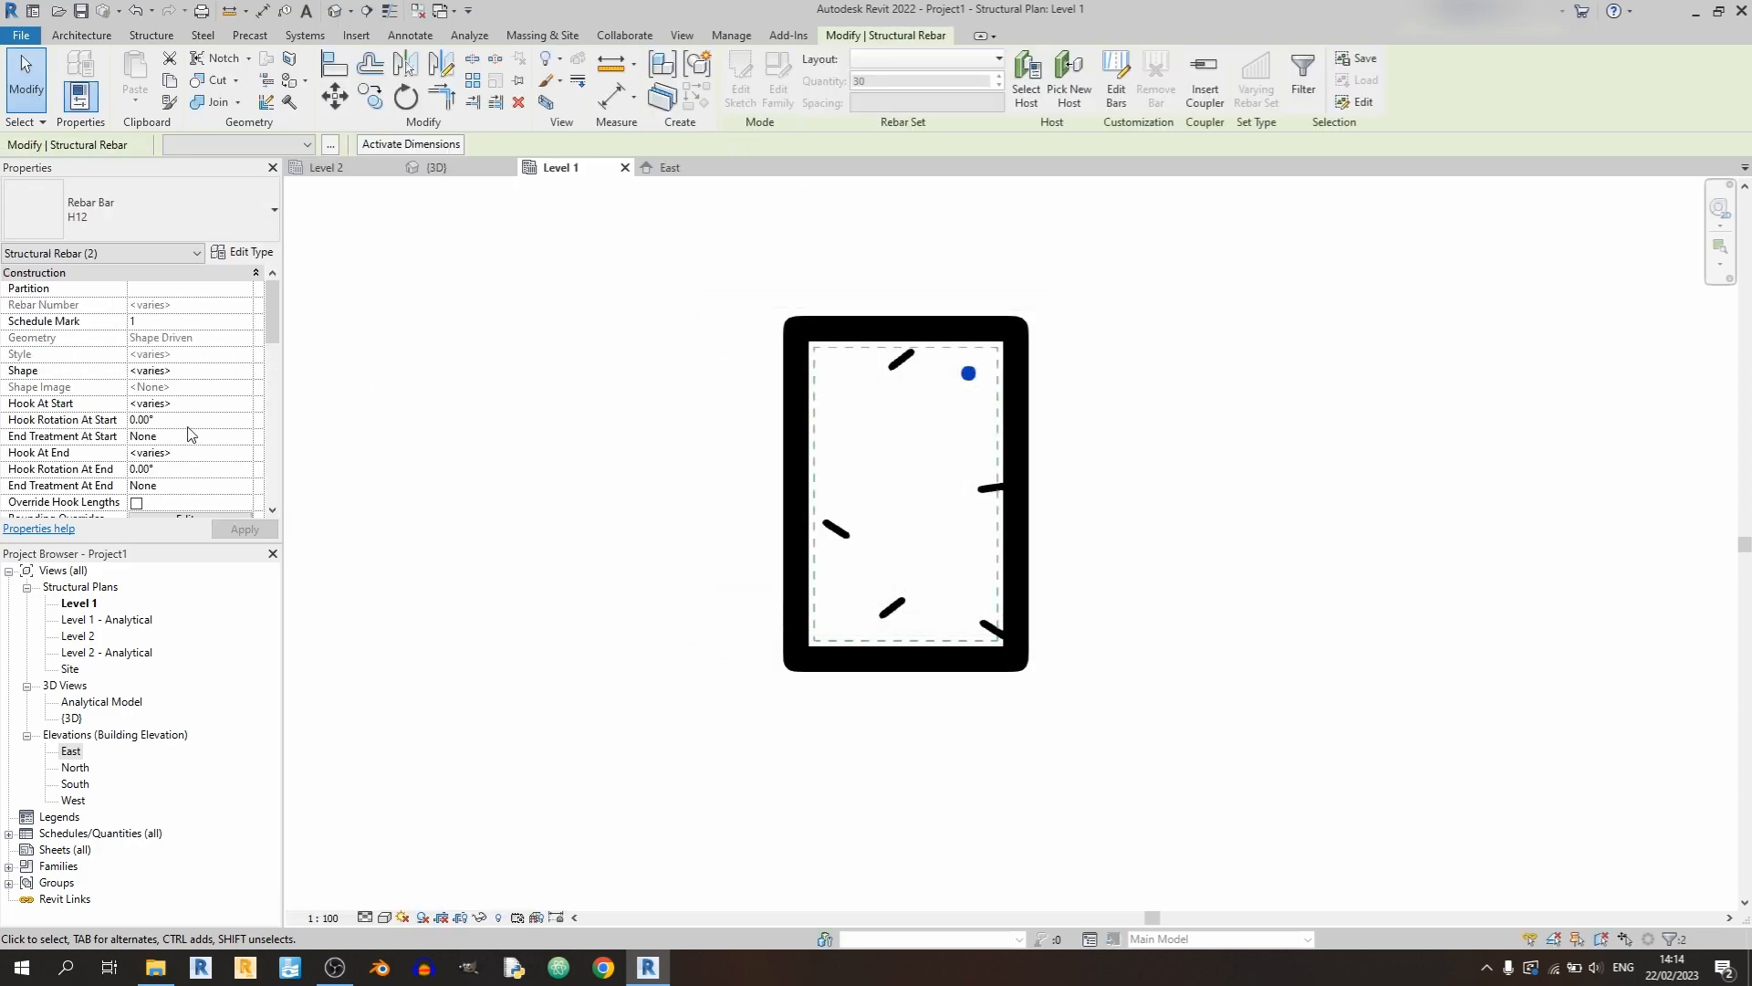
pyautogui.click(186, 387)
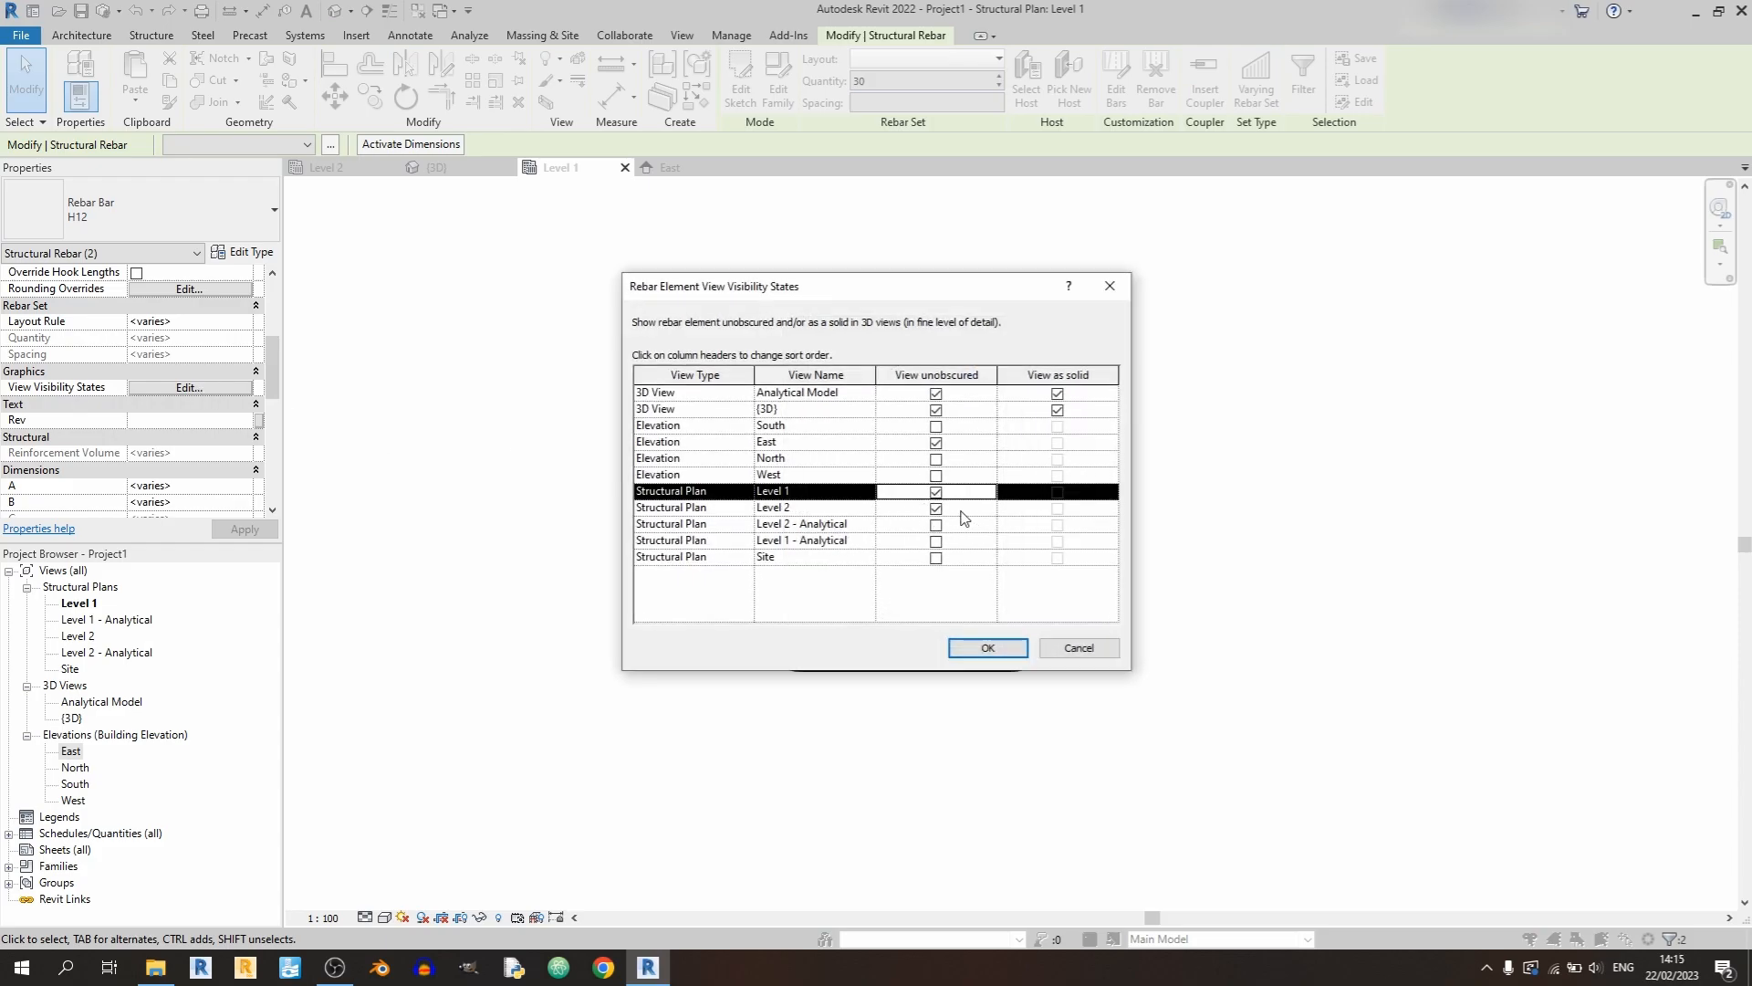
pyautogui.click(986, 646)
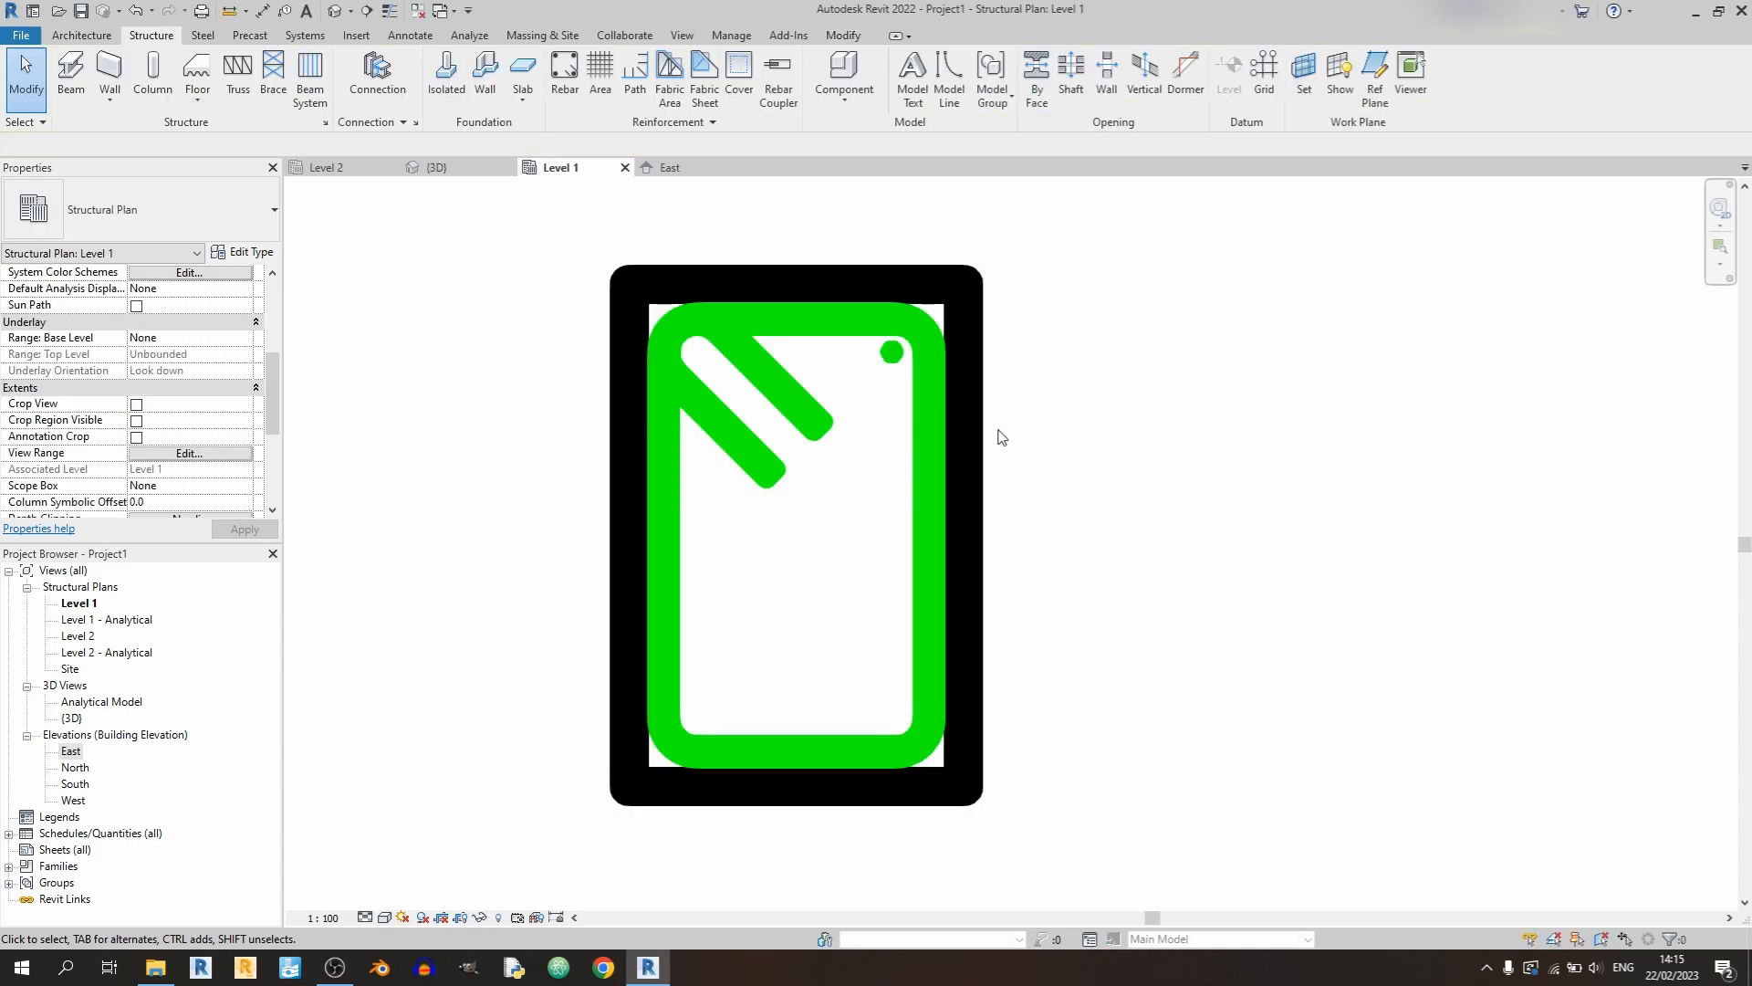
# - Choose a bar size and place a first main bar at the stirrup's top-right corner
pyautogui.click(892, 350)
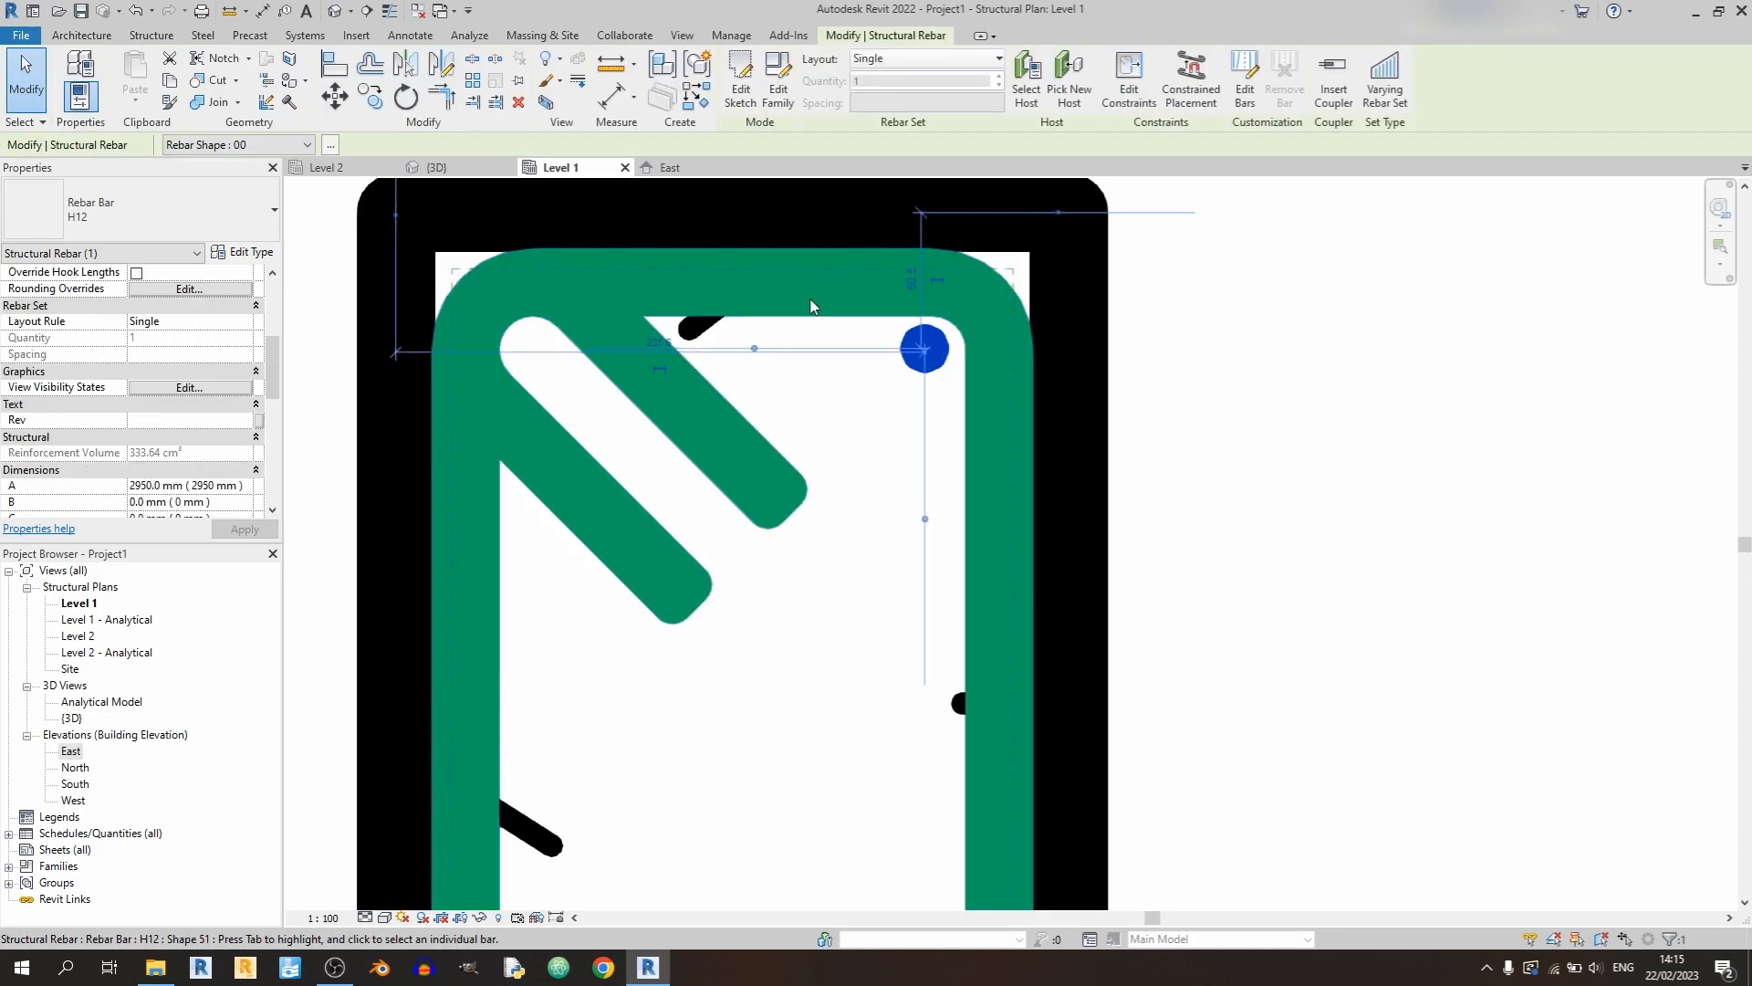
pyautogui.click(272, 210)
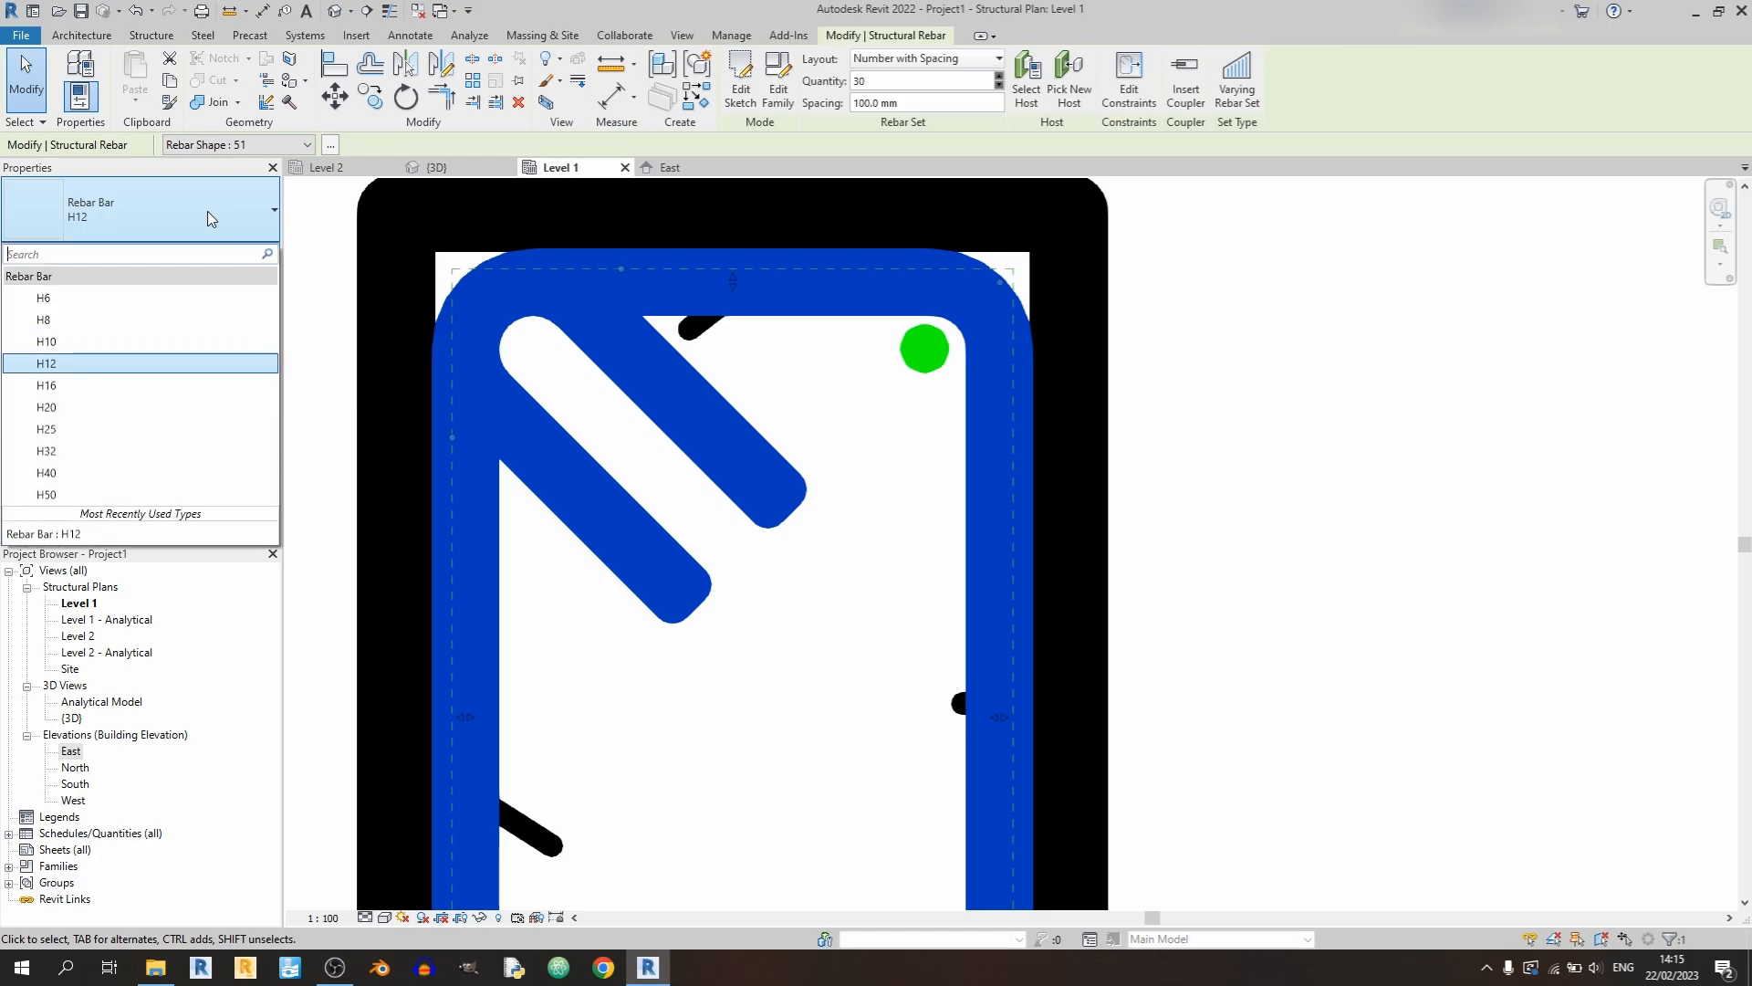
pyautogui.click(44, 321)
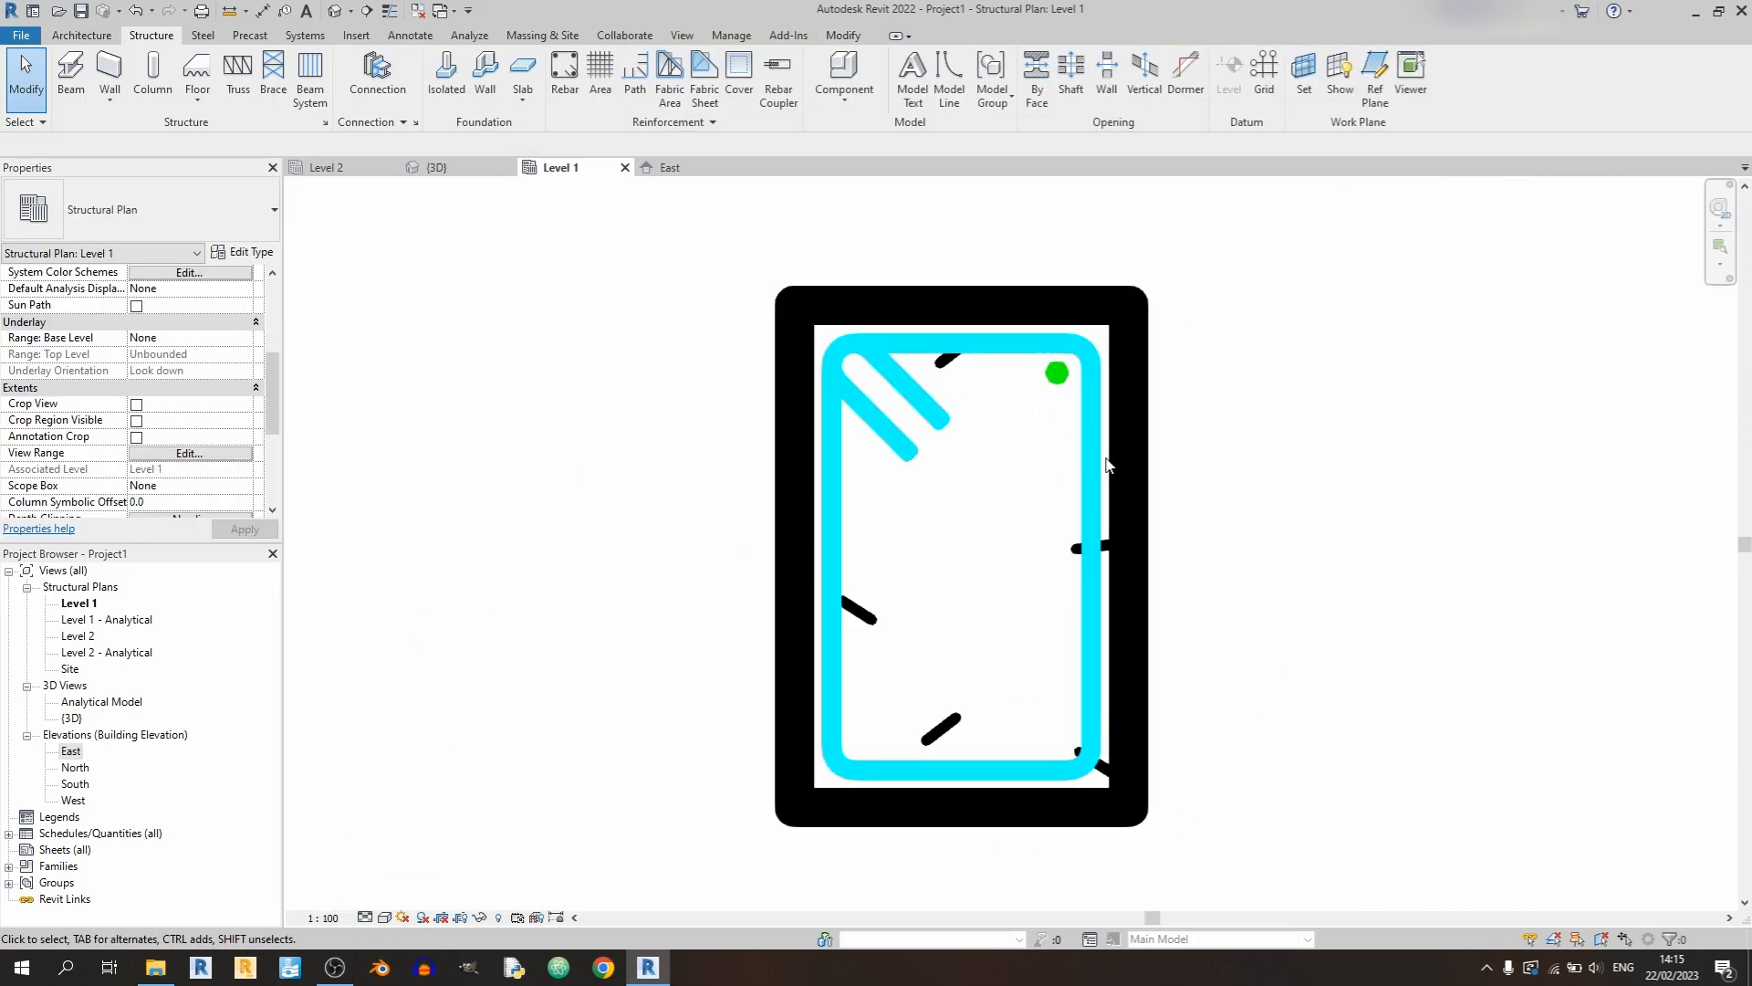
# - Change the Level 1 plan's View Scale from 1:100 to 1:20
pyautogui.scroll(3)
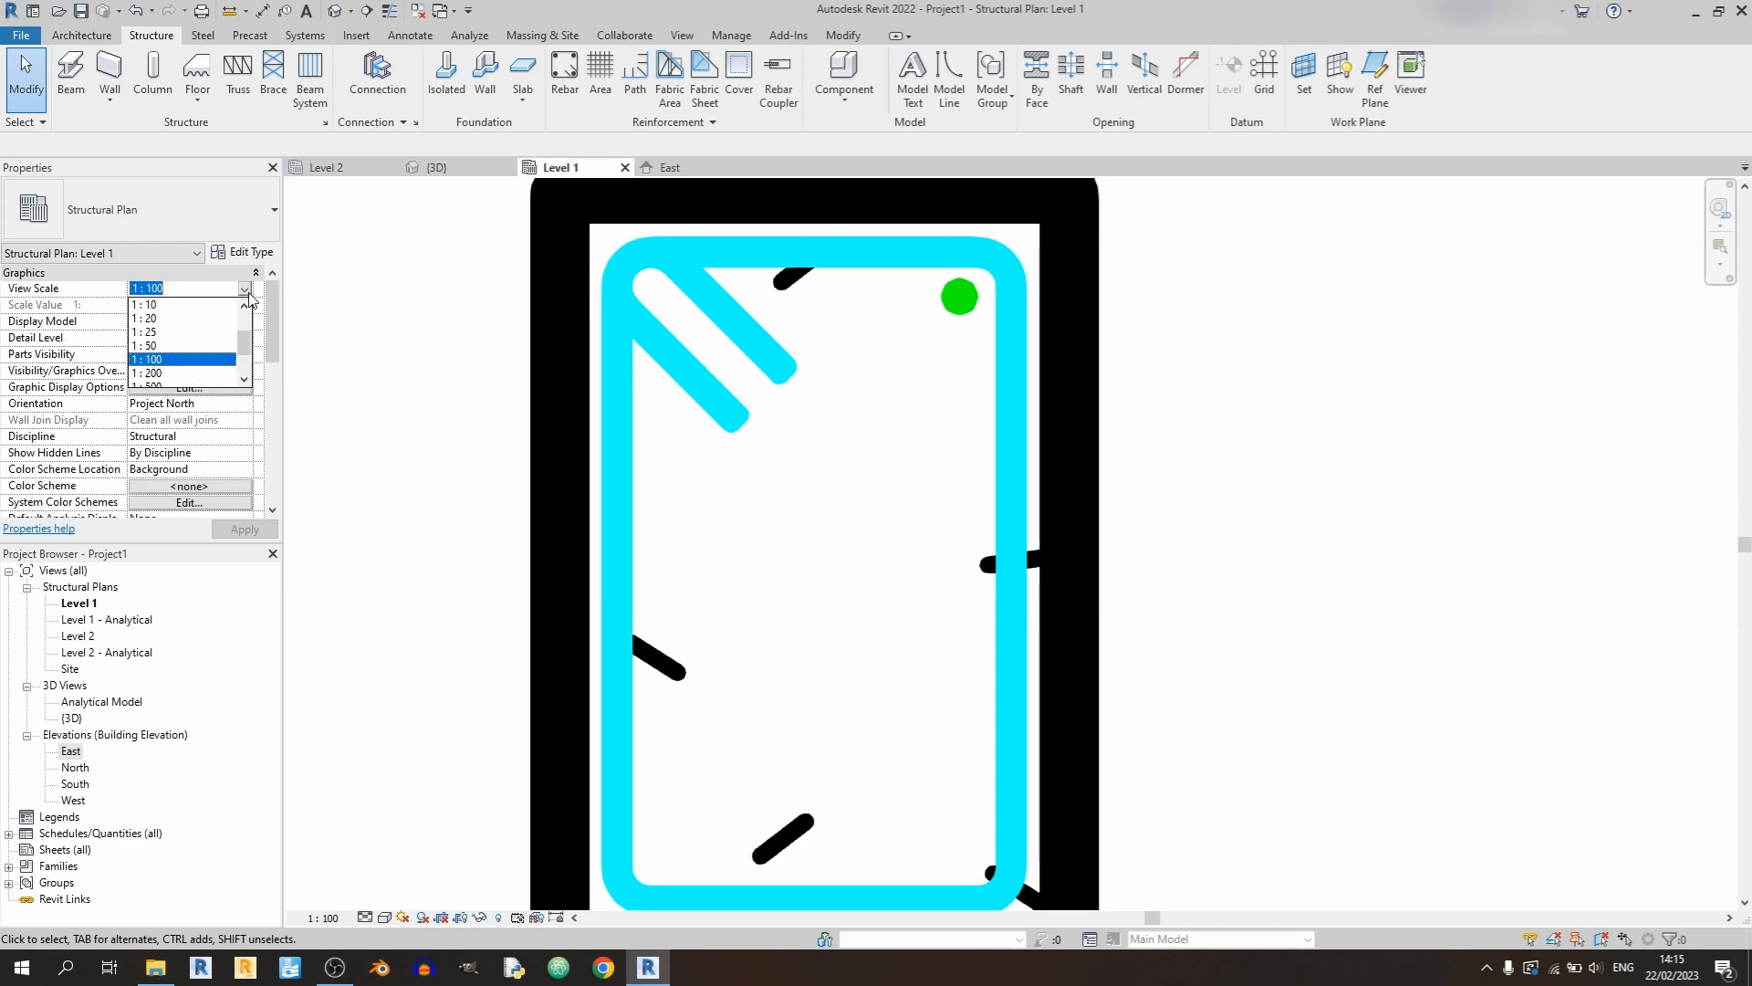
pyautogui.click(143, 317)
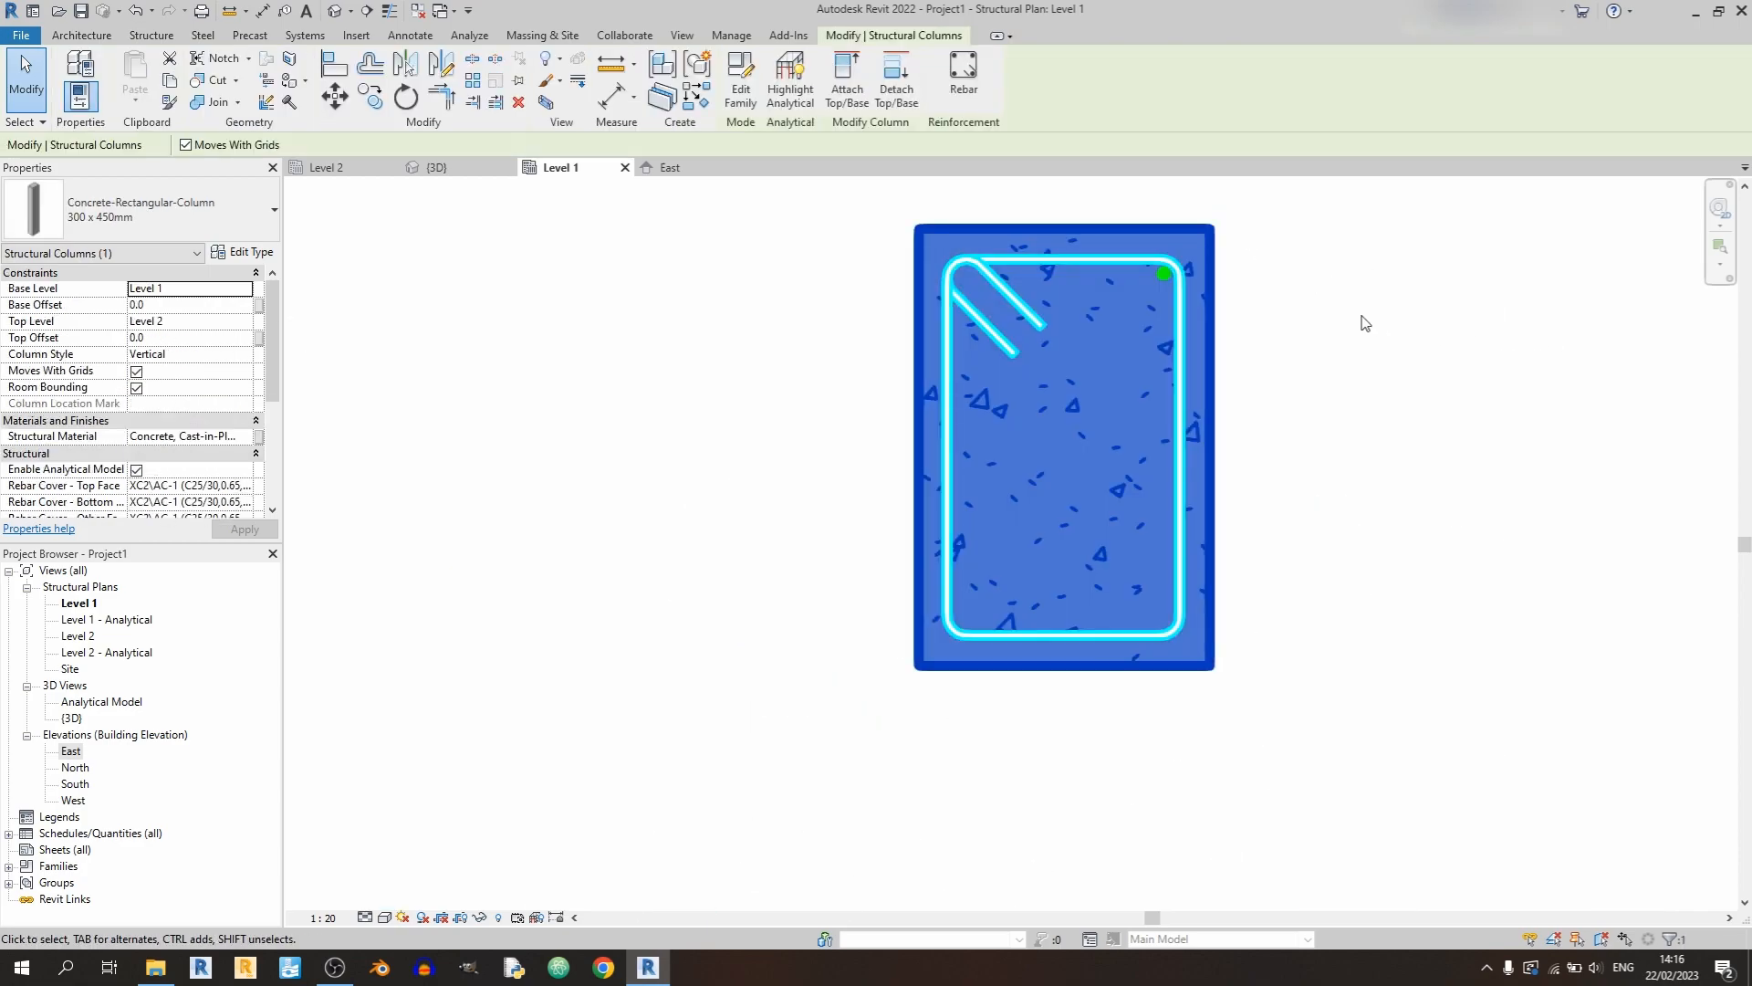
pyautogui.moveTo(1225, 250)
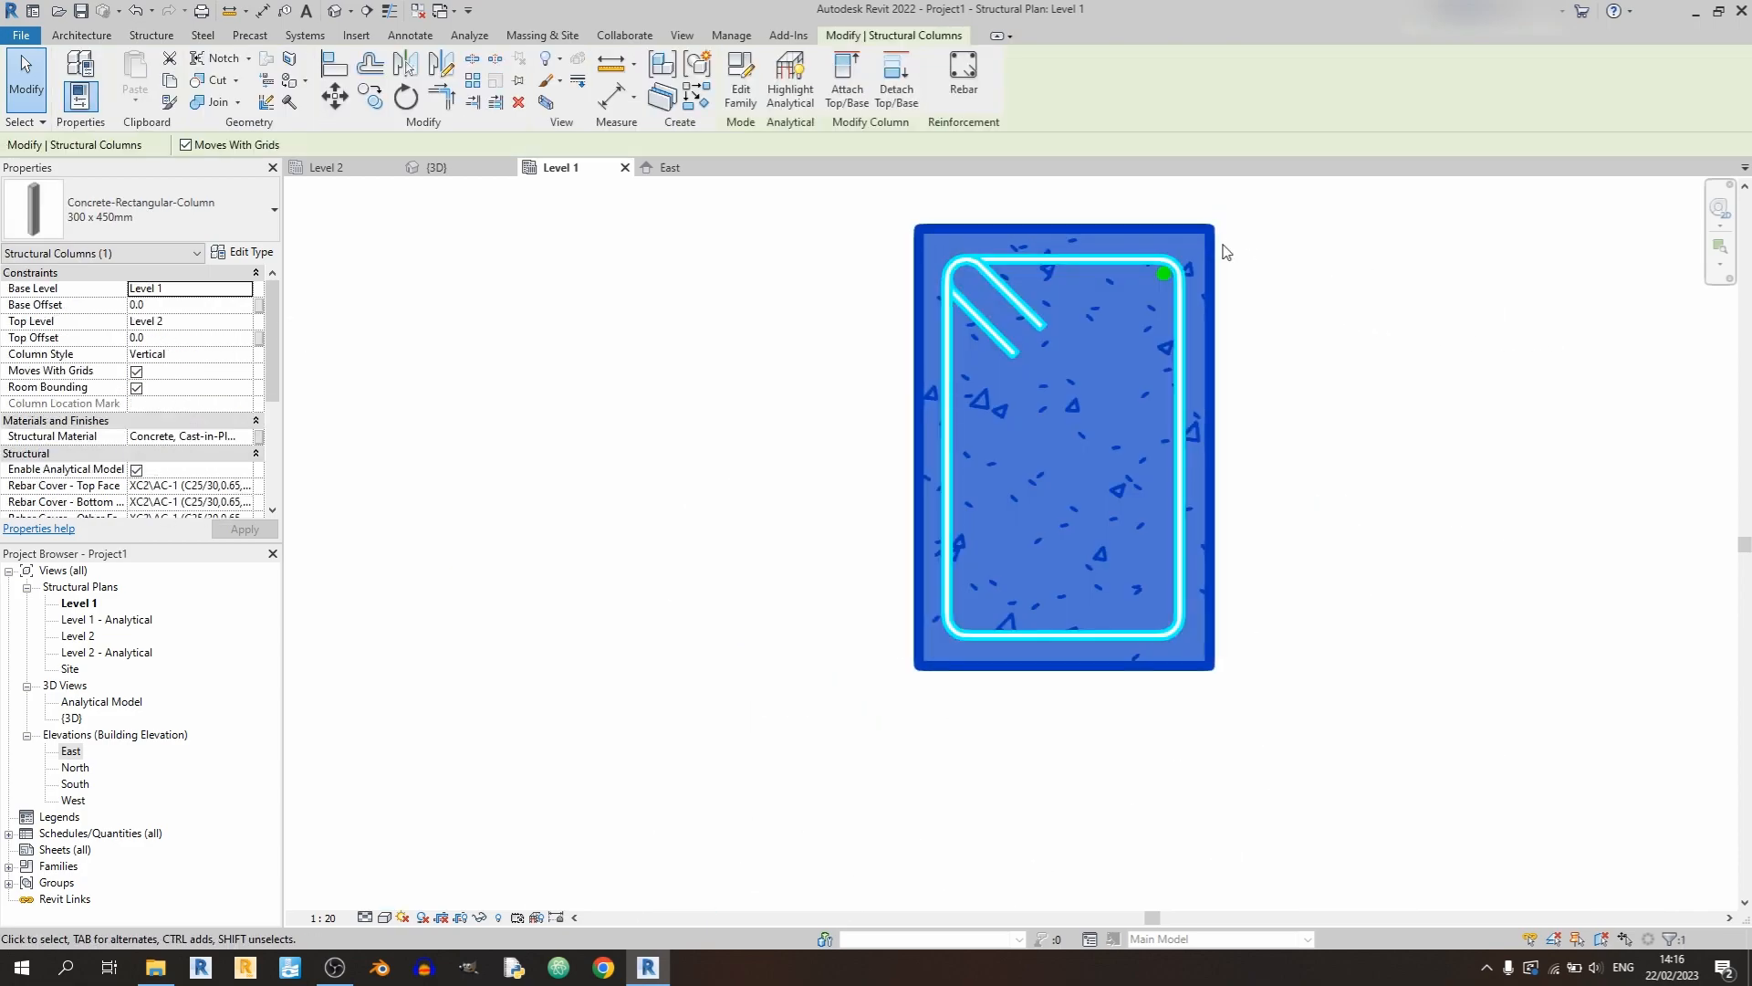
# - Place three straight main bars along the top, then mirror them to the bottom for six total
pyautogui.click(962, 80)
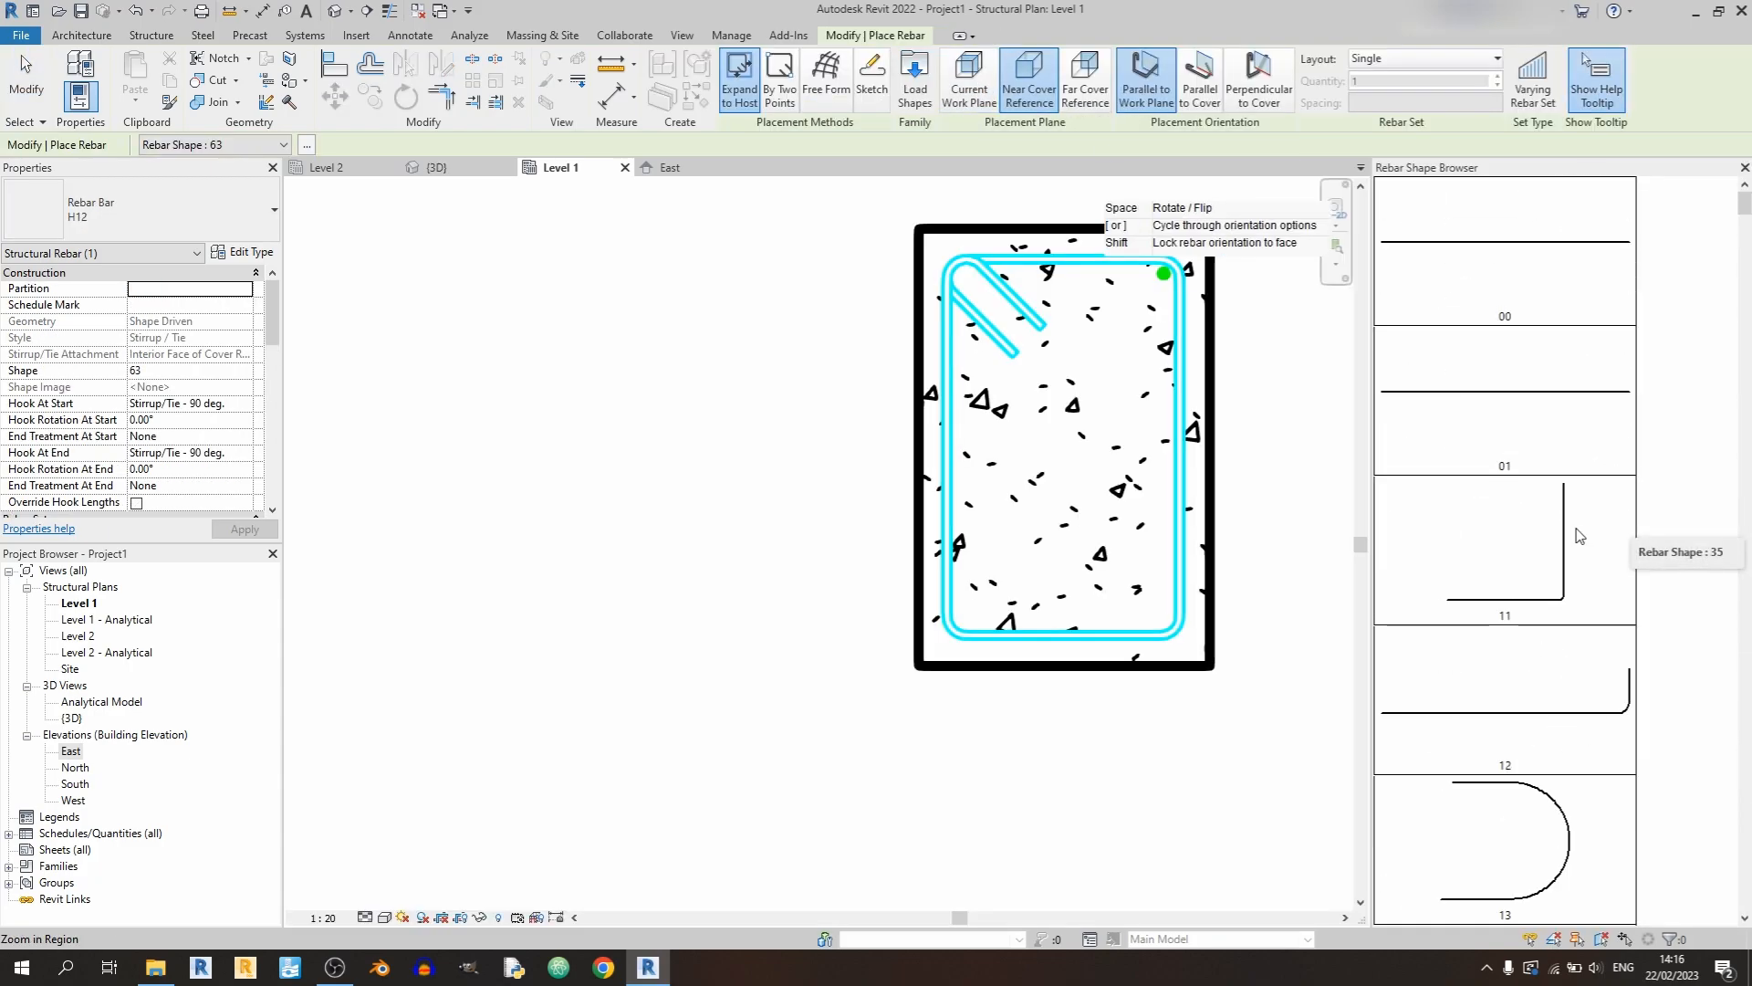
pyautogui.click(1502, 252)
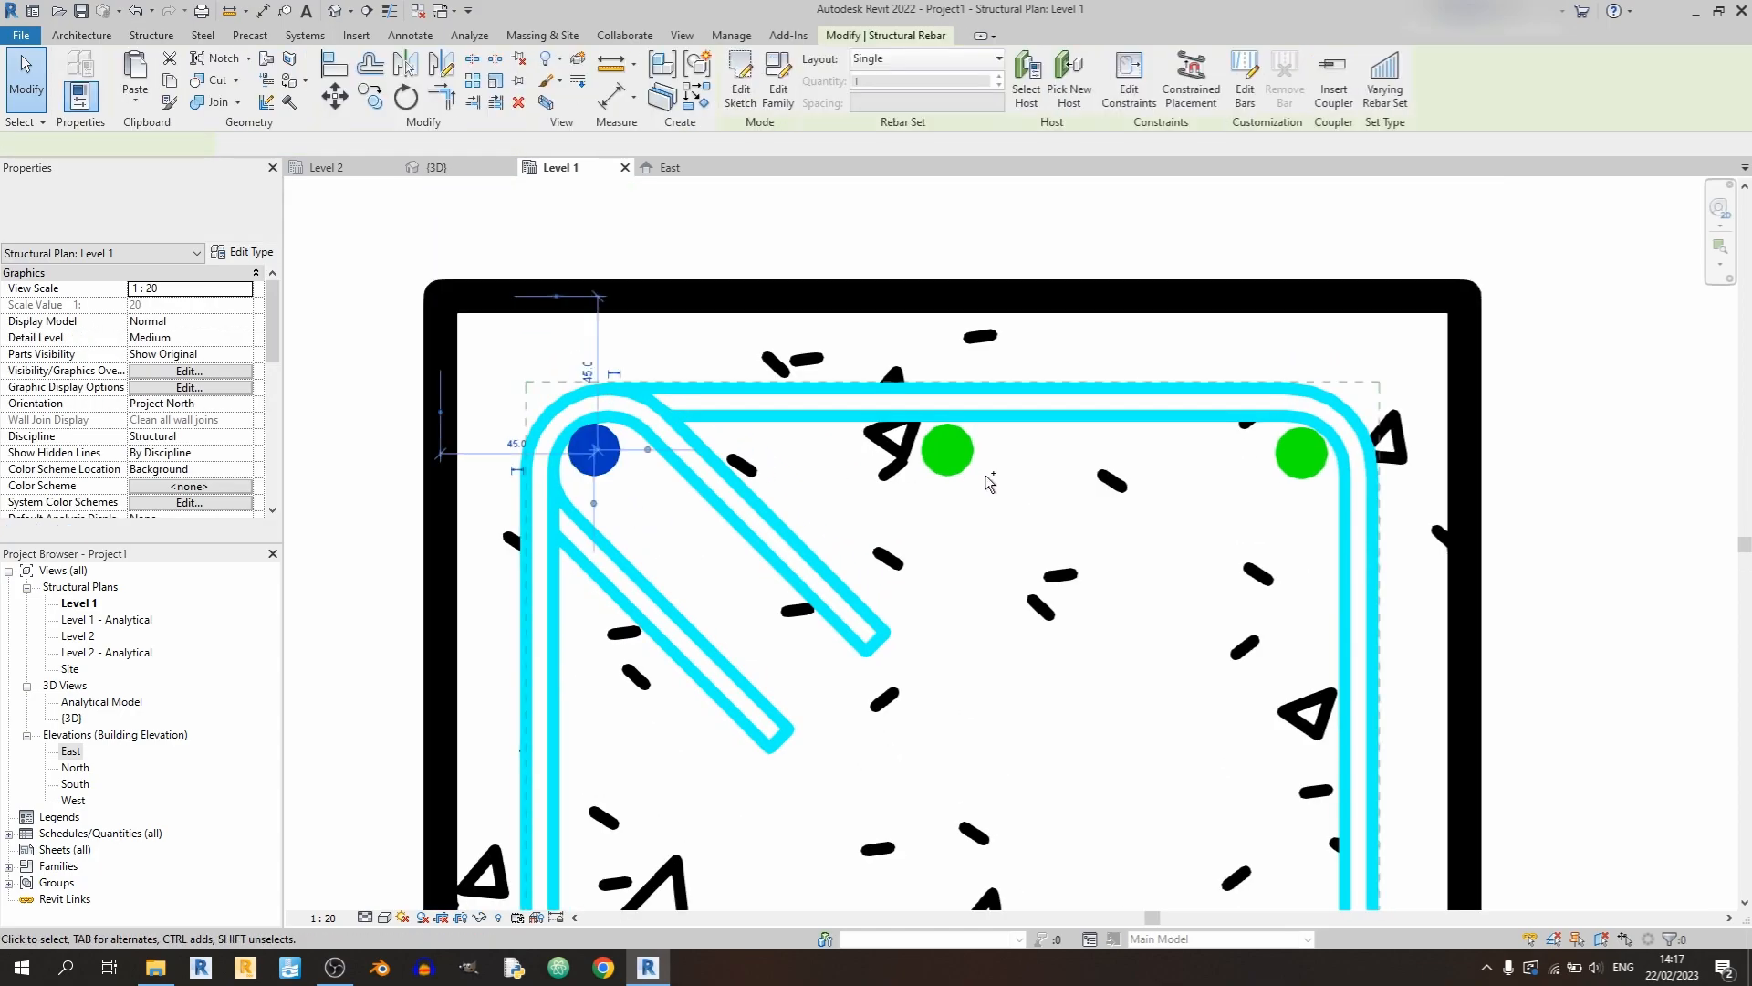
pyautogui.click(1299, 451)
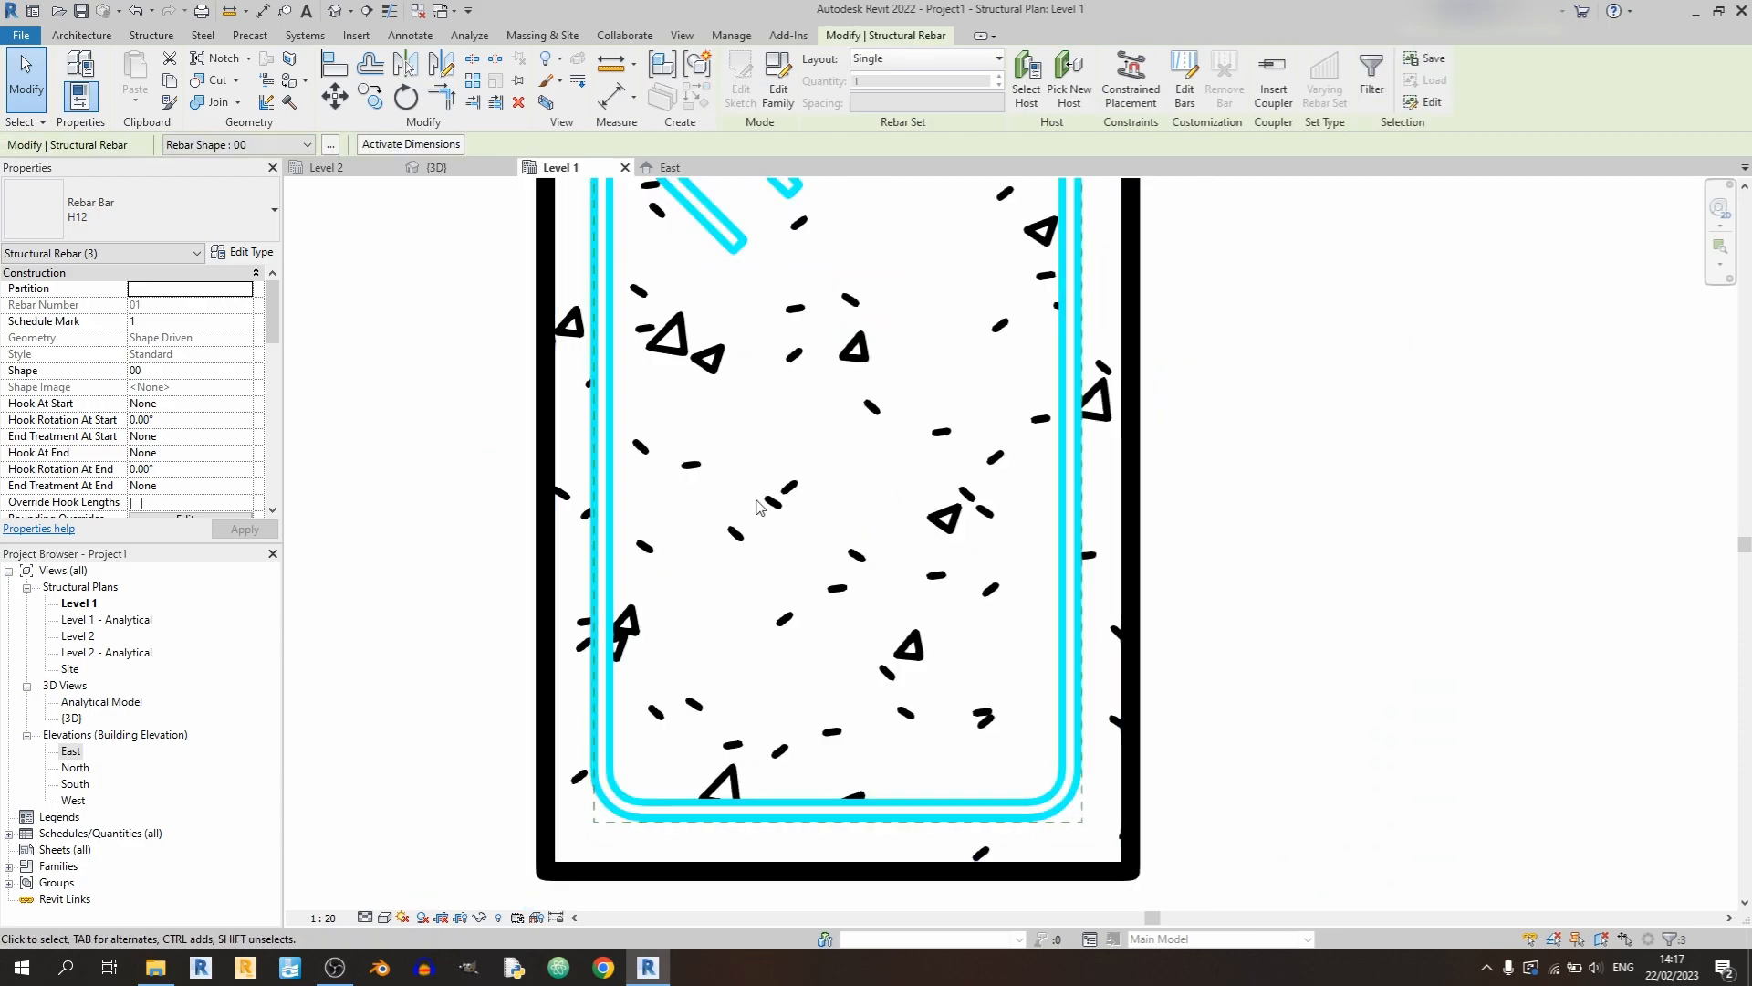
pyautogui.moveTo(370, 93)
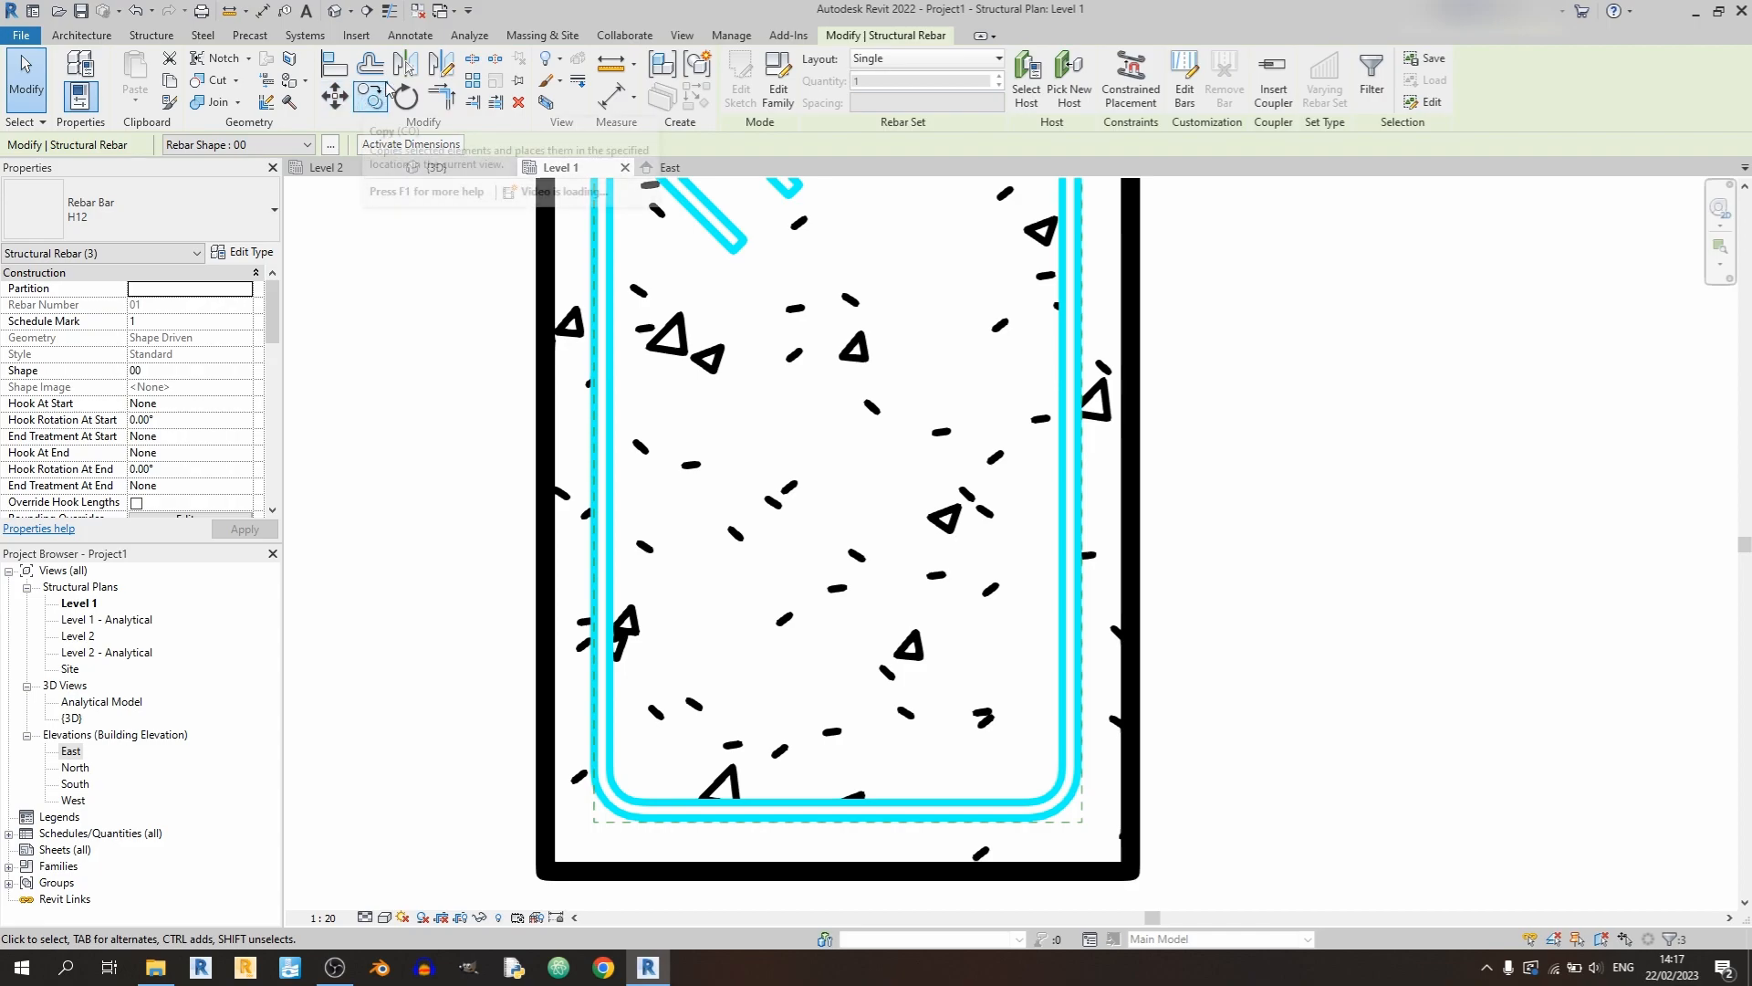
pyautogui.moveTo(405, 64)
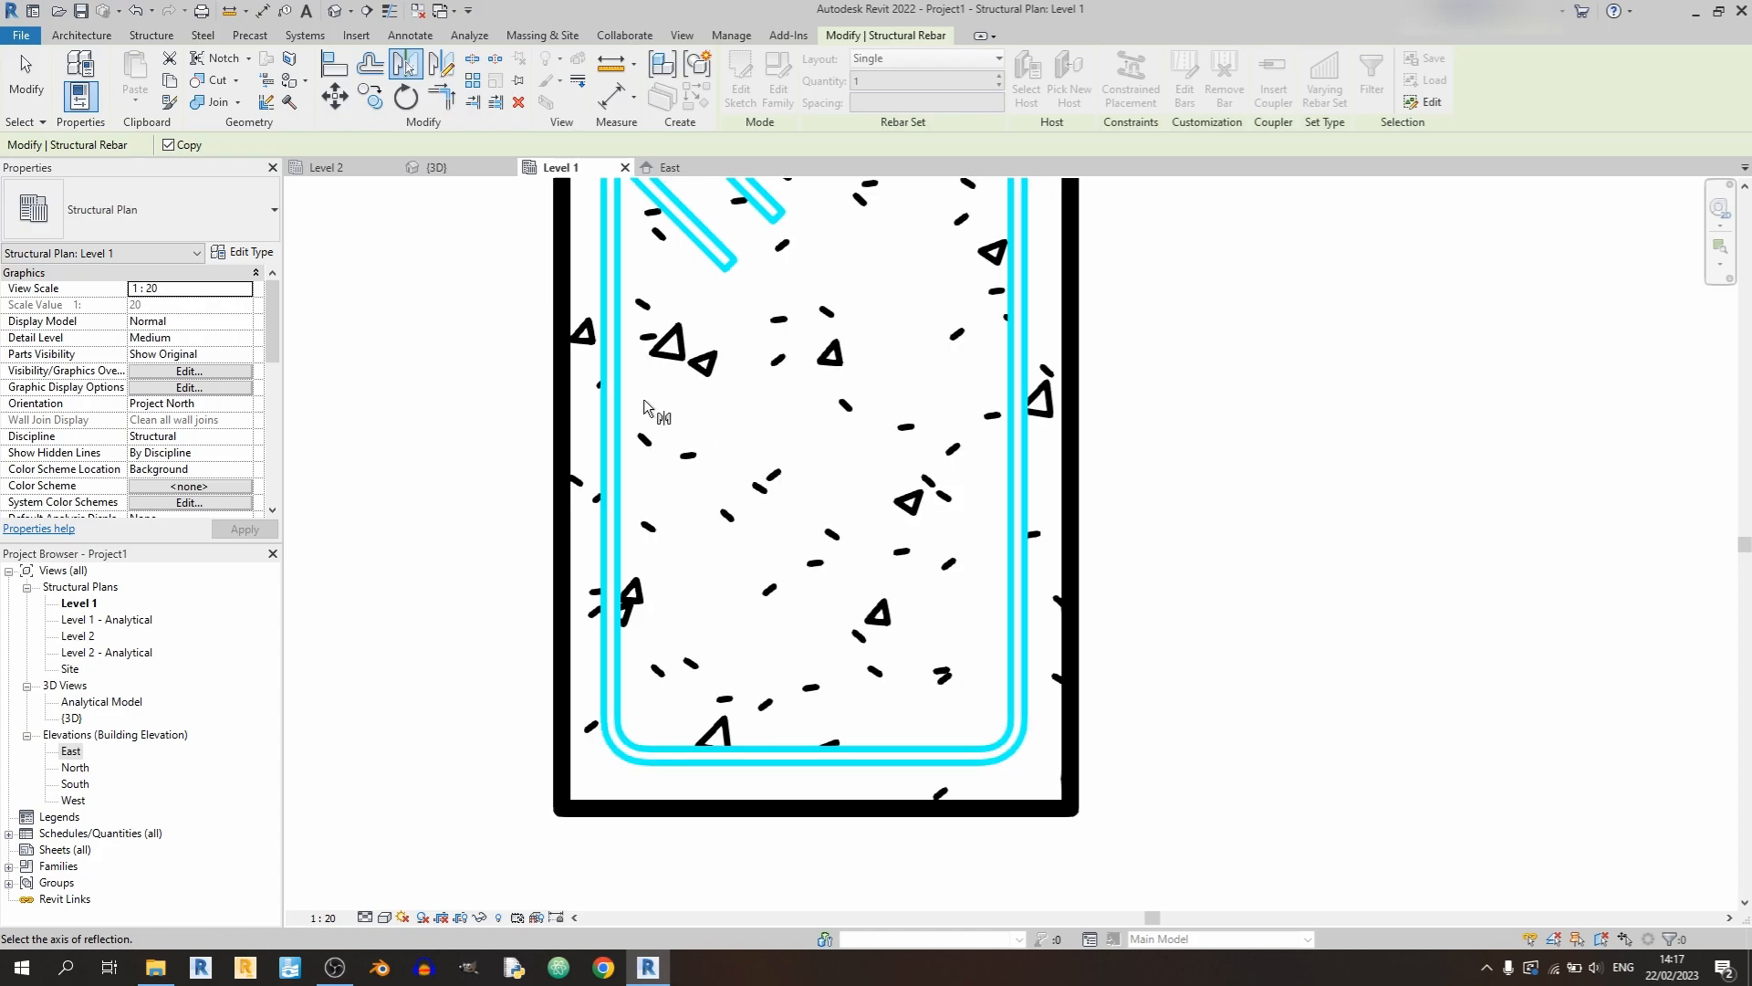
pyautogui.click(812, 732)
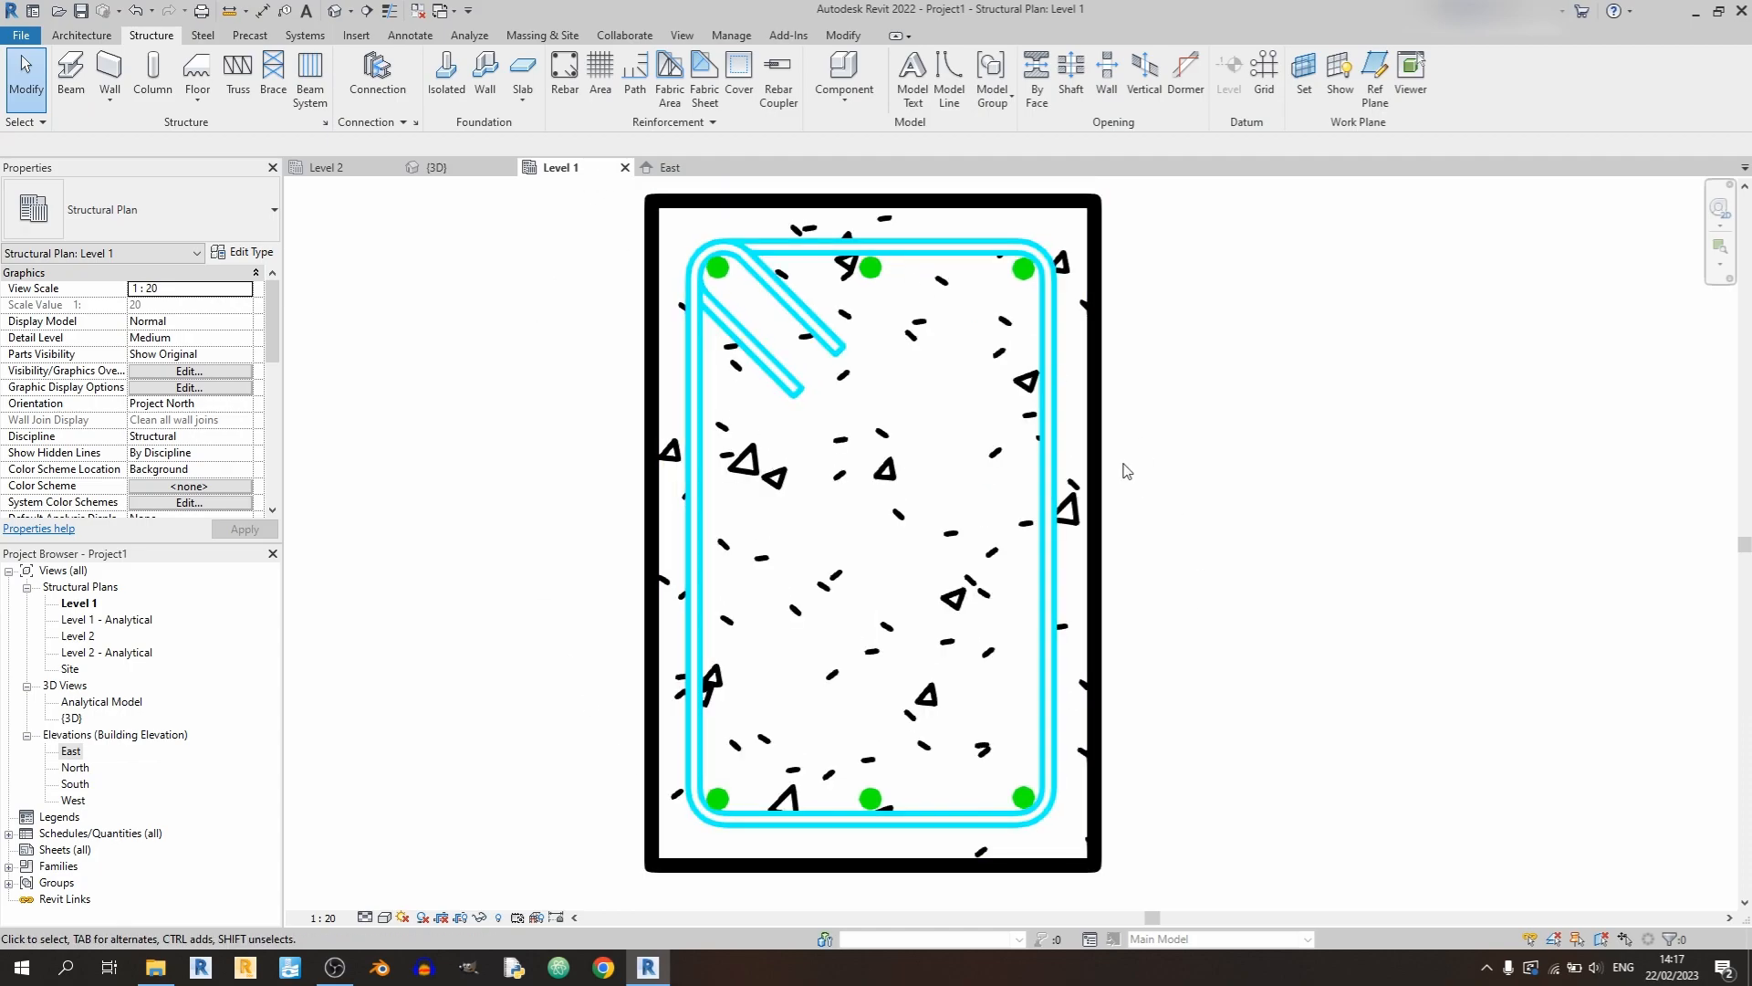
pyautogui.moveTo(1420, 606)
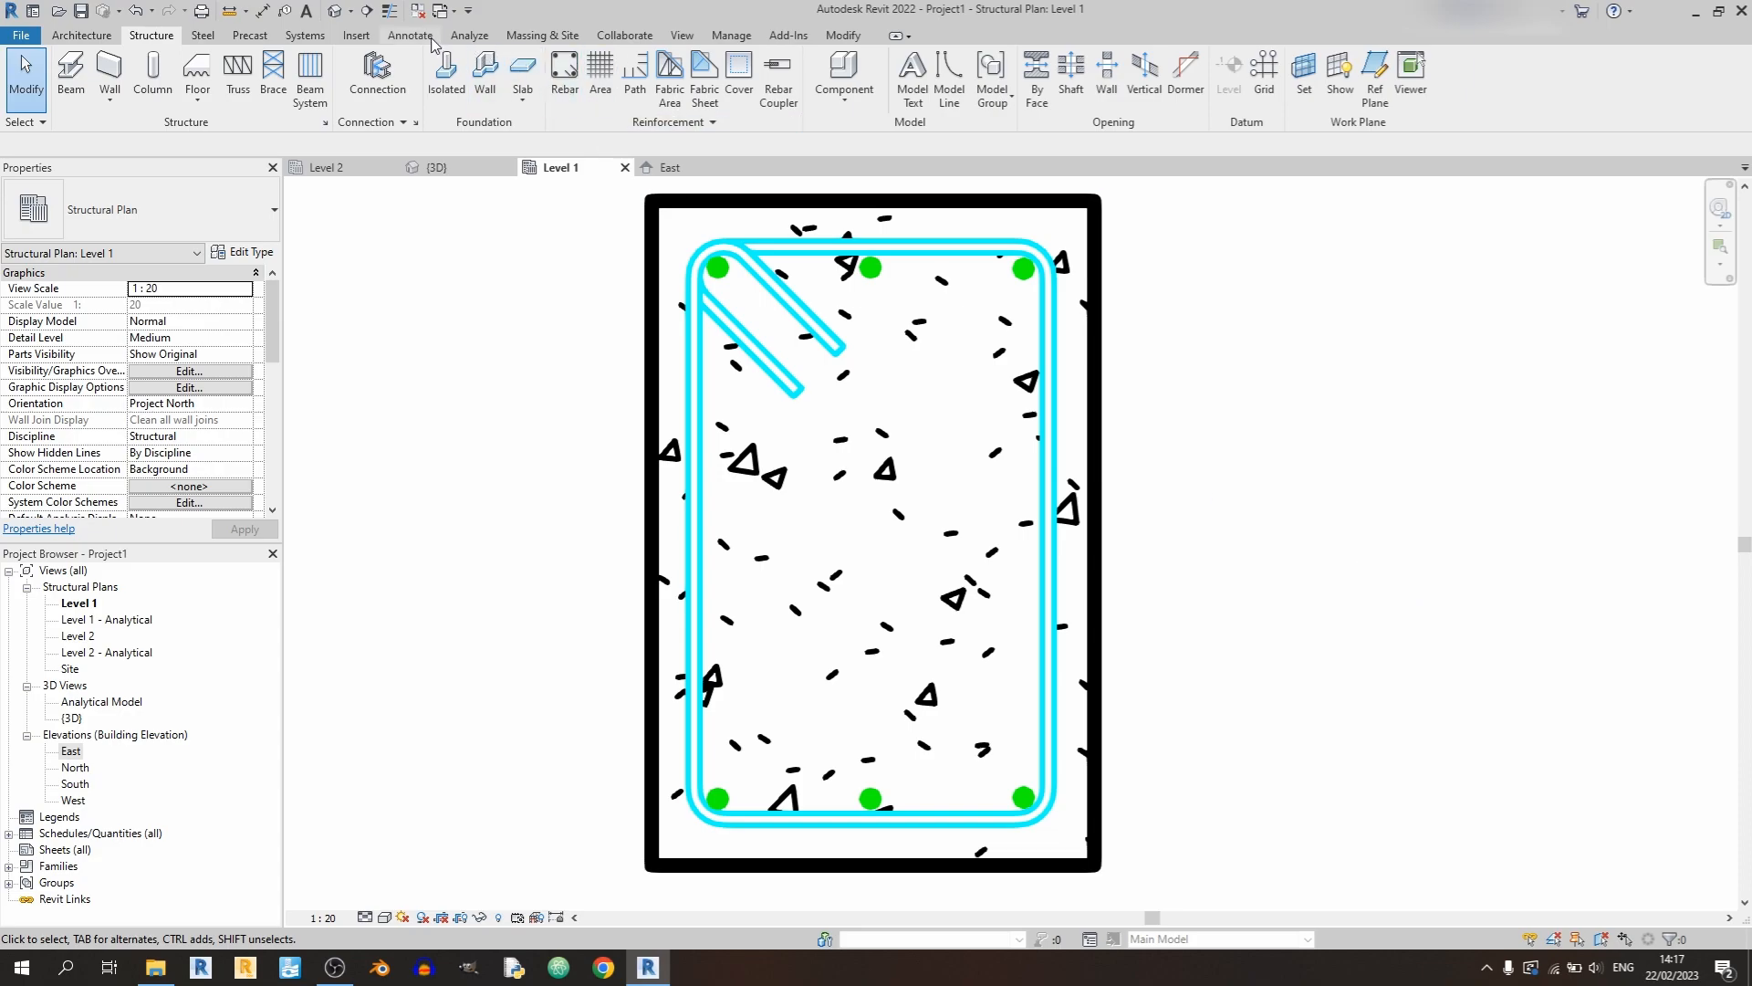
# - Add an aligned 25 cover dimension from the top face to the stirrup, dismissing the edit error
pyautogui.click(411, 34)
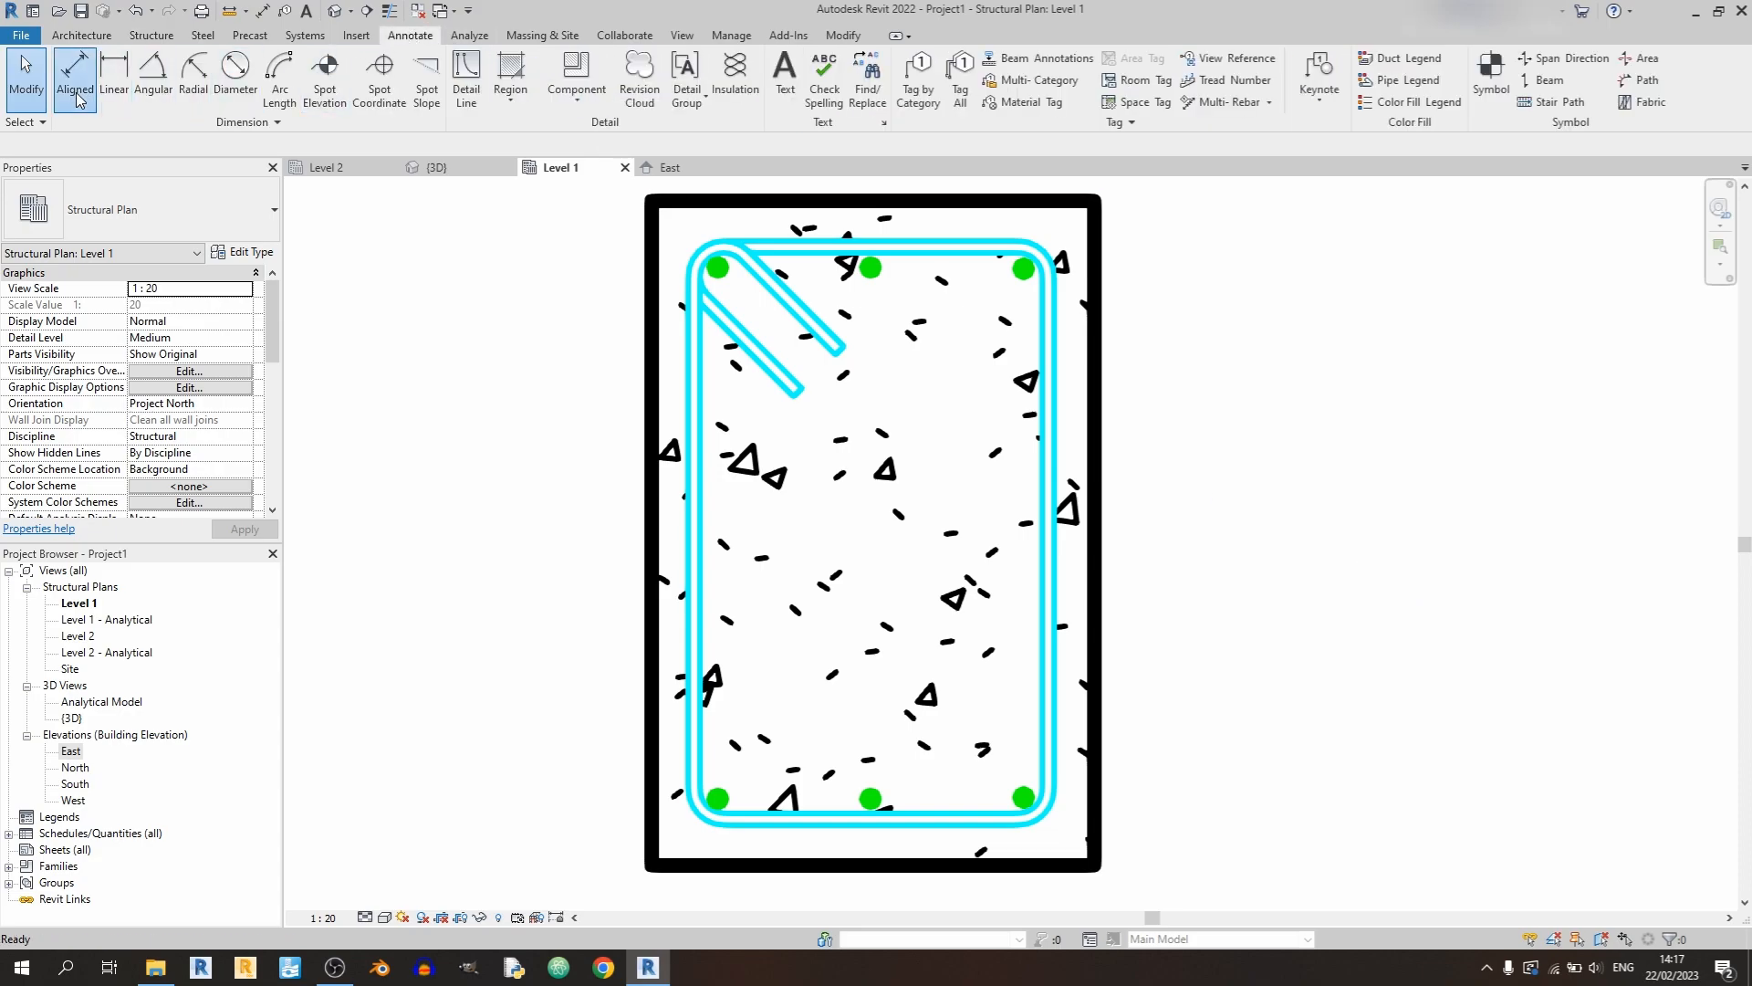
pyautogui.click(73, 73)
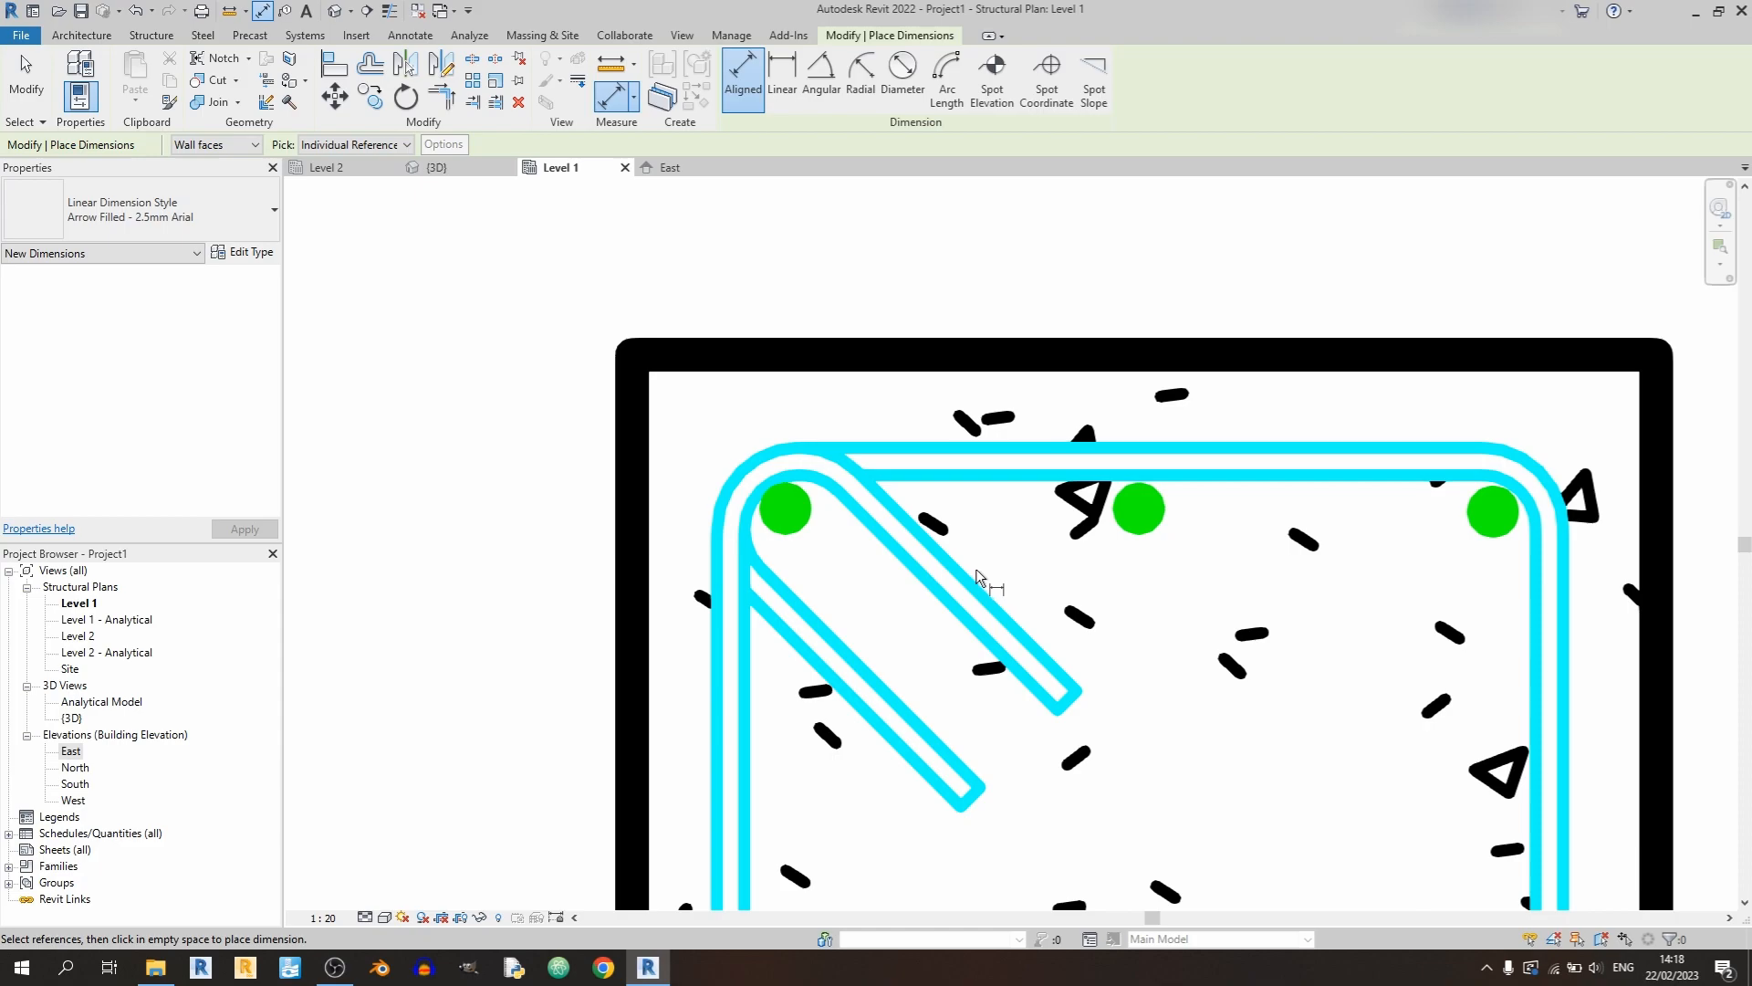
pyautogui.moveTo(964, 495)
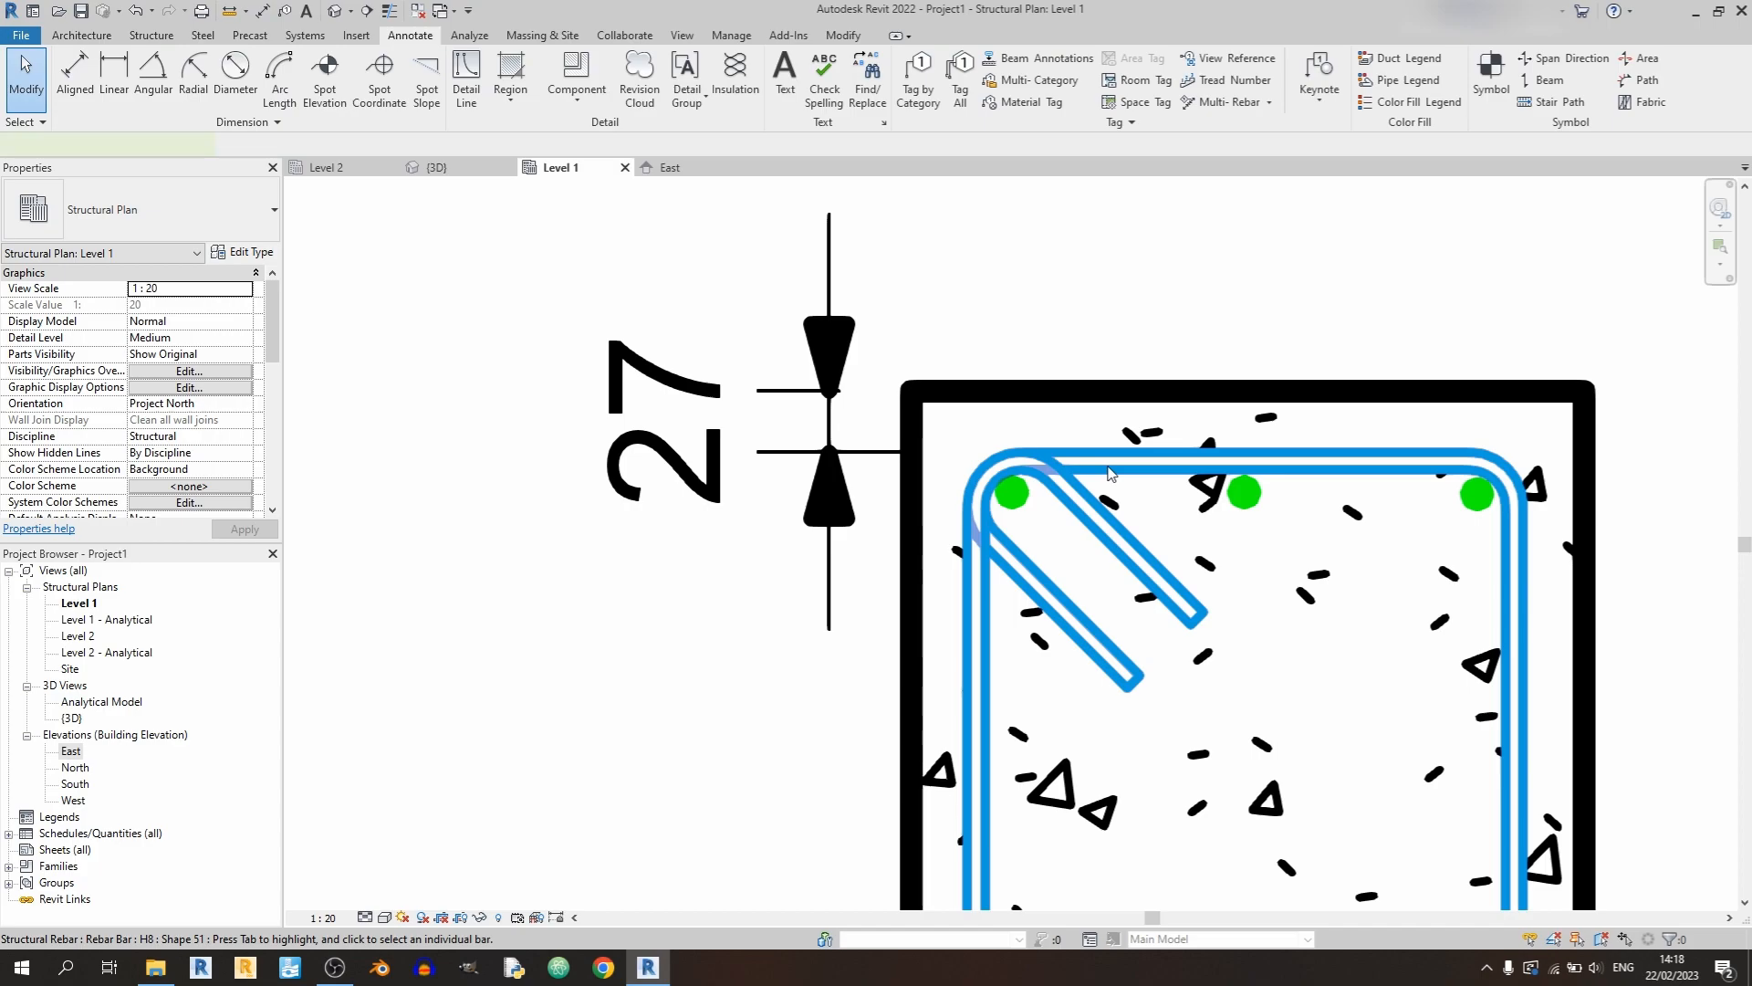
pyautogui.click(1128, 469)
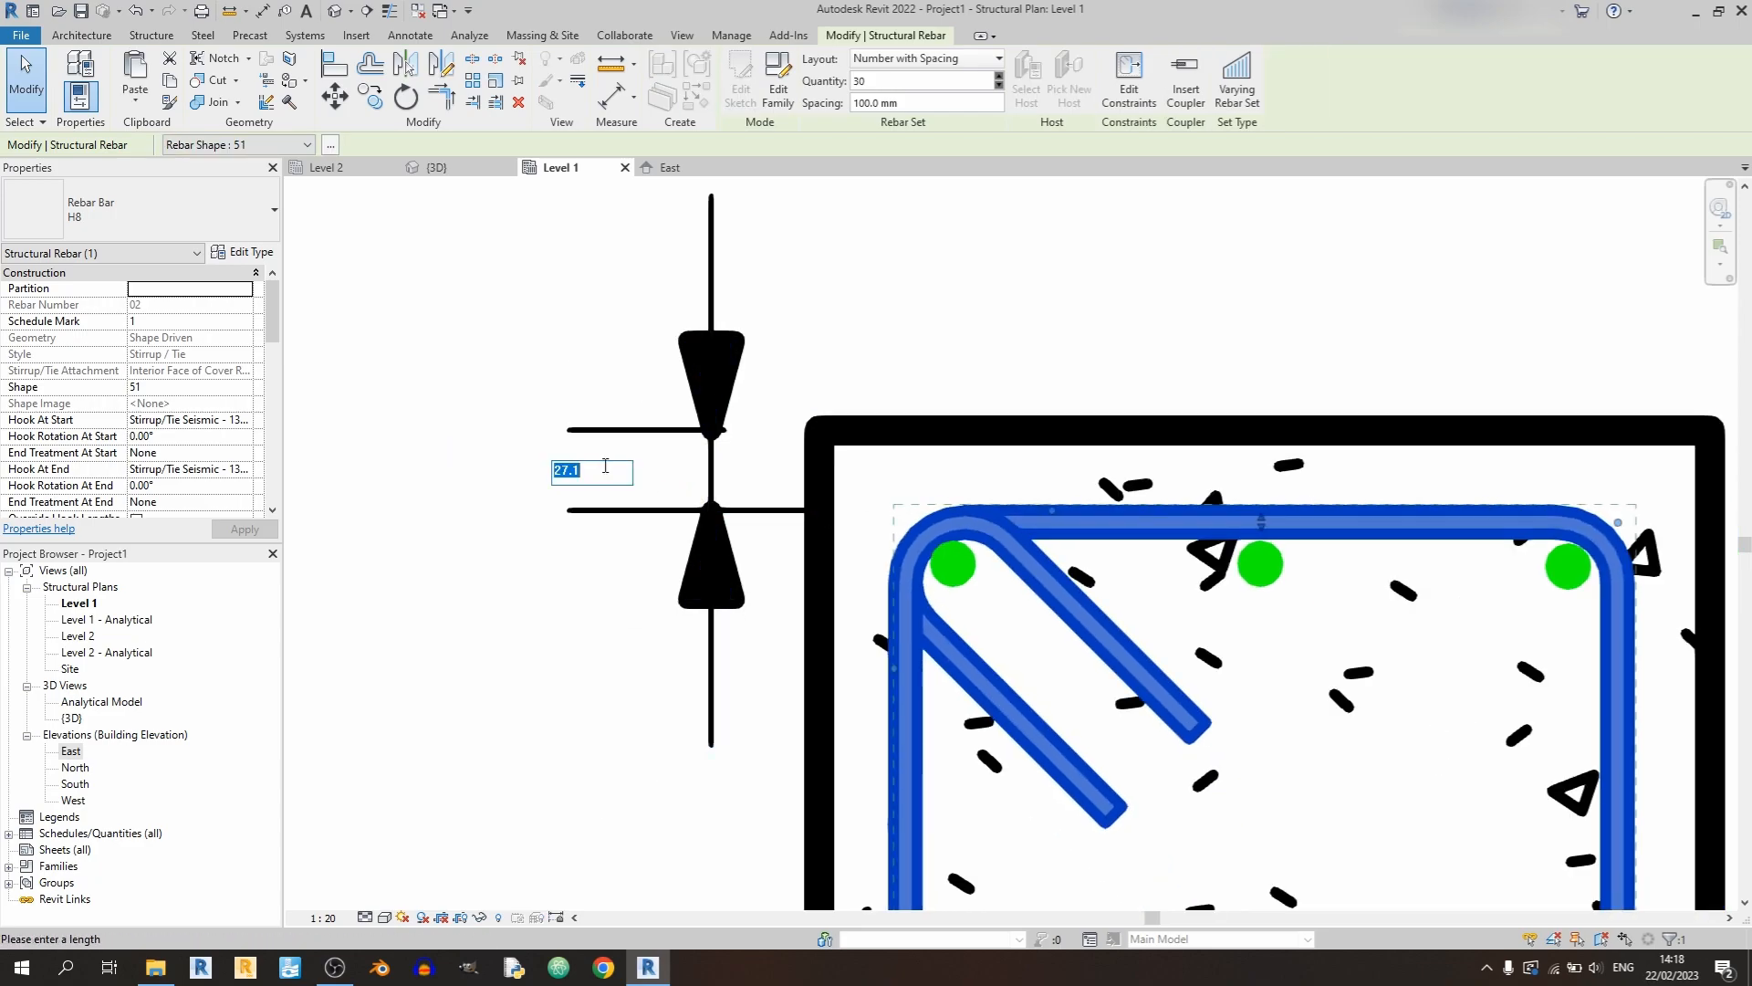
pyautogui.press('Return')
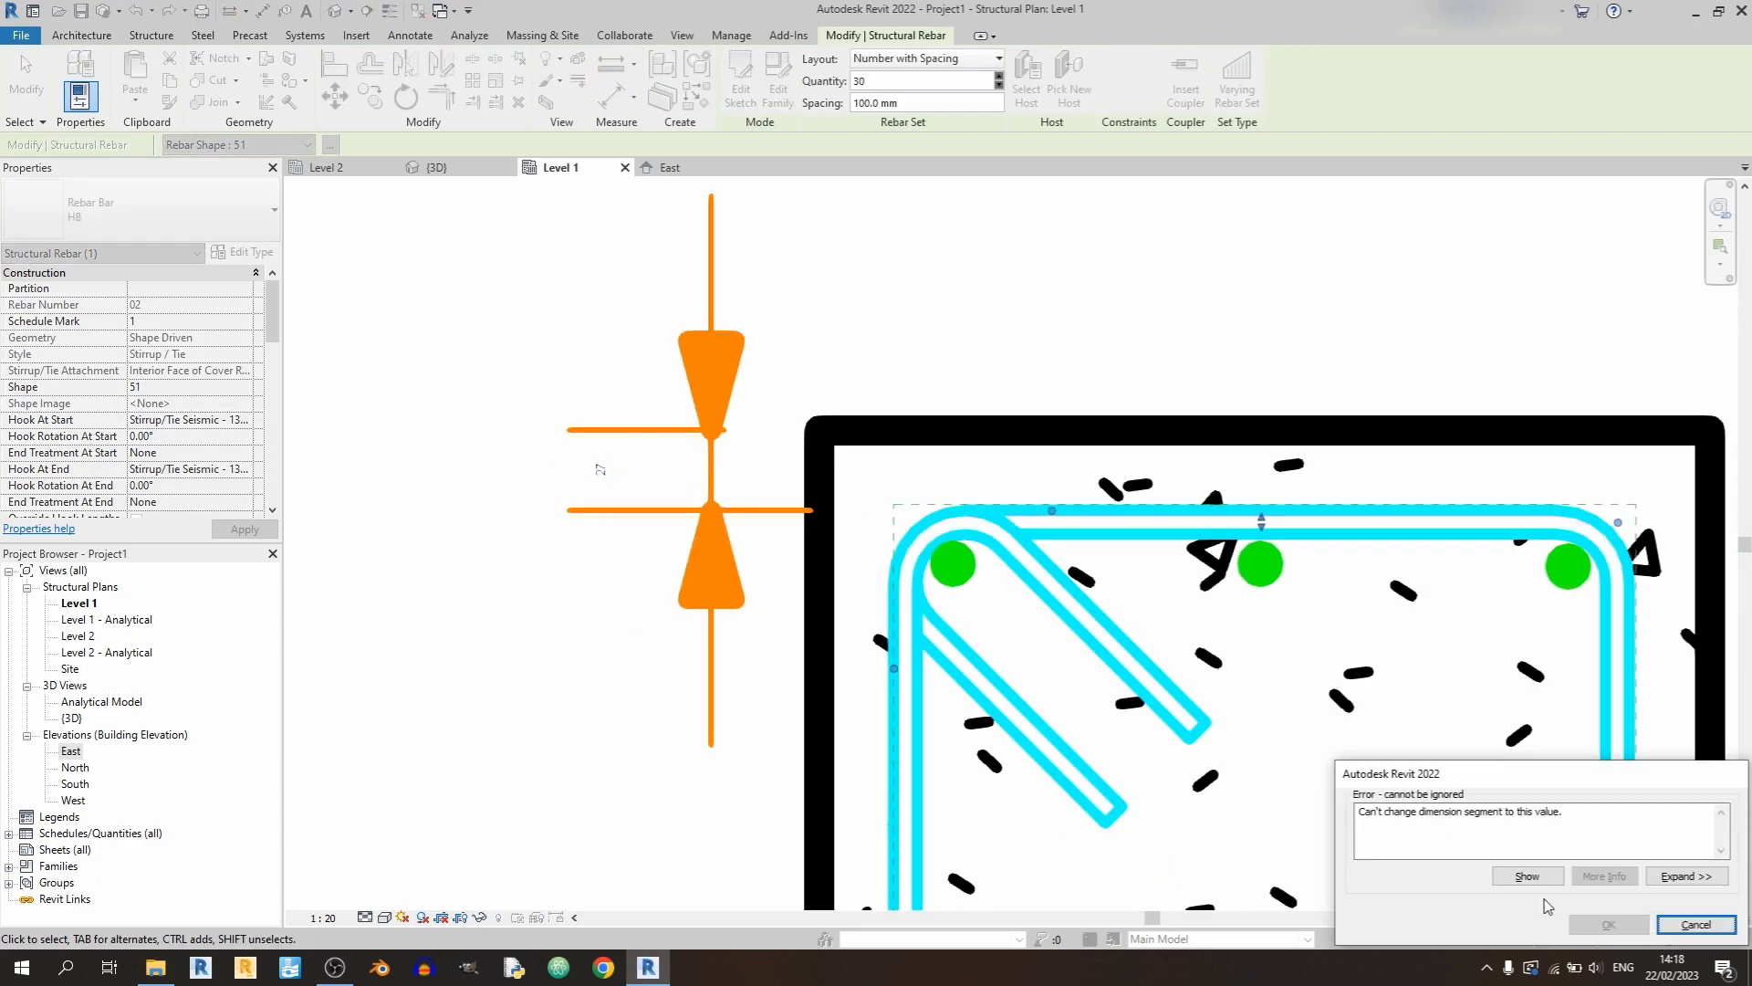
pyautogui.click(1696, 924)
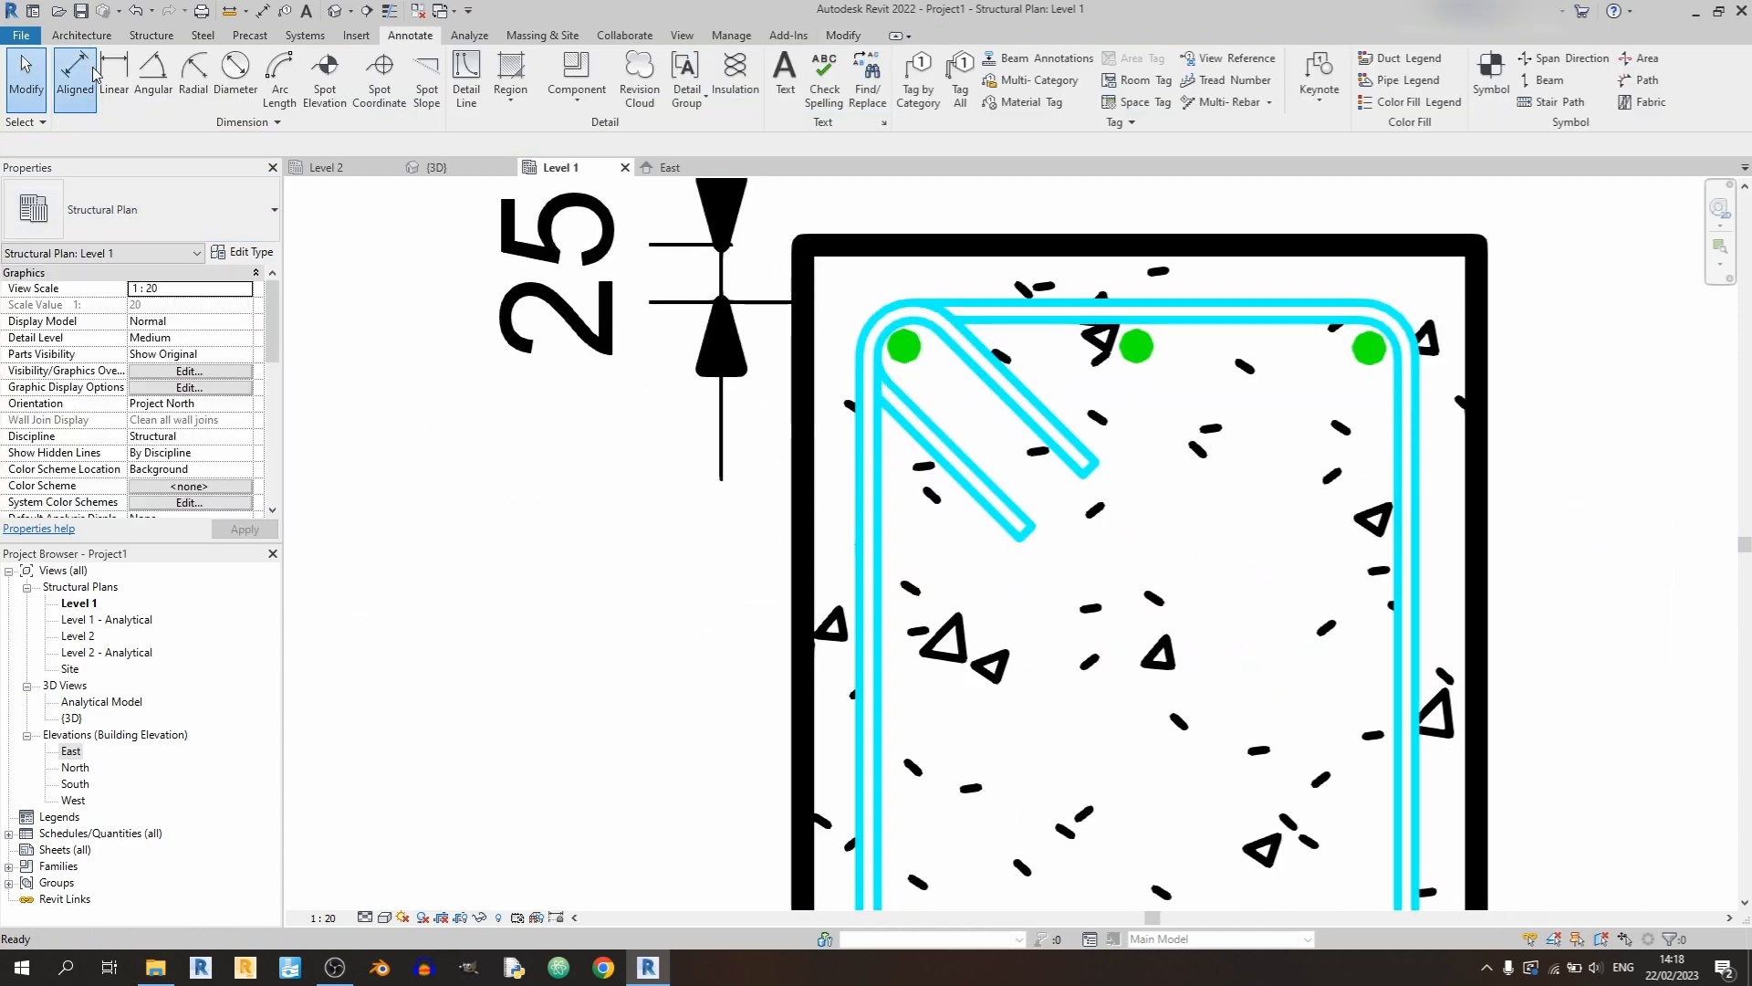
pyautogui.click(74, 76)
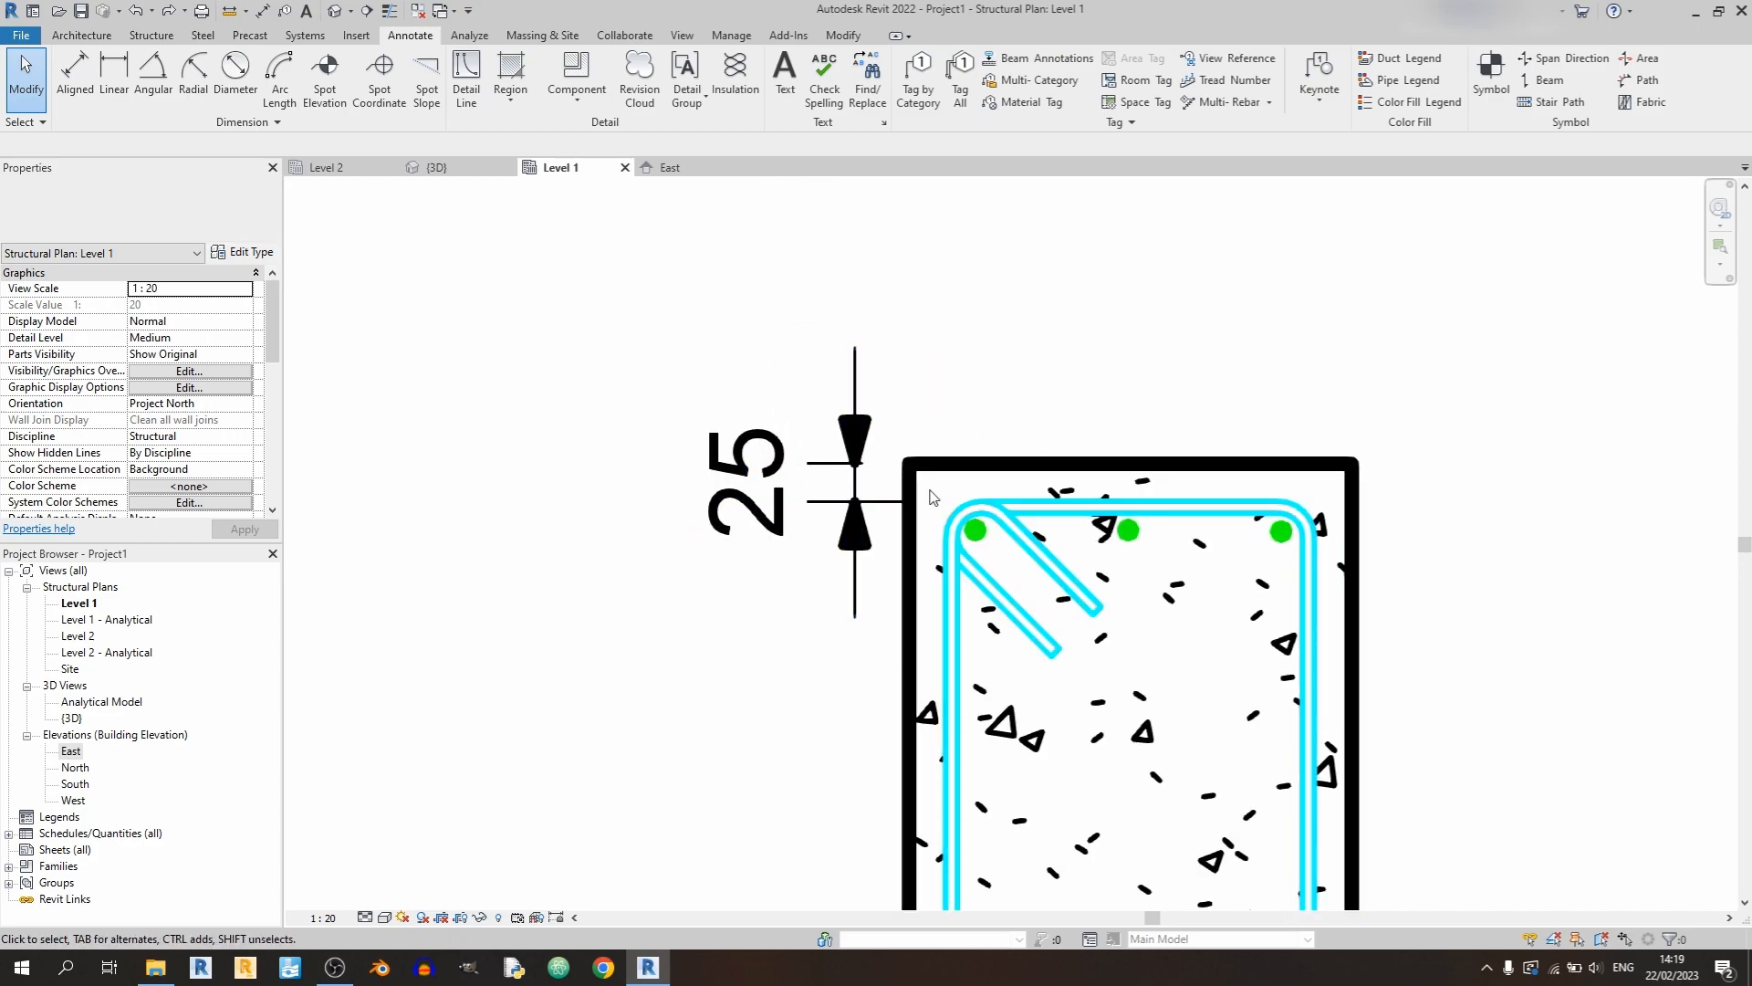
# - Add aligned dimensions for 250 width, 400 depth, 104/104 bar spacings and 25/358/25 covers
pyautogui.click(75, 62)
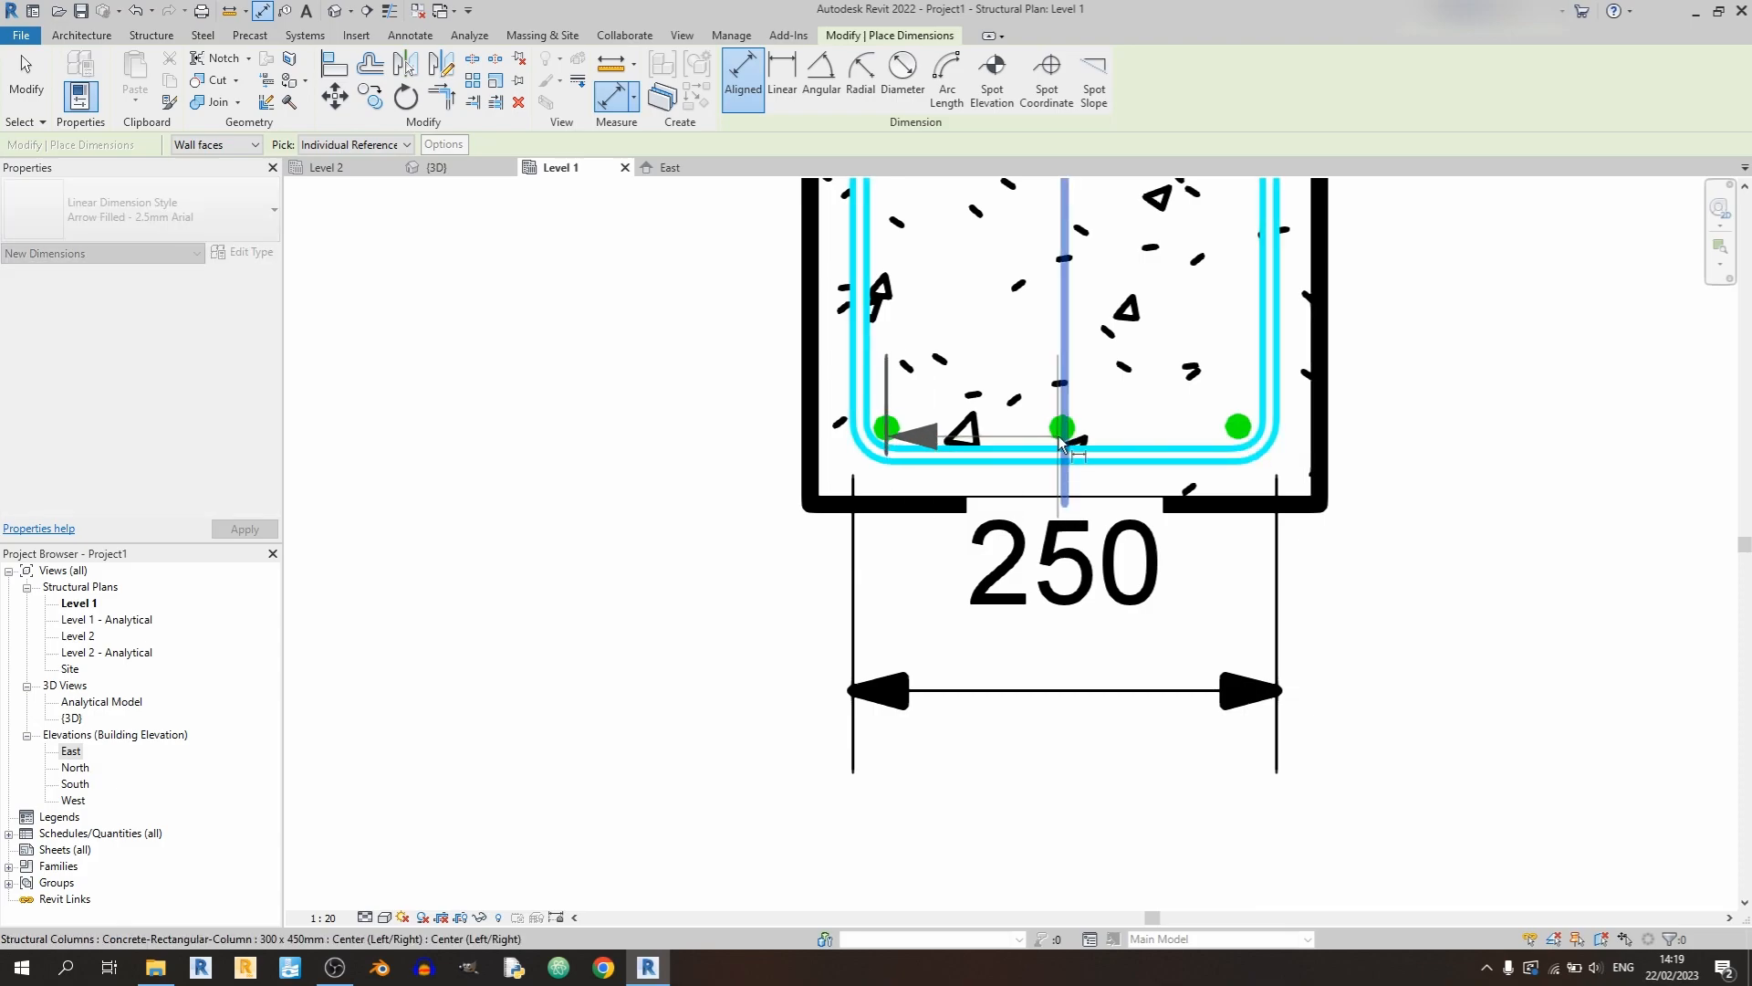
pyautogui.scroll(3)
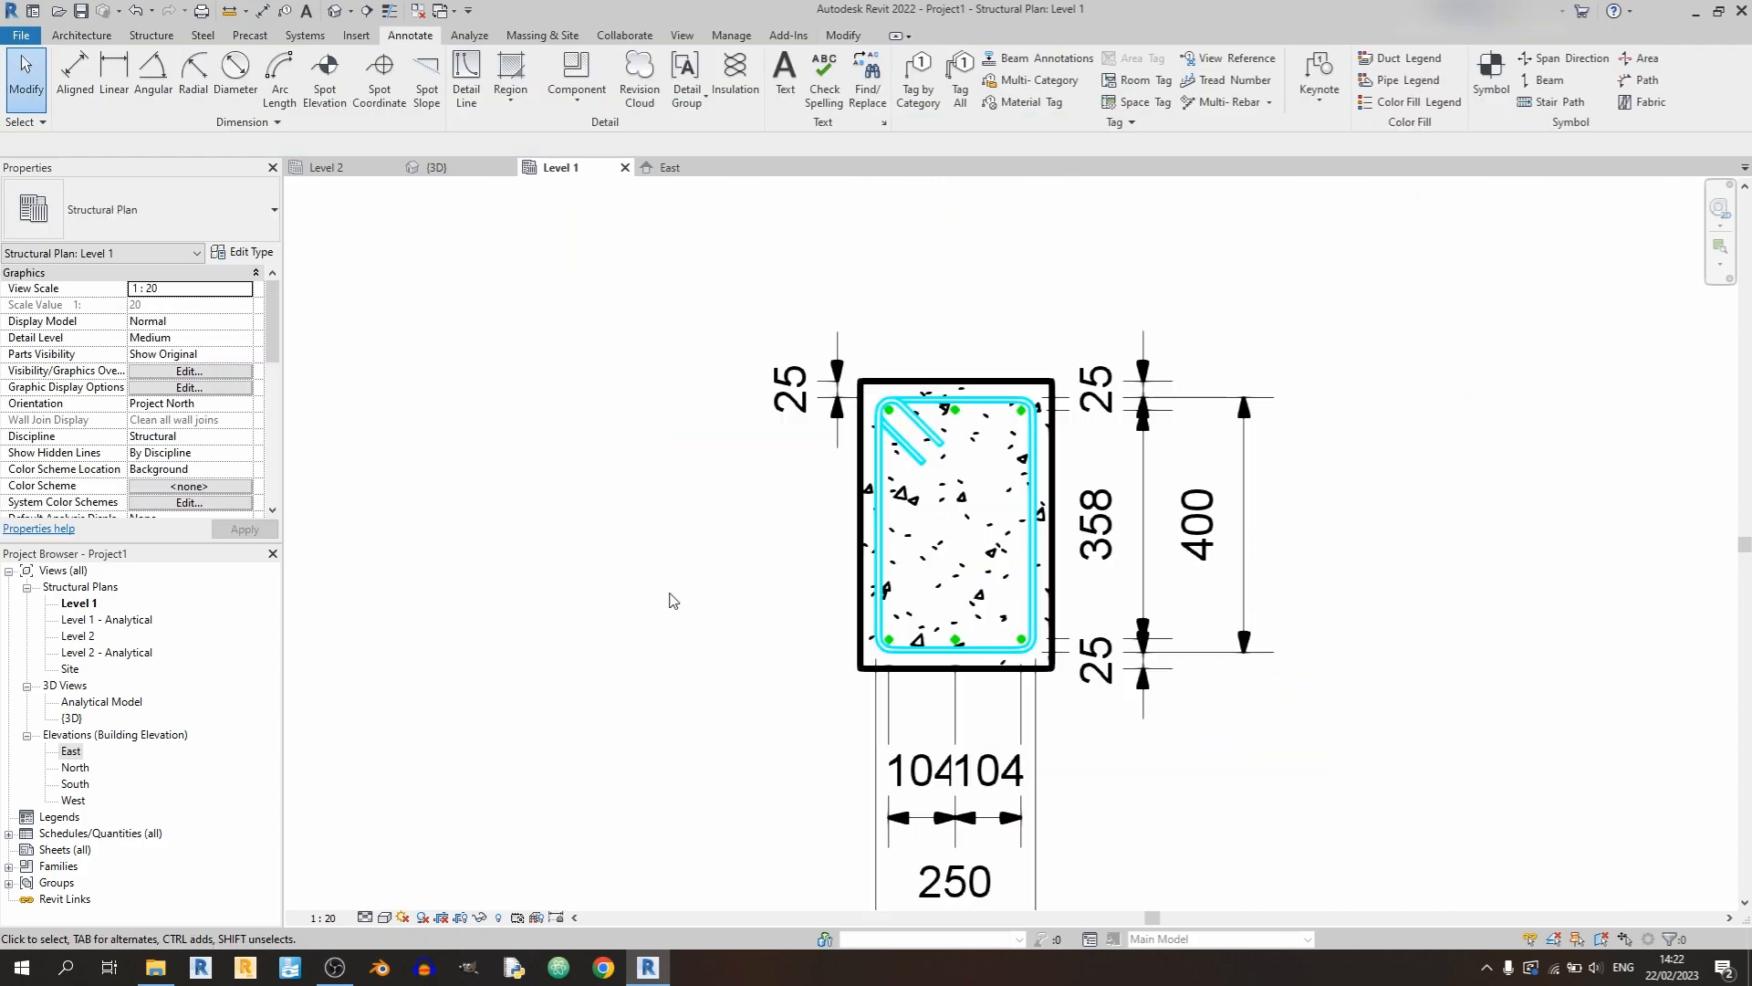
pyautogui.click(954, 521)
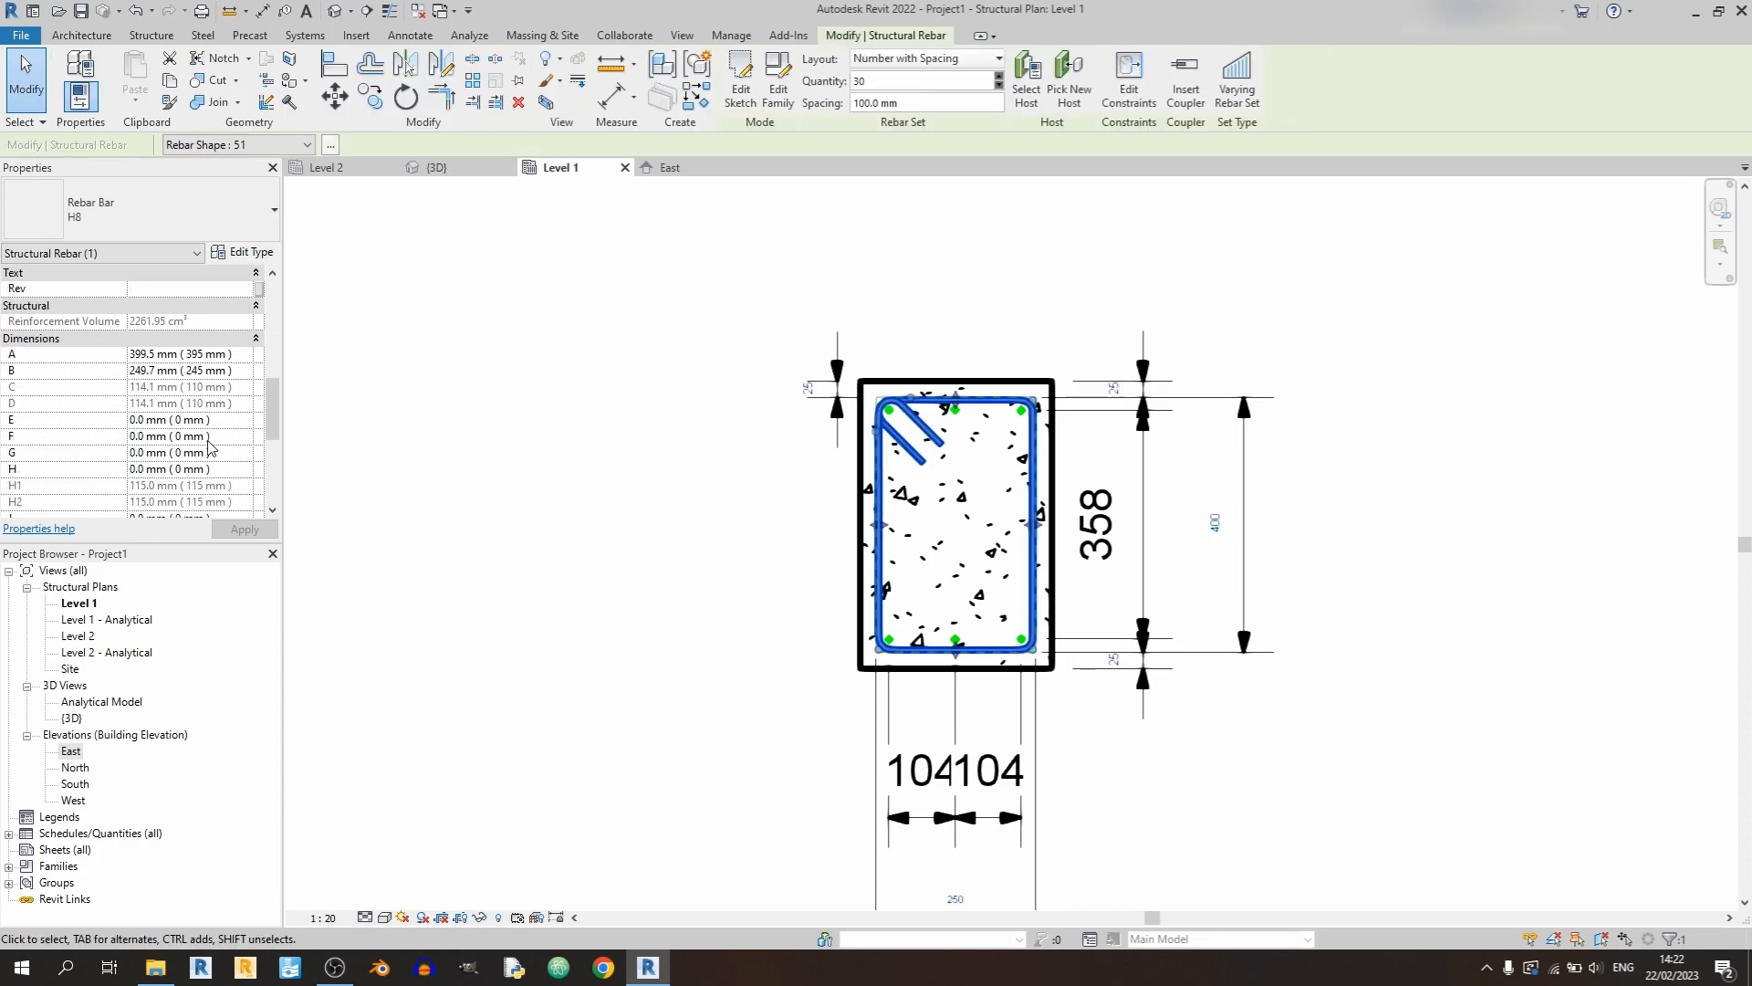
pyautogui.scroll(-3)
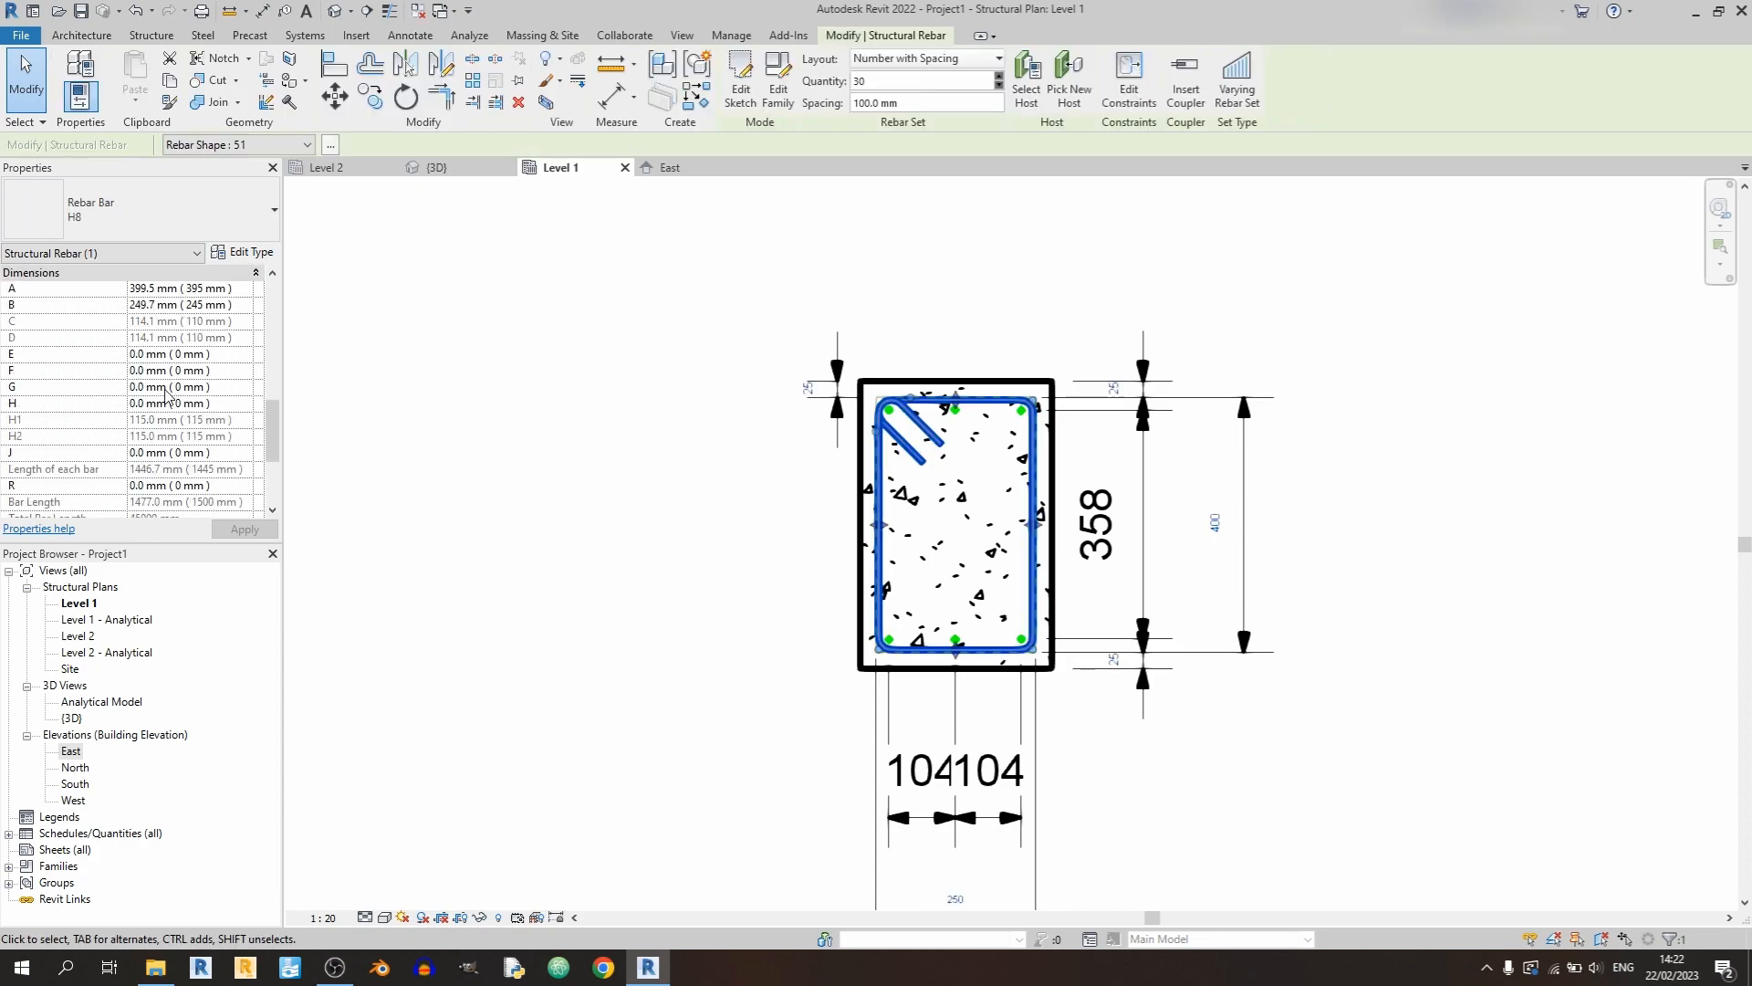
pyautogui.moveTo(204, 415)
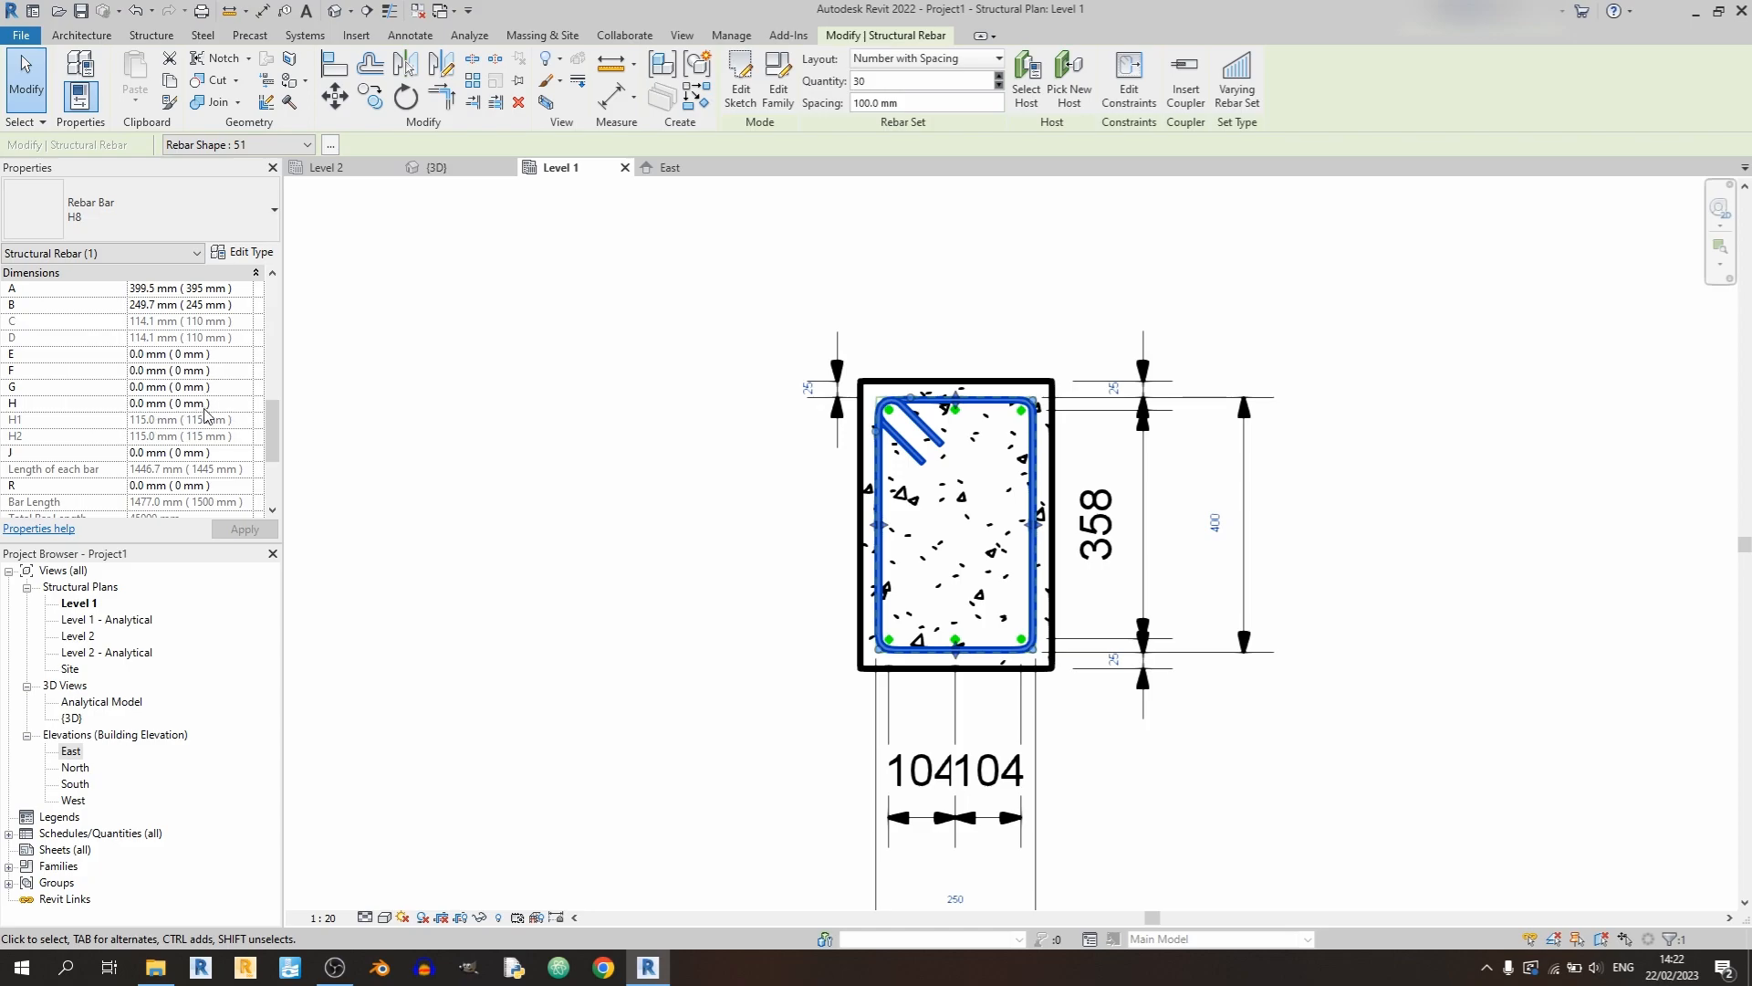
pyautogui.scroll(3)
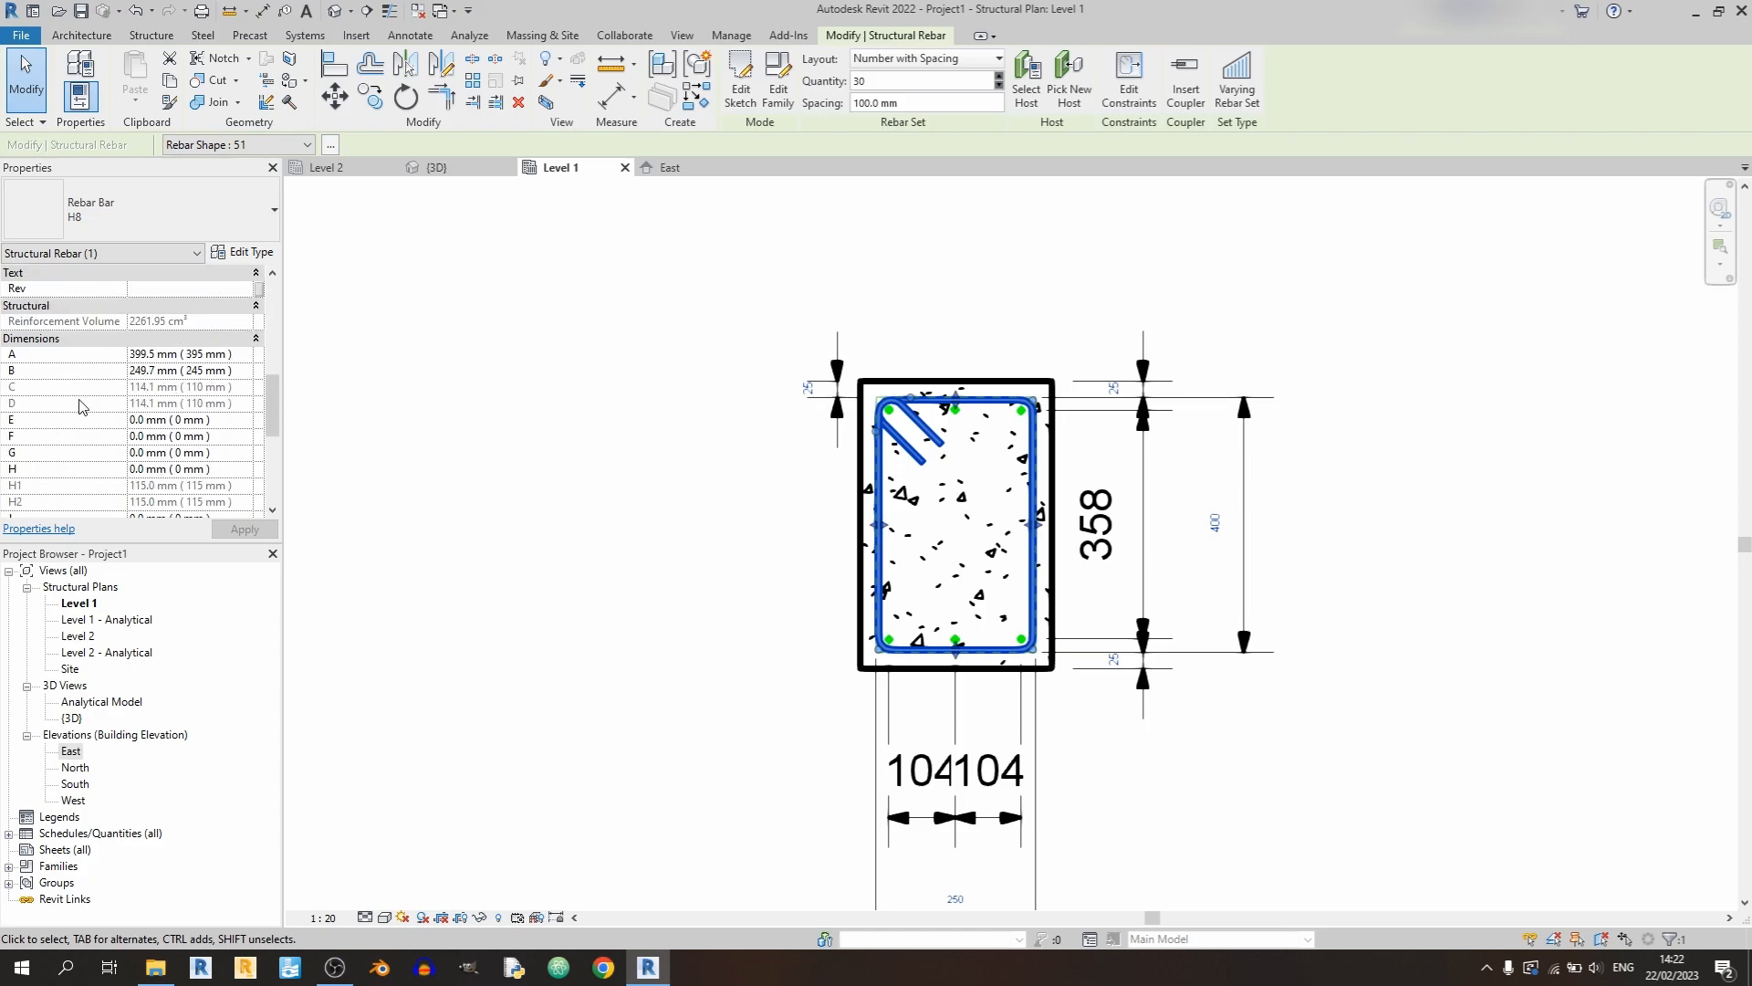
pyautogui.moveTo(624, 514)
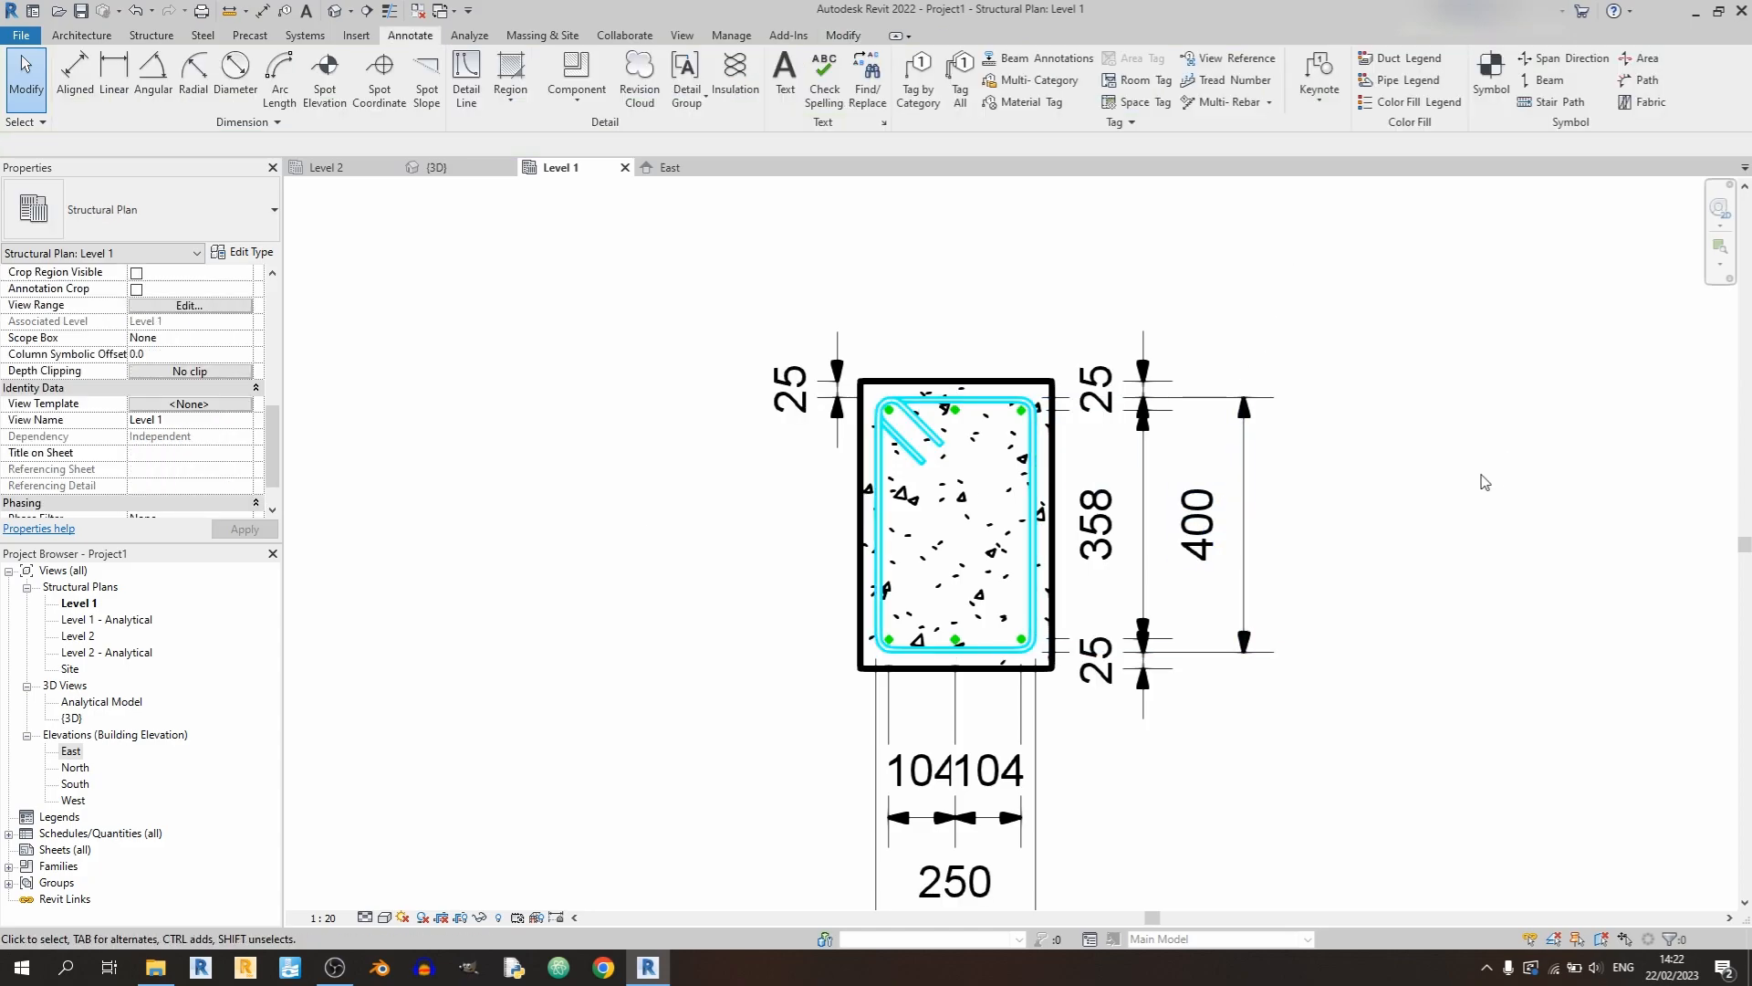
pyautogui.moveTo(872, 495)
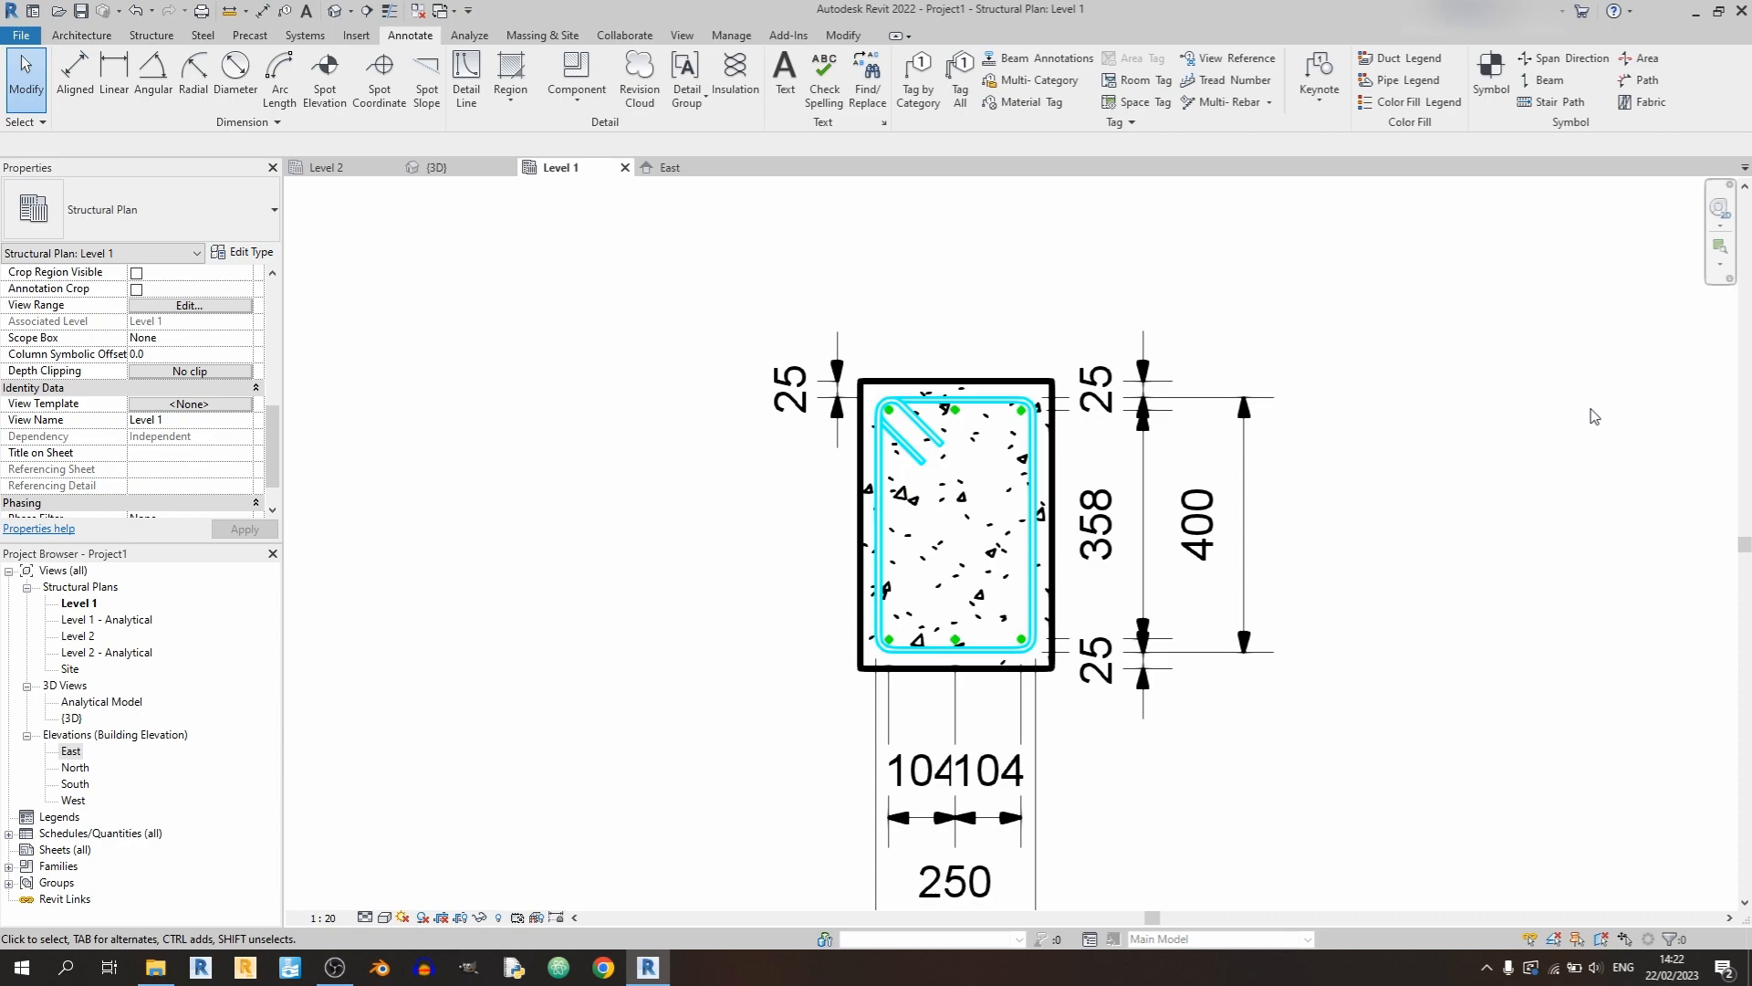
pyautogui.moveTo(1209, 290)
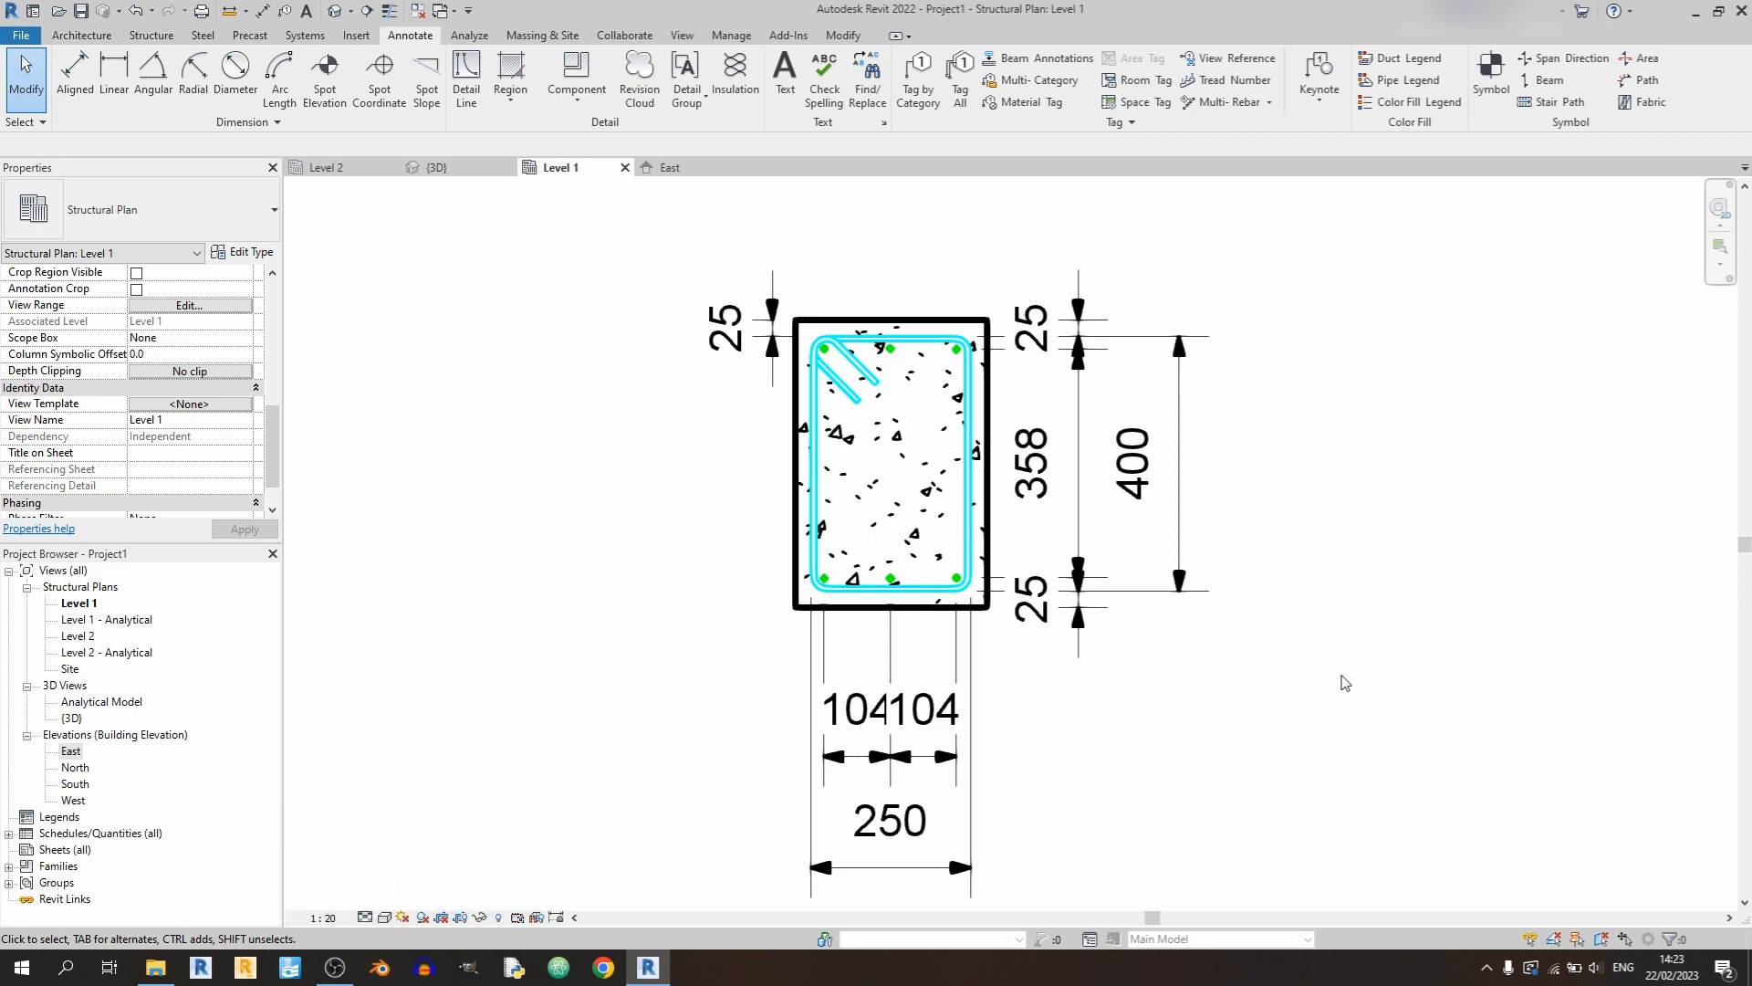
pyautogui.moveTo(1367, 666)
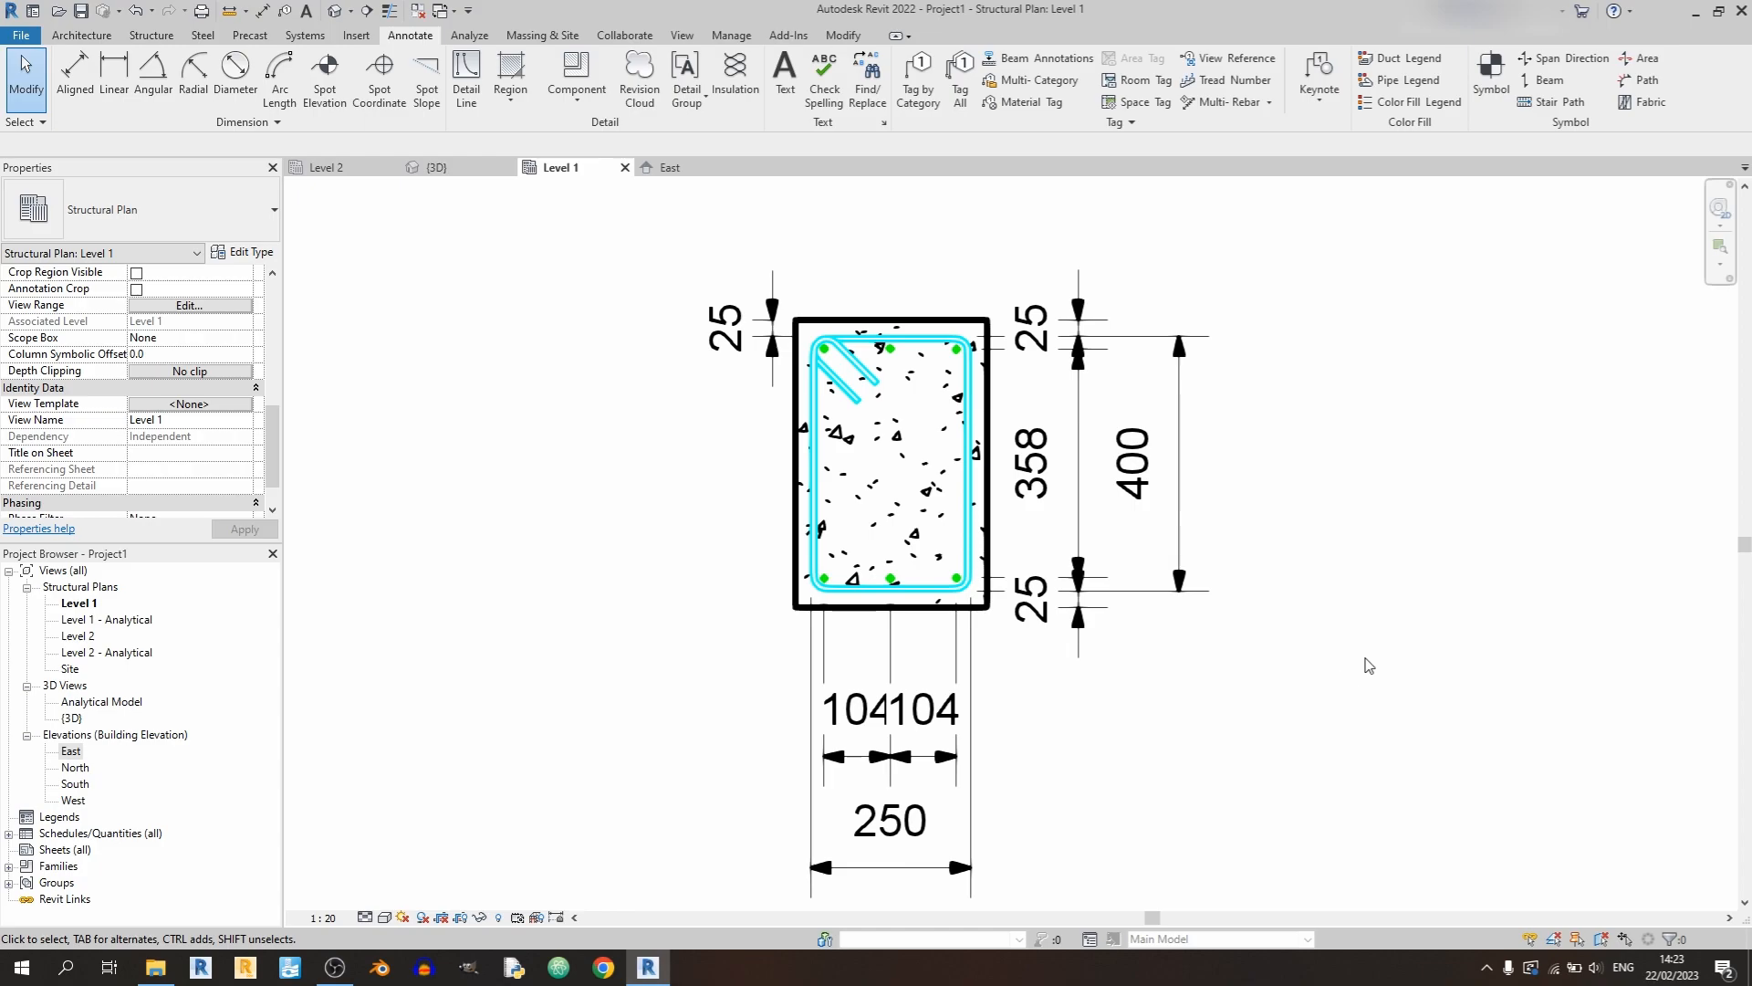